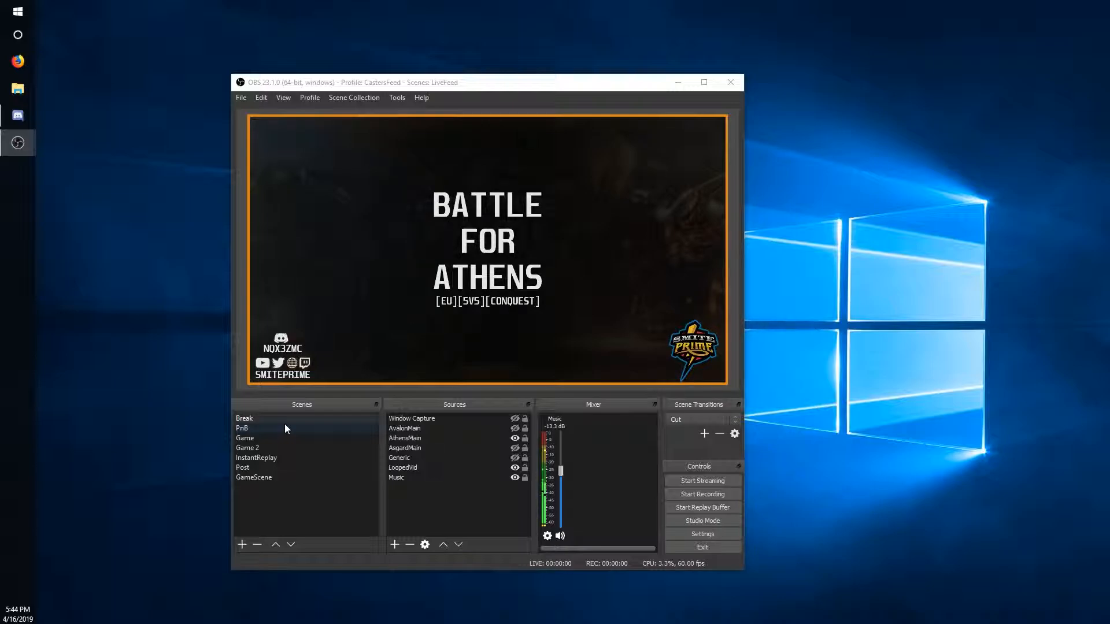
pyautogui.moveTo(34, 92)
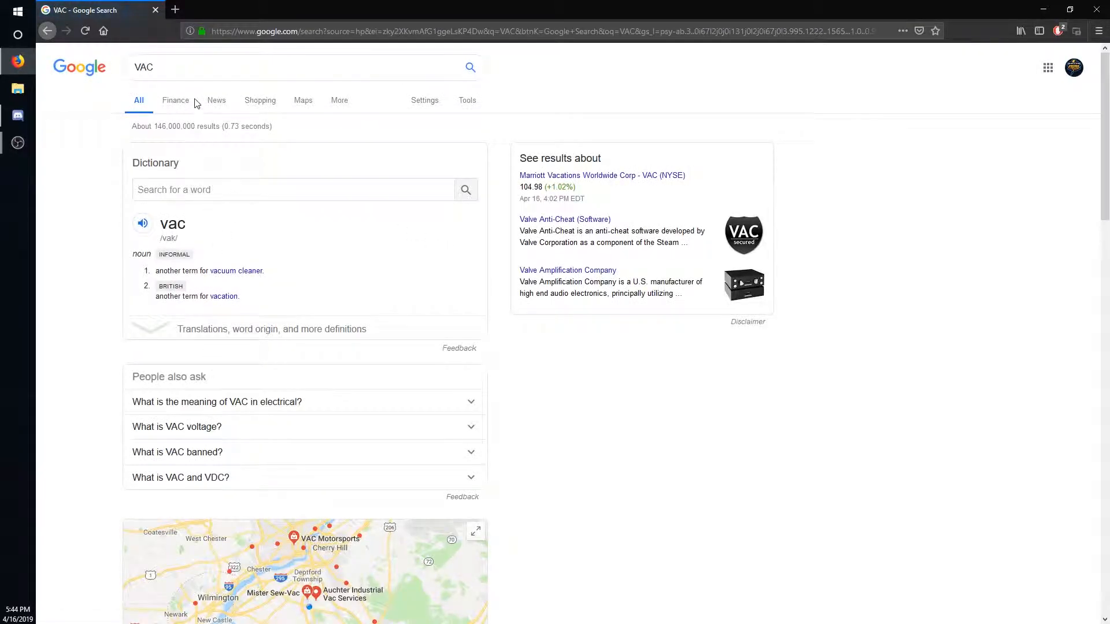
# - Search 'Virtual audio cable', open VB-Audio, and choose the 15 EUR VB-Cable A+B licence
pyautogui.write('Virtual')
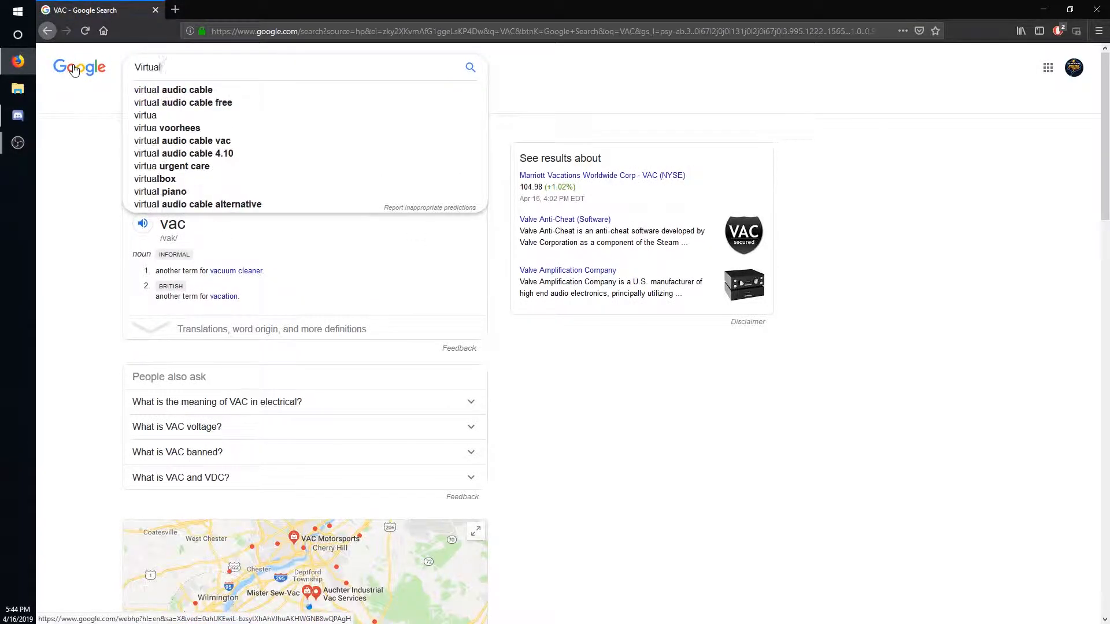
pyautogui.click(173, 91)
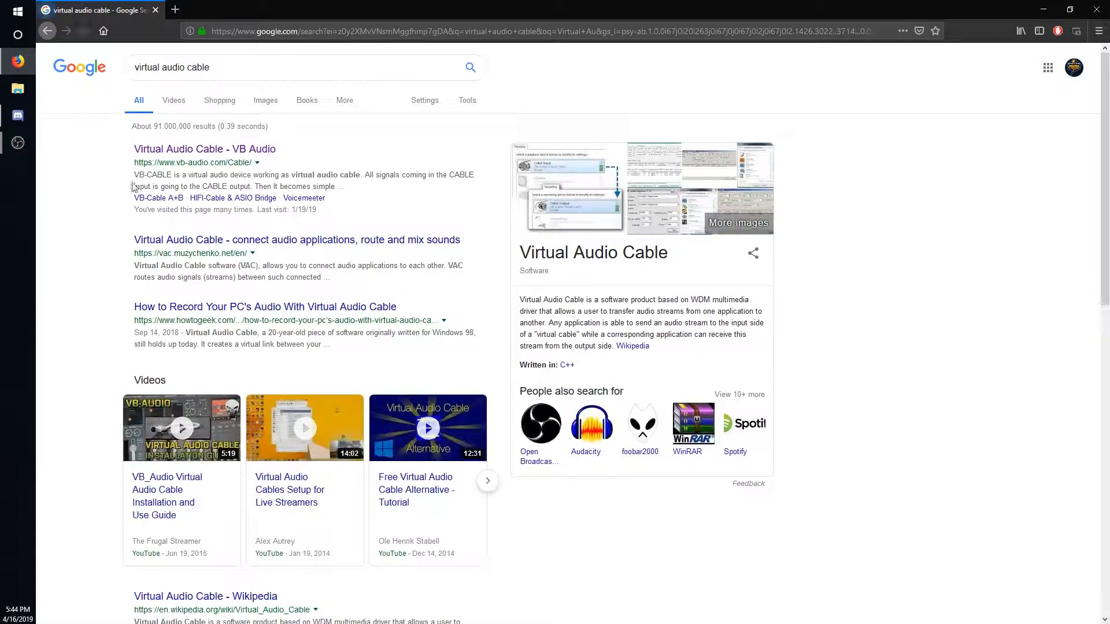
pyautogui.click(204, 149)
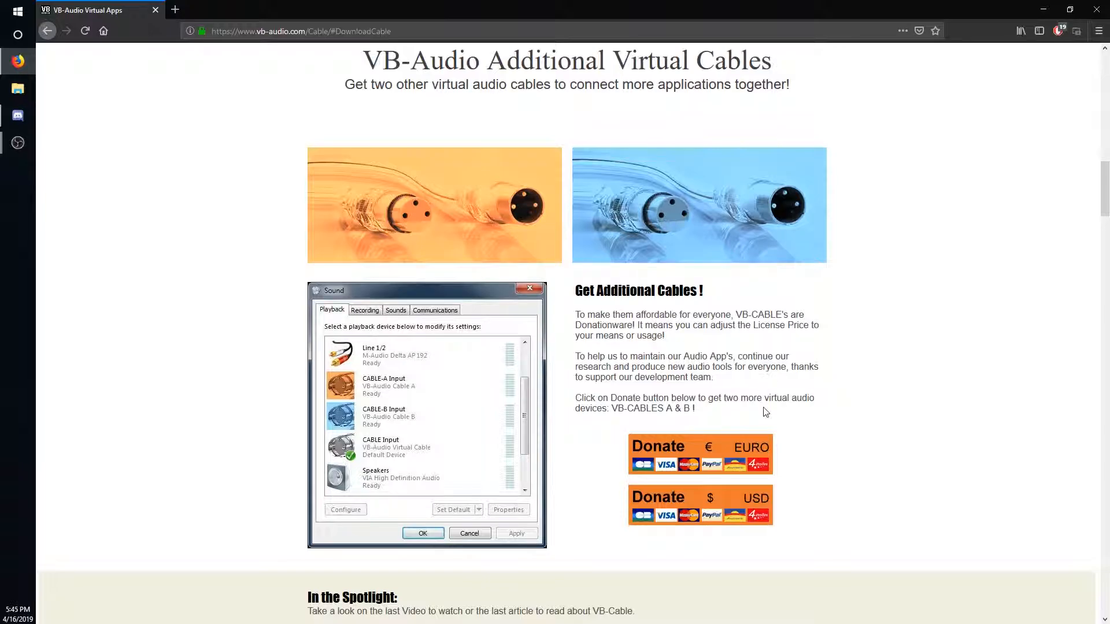
pyautogui.moveTo(663, 398)
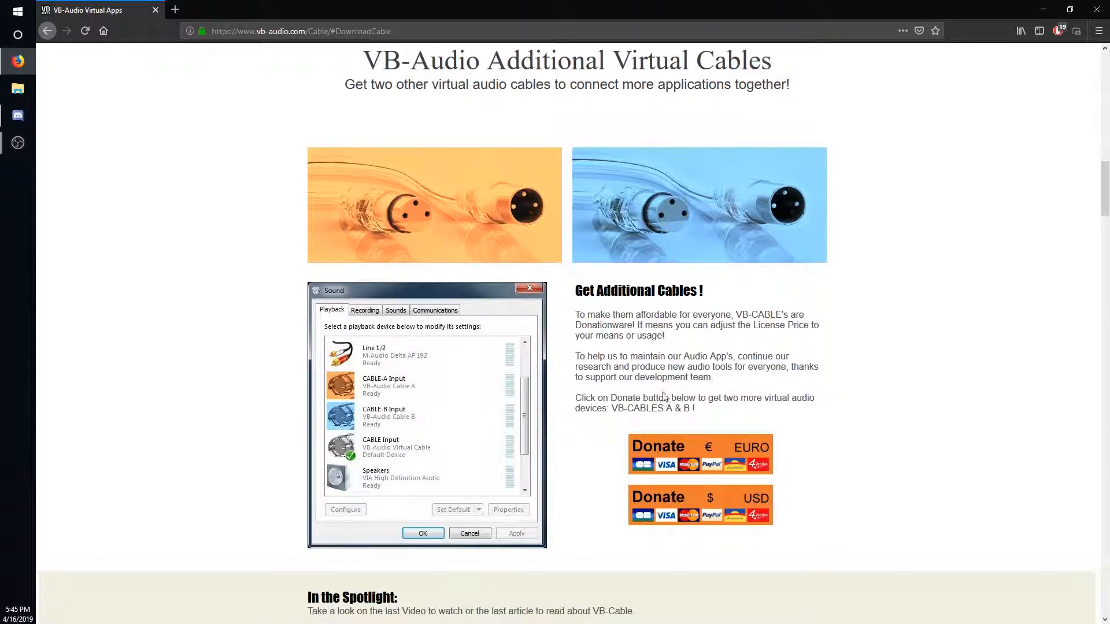
pyautogui.moveTo(724, 446)
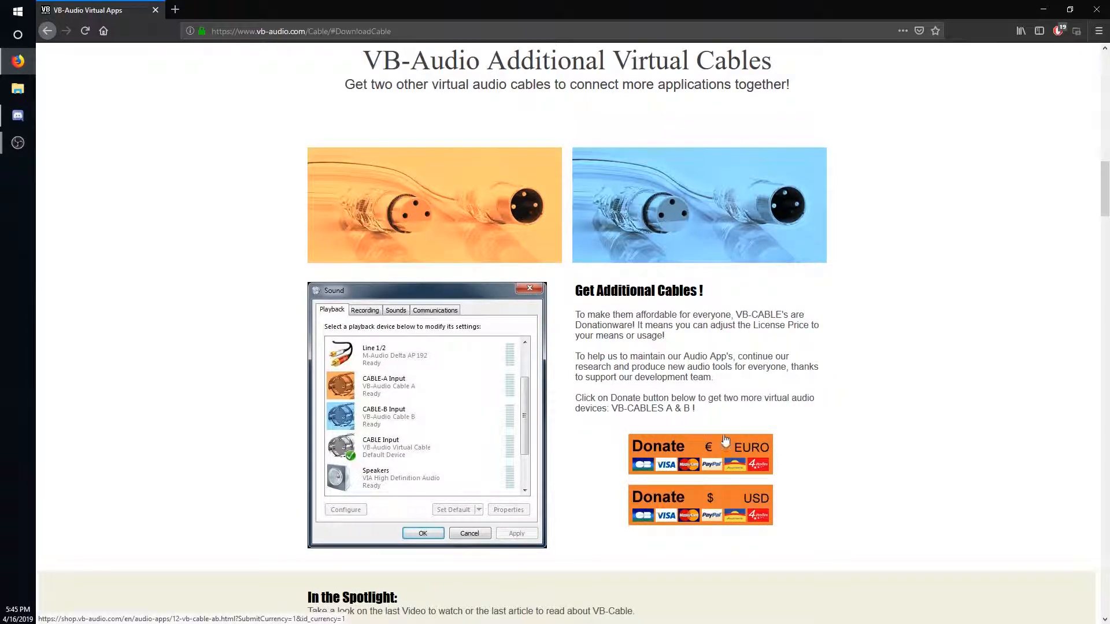
pyautogui.moveTo(707, 444)
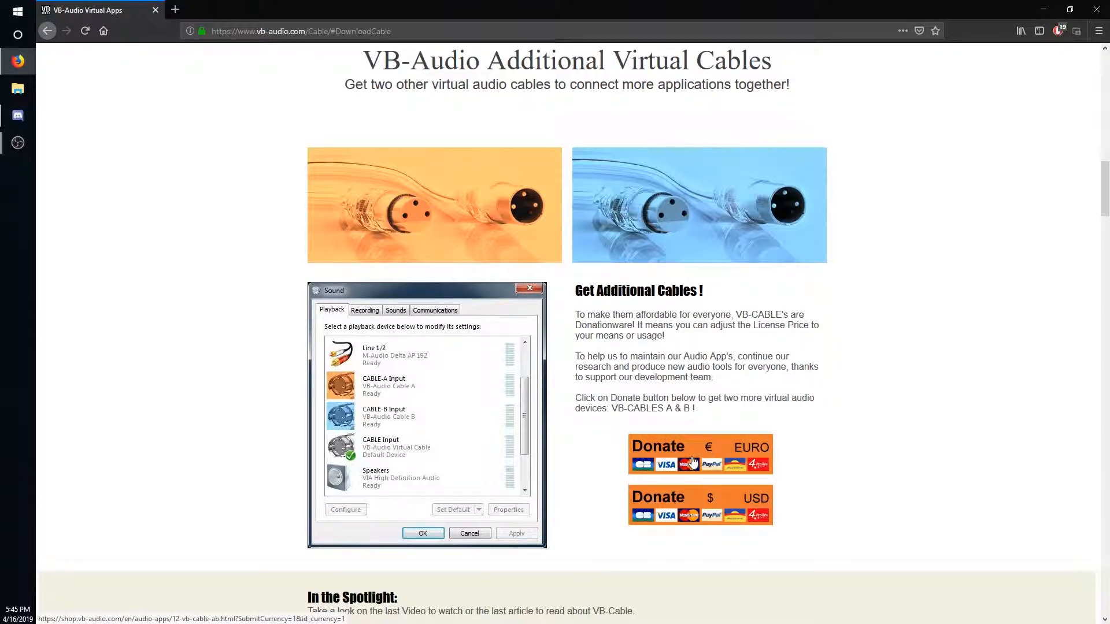
pyautogui.click(699, 455)
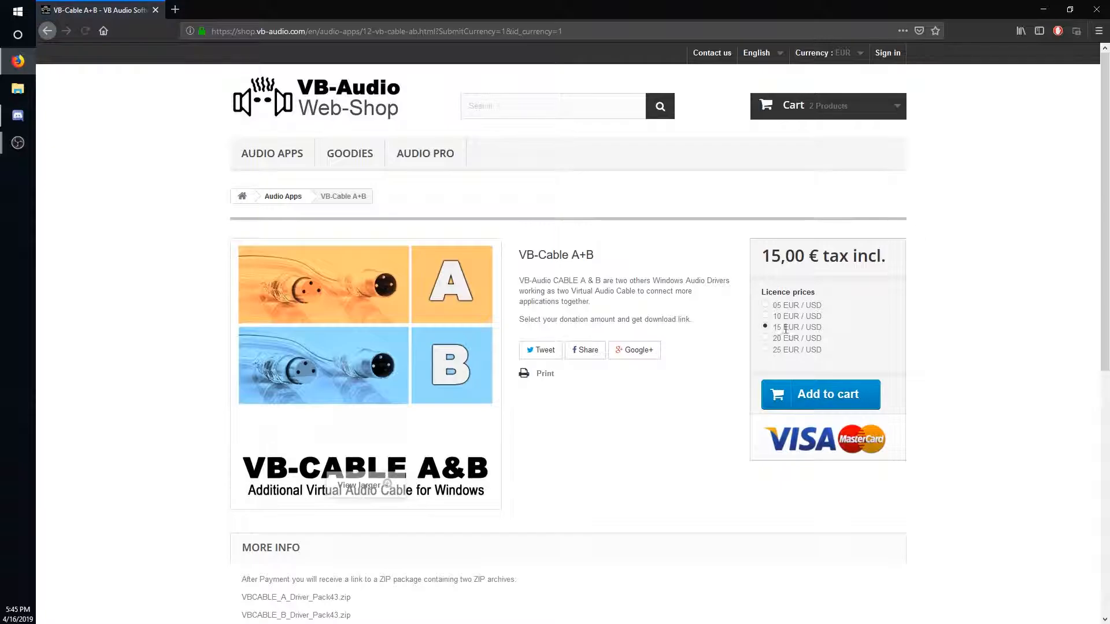
pyautogui.click(766, 305)
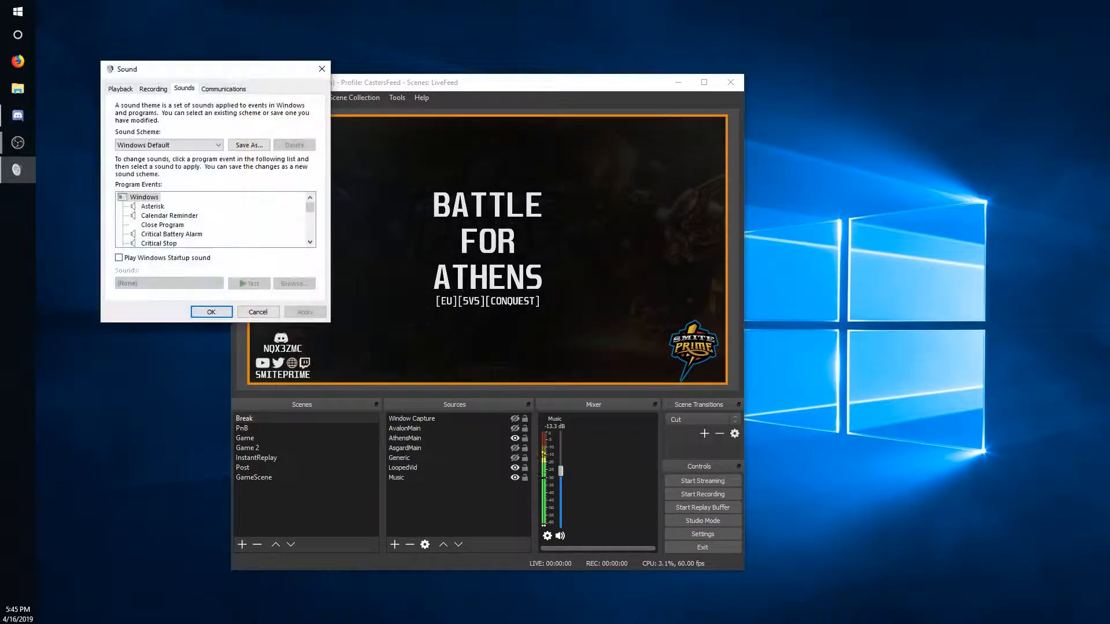
# - Show recording devices, close GameAudio's properties, and select the CastersAudio device
pyautogui.click(153, 87)
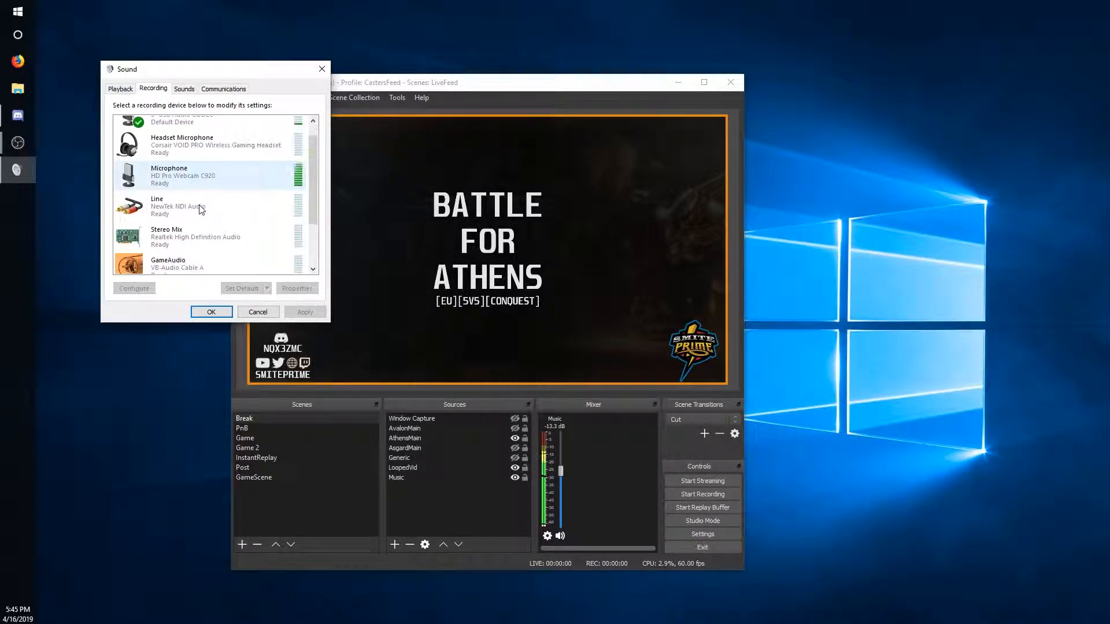
pyautogui.scroll(-3)
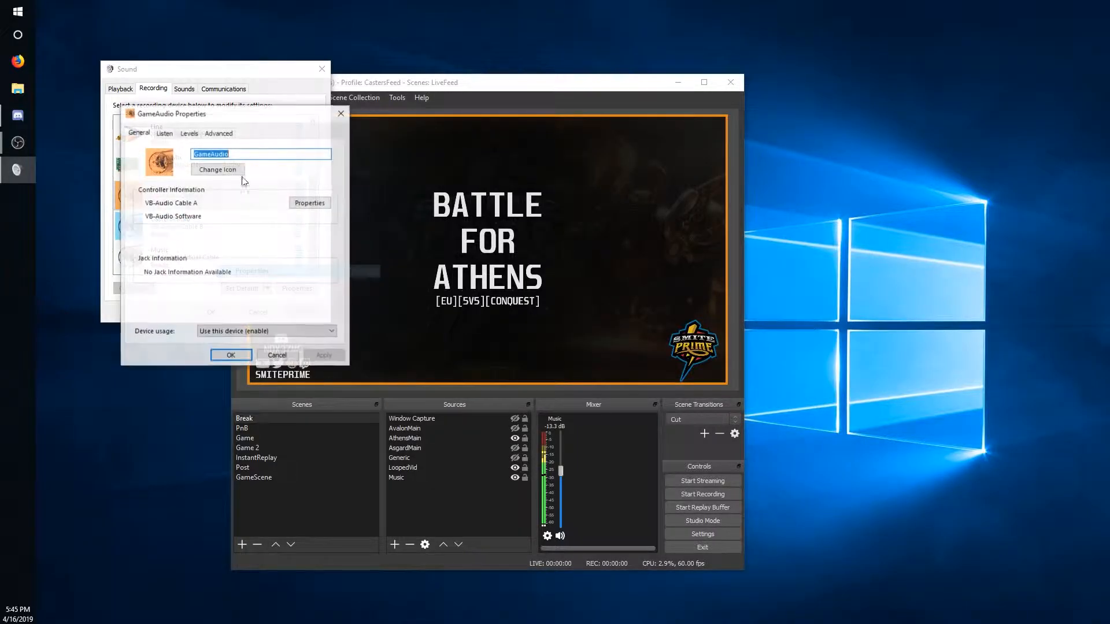
pyautogui.click(163, 133)
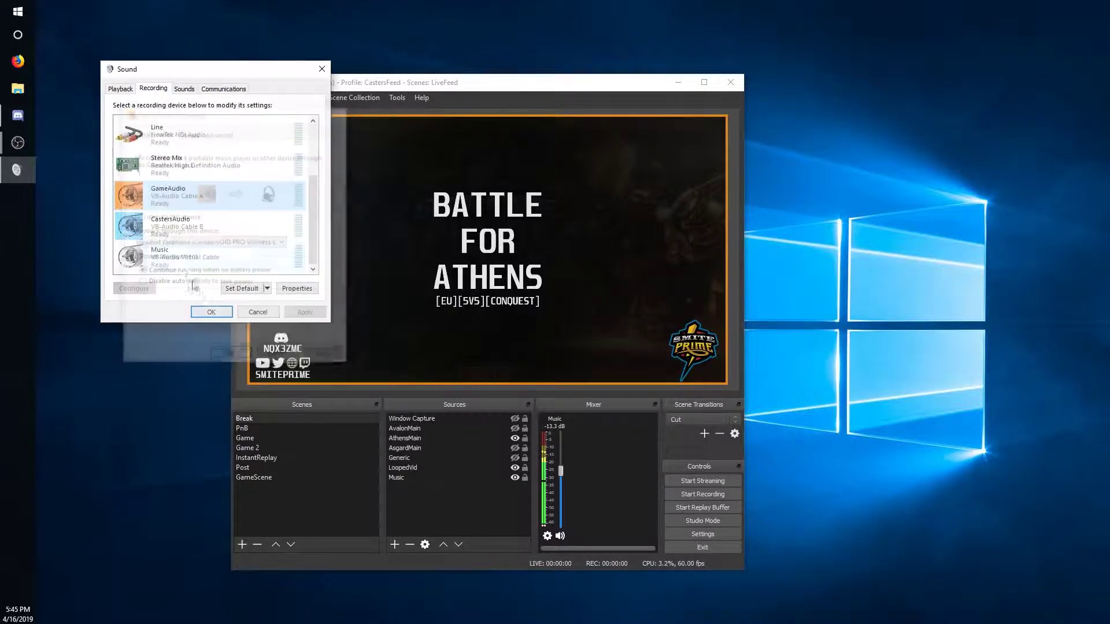
pyautogui.click(170, 225)
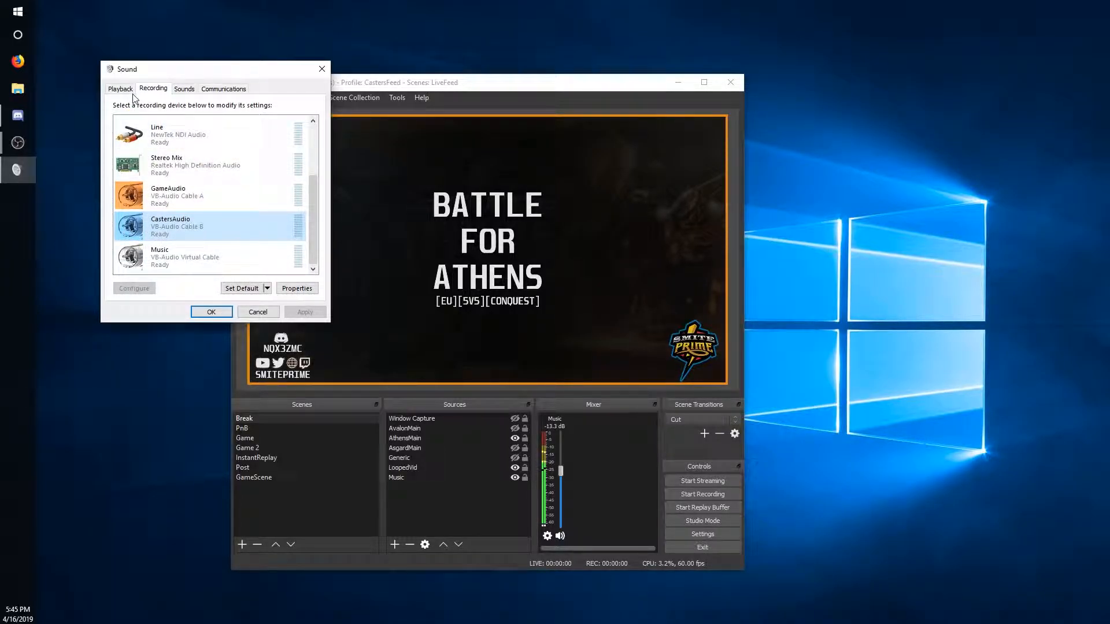
pyautogui.moveTo(259, 312)
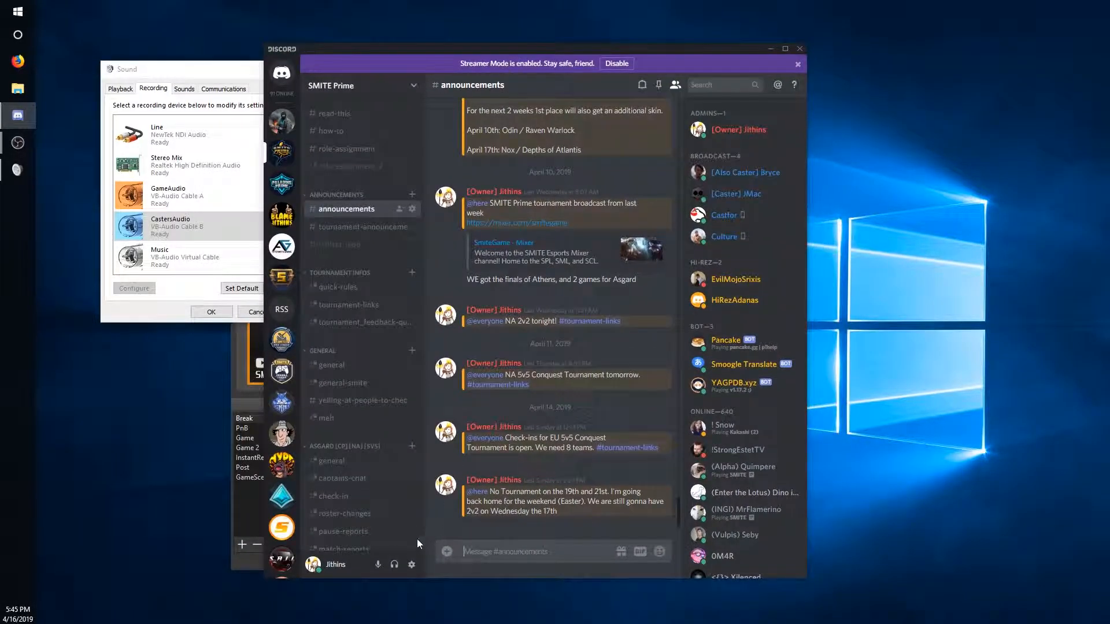
# - Set Discord's Voice & Video output device to CastersAudio (VB-Audio Cable B)
pyautogui.click(411, 564)
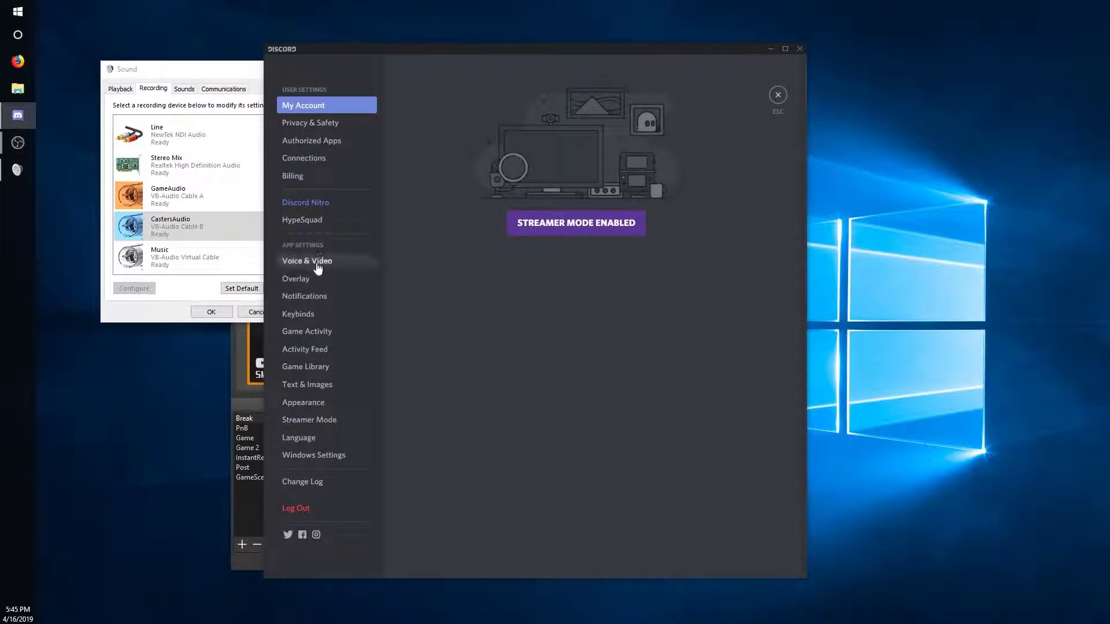
pyautogui.click(306, 260)
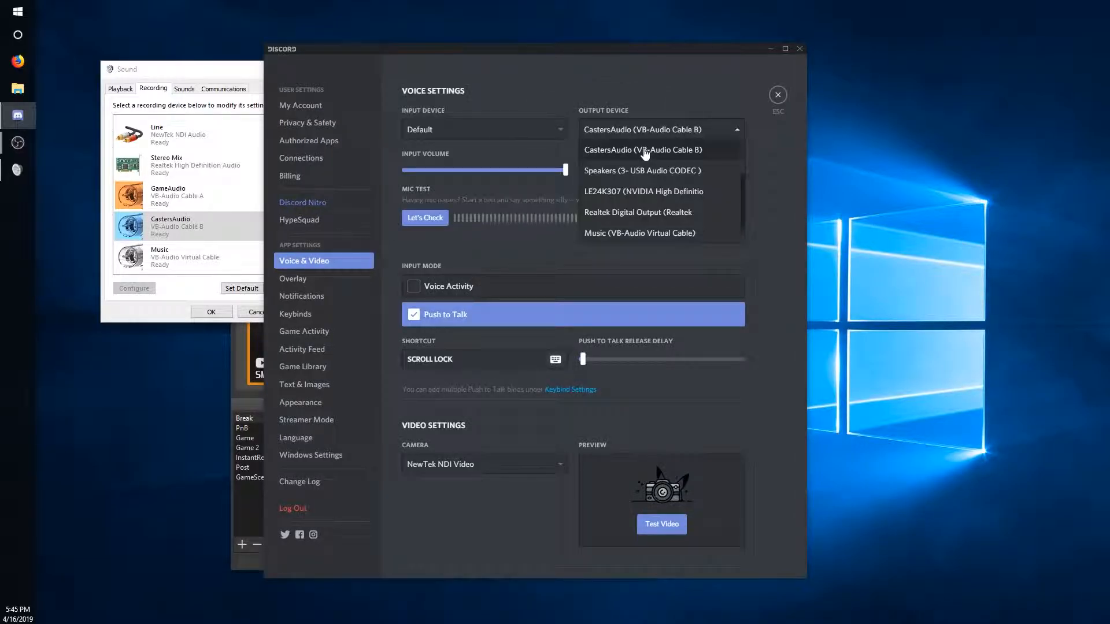
pyautogui.moveTo(685, 155)
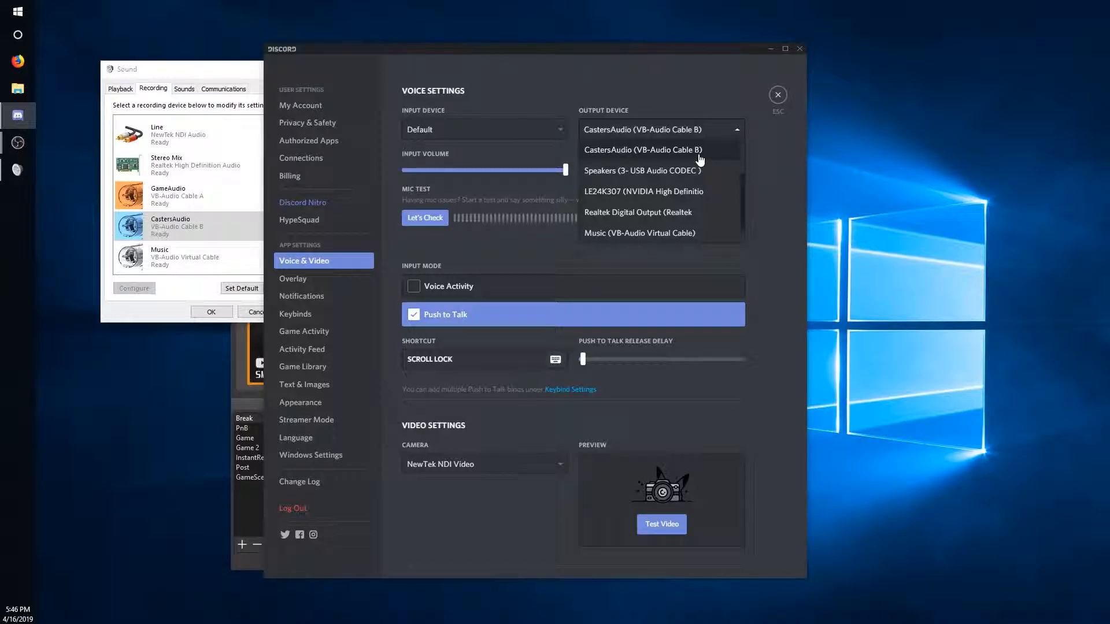
pyautogui.click(777, 94)
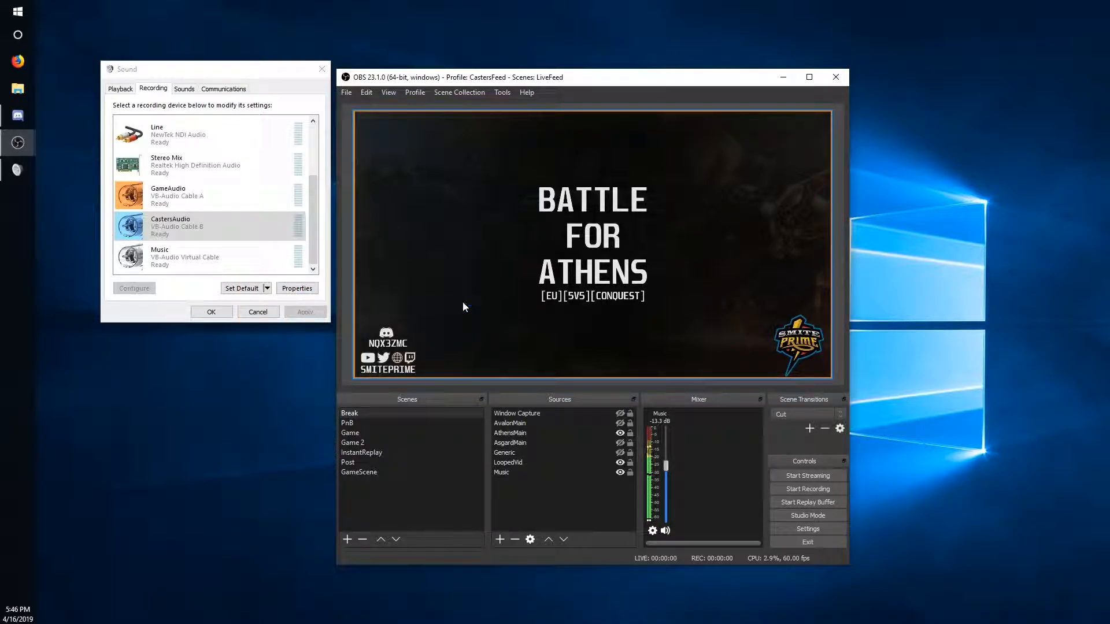
pyautogui.moveTo(822, 162)
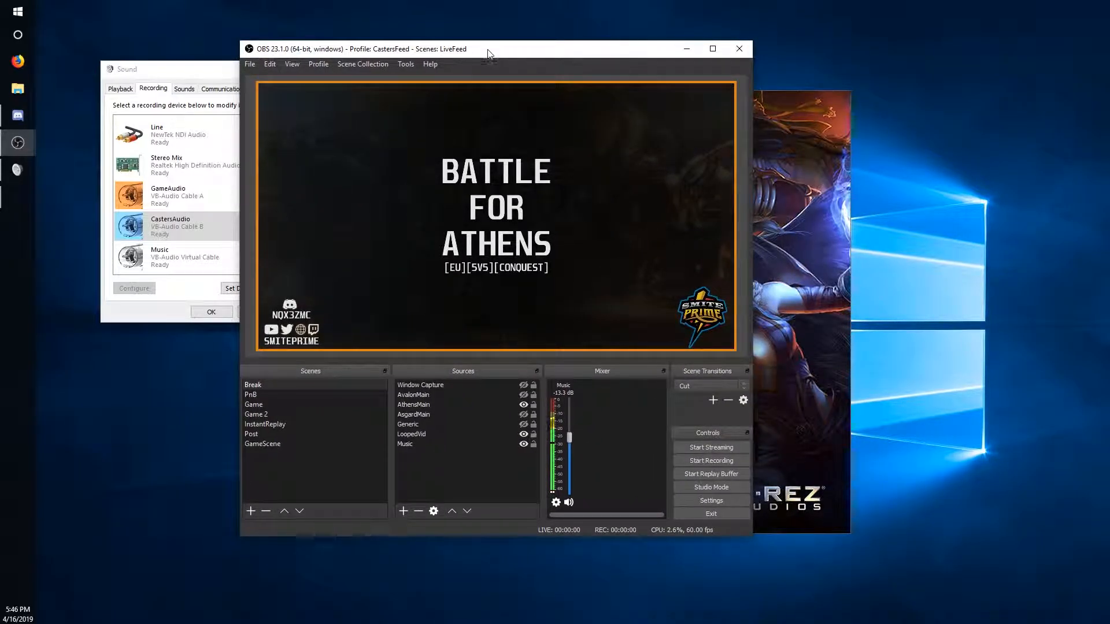
pyautogui.moveTo(630, 502)
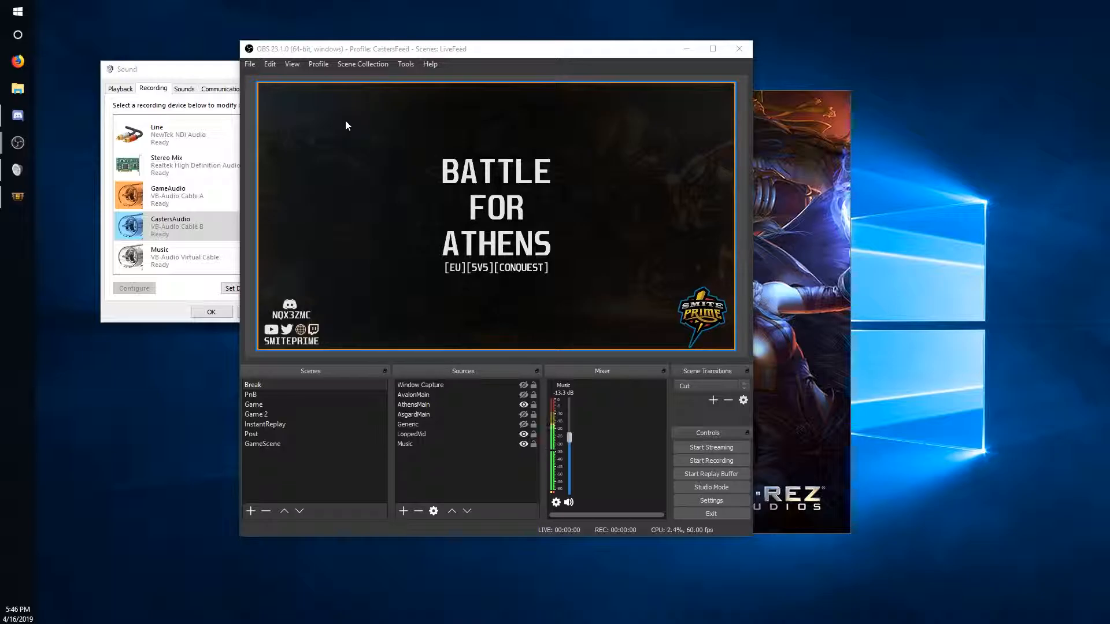
pyautogui.moveTo(504, 130)
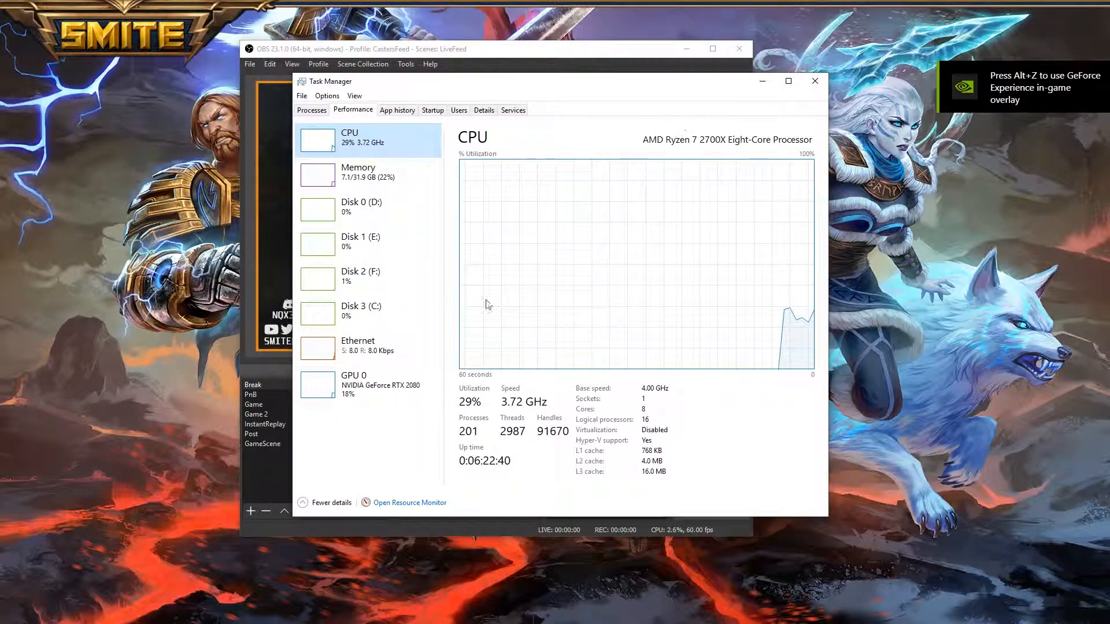
# - Bring the SMITE login screen to the front
pyautogui.click(814, 81)
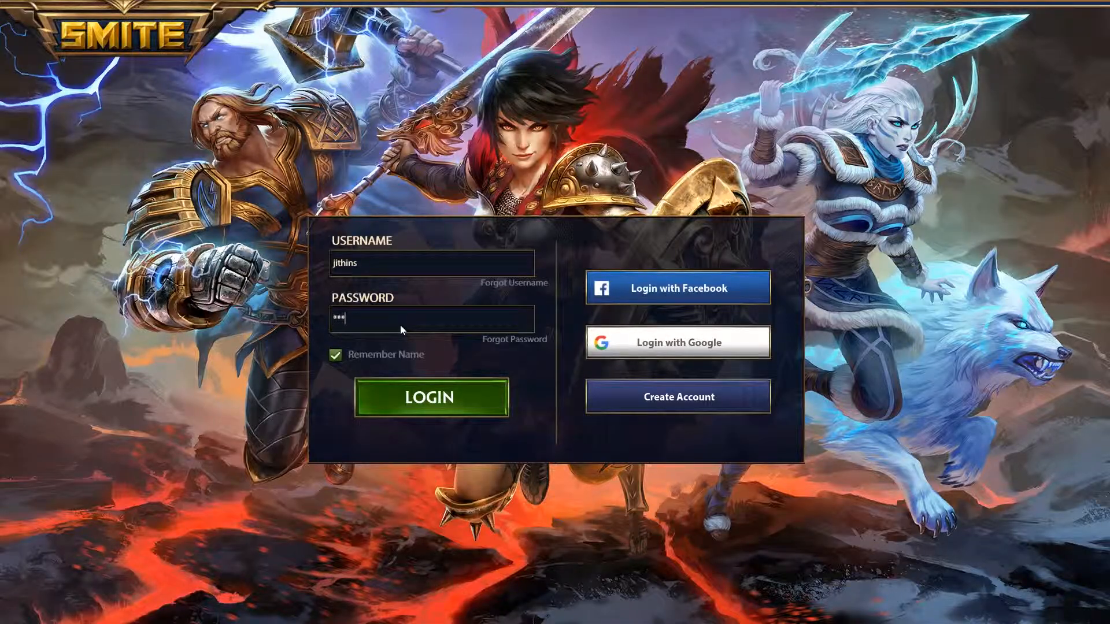
# - Log in to SMITE, dismiss the Mixer notice, and set audio device to GameAudio (Cable A)
pyautogui.click(430, 397)
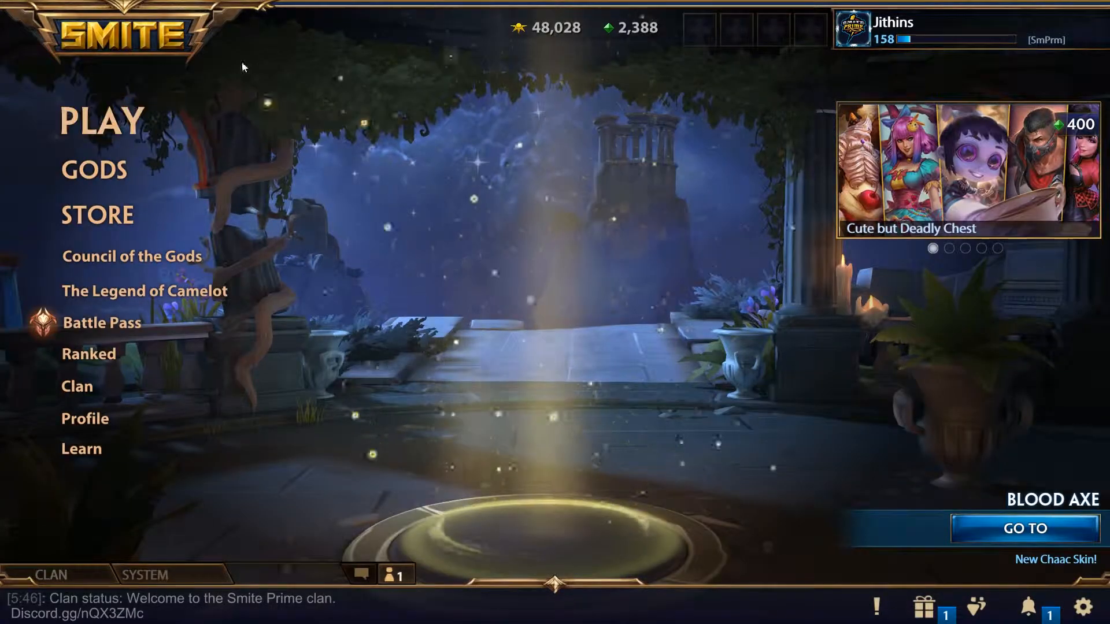
pyautogui.click(1088, 608)
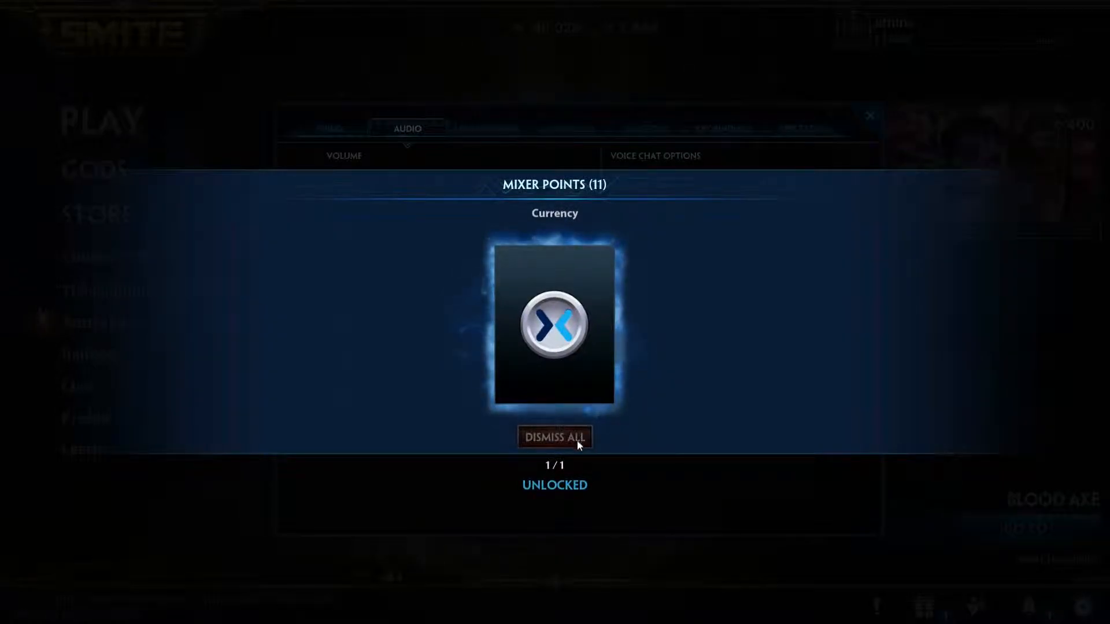
pyautogui.click(555, 437)
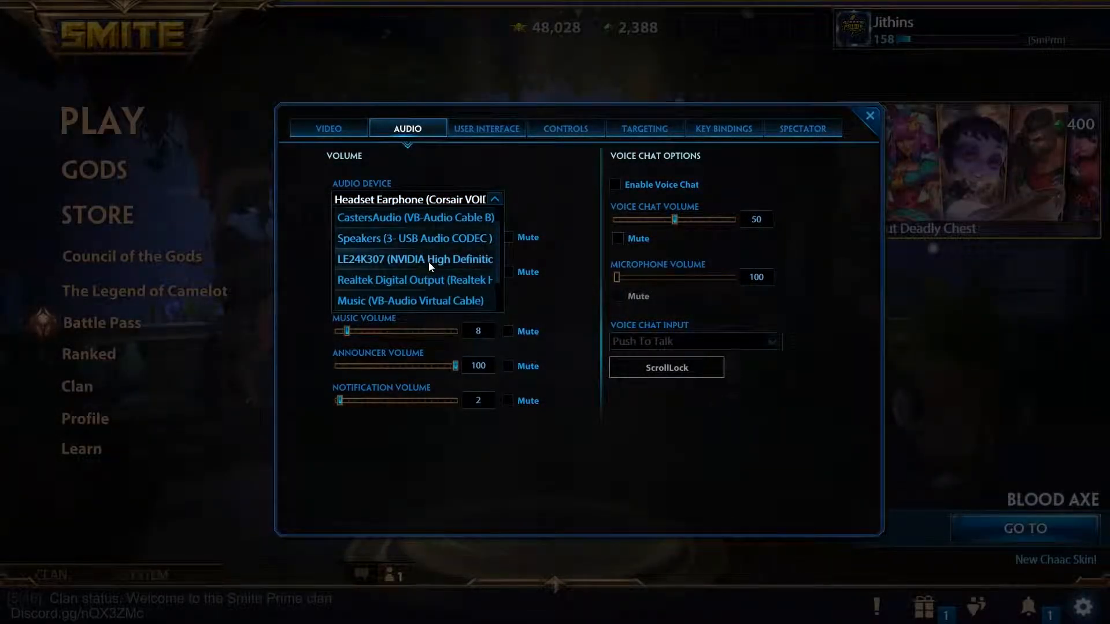
pyautogui.scroll(-3)
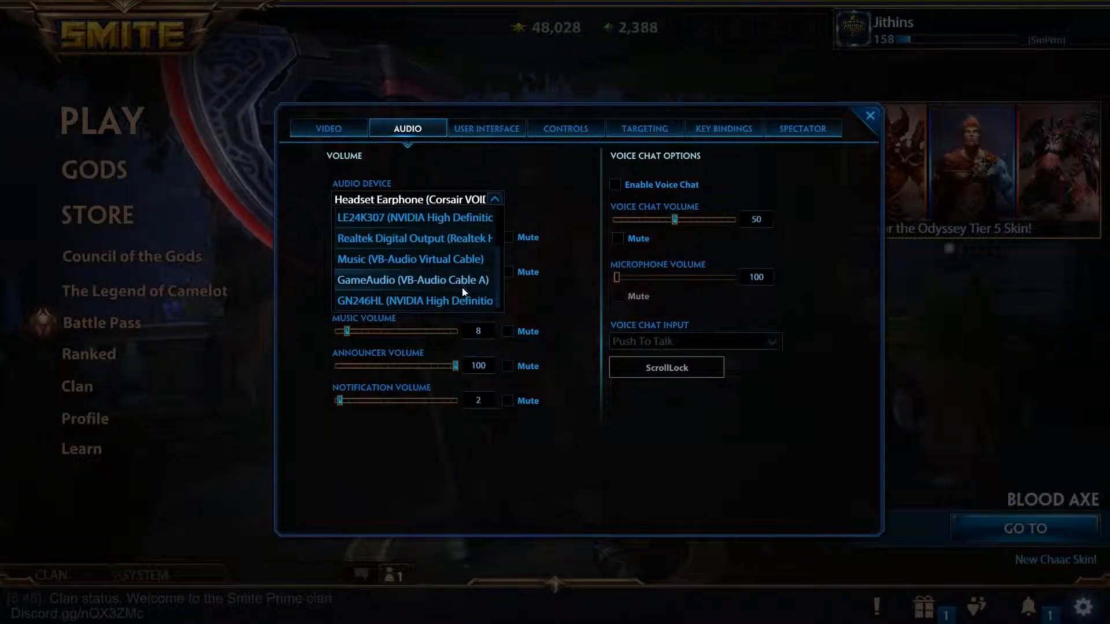
pyautogui.moveTo(452, 319)
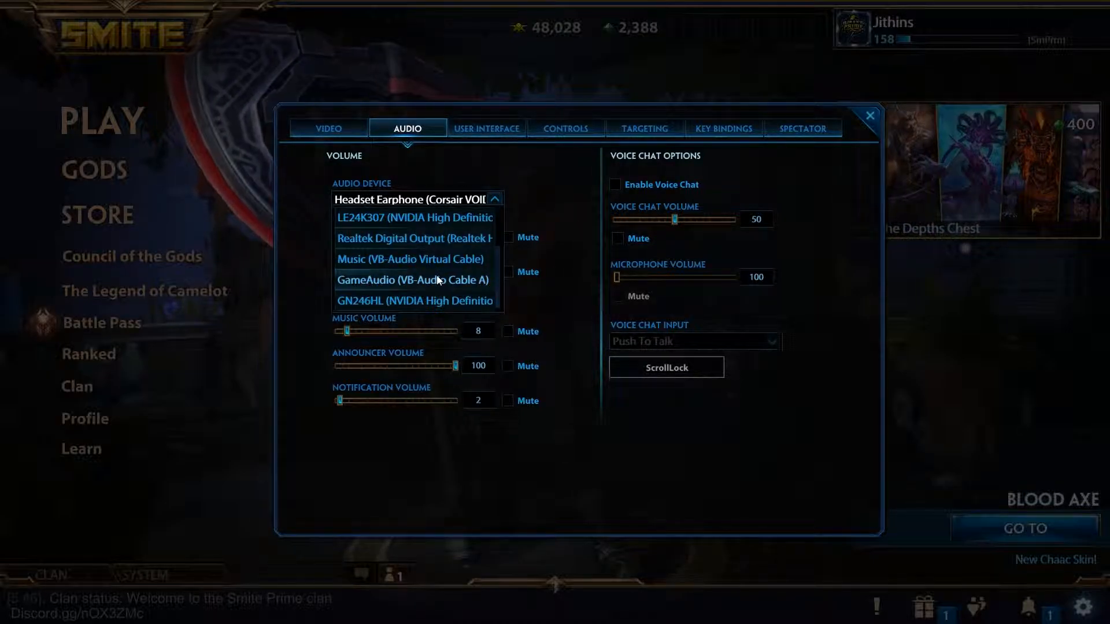
pyautogui.click(413, 280)
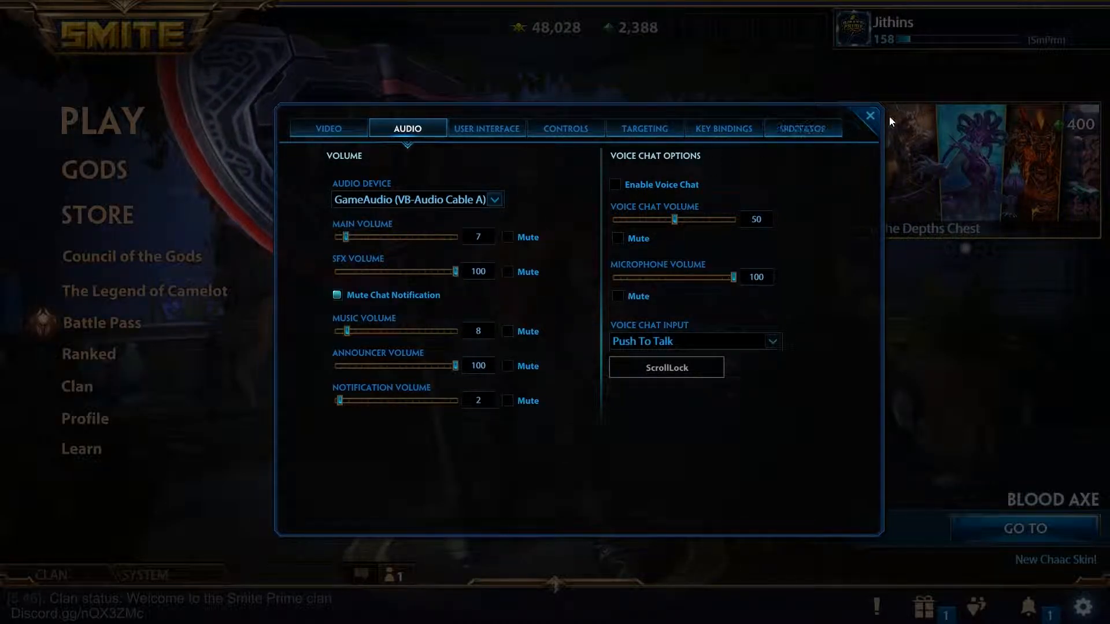
pyautogui.click(870, 115)
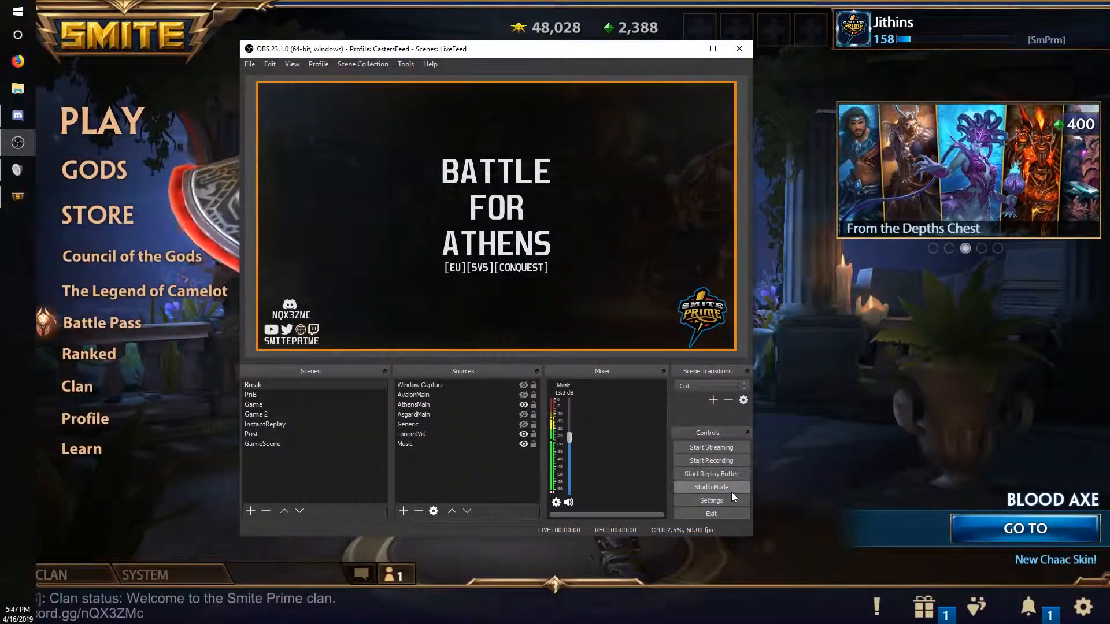
# - Show OBS Stream settings with Mixer.com - FTL and the automatic server
pyautogui.click(710, 501)
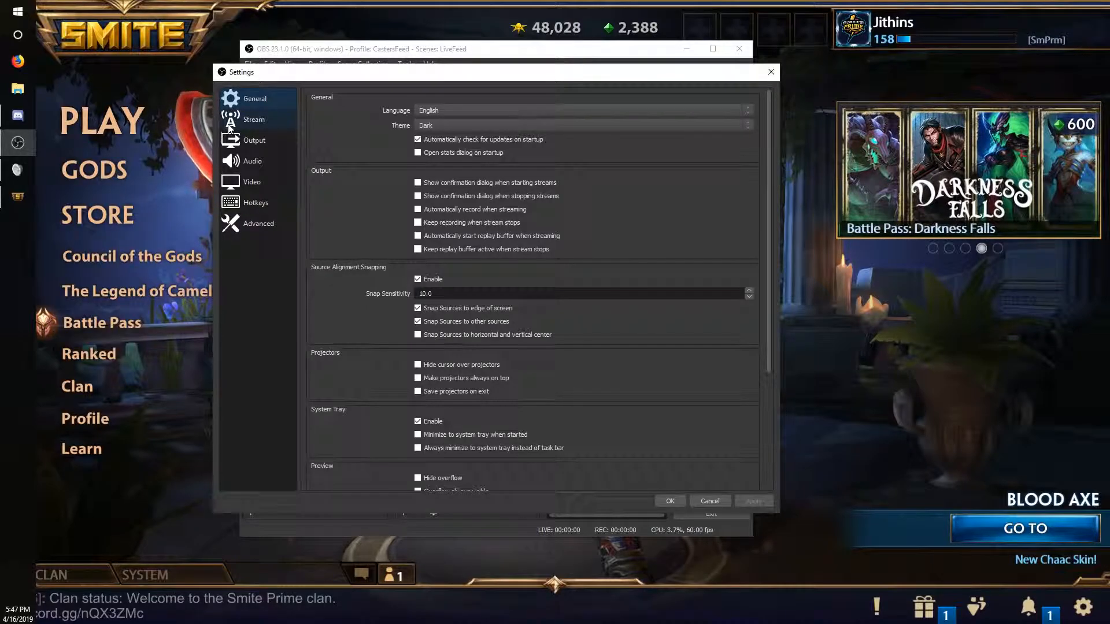
pyautogui.click(255, 119)
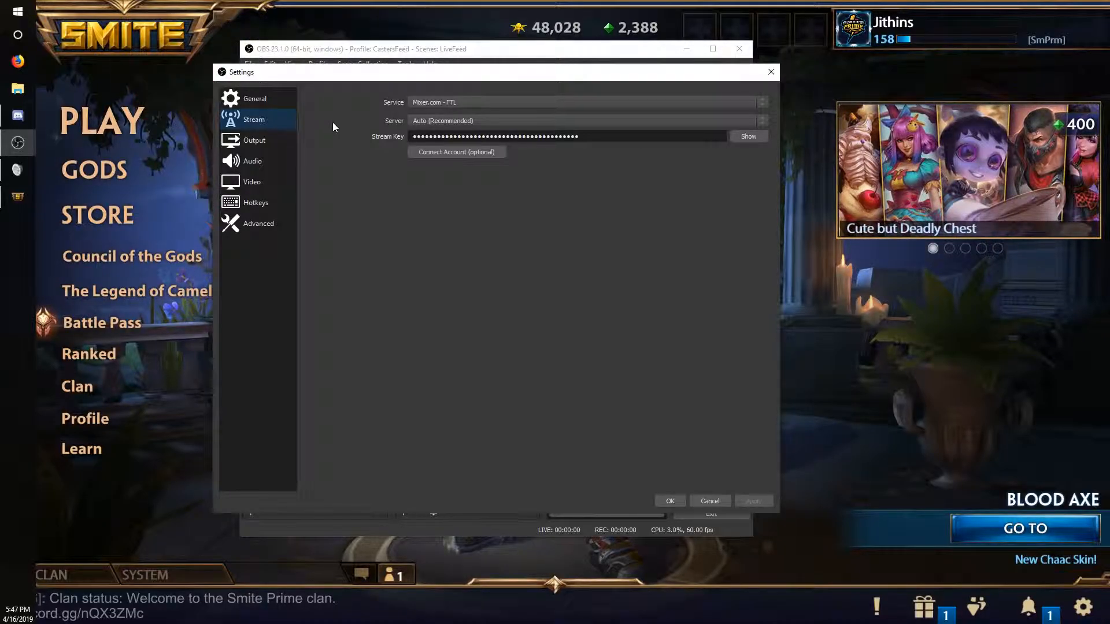
pyautogui.moveTo(353, 101)
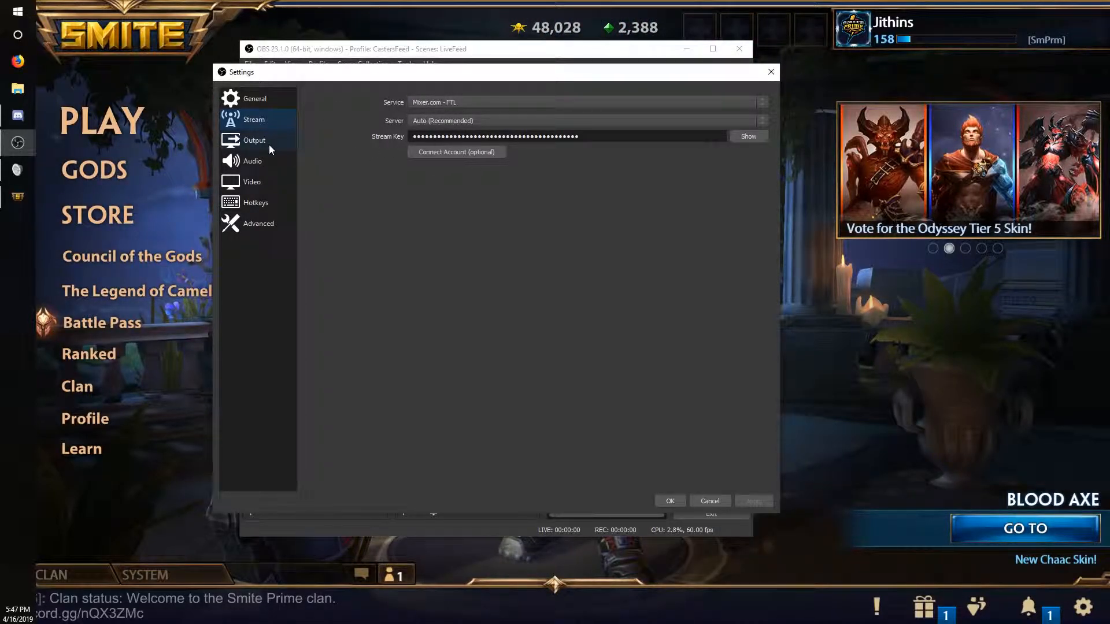
# - Choose the stream's audio track in Output settings and view the recording settings
pyautogui.click(254, 139)
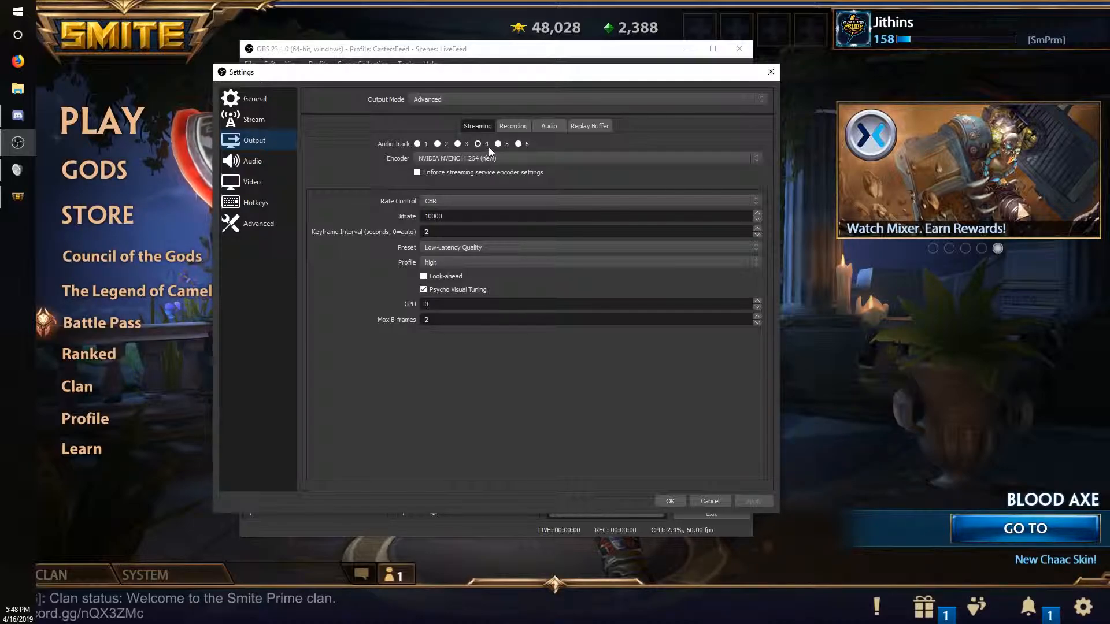
pyautogui.click(477, 144)
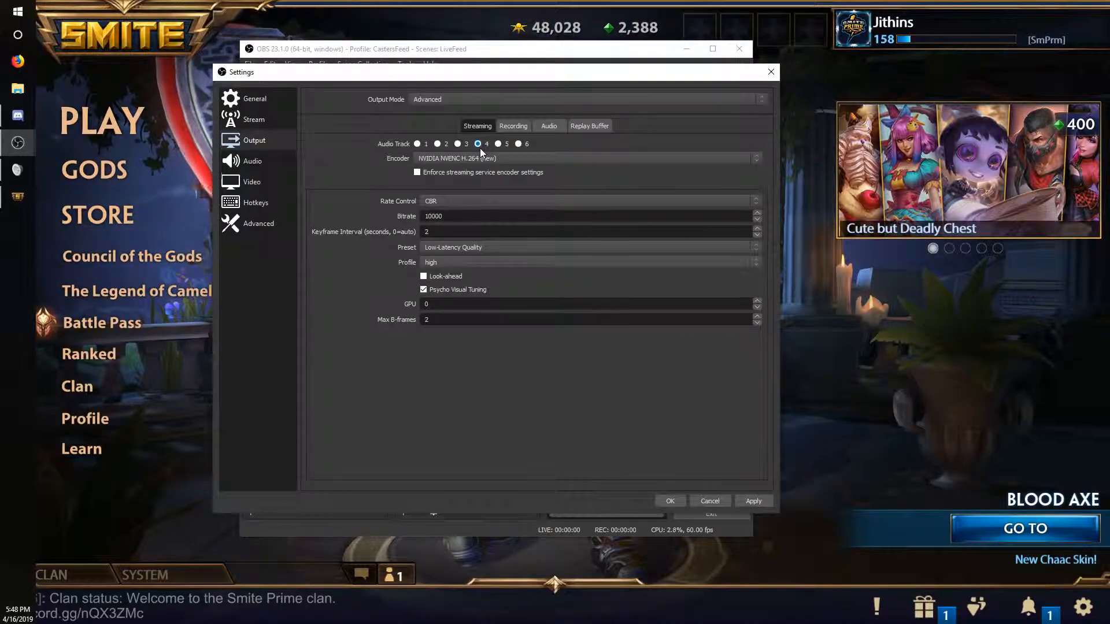
pyautogui.click(513, 126)
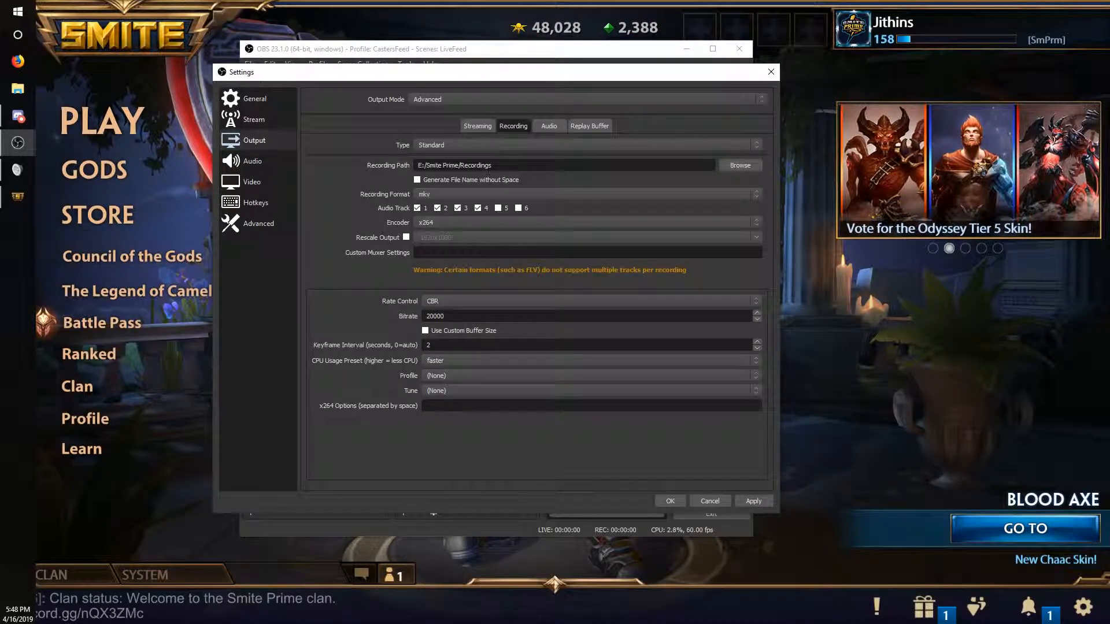
pyautogui.click(478, 207)
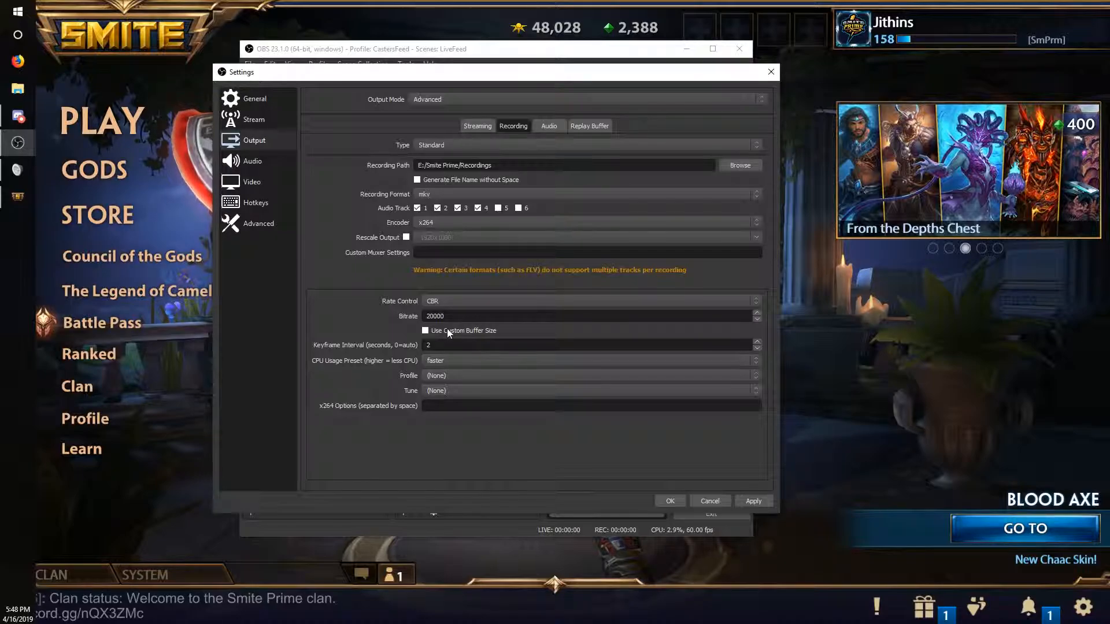
pyautogui.moveTo(584, 212)
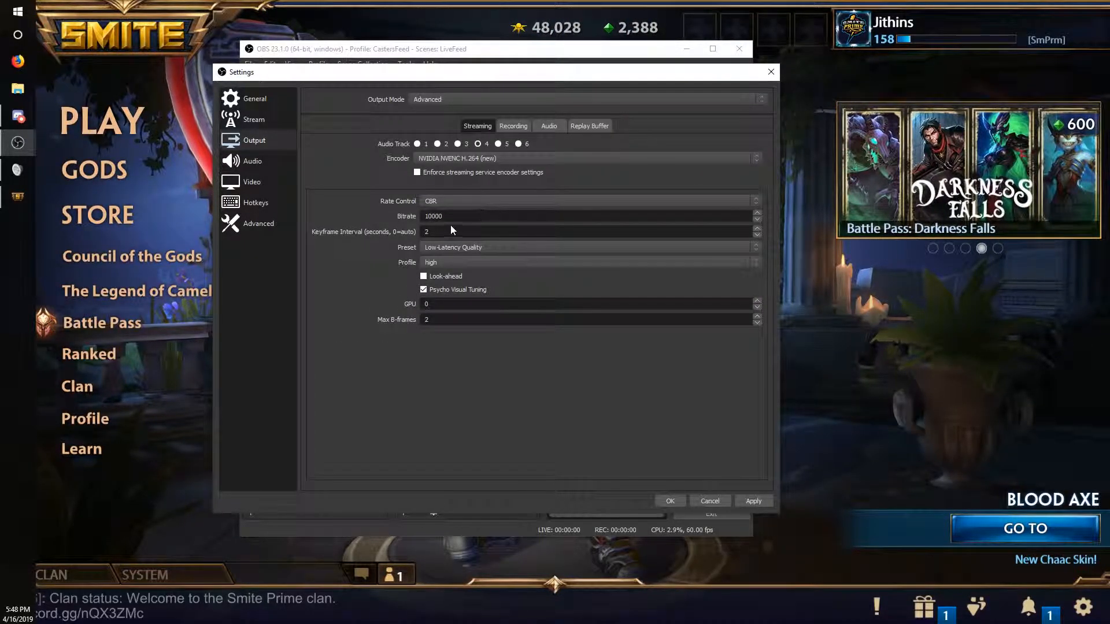
# - Review recording bitrate and the 30-second replay buffer, then close settings with OK
pyautogui.click(513, 125)
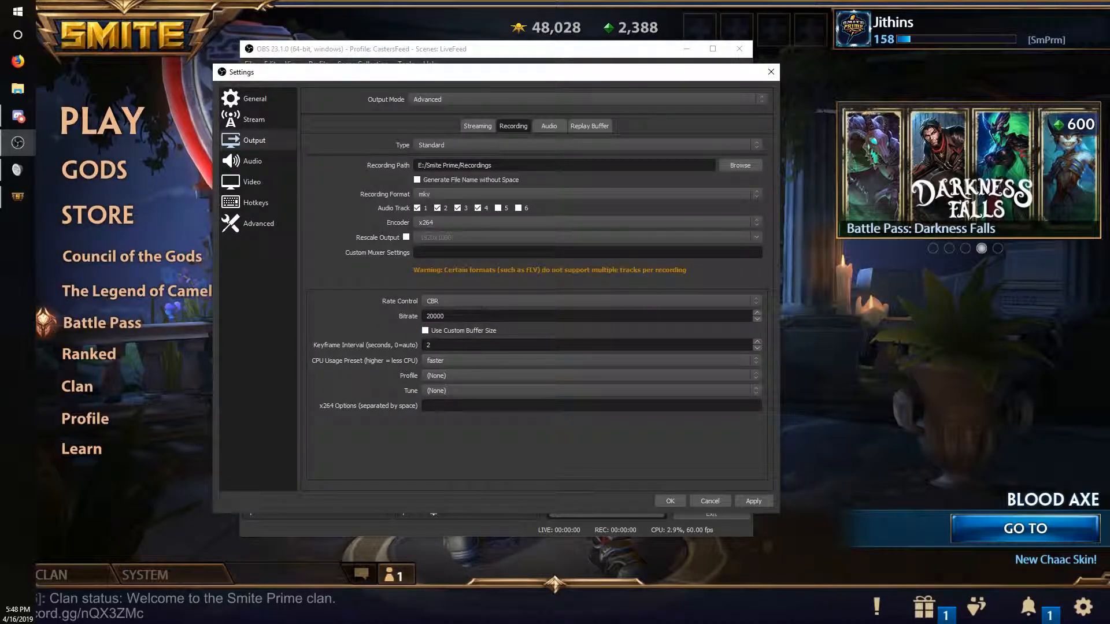
pyautogui.tripleClick(434, 316)
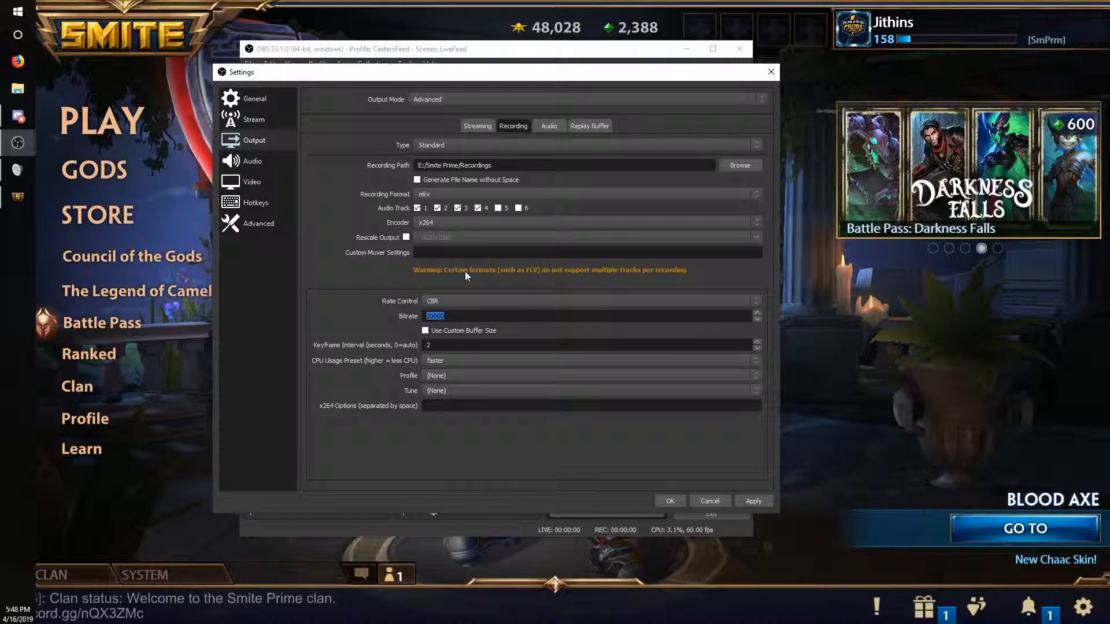
pyautogui.click(589, 126)
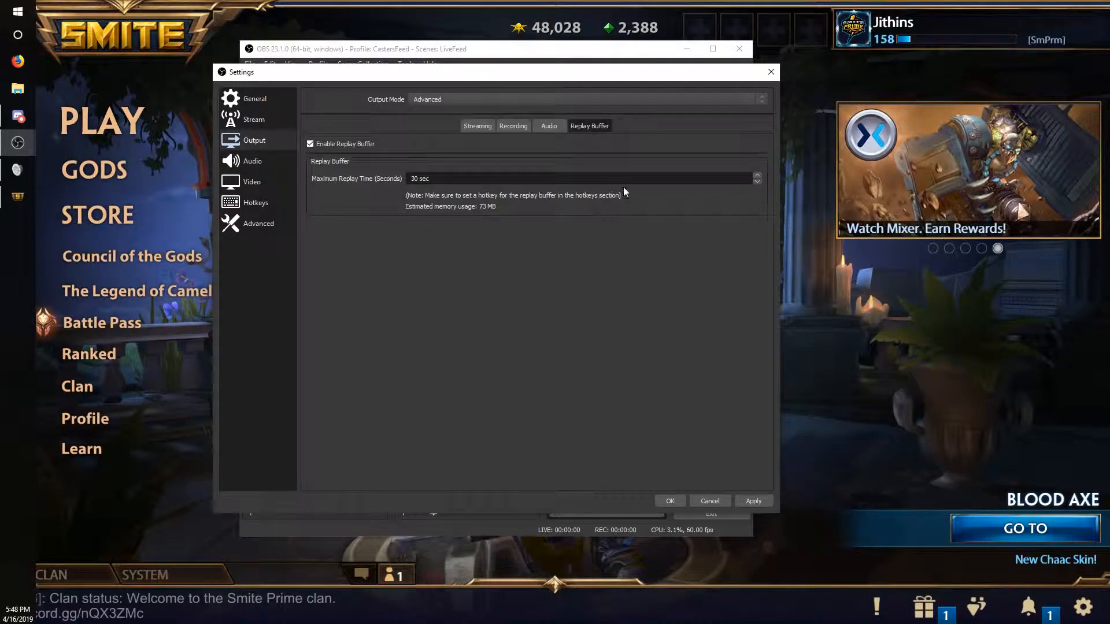
pyautogui.click(668, 501)
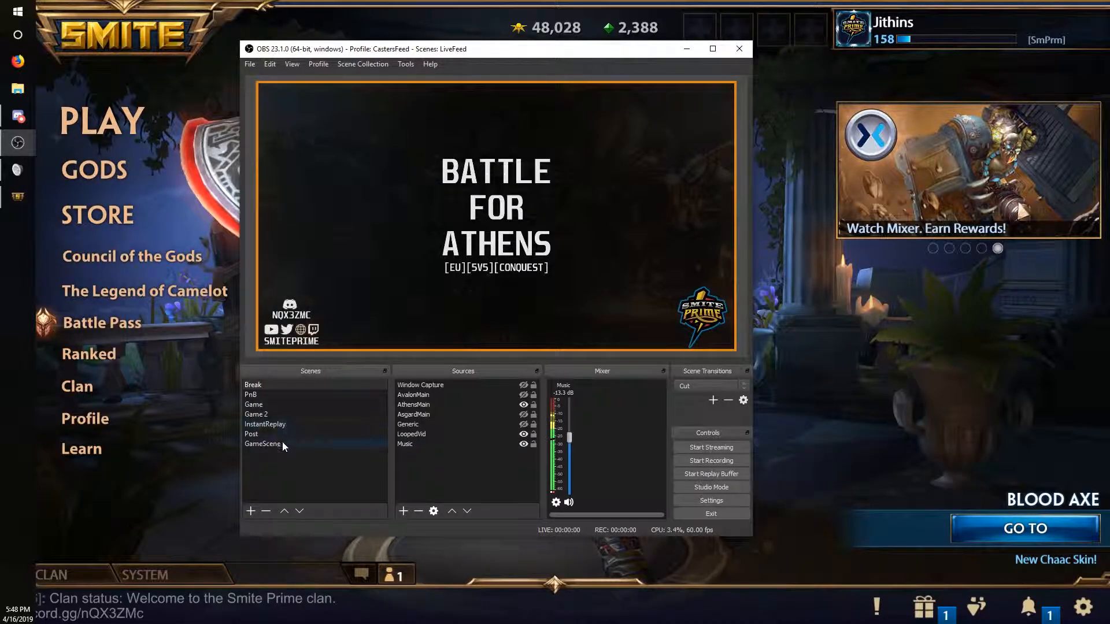
# - Create the All Audio scene and add Game Audio capture plus the existing Music source
pyautogui.click(251, 510)
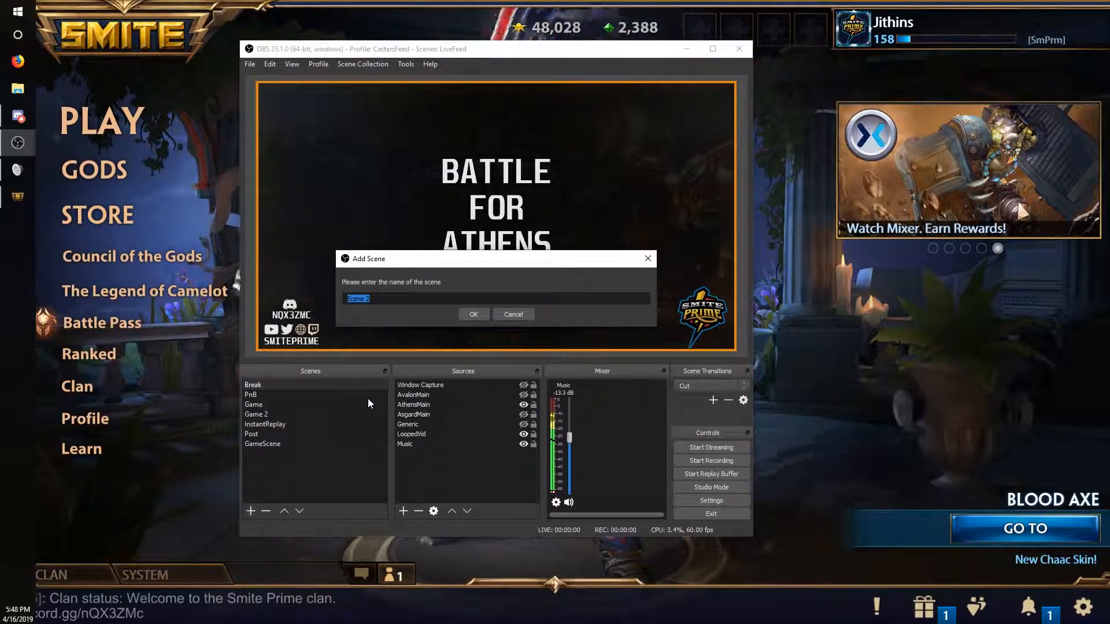
pyautogui.click(472, 313)
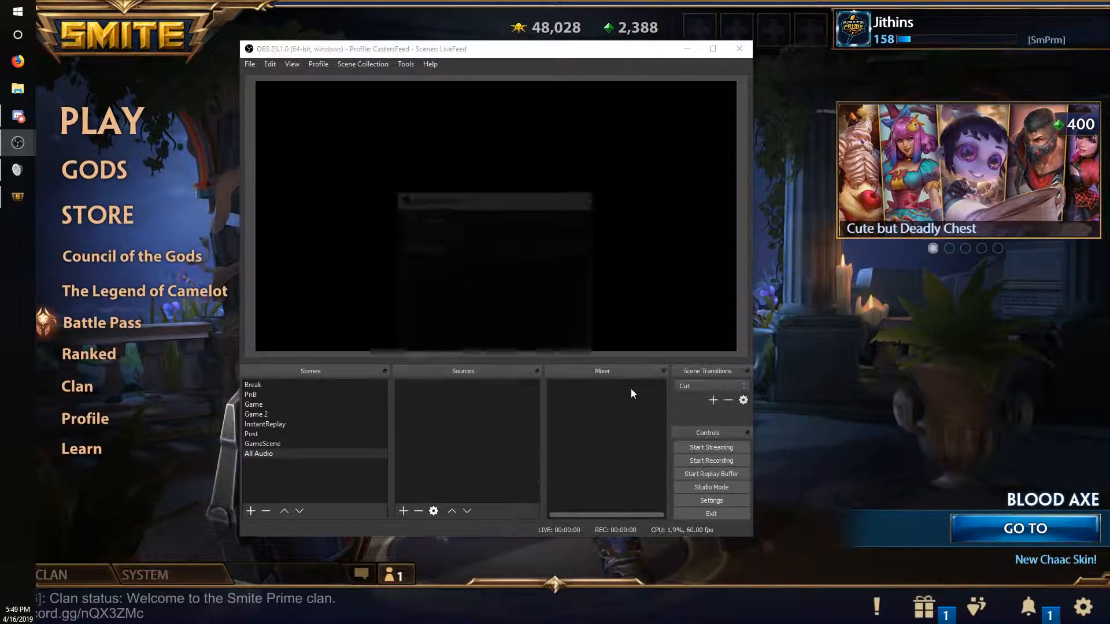
pyautogui.click(403, 511)
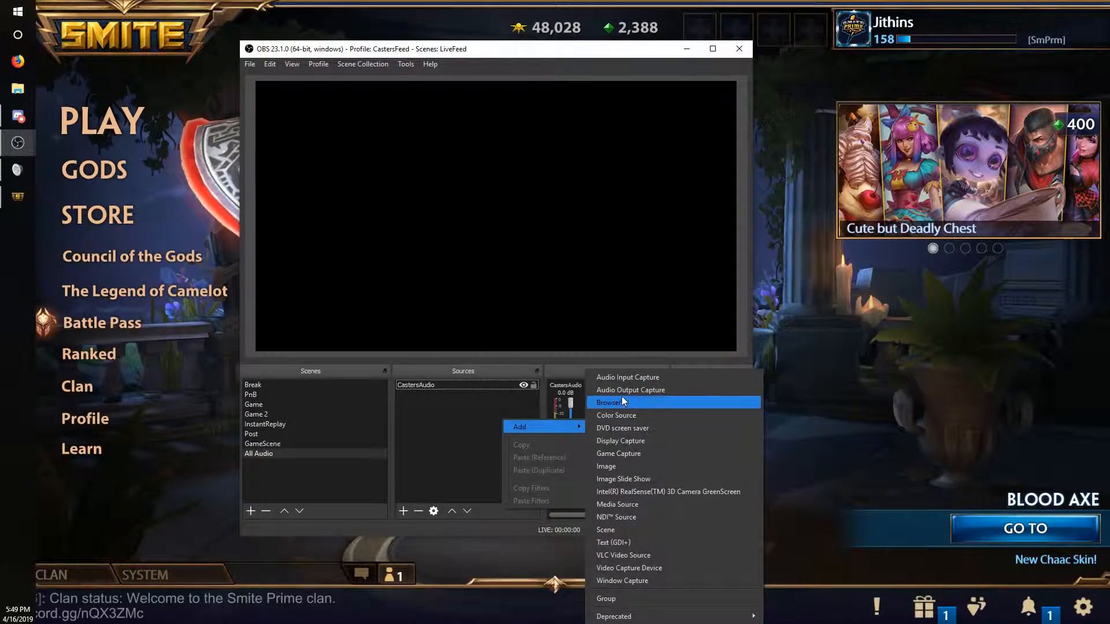
pyautogui.click(630, 391)
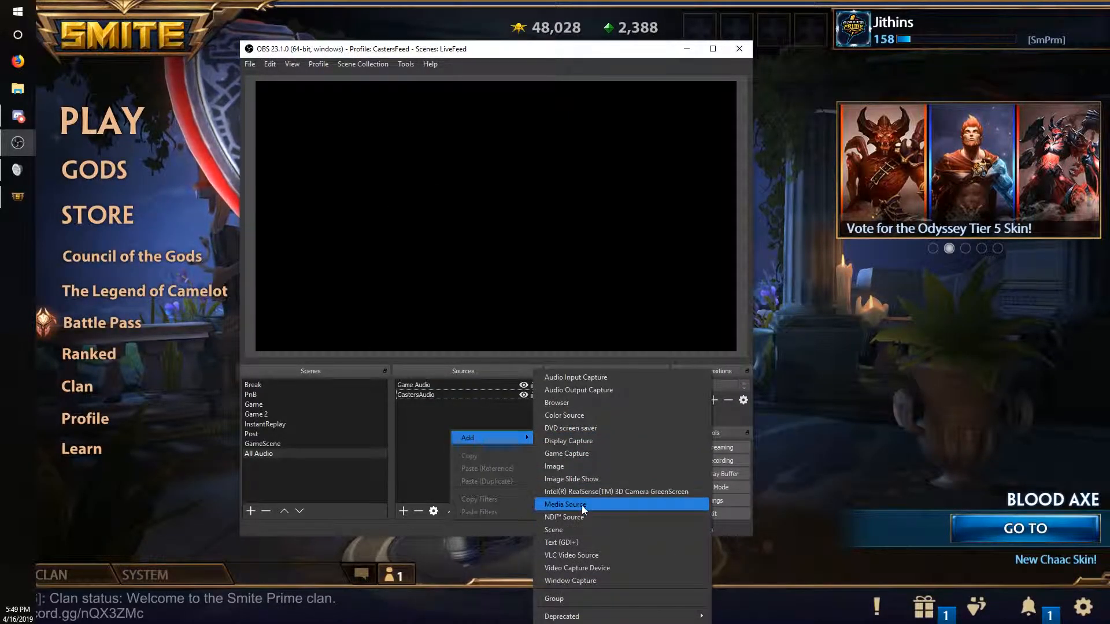
pyautogui.click(564, 504)
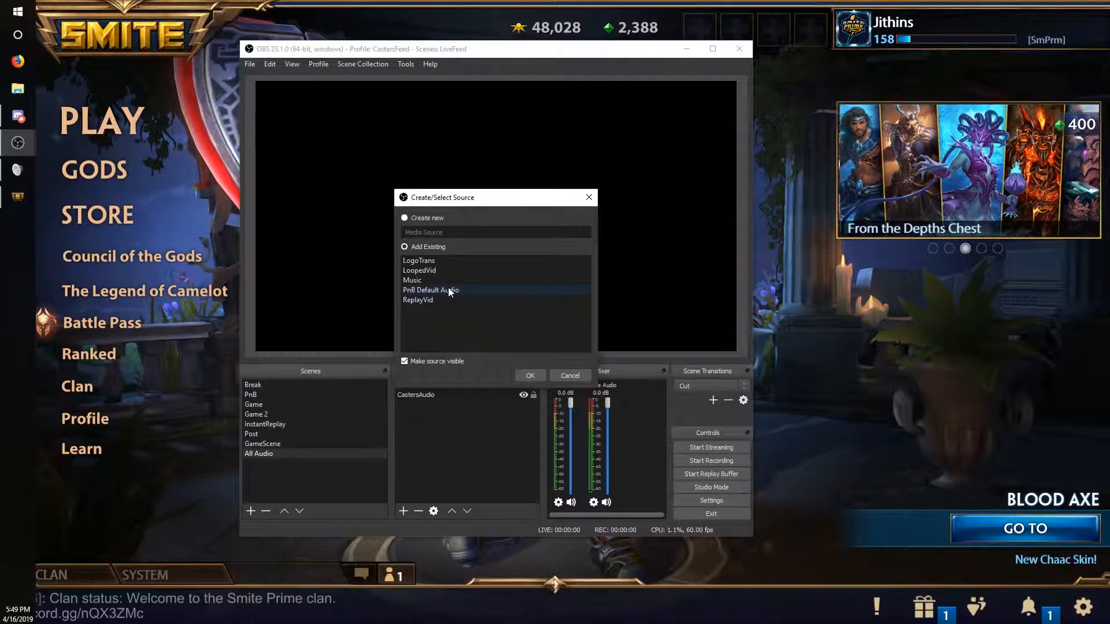
pyautogui.click(530, 376)
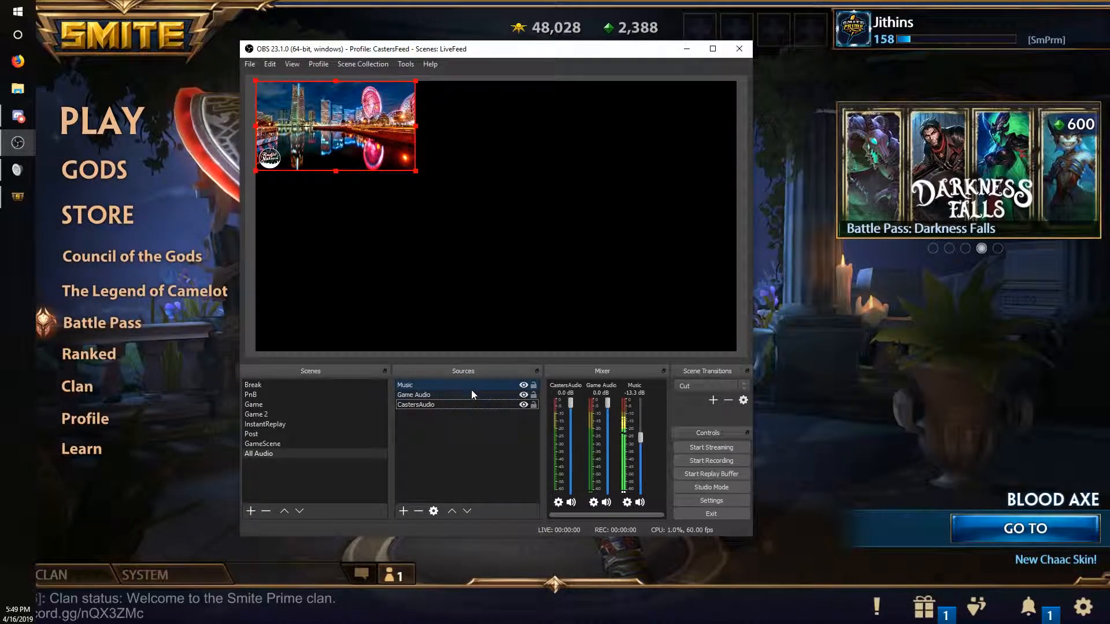
# - In Advanced Audio Properties, send Game Audio to track 2 and close the dialog
pyautogui.rightClick(575, 502)
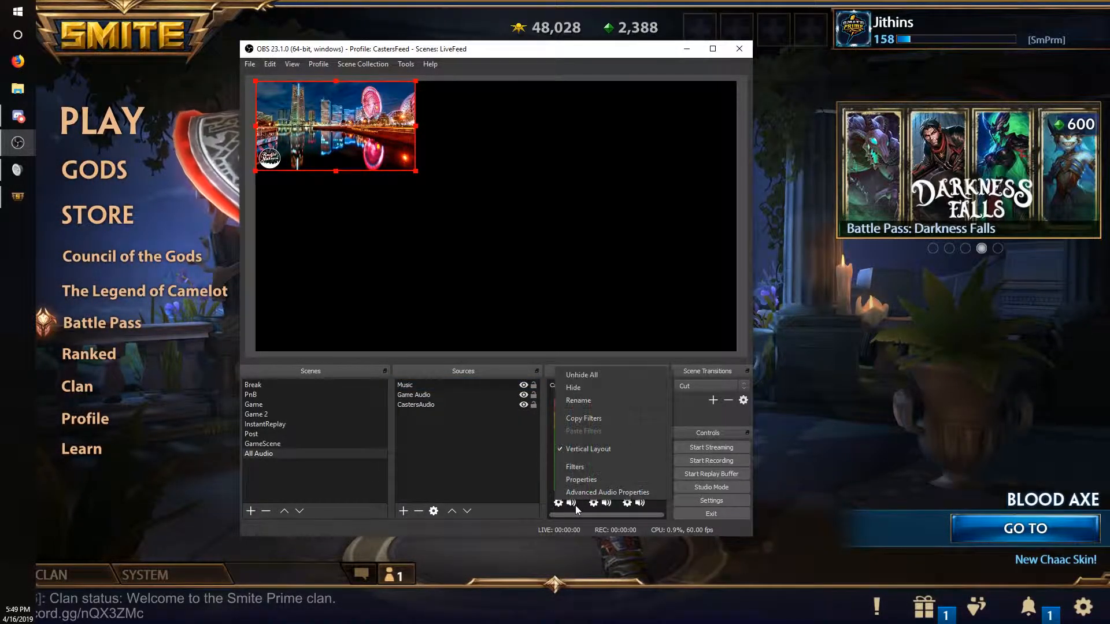
pyautogui.click(606, 492)
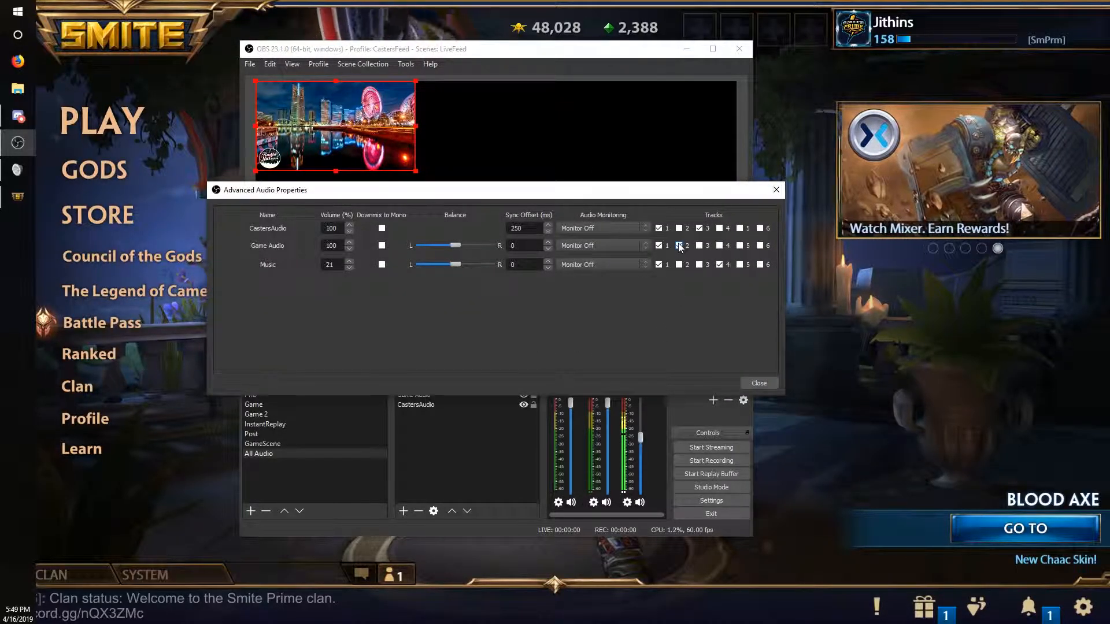
pyautogui.click(679, 246)
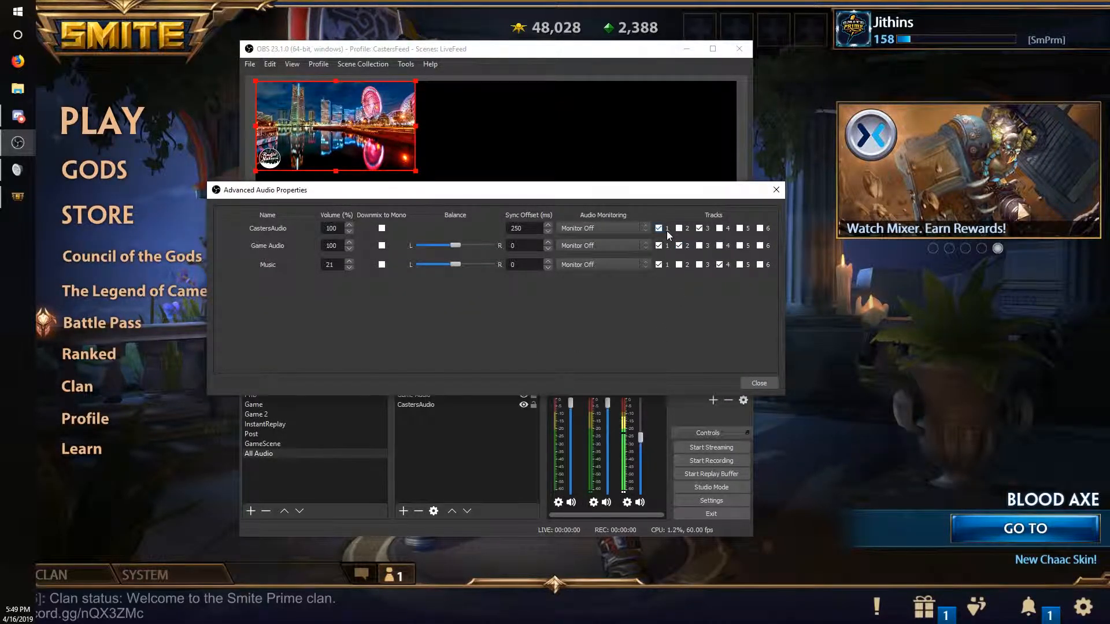
pyautogui.click(659, 264)
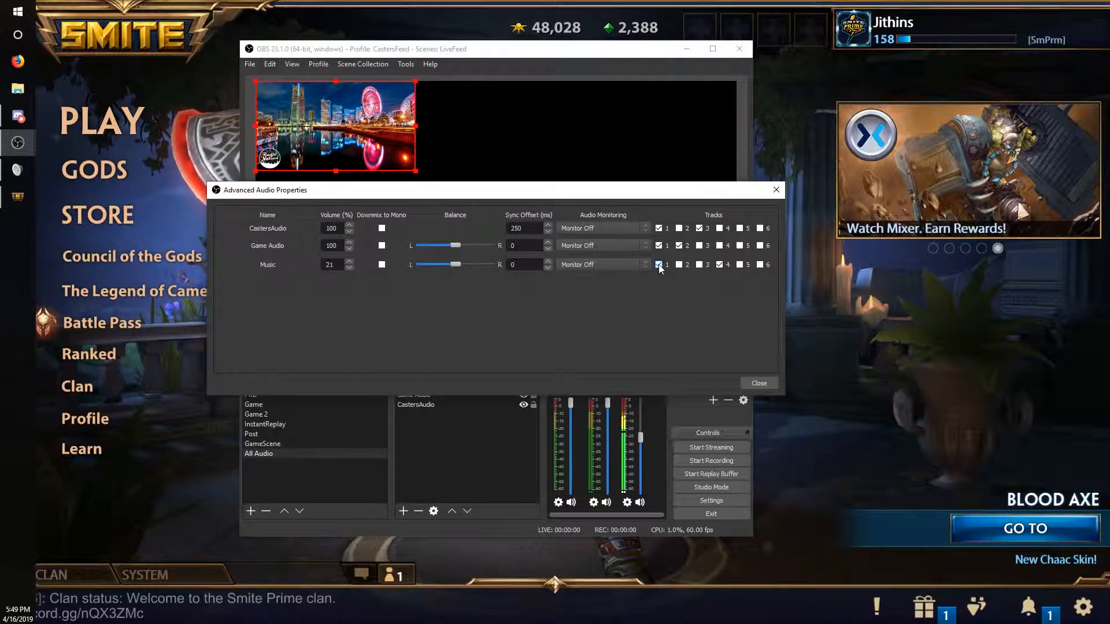
pyautogui.click(678, 246)
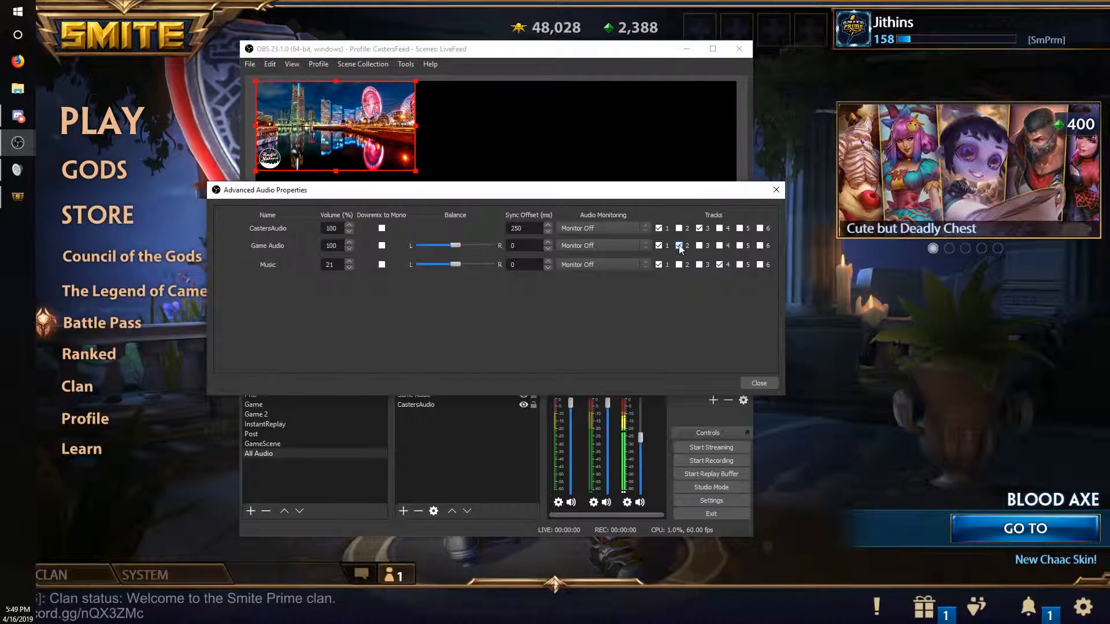
pyautogui.click(681, 246)
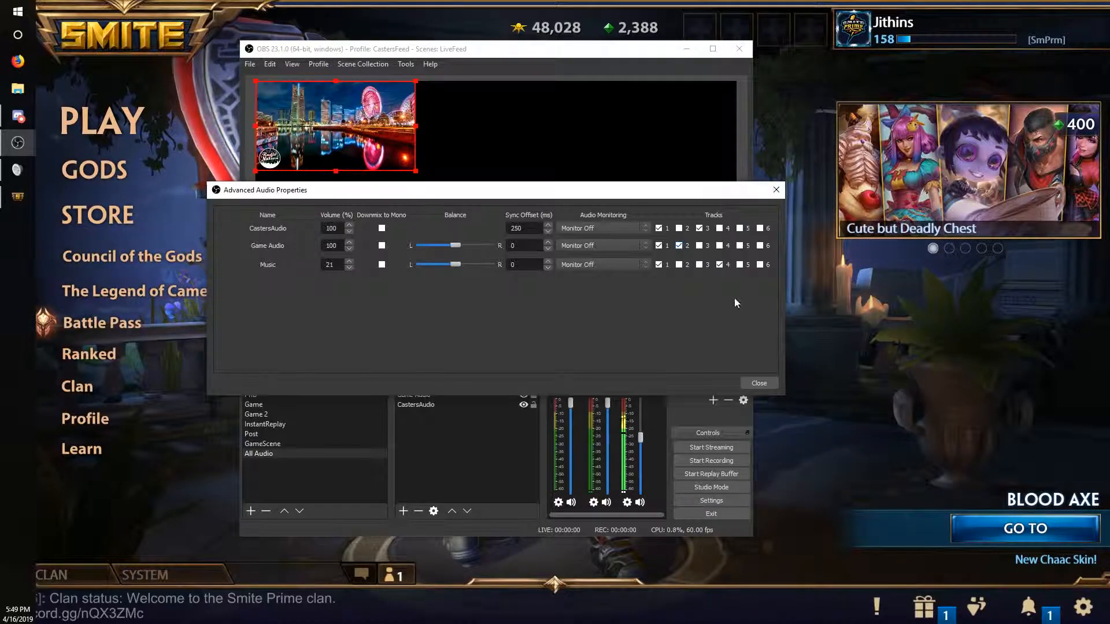
pyautogui.click(758, 383)
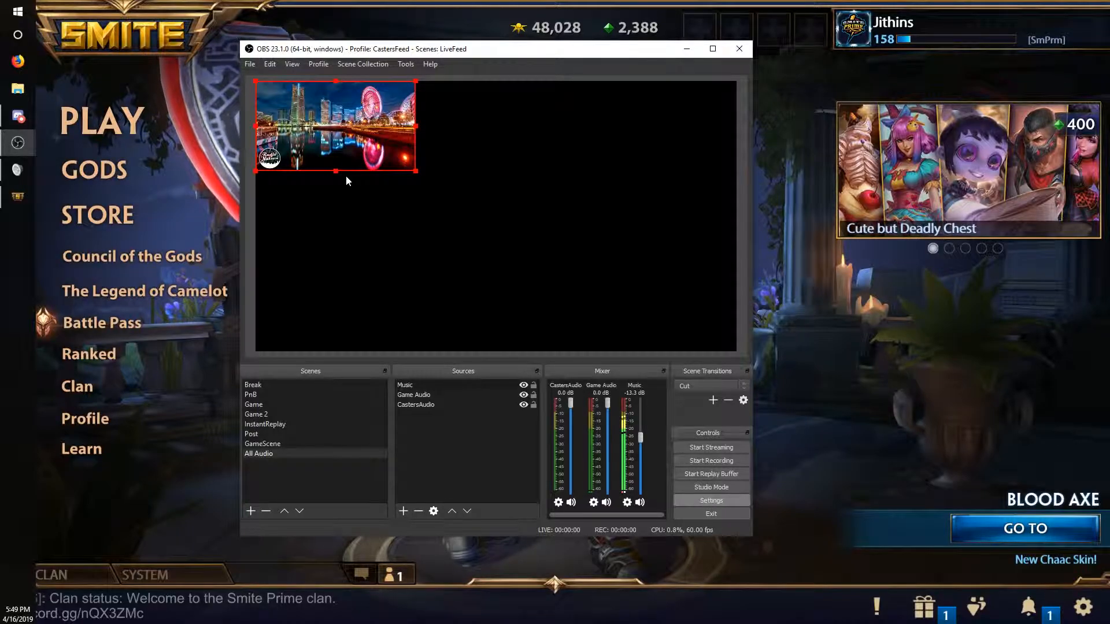
# - Add CastersAudio to track 3 and Music to track 4
pyautogui.click(710, 500)
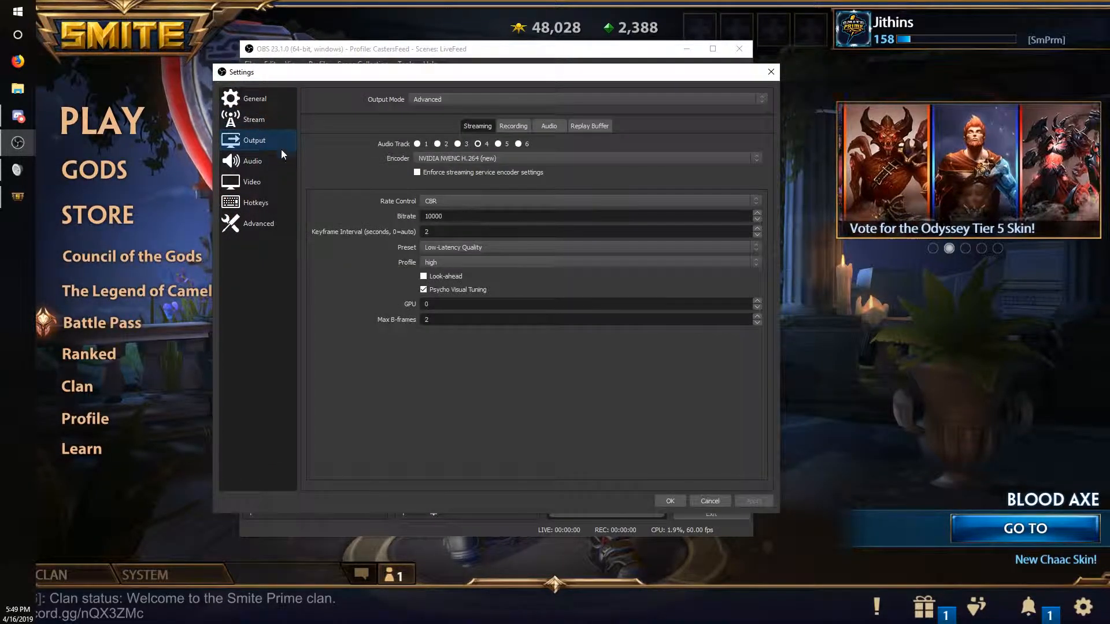
pyautogui.click(437, 144)
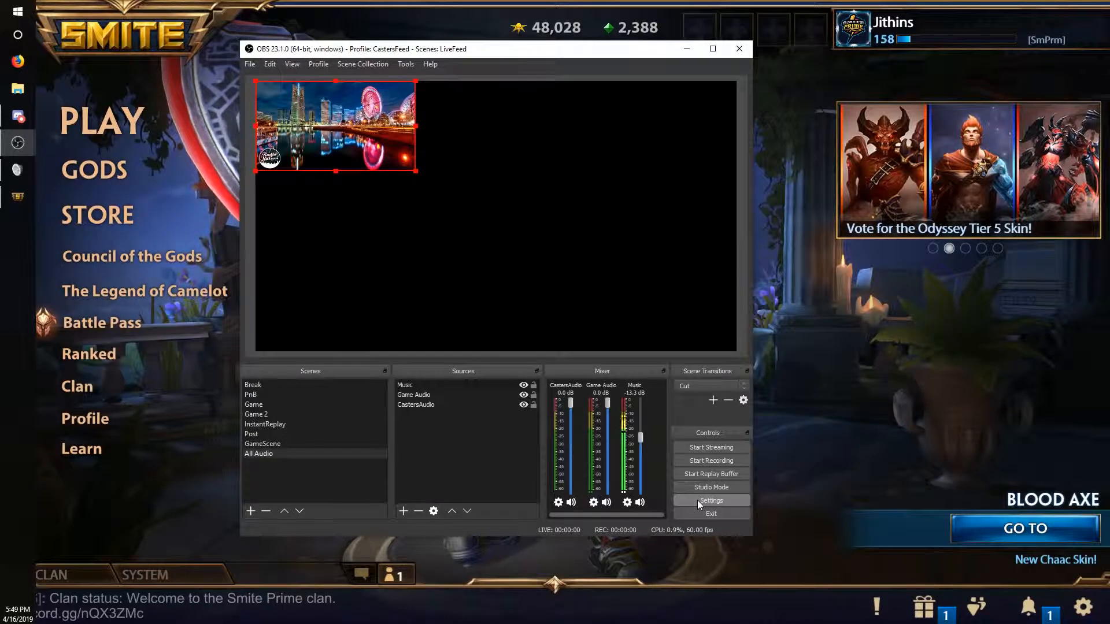
pyautogui.moveTo(581, 507)
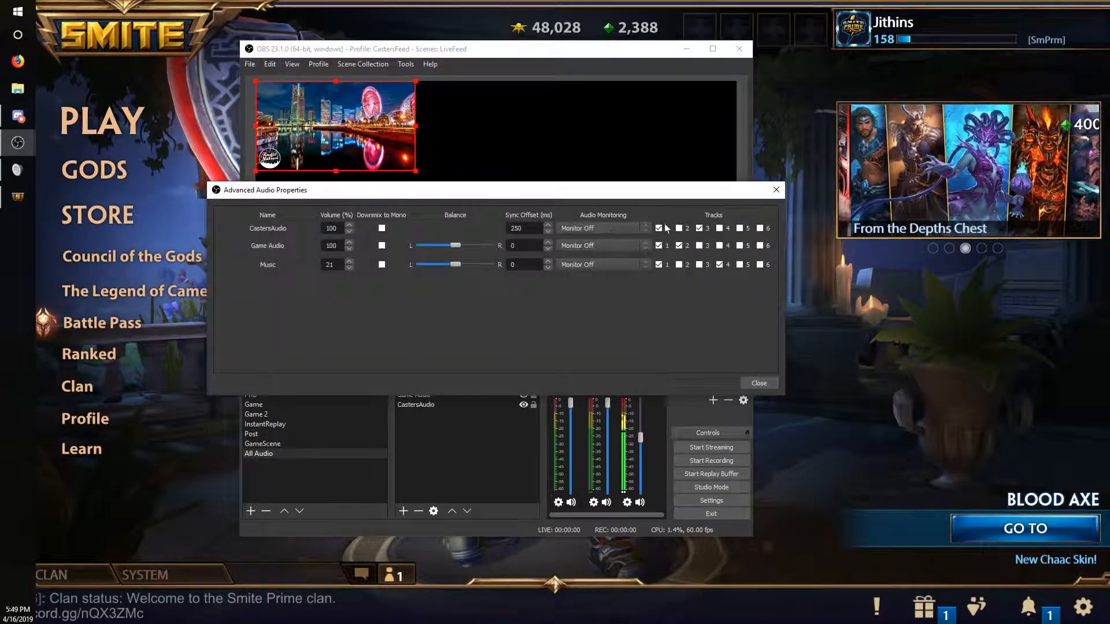
pyautogui.click(699, 227)
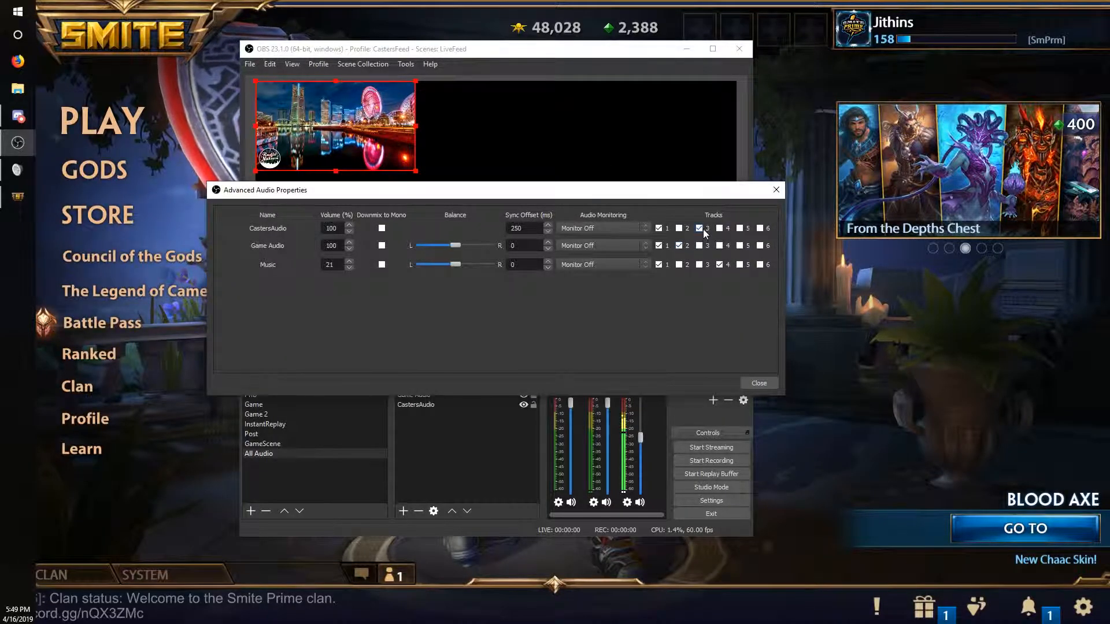
pyautogui.click(718, 264)
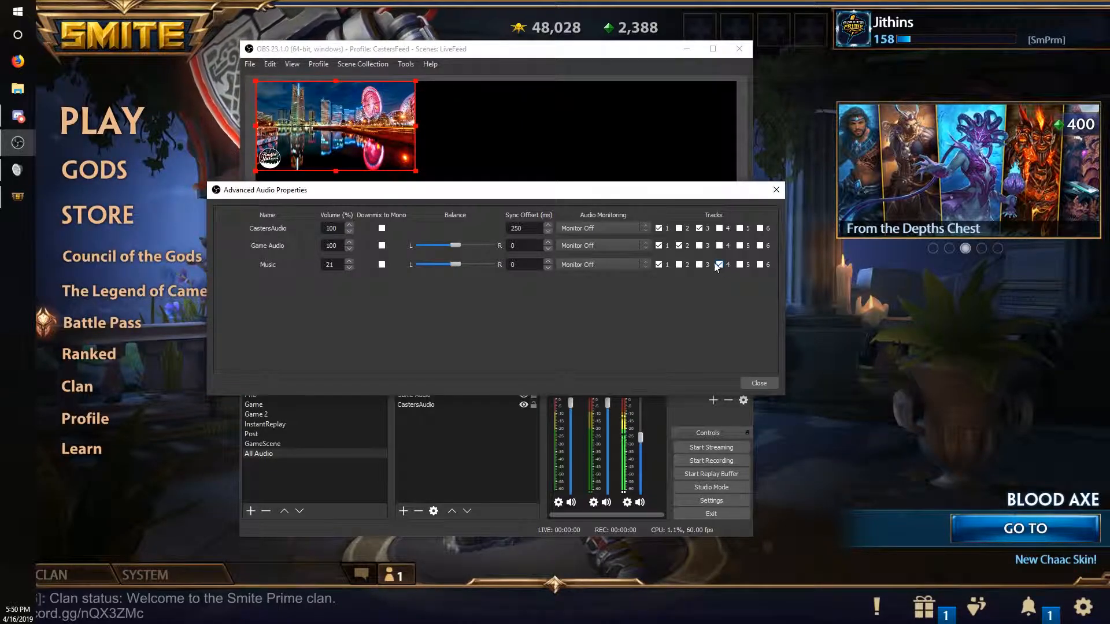
pyautogui.click(703, 264)
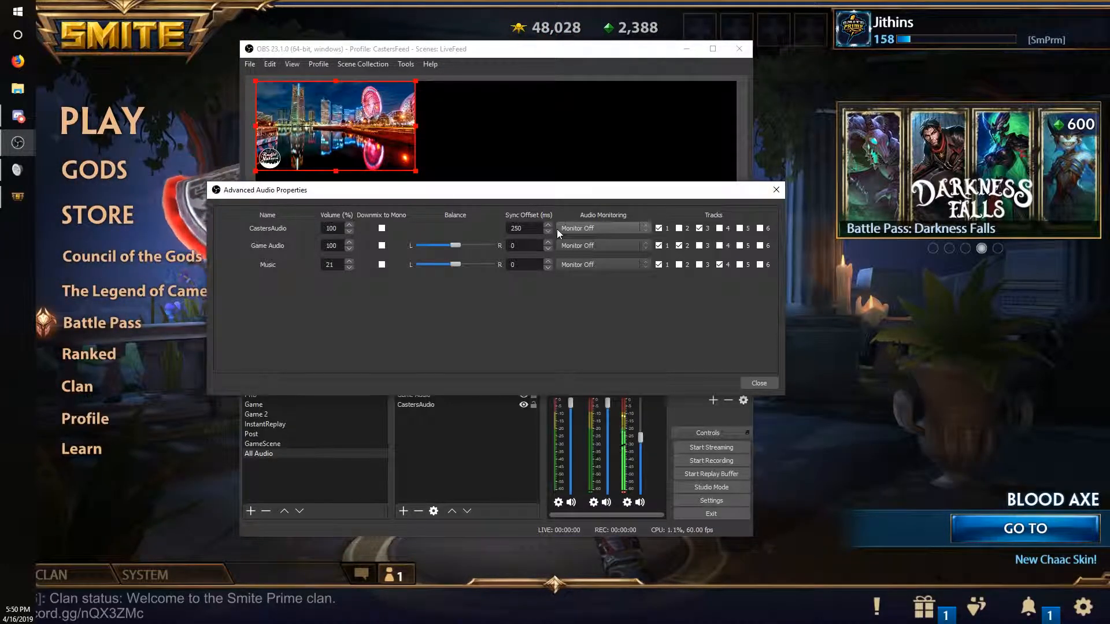
pyautogui.click(681, 264)
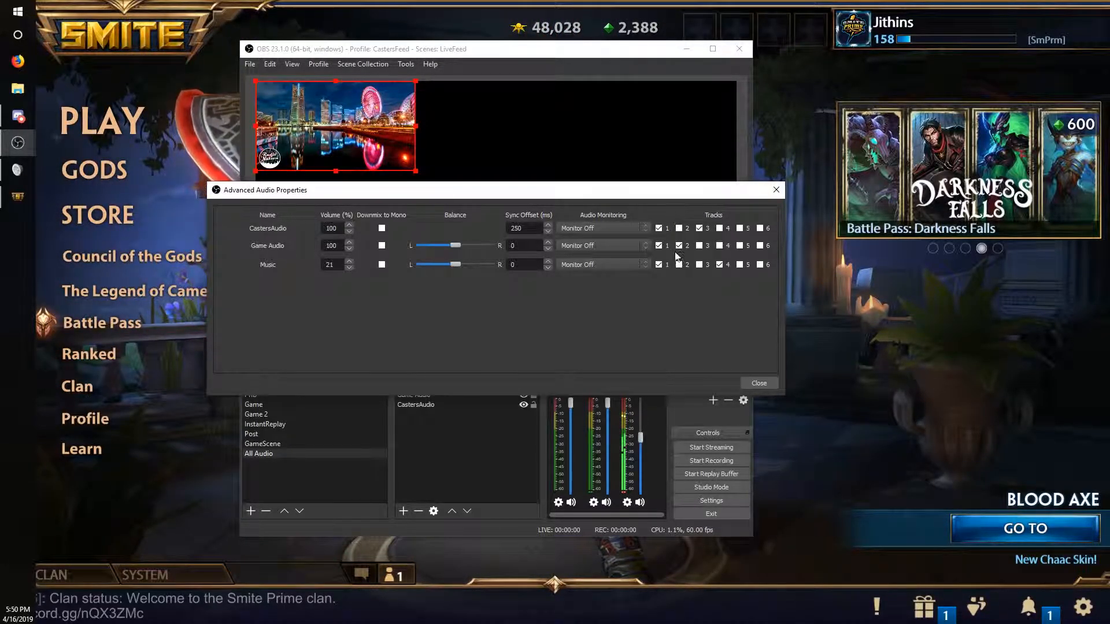
pyautogui.click(683, 246)
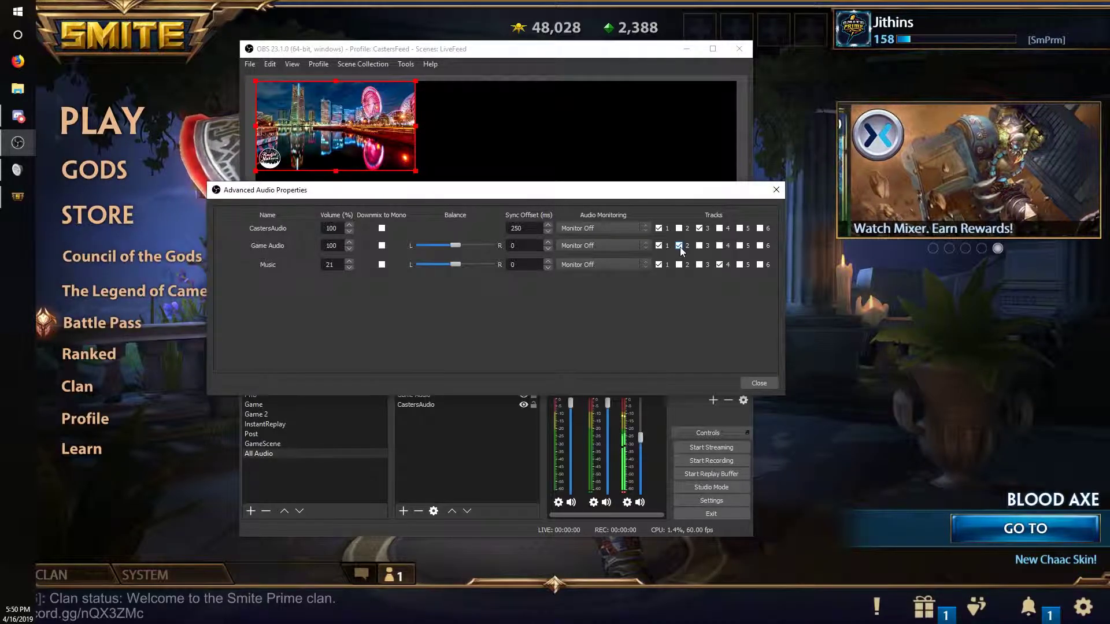
pyautogui.click(681, 245)
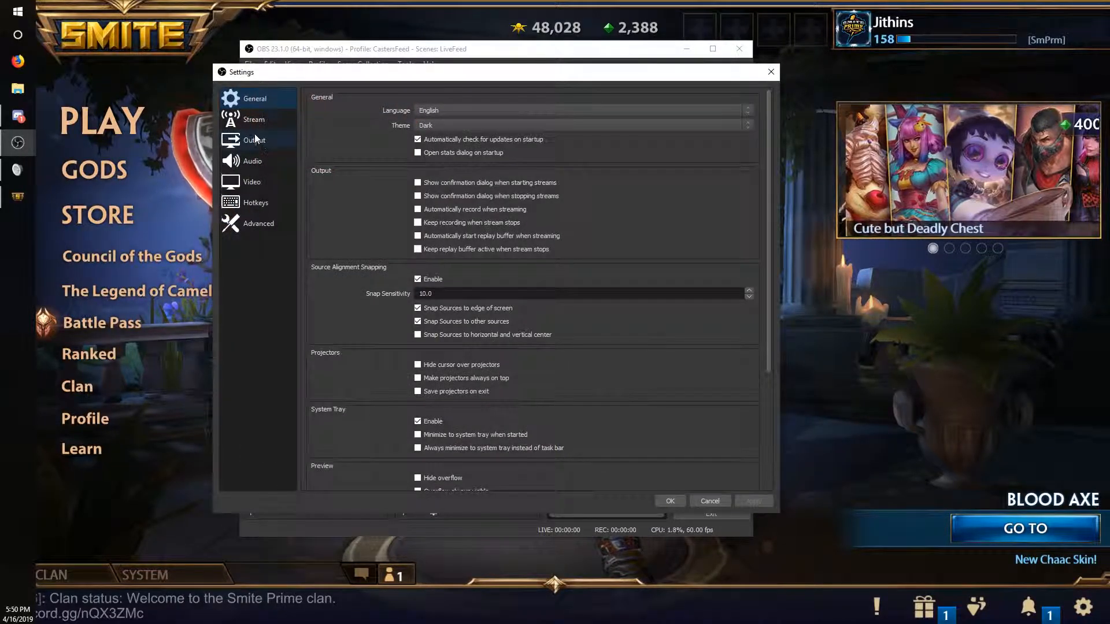
pyautogui.click(254, 139)
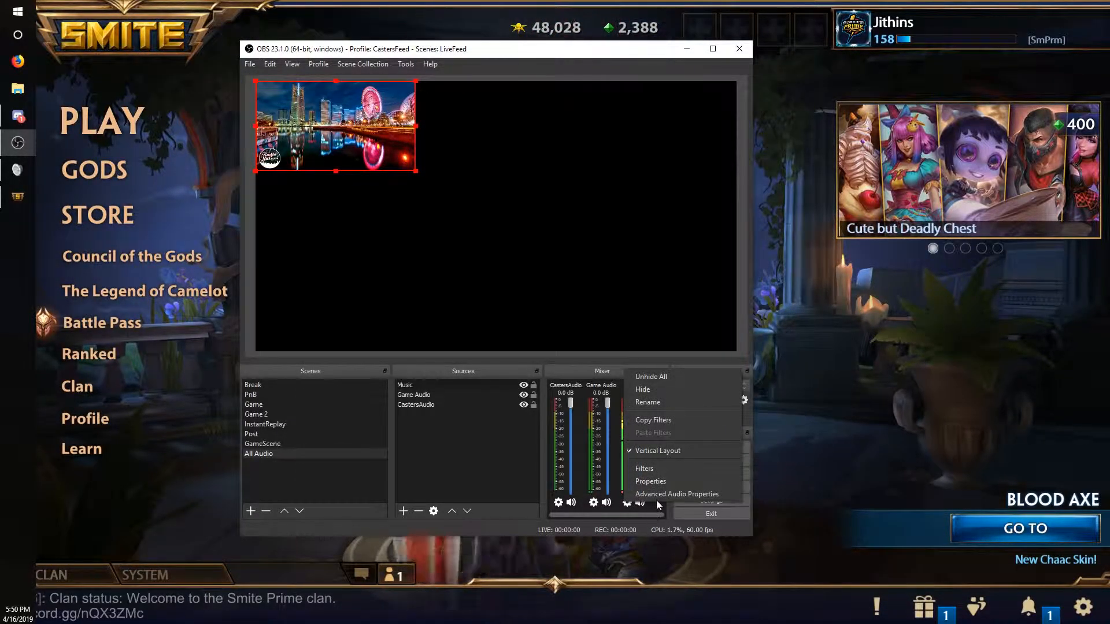
# - Recheck Game Audio and CastersAudio track boxes, then close Advanced Audio Properties
pyautogui.click(676, 494)
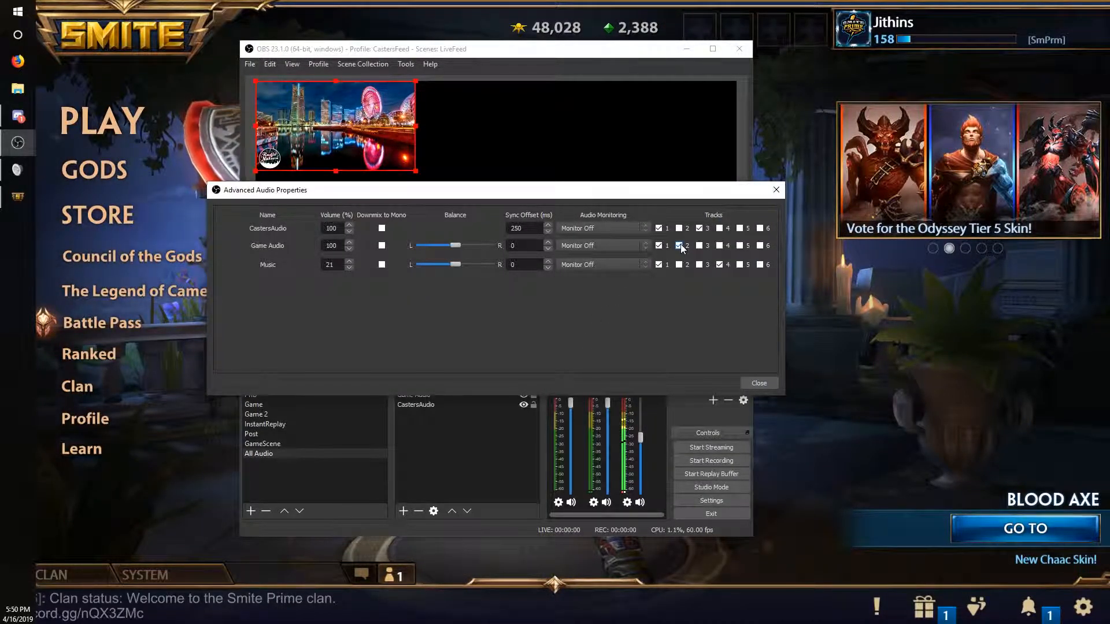
pyautogui.click(658, 246)
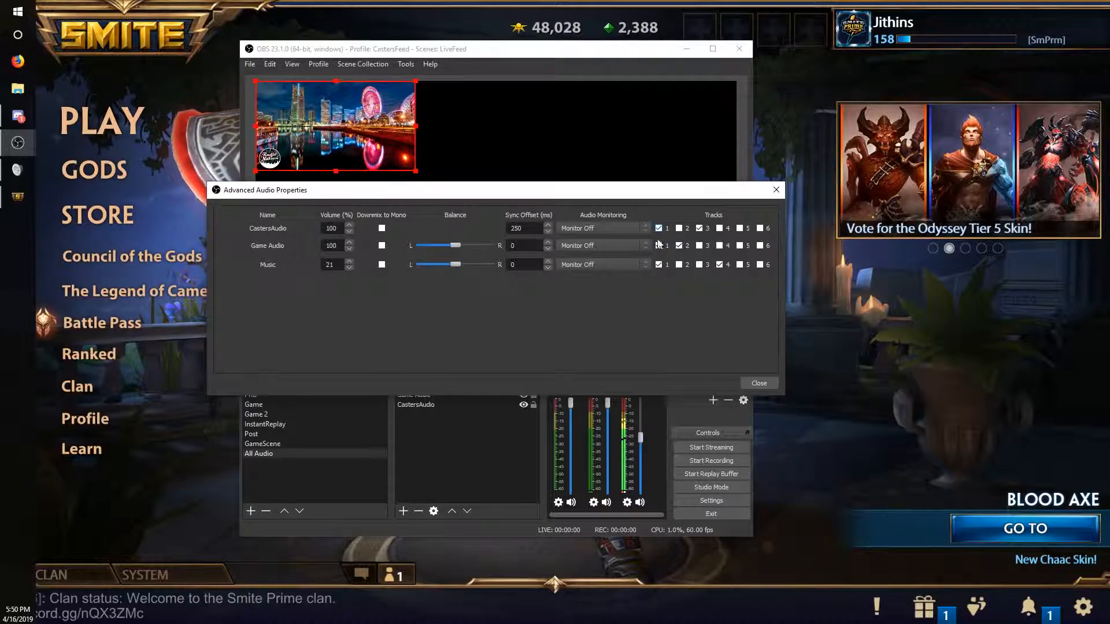
pyautogui.click(659, 228)
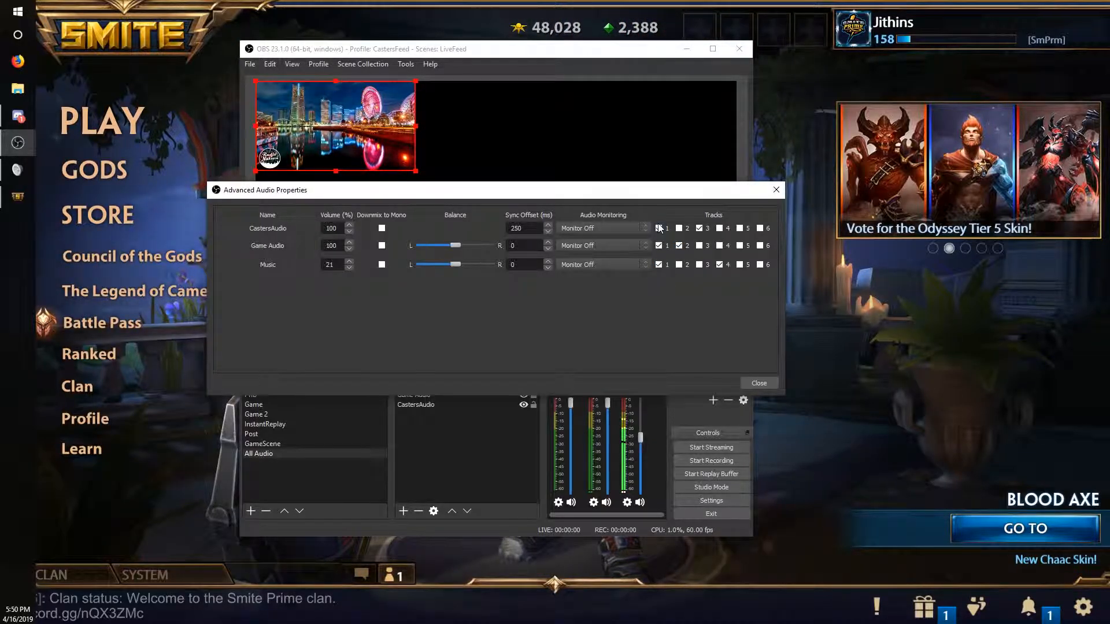
pyautogui.click(659, 228)
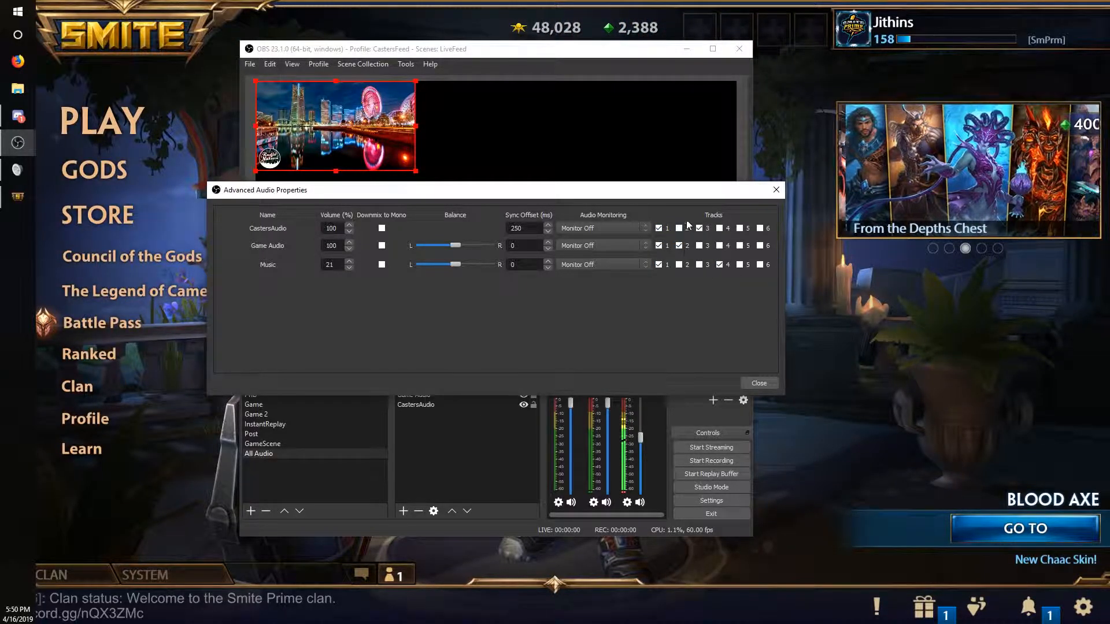
pyautogui.click(702, 228)
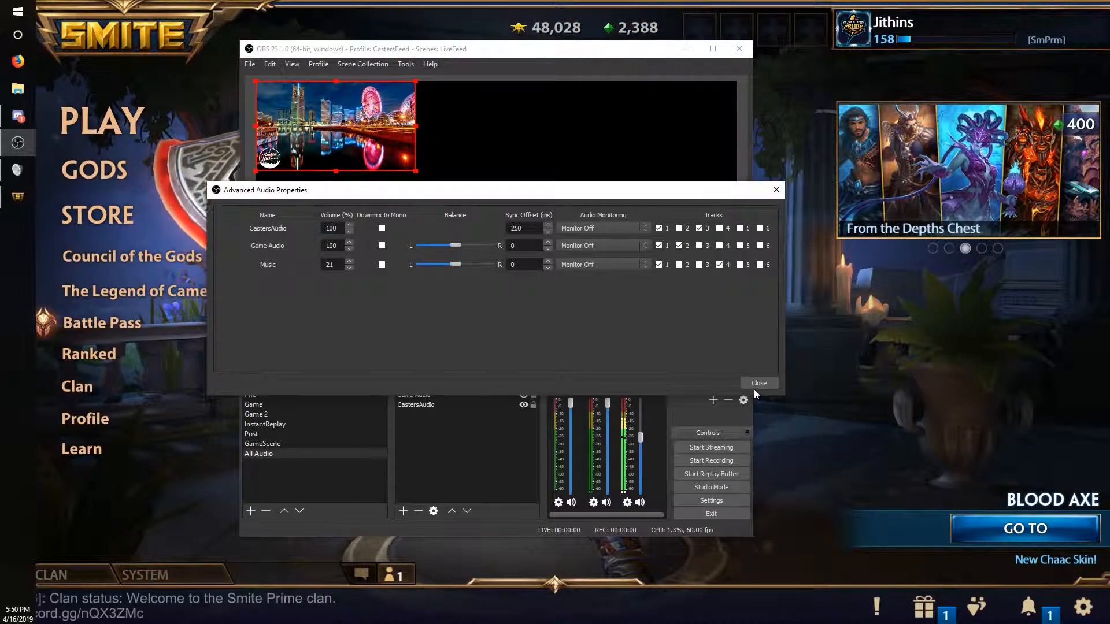
pyautogui.click(758, 383)
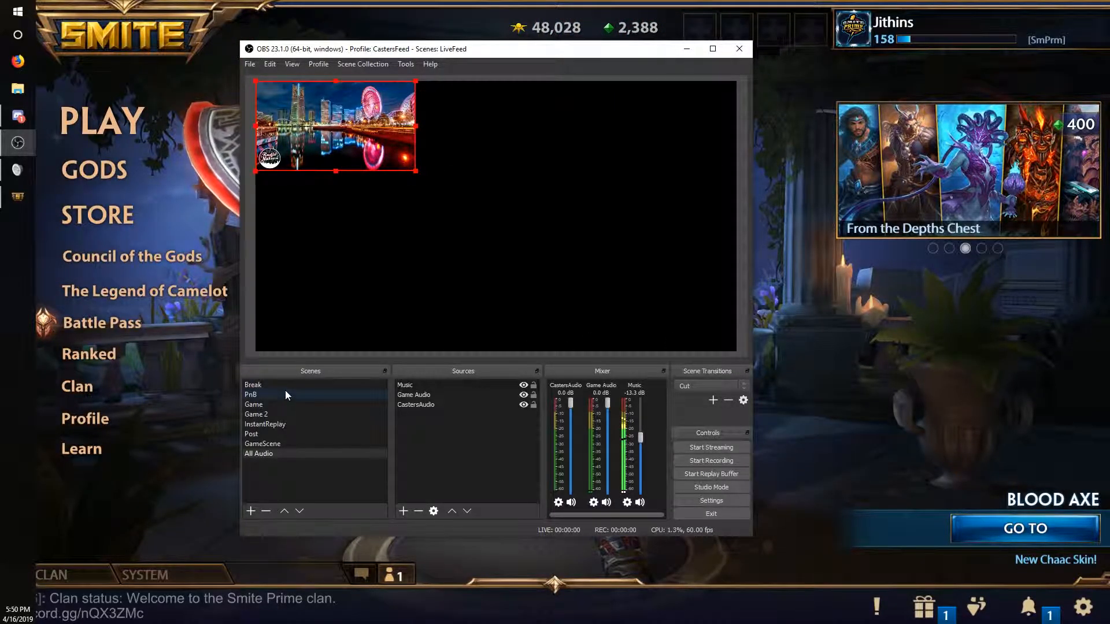
# - Select the Break scene with Battle for Athens and confirm the Mixer stream settings
pyautogui.click(252, 384)
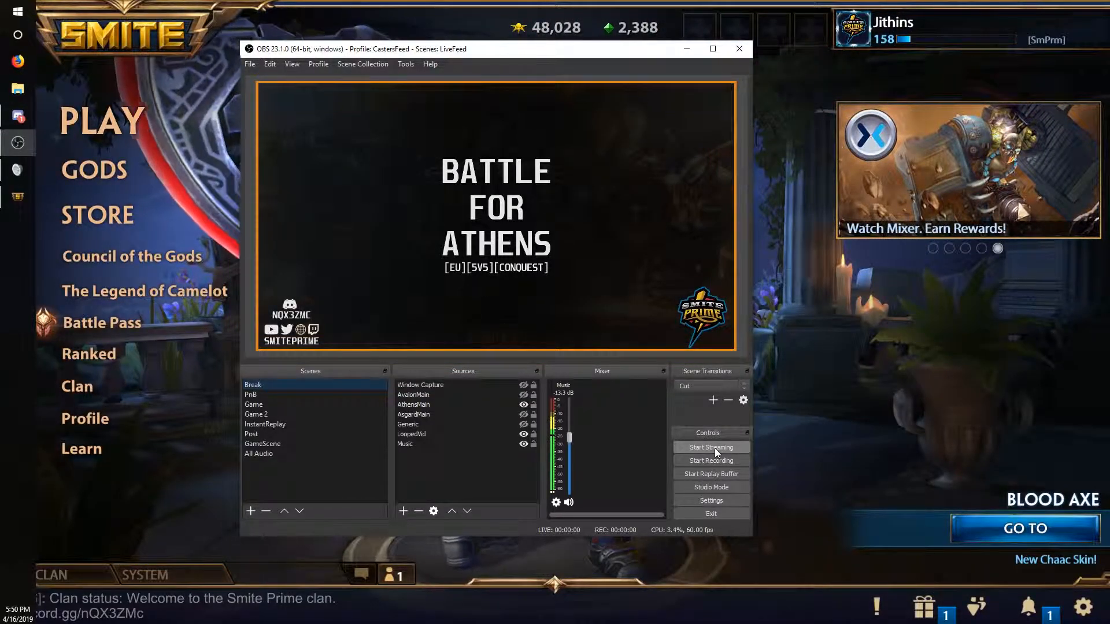
pyautogui.click(17, 116)
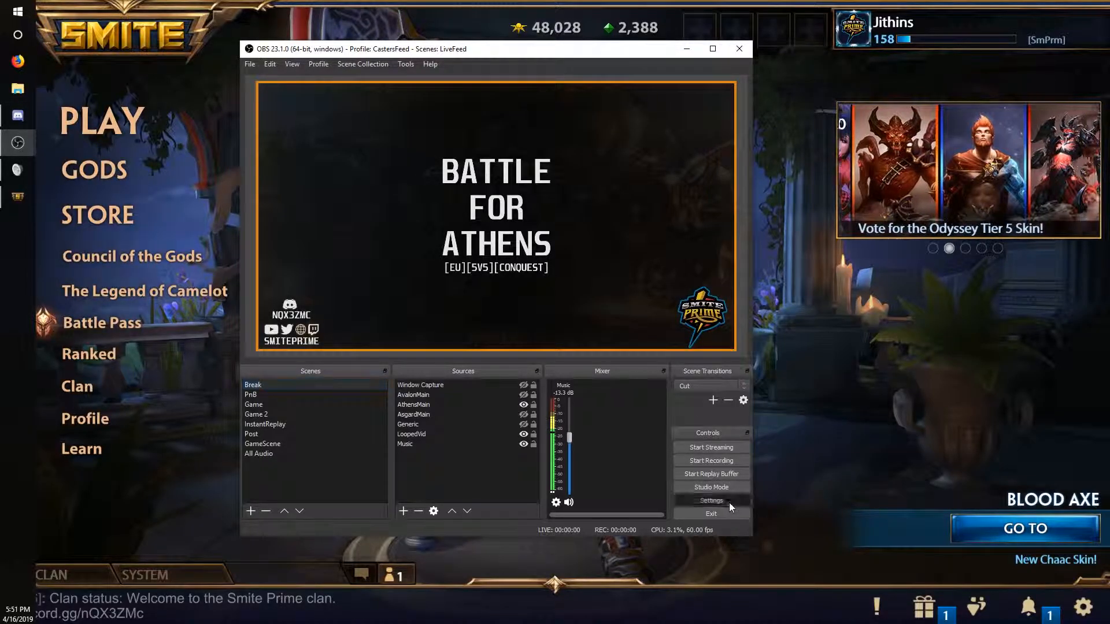
pyautogui.click(710, 501)
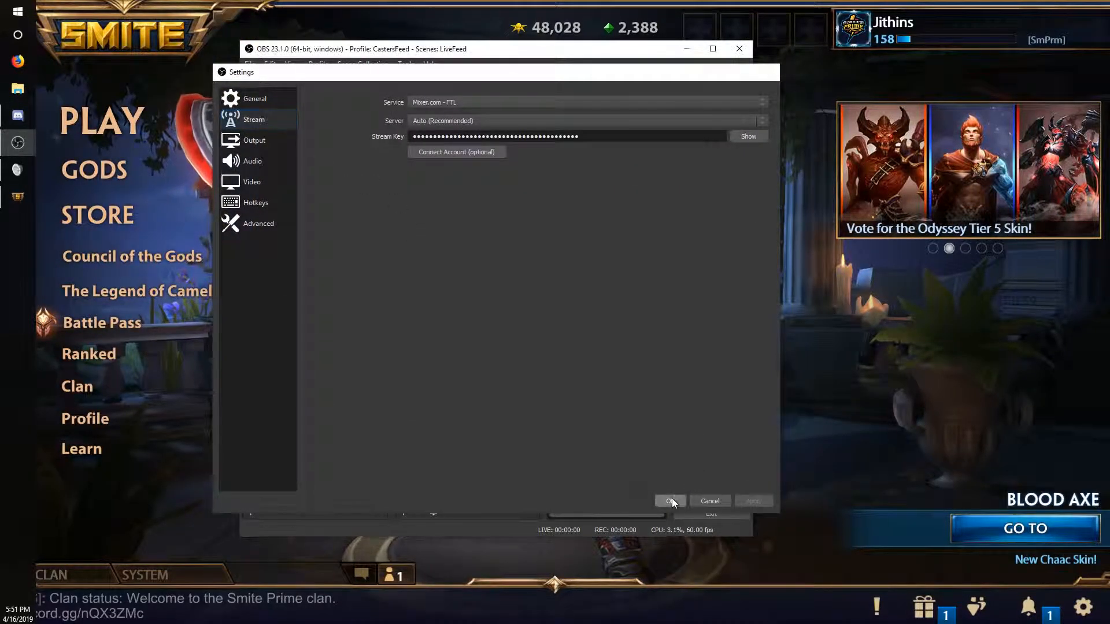
pyautogui.click(668, 501)
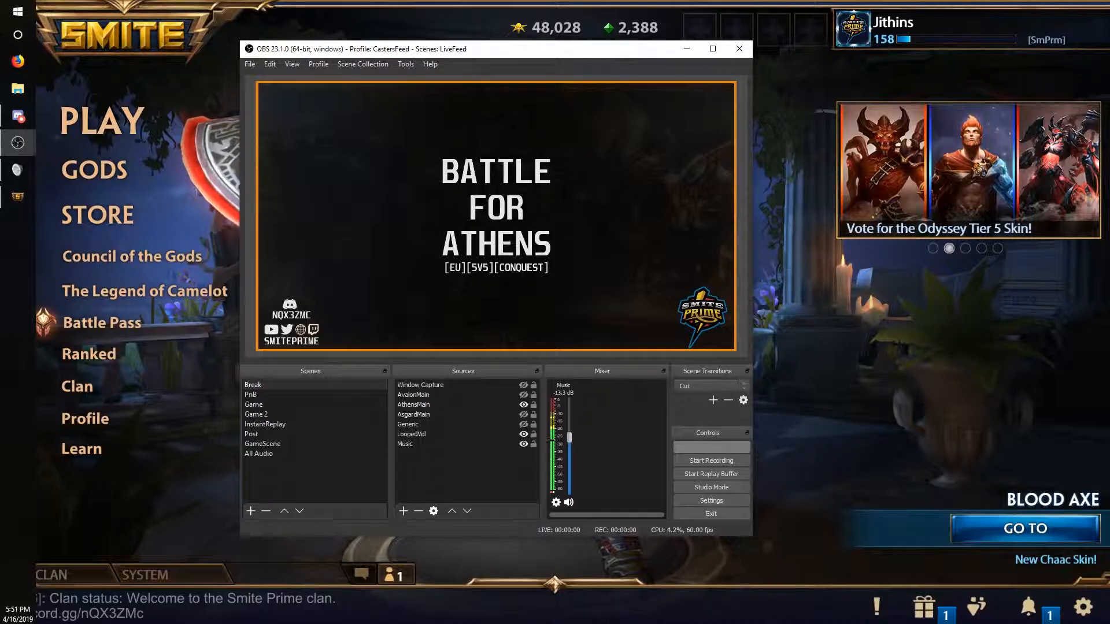
# - Start streaming the Break scene and open the Mixer channel page to compare delay
pyautogui.click(17, 60)
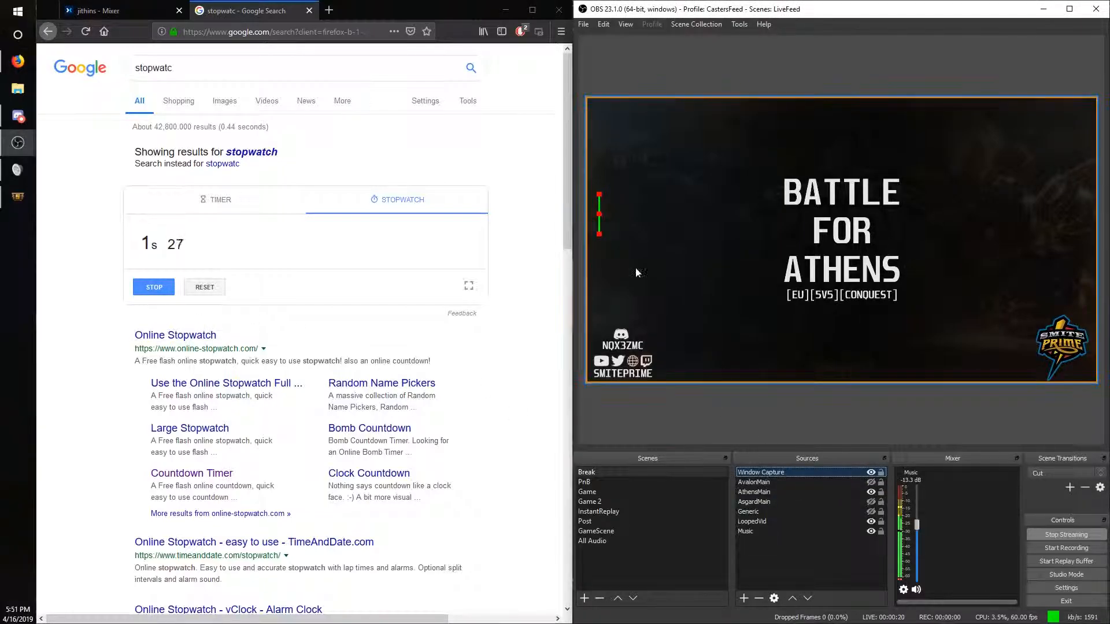
pyautogui.click(107, 10)
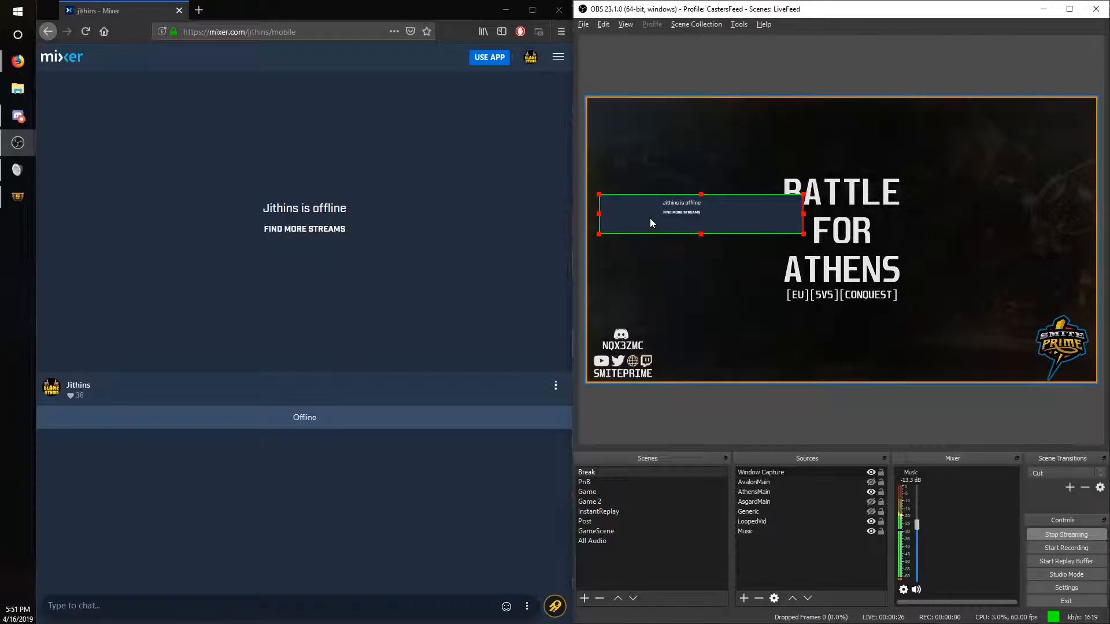
pyautogui.click(199, 10)
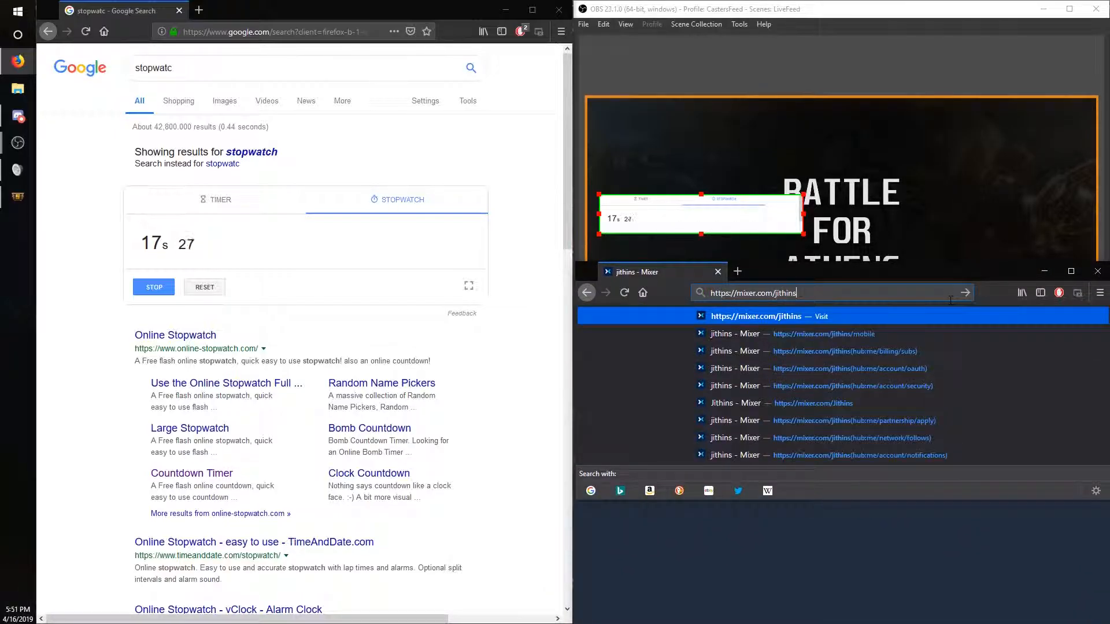
pyautogui.click(822, 333)
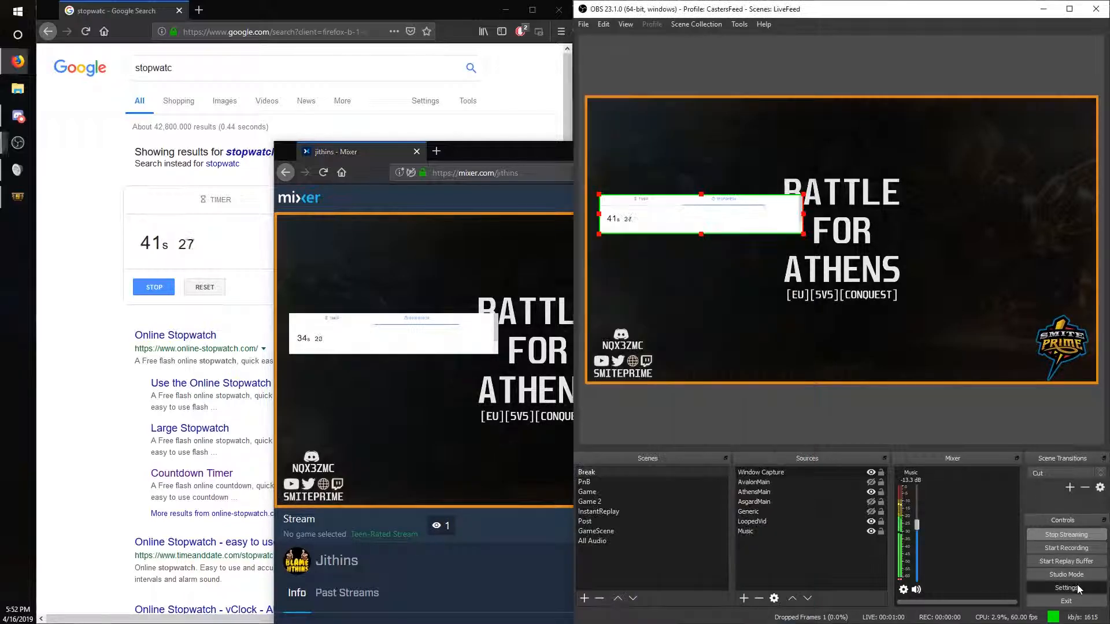
pyautogui.click(1066, 587)
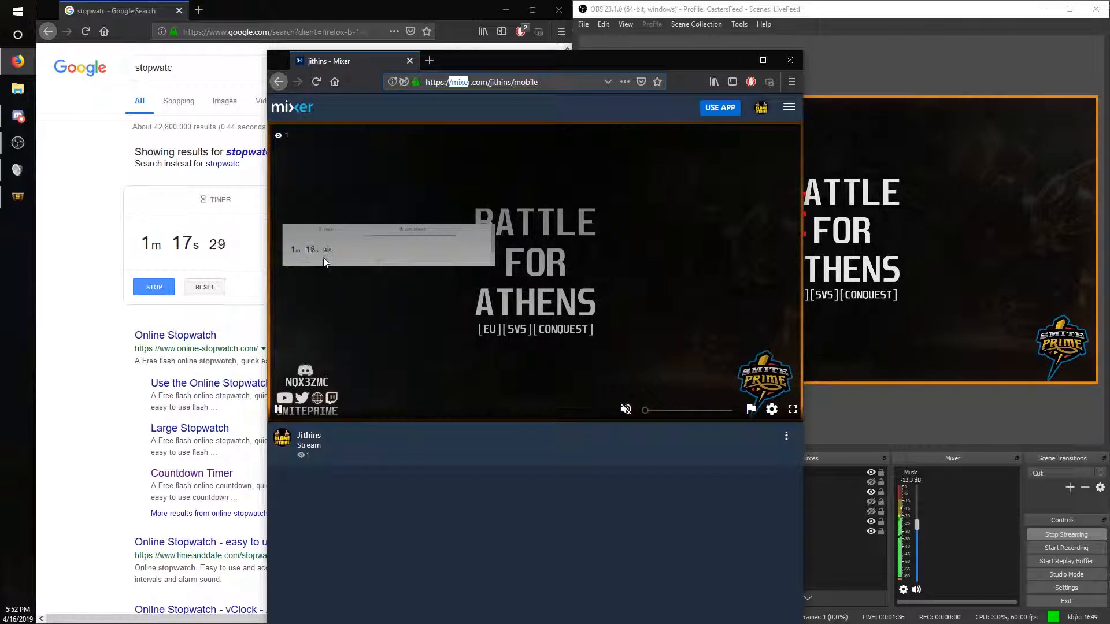
pyautogui.moveTo(626, 409)
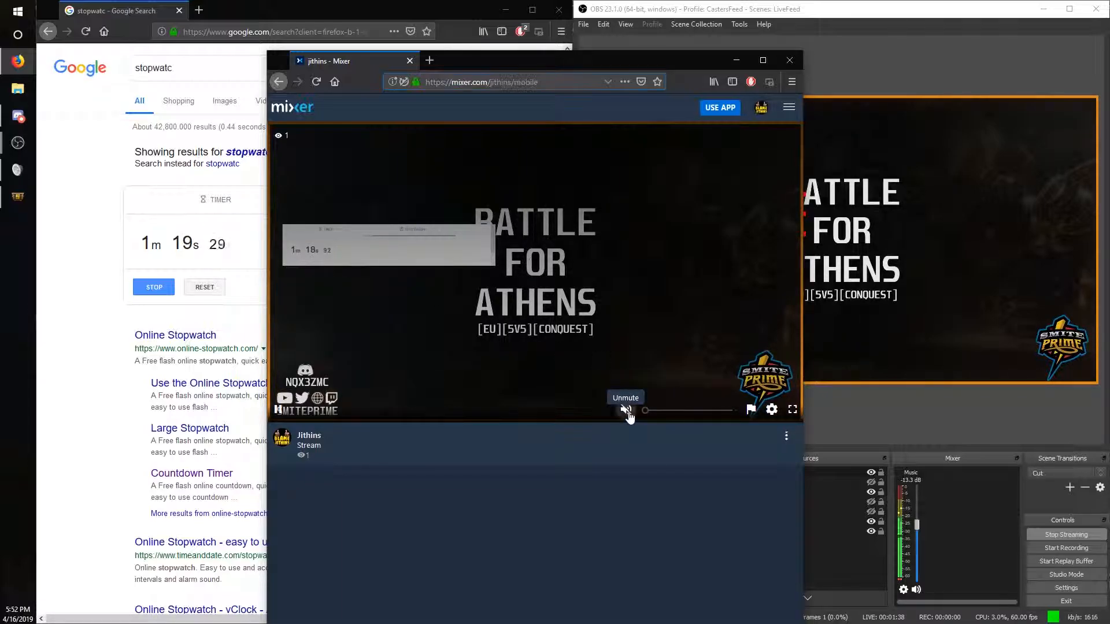
# - Unmute the live stream playback and review the Advanced Audio Properties
pyautogui.click(625, 410)
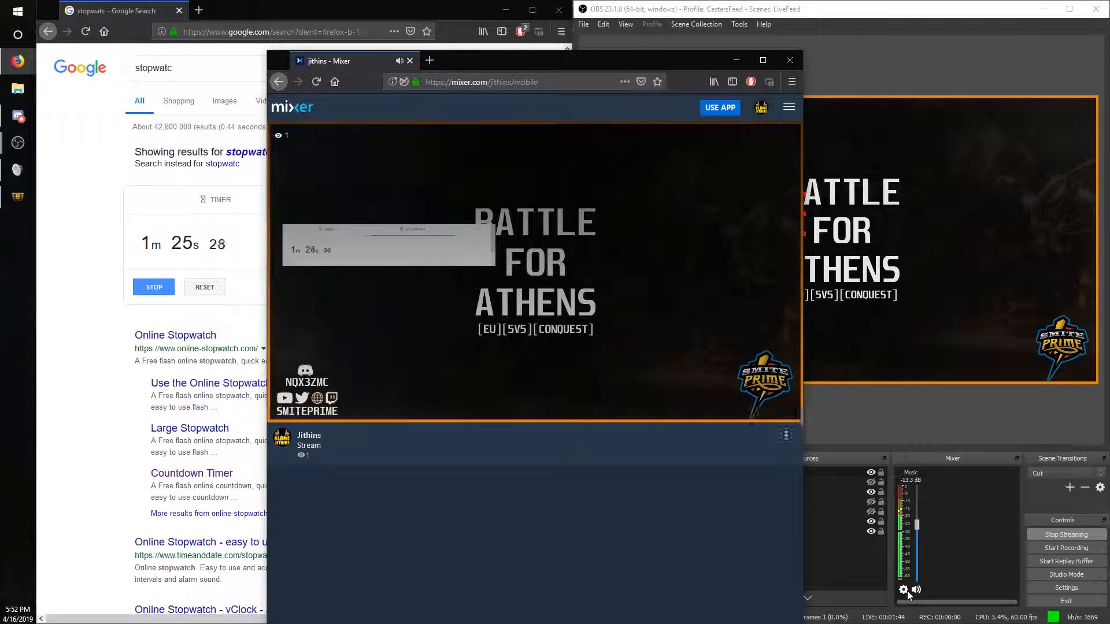
pyautogui.click(903, 590)
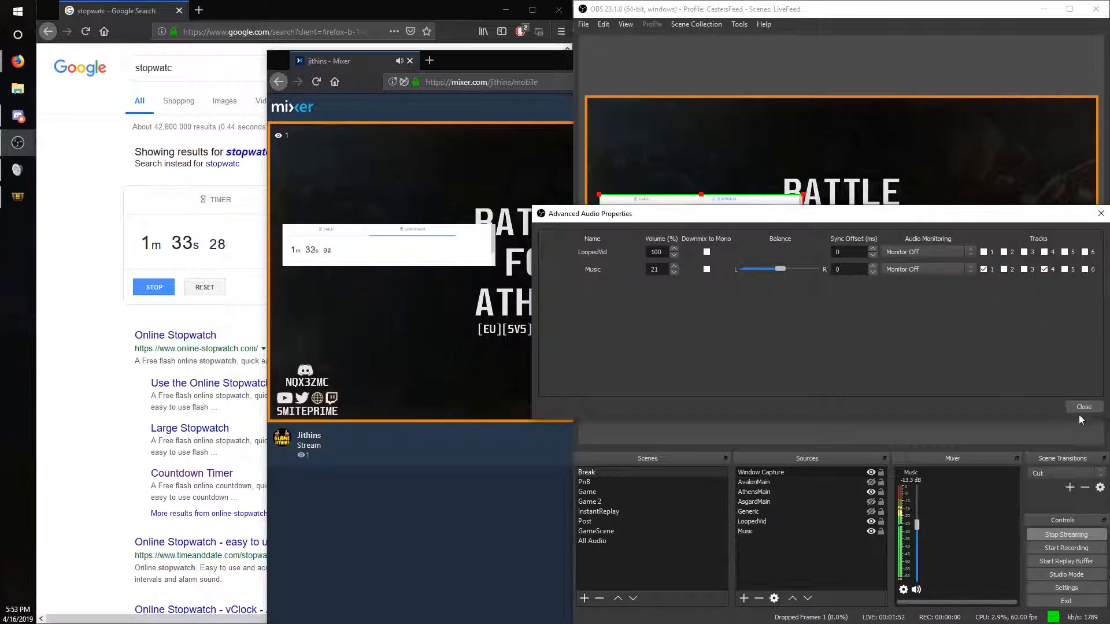
pyautogui.click(1084, 407)
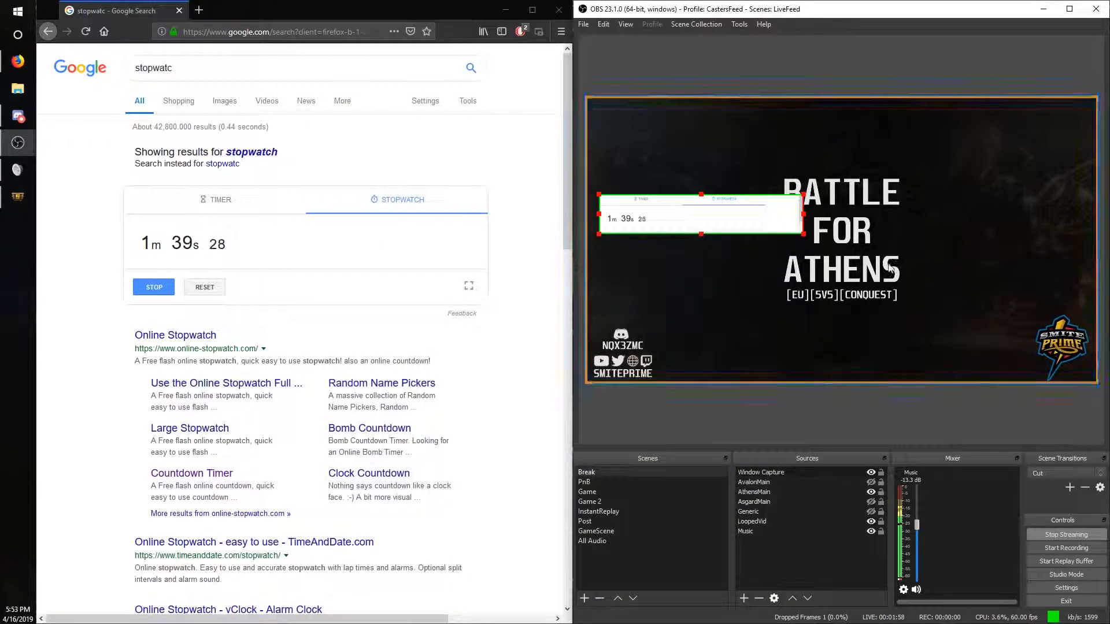
# - Leave the stopwatch page and return OBS to the Break scene
pyautogui.click(1065, 587)
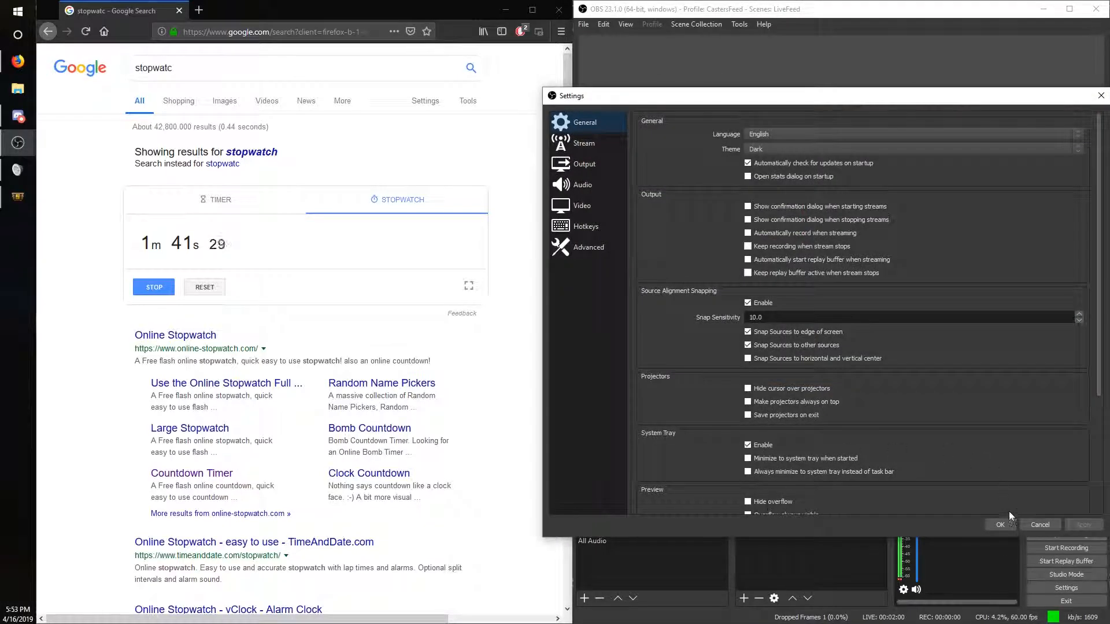
pyautogui.click(998, 524)
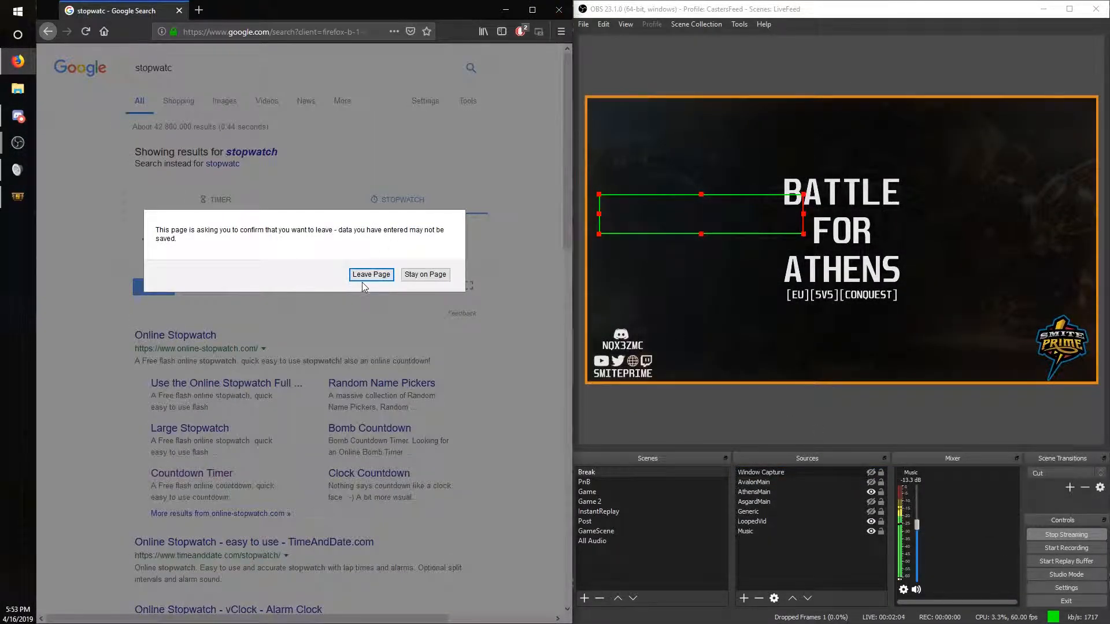
pyautogui.click(371, 275)
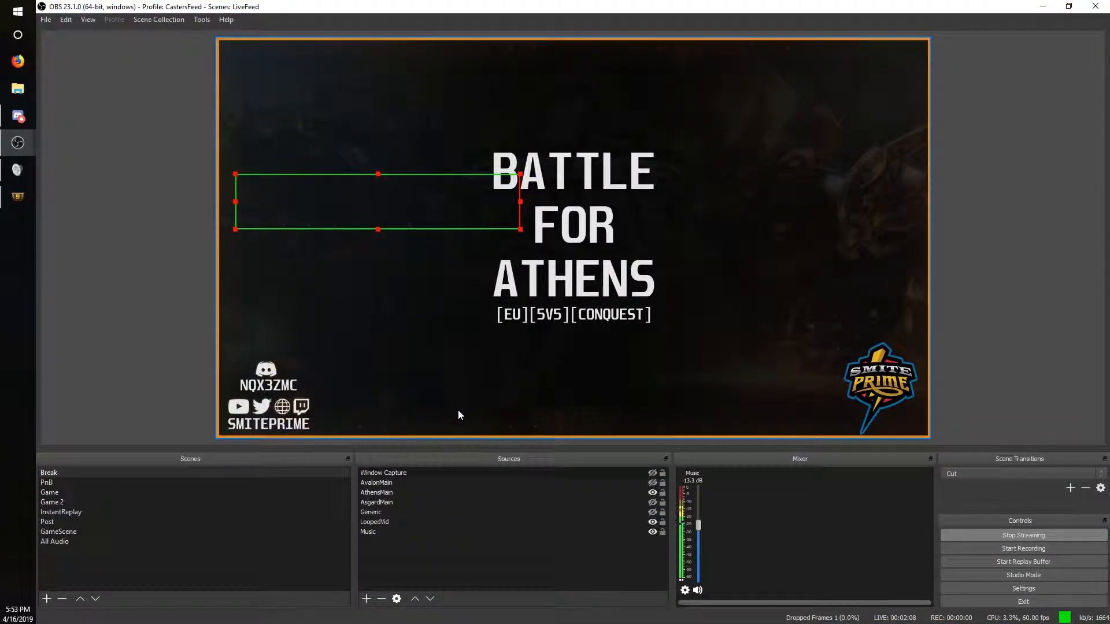
pyautogui.click(60, 512)
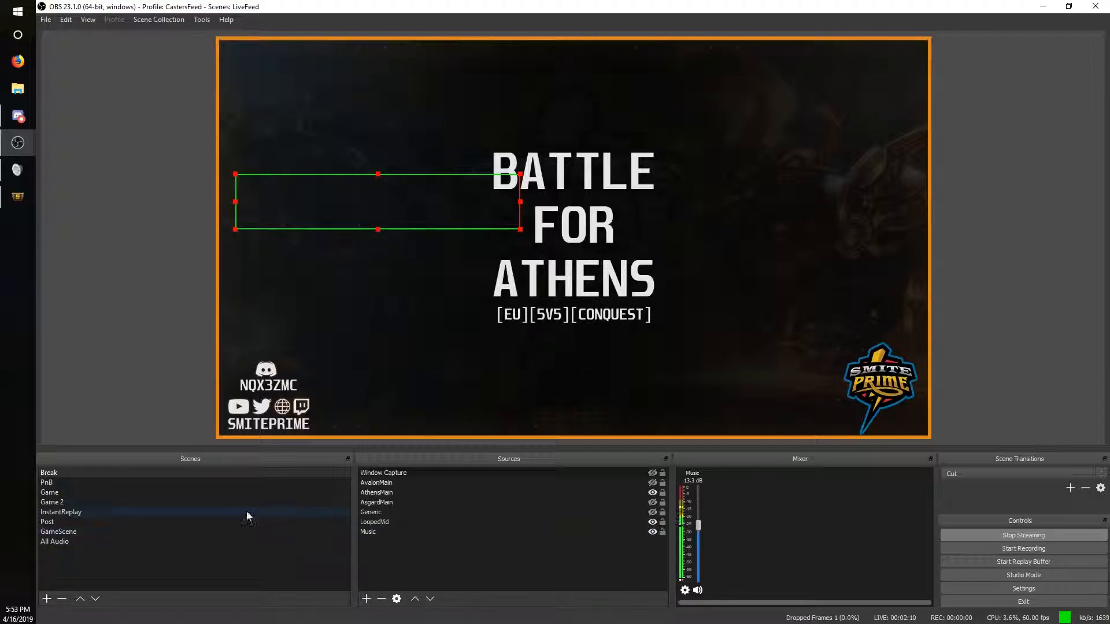
# - Put the Game scene on air and give CastersAudio a 250 ms sync offset
pyautogui.click(50, 492)
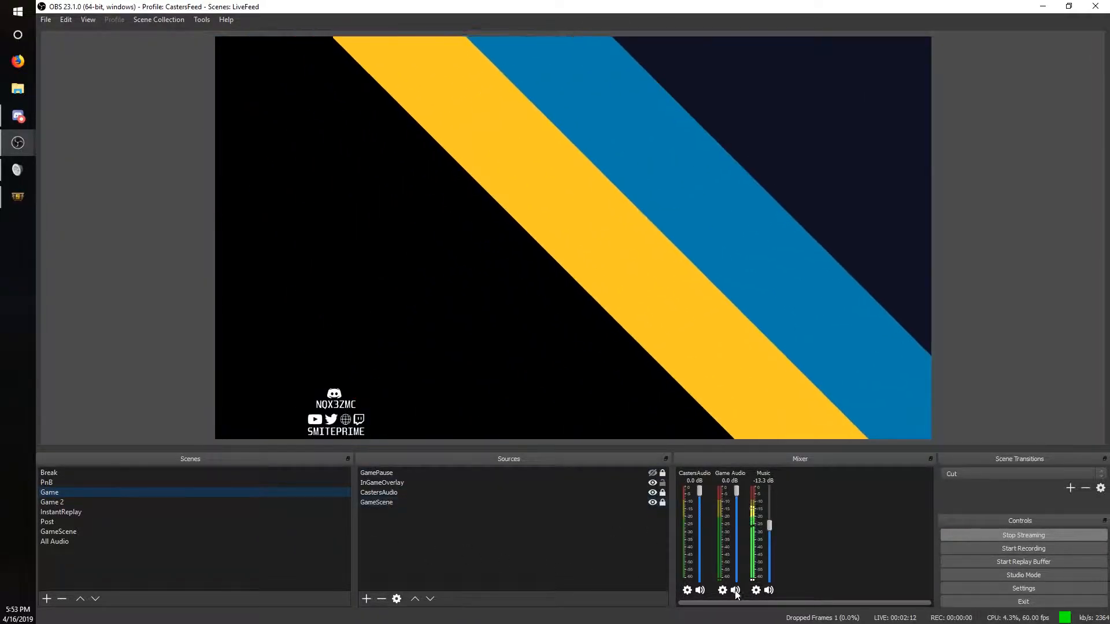
pyautogui.click(722, 590)
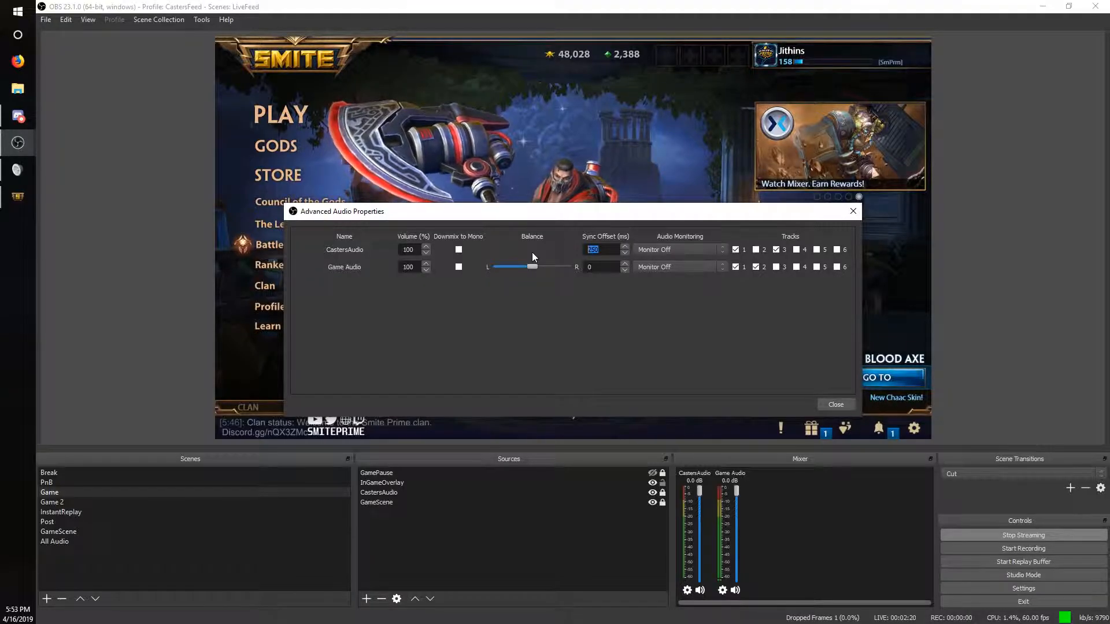
pyautogui.moveTo(546, 330)
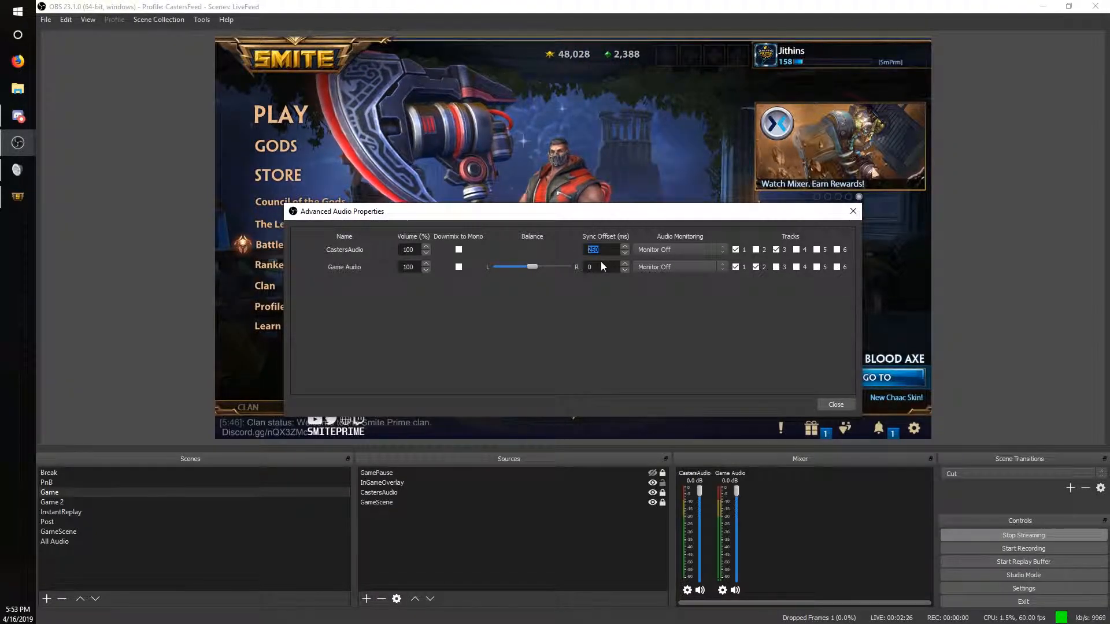
pyautogui.moveTo(549, 257)
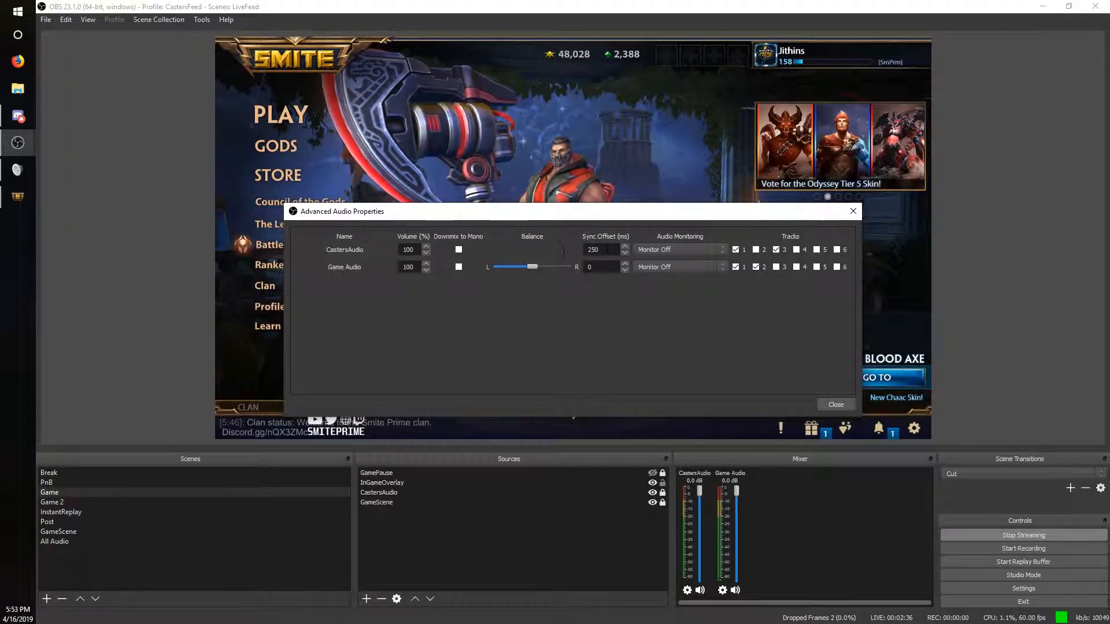
pyautogui.tripleClick(598, 249)
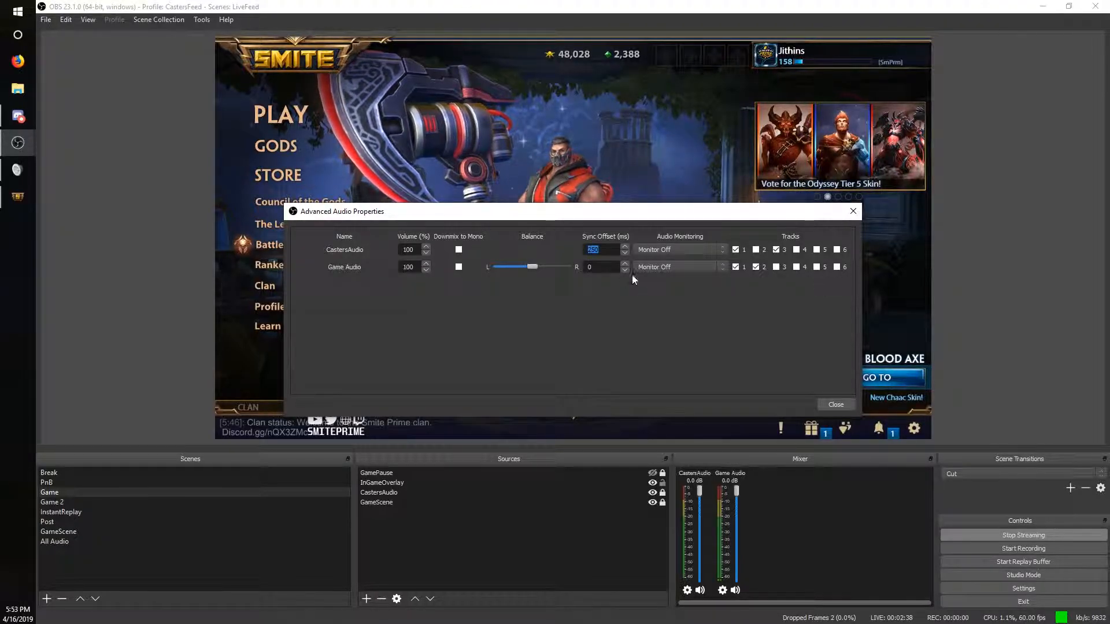
pyautogui.click(835, 404)
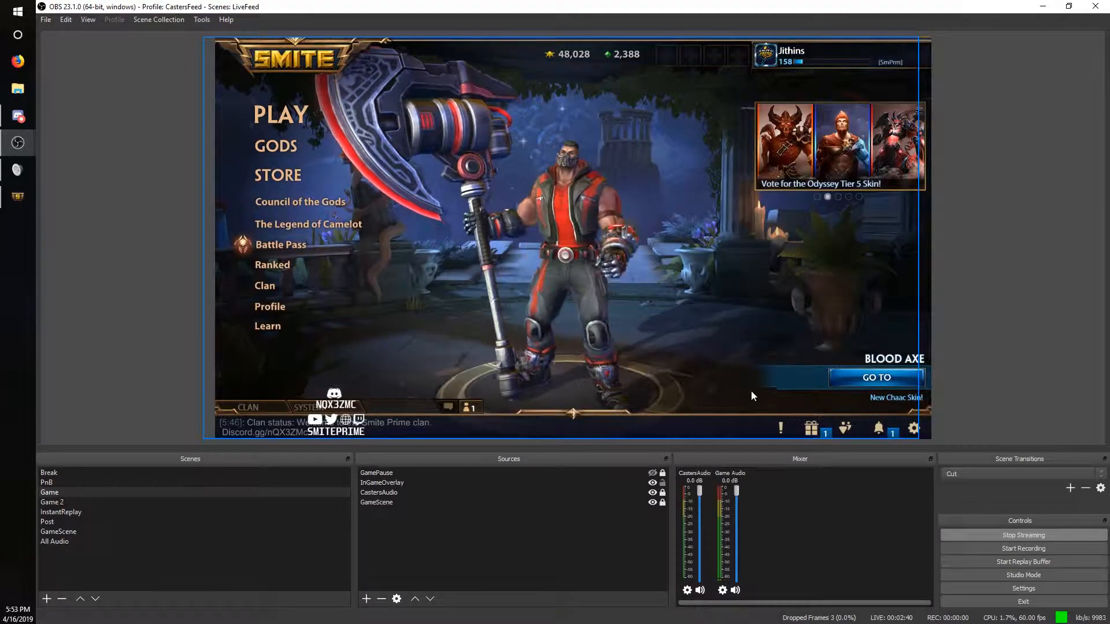
pyautogui.moveTo(966, 346)
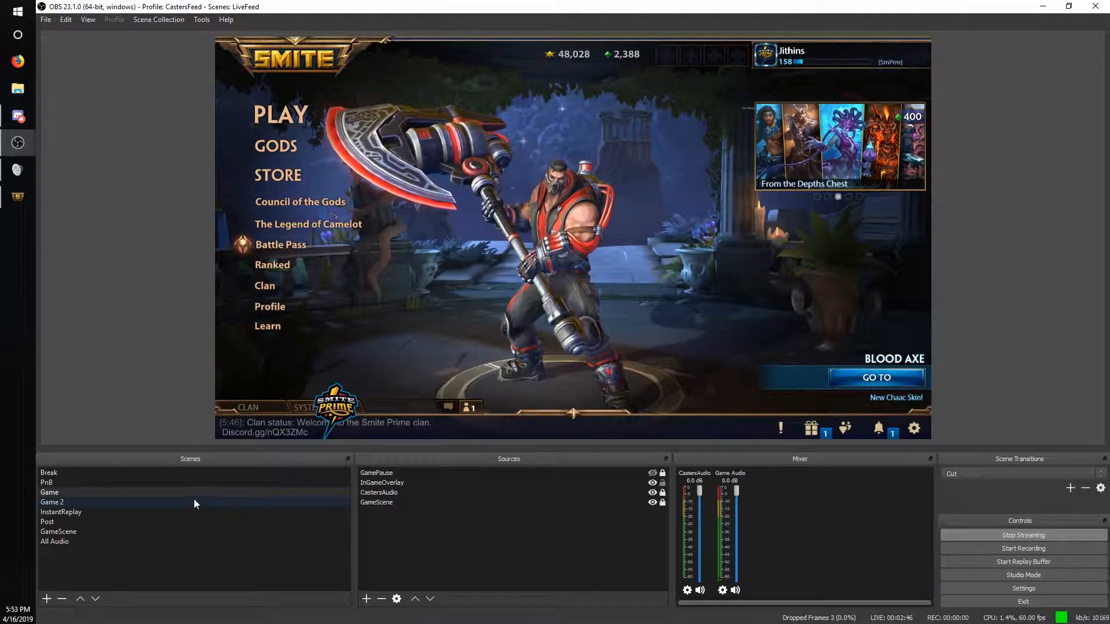
# - Switch the live window to the Break scene, then to PnB
pyautogui.click(49, 473)
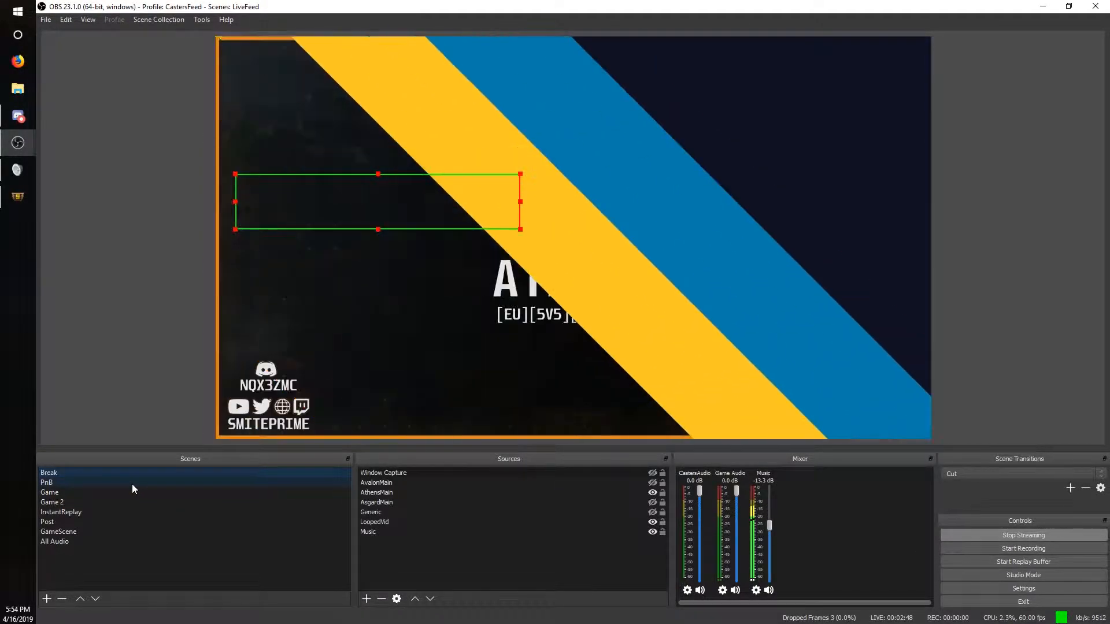
pyautogui.click(47, 482)
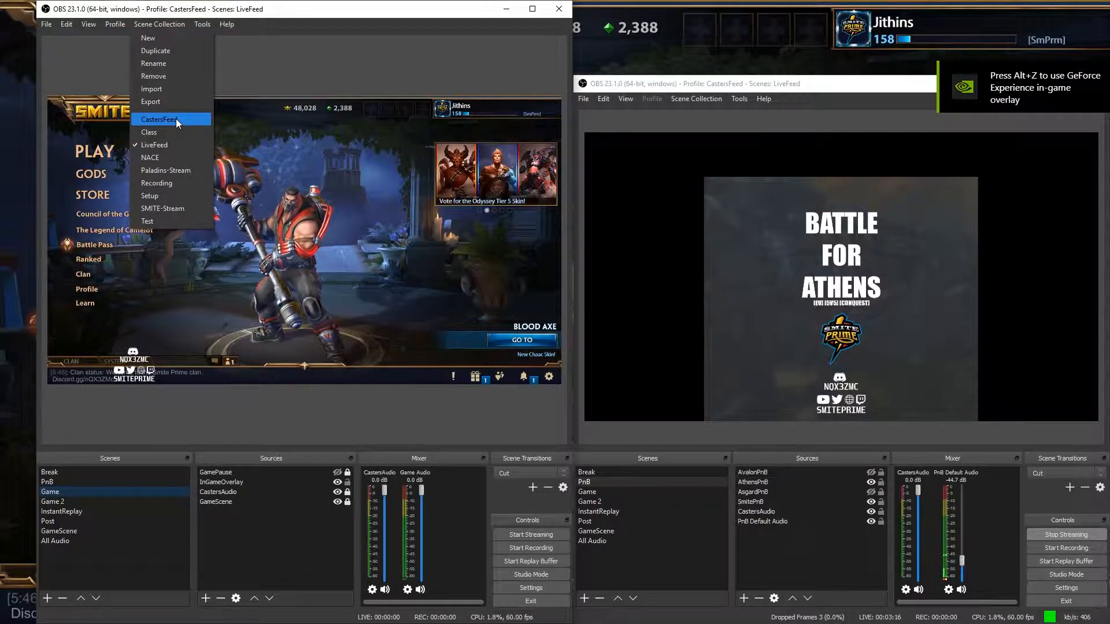
# - Load the CastersFeed collection in the left window, leaving the live window's collection unchanged
pyautogui.click(160, 119)
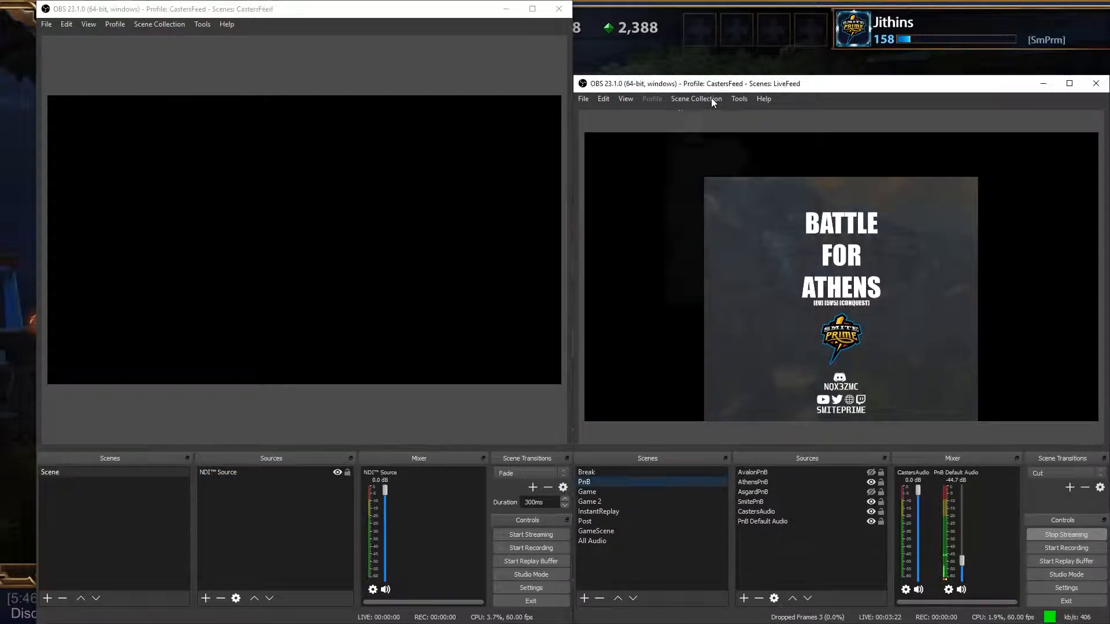
pyautogui.click(695, 98)
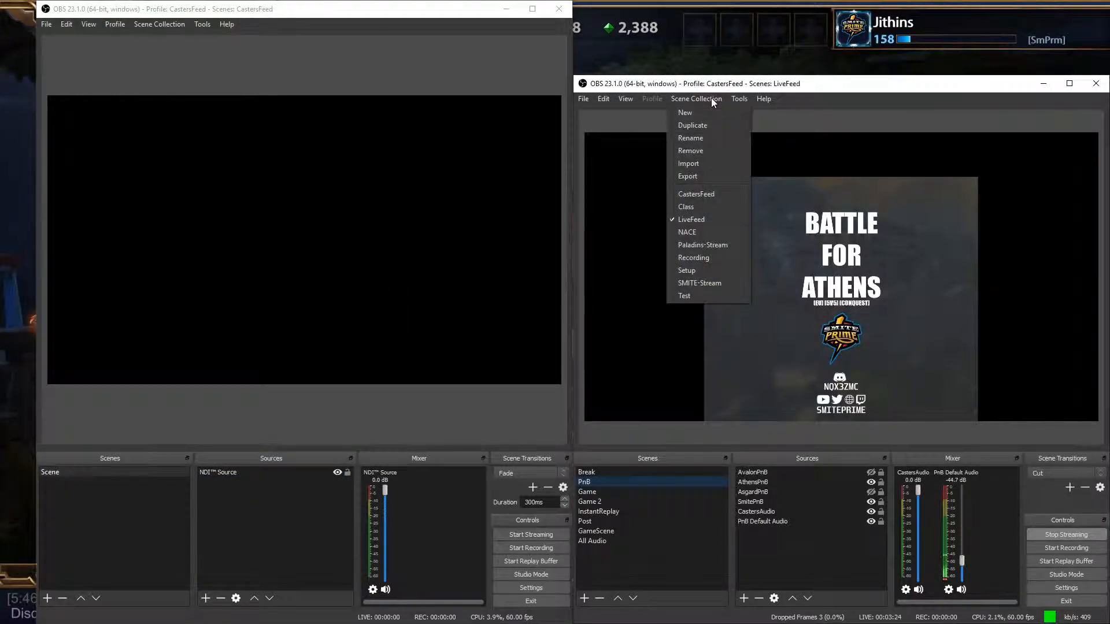
pyautogui.moveTo(341, 436)
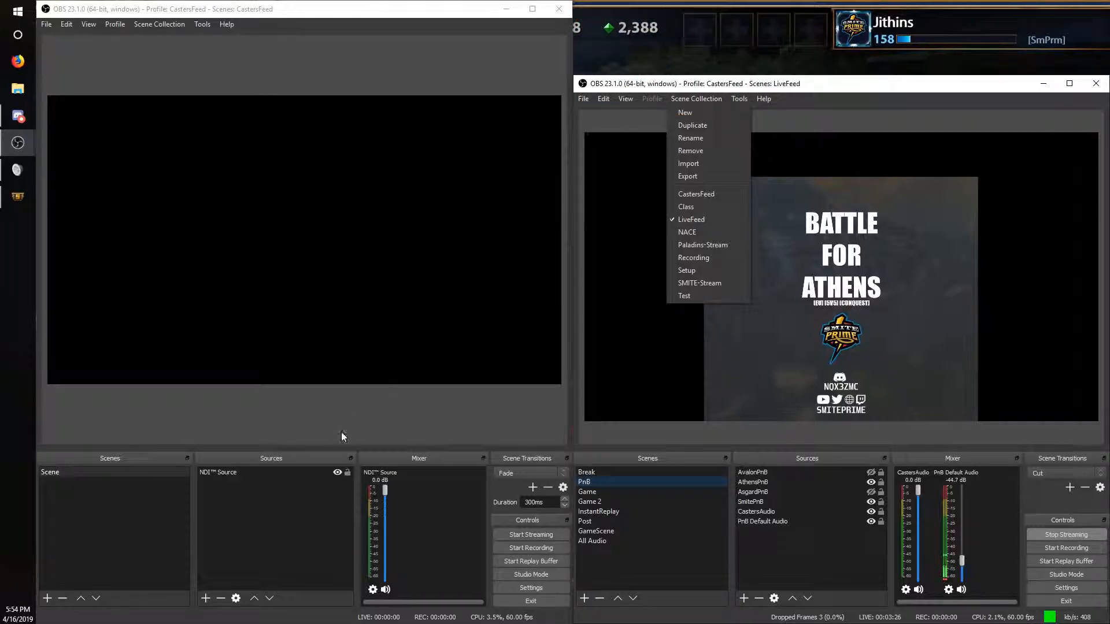
pyautogui.click(335, 354)
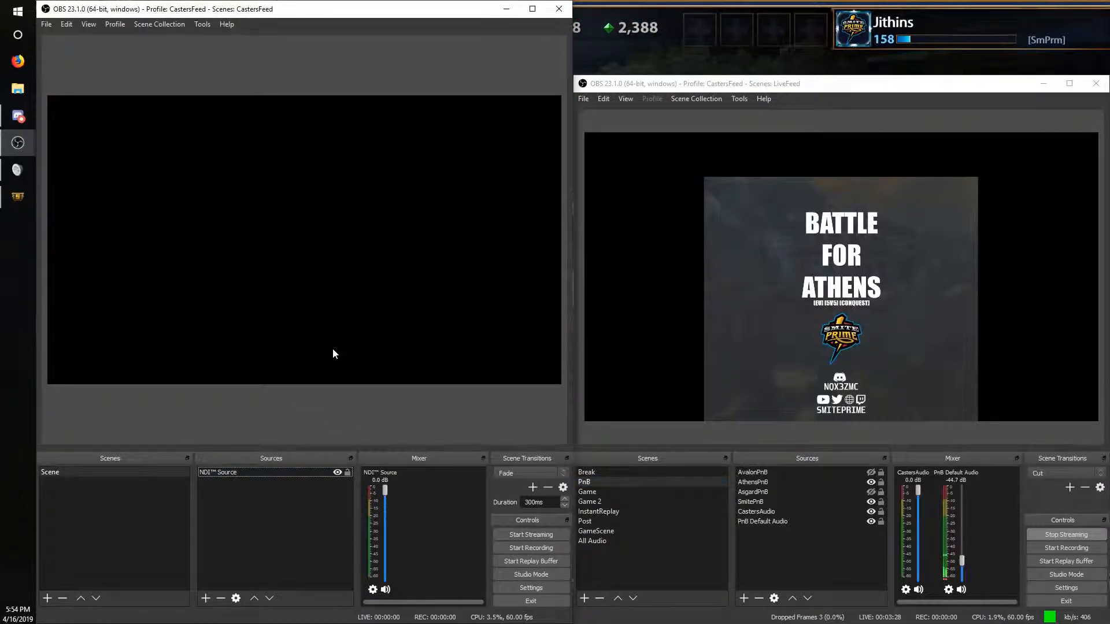
pyautogui.click(159, 23)
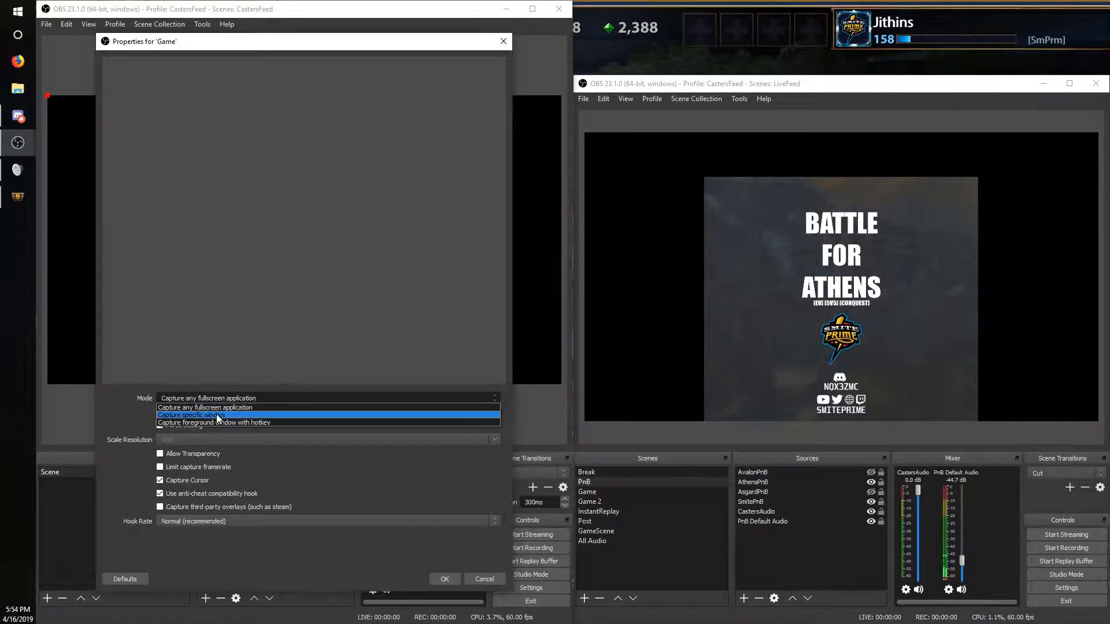
# - Capture a specific game window and add an Audio Output Capture on GameAudio
pyautogui.click(206, 416)
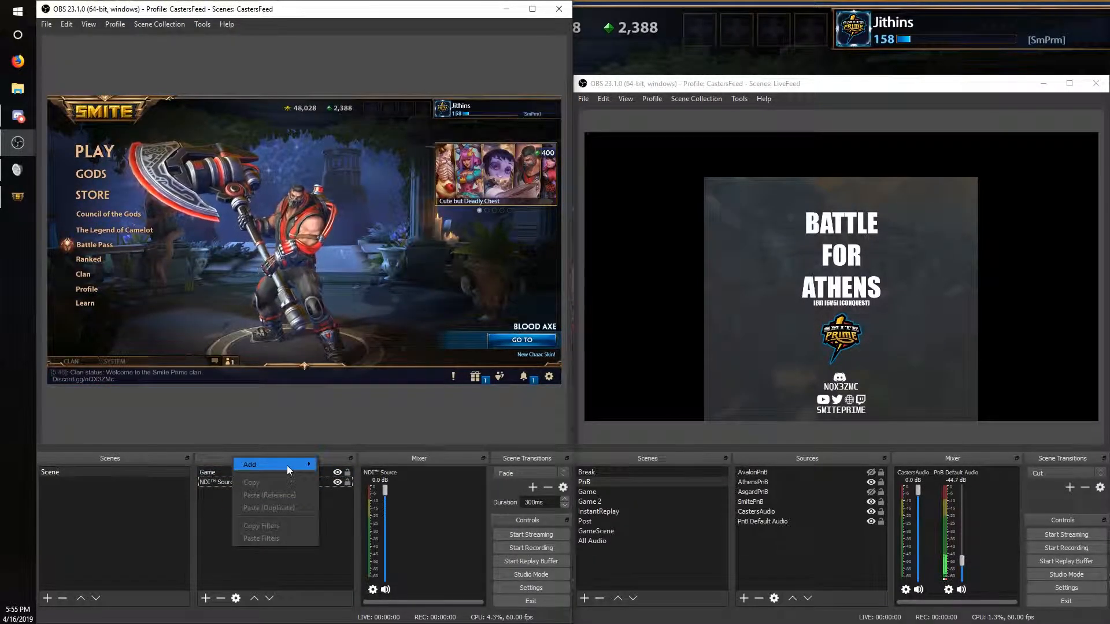
pyautogui.click(249, 464)
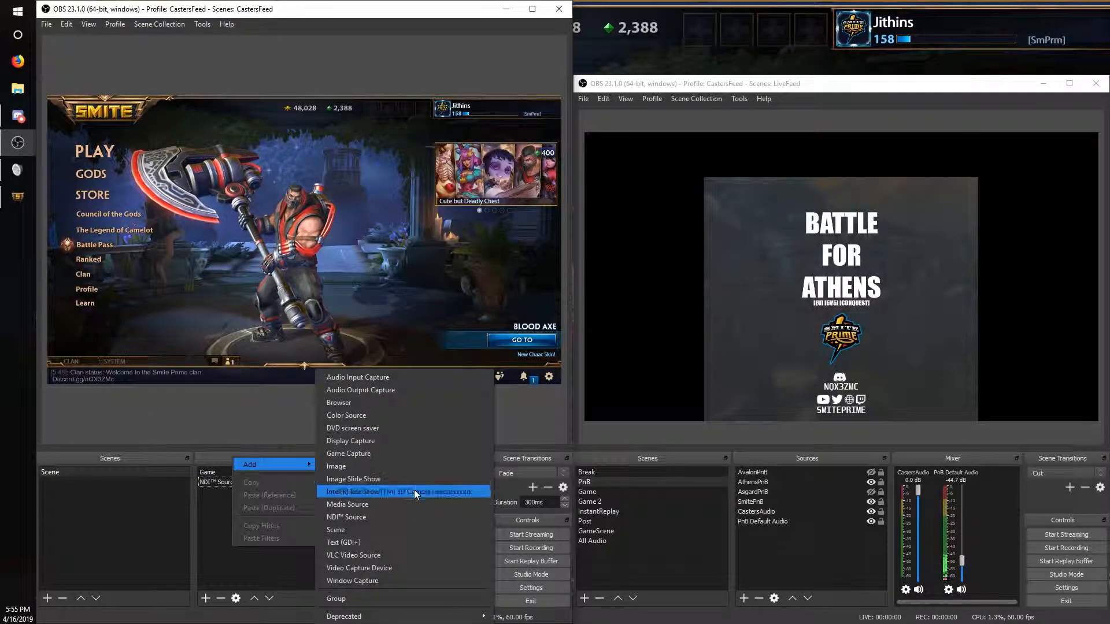
pyautogui.moveTo(346, 415)
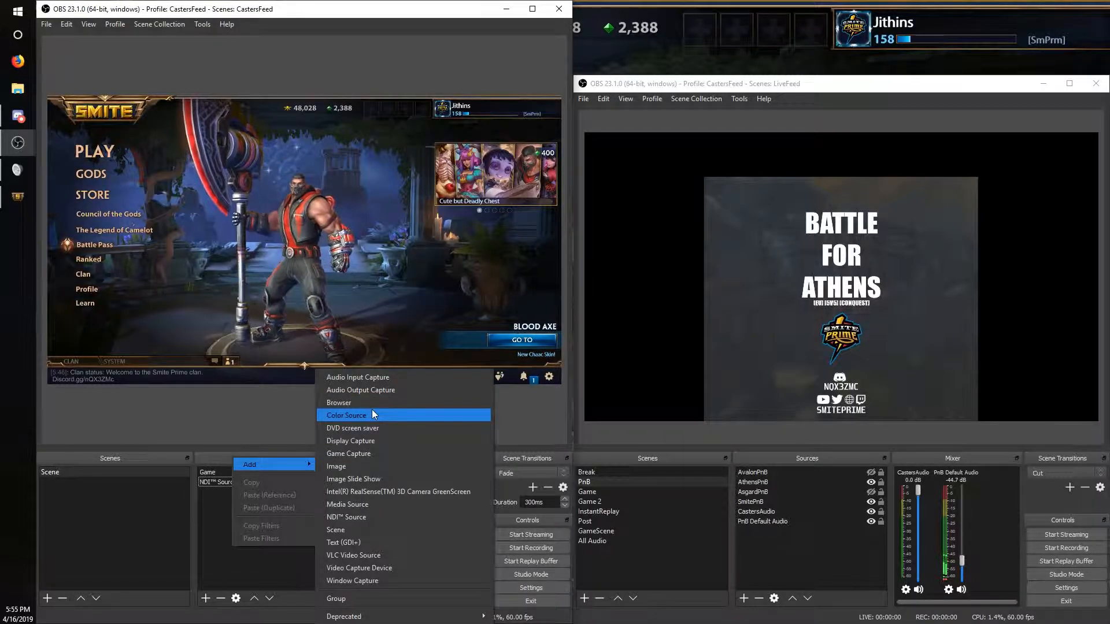
pyautogui.moveTo(374, 390)
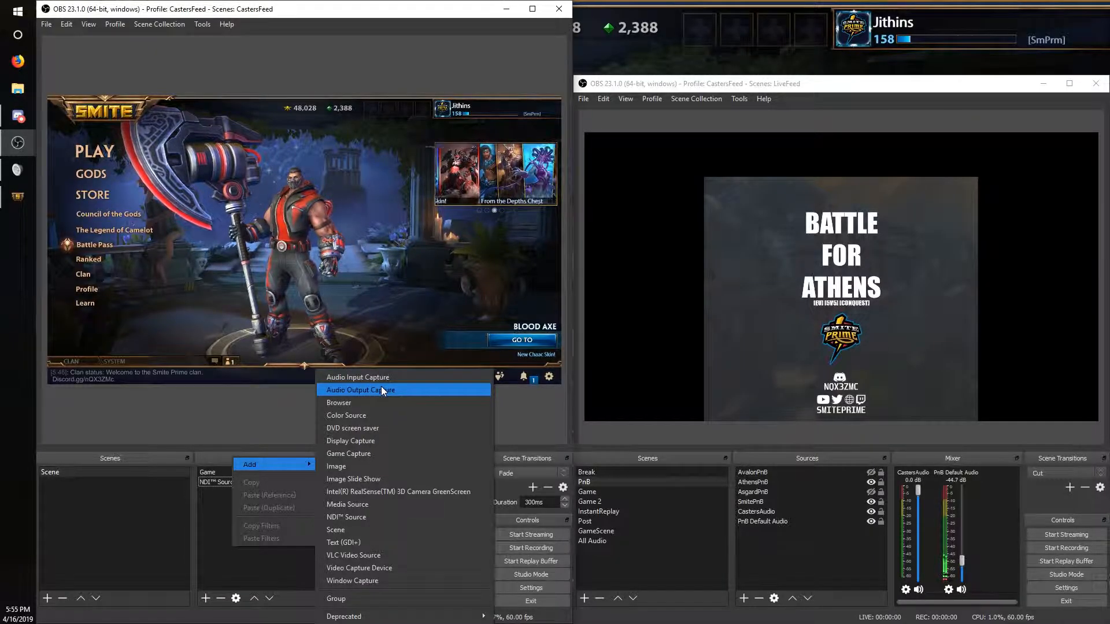
pyautogui.click(361, 389)
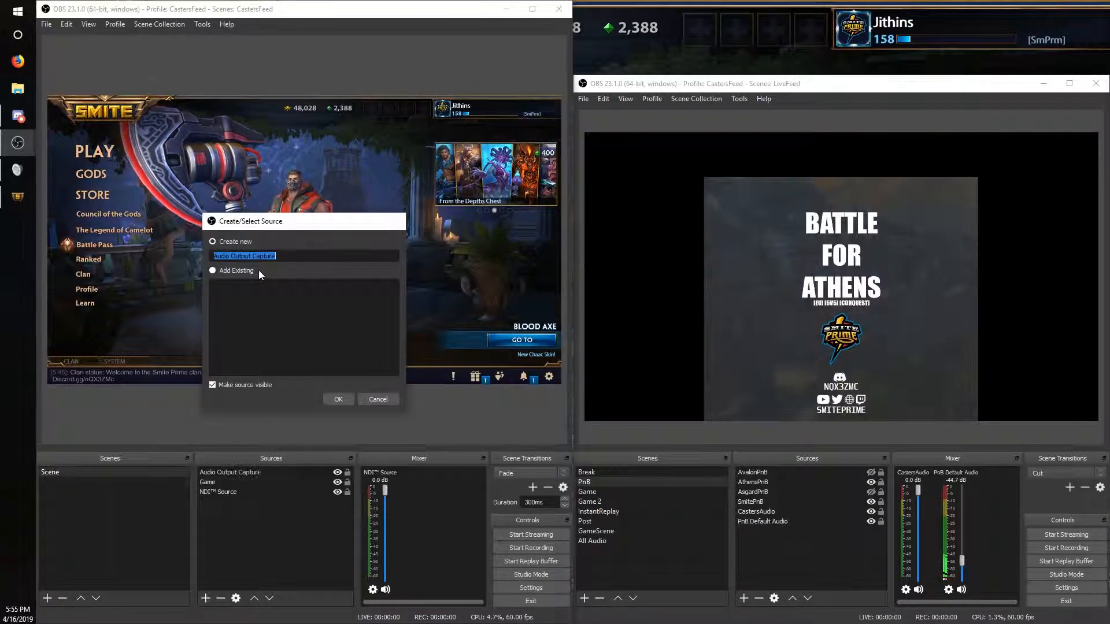
pyautogui.click(338, 399)
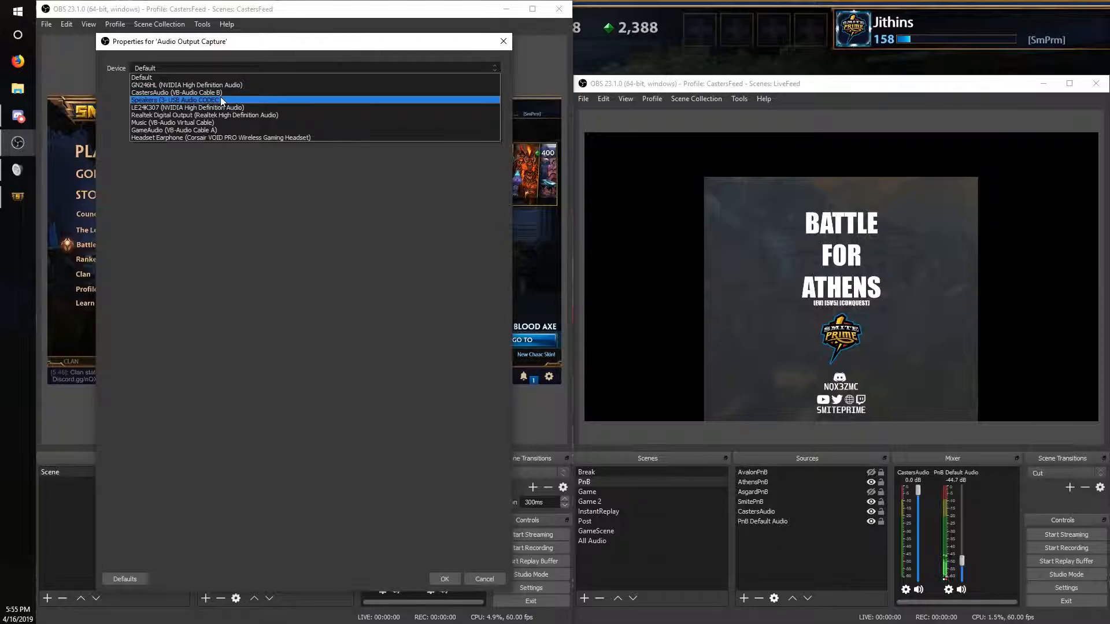
pyautogui.click(174, 130)
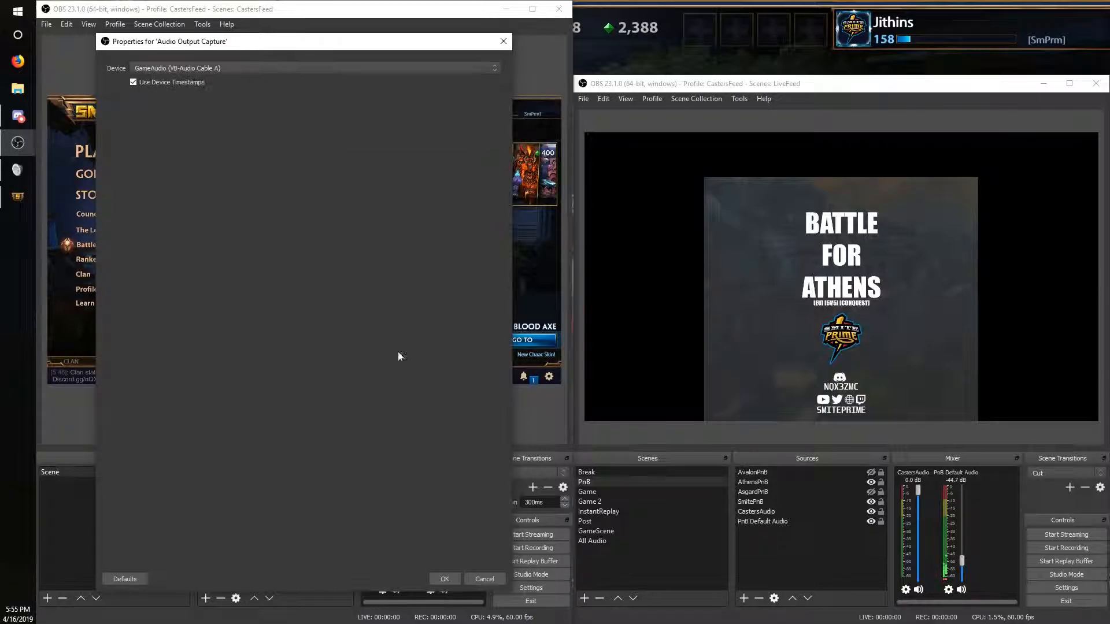
pyautogui.click(444, 579)
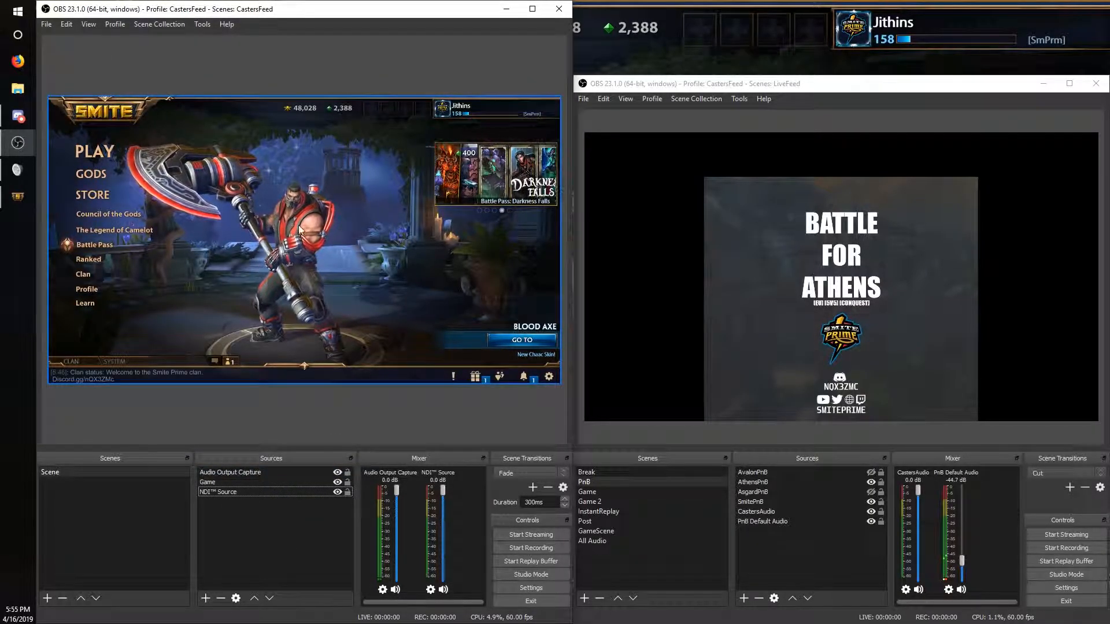
pyautogui.click(202, 23)
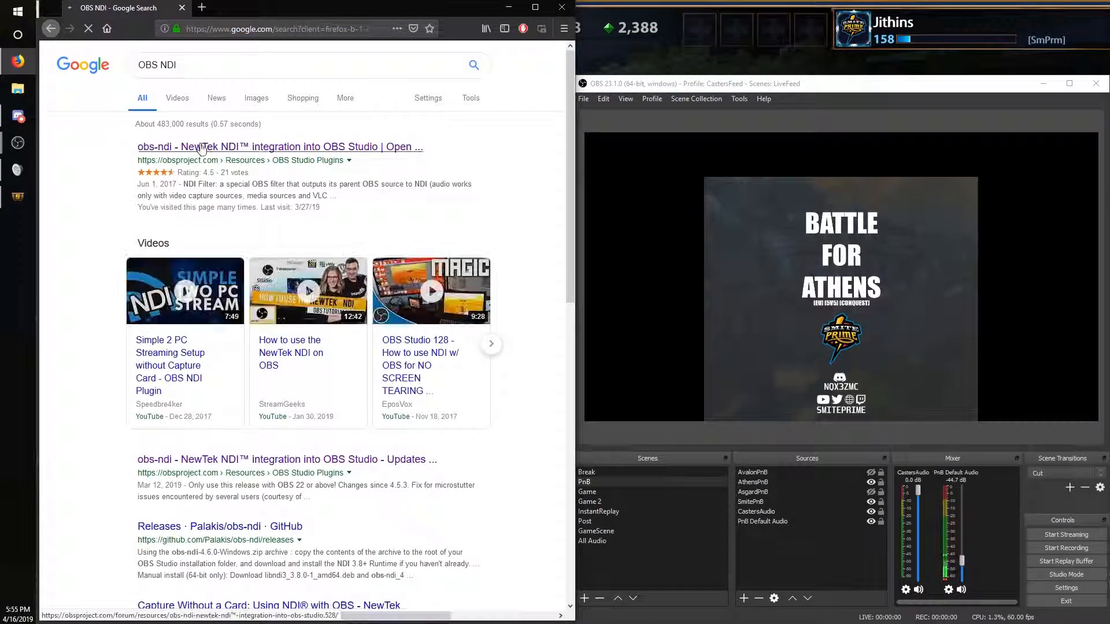
# - Open the obs-ndi plugin page on obsproject.com, scroll it, then close Firefox
pyautogui.click(279, 146)
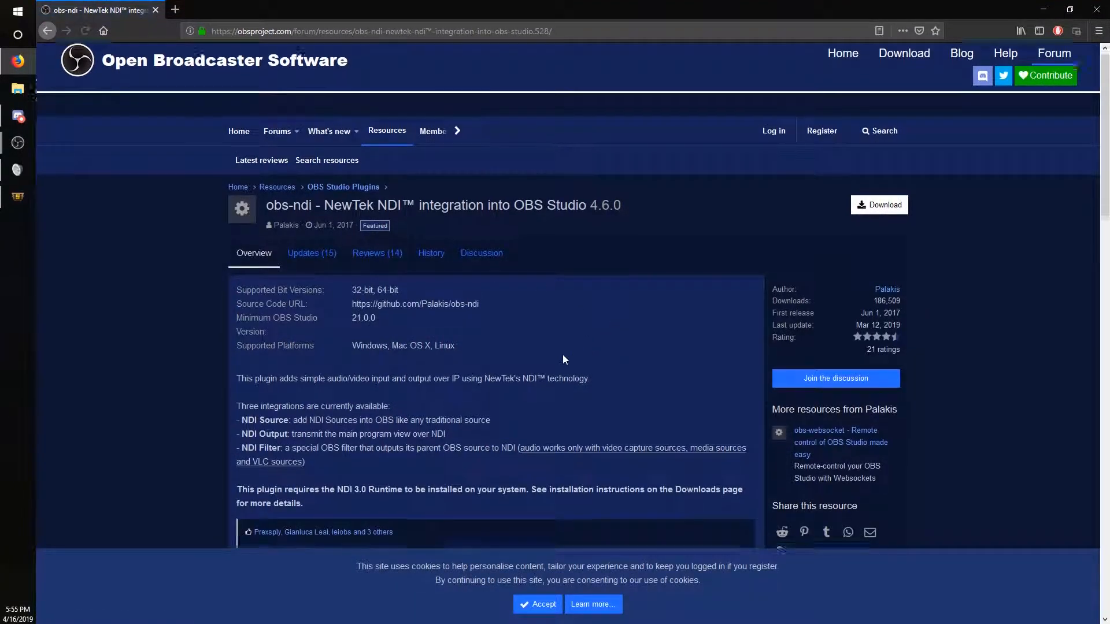
pyautogui.scroll(-3)
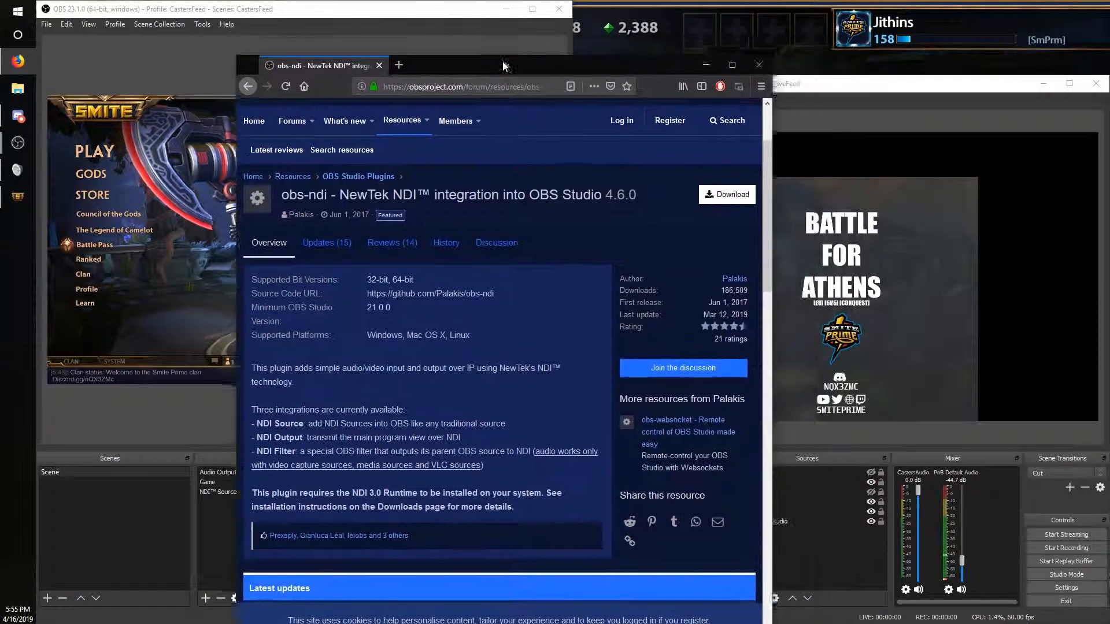
pyautogui.moveTo(744, 68)
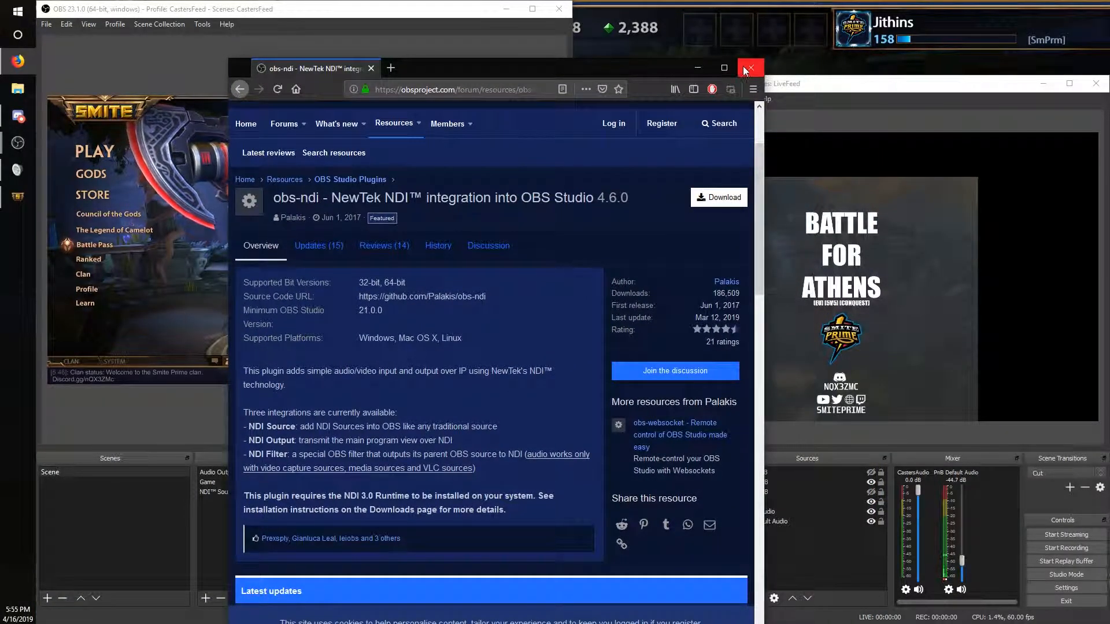
pyautogui.click(749, 68)
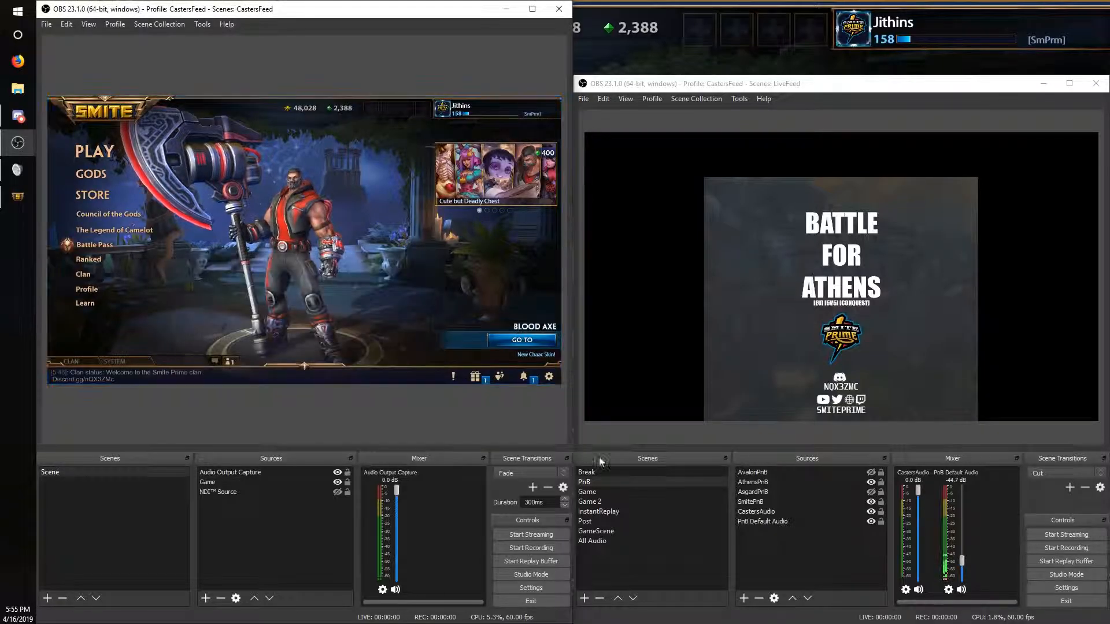
# - Add an NDI Source to GameScene that shows the CastersFeed SMITE feed
pyautogui.click(596, 531)
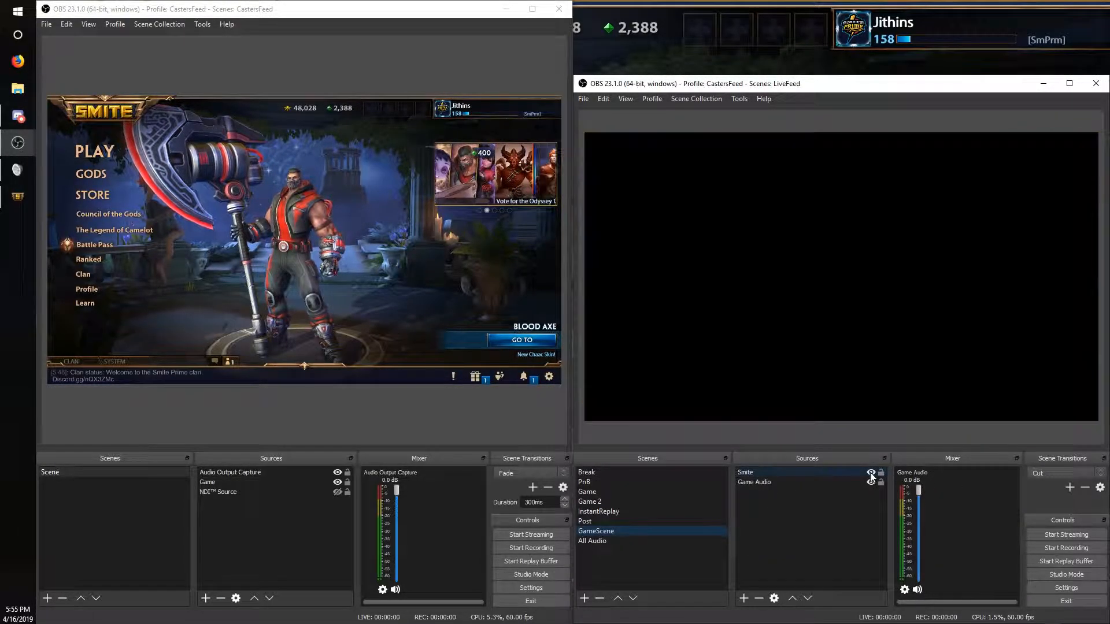
pyautogui.click(871, 472)
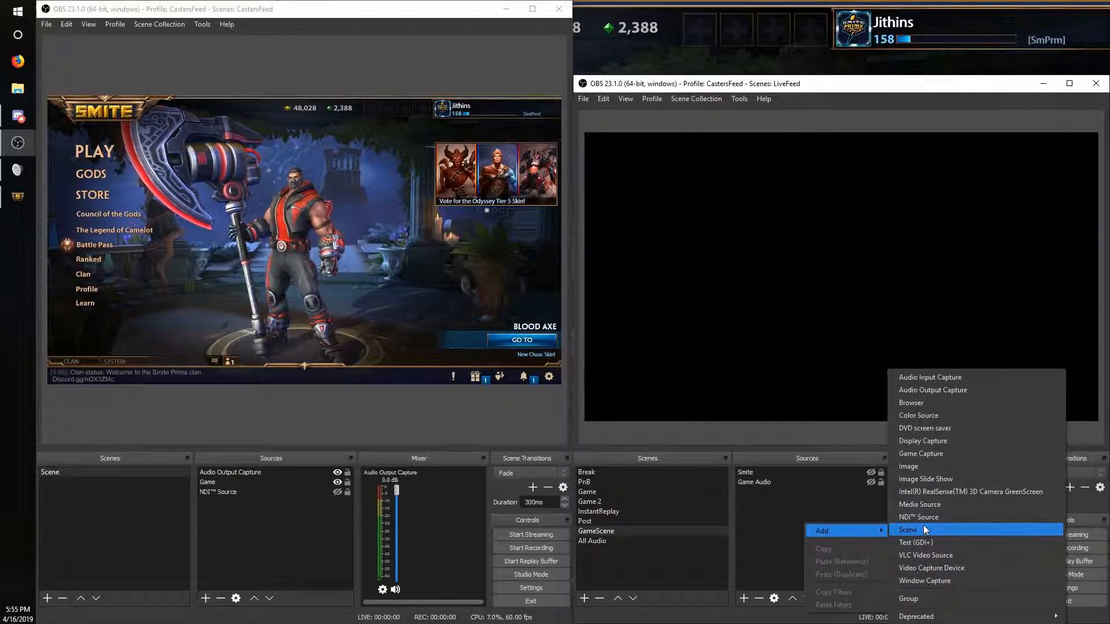
pyautogui.moveTo(920, 504)
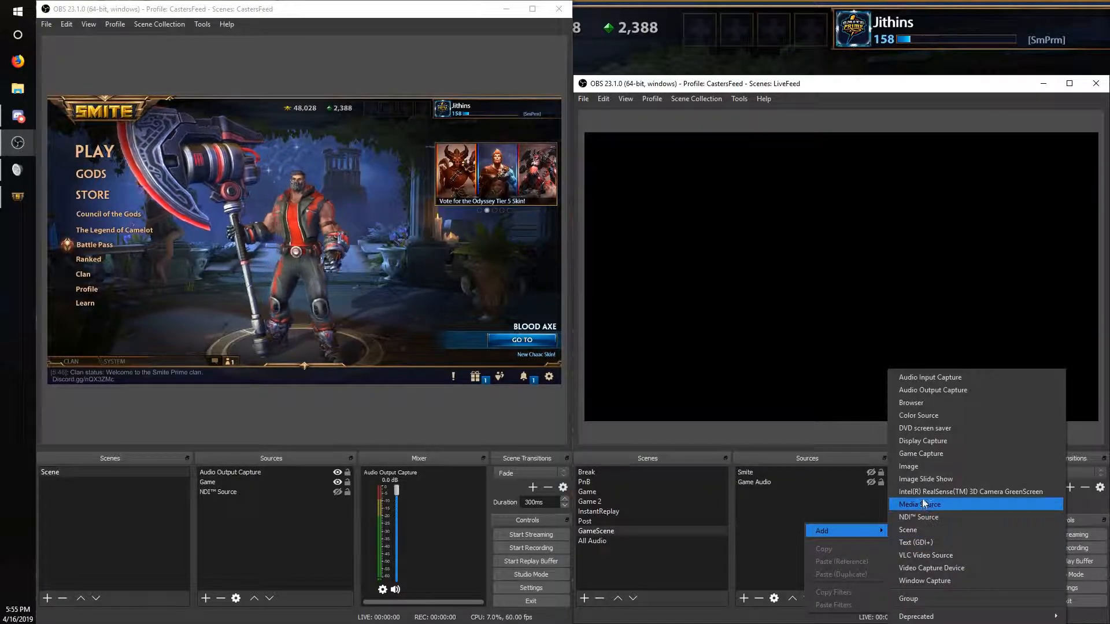
pyautogui.click(918, 517)
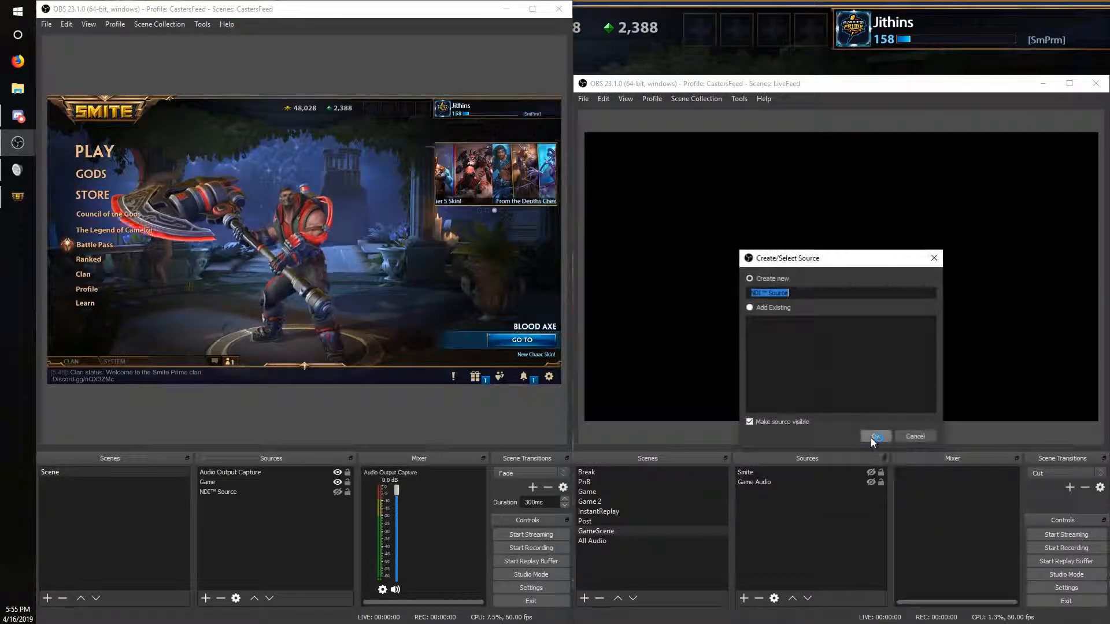
pyautogui.click(875, 436)
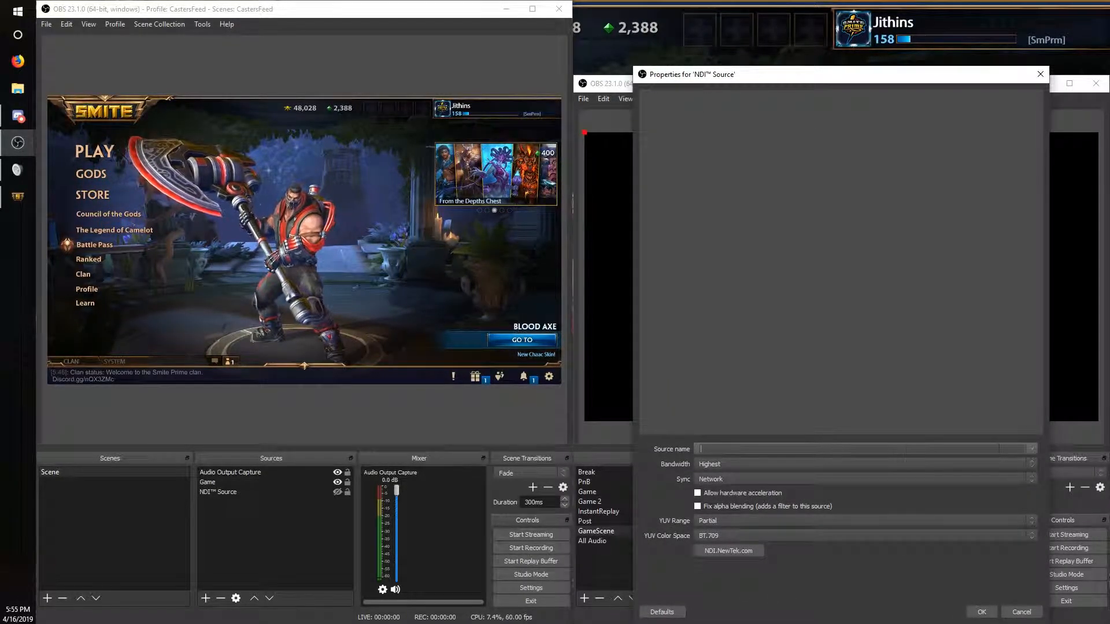
pyautogui.click(1030, 448)
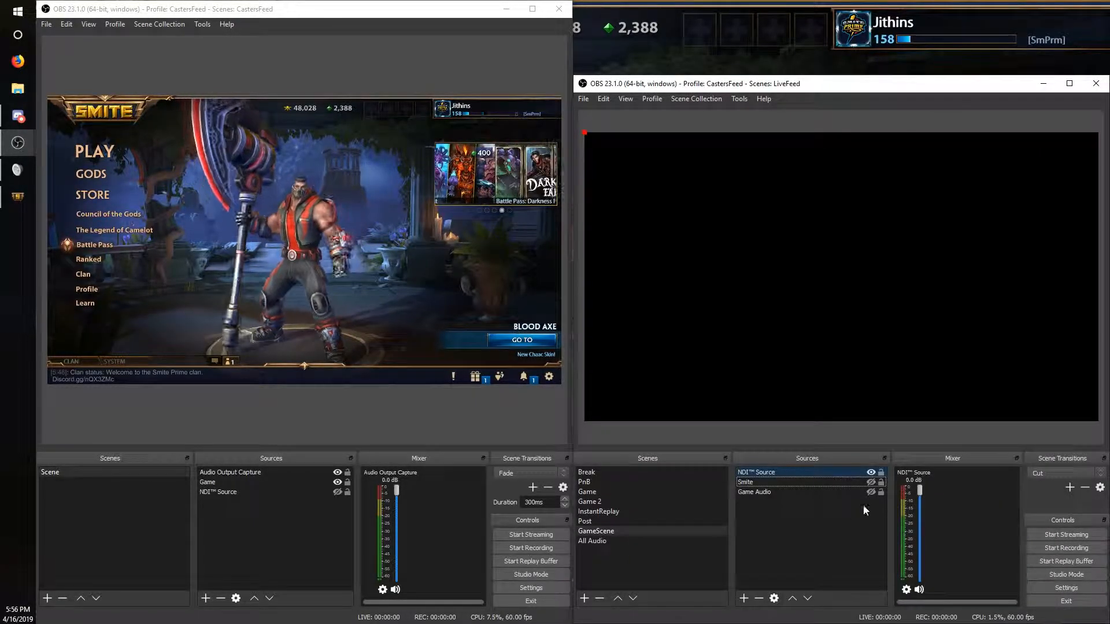
pyautogui.click(757, 473)
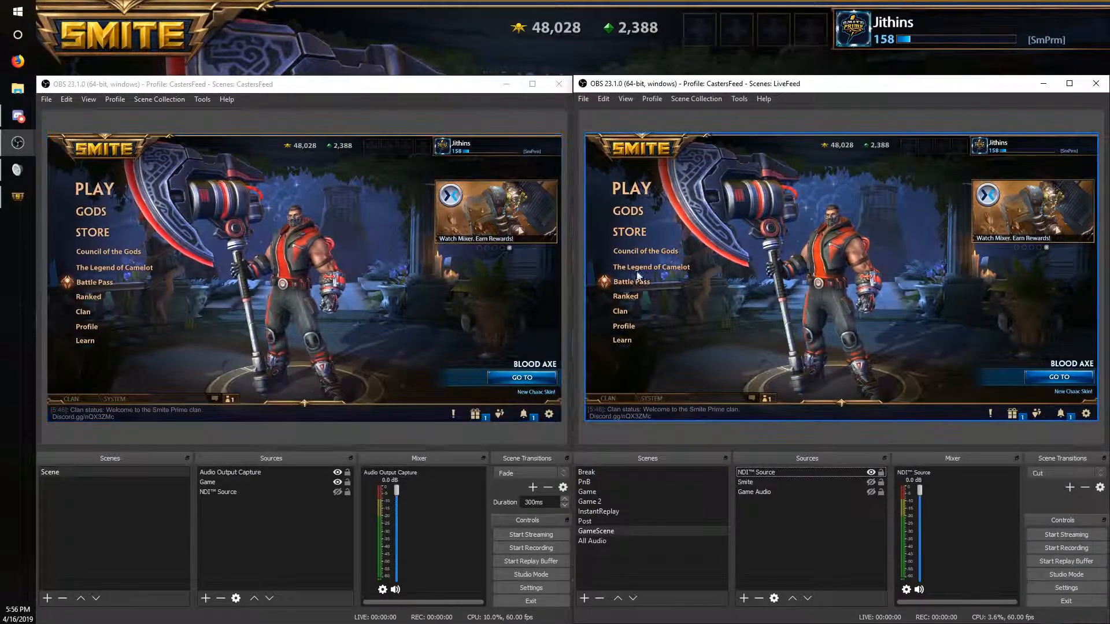
pyautogui.doubleClick(757, 473)
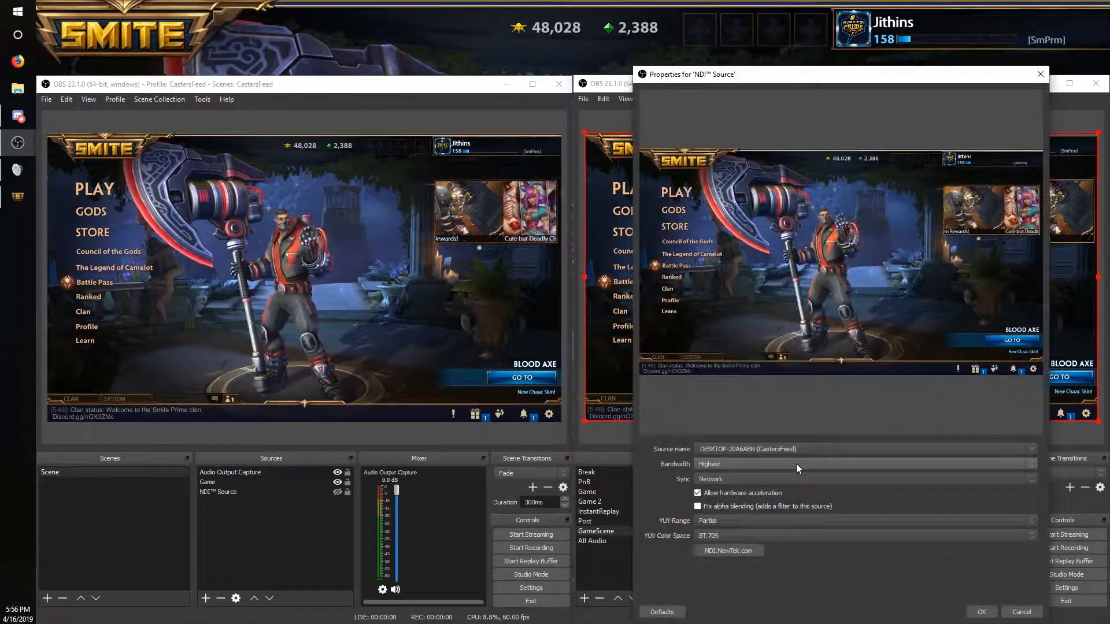
pyautogui.click(862, 479)
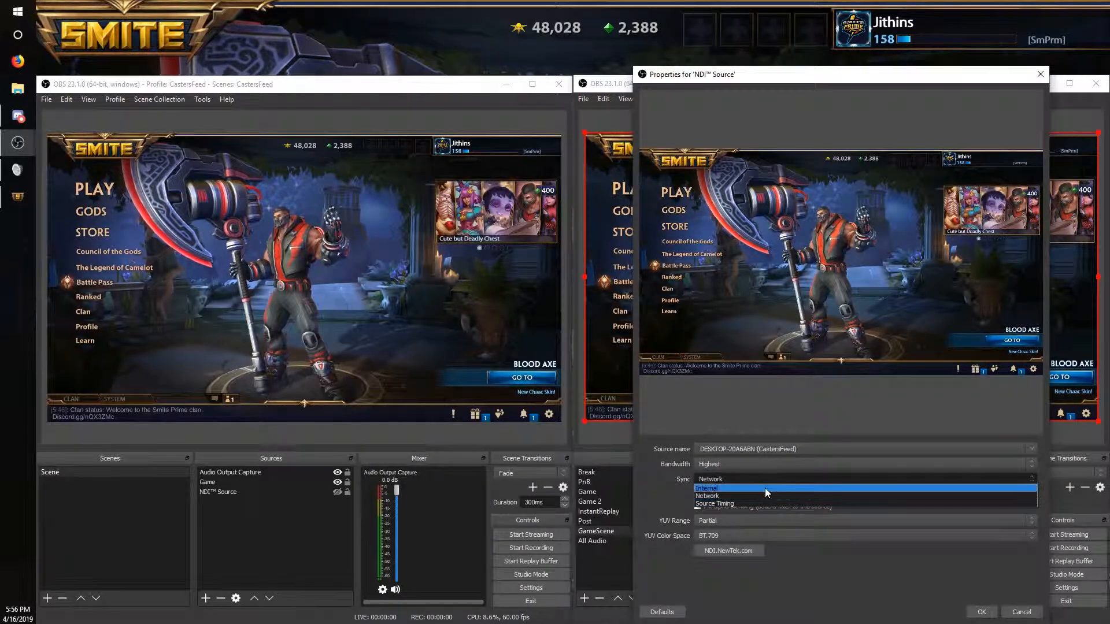
pyautogui.click(707, 495)
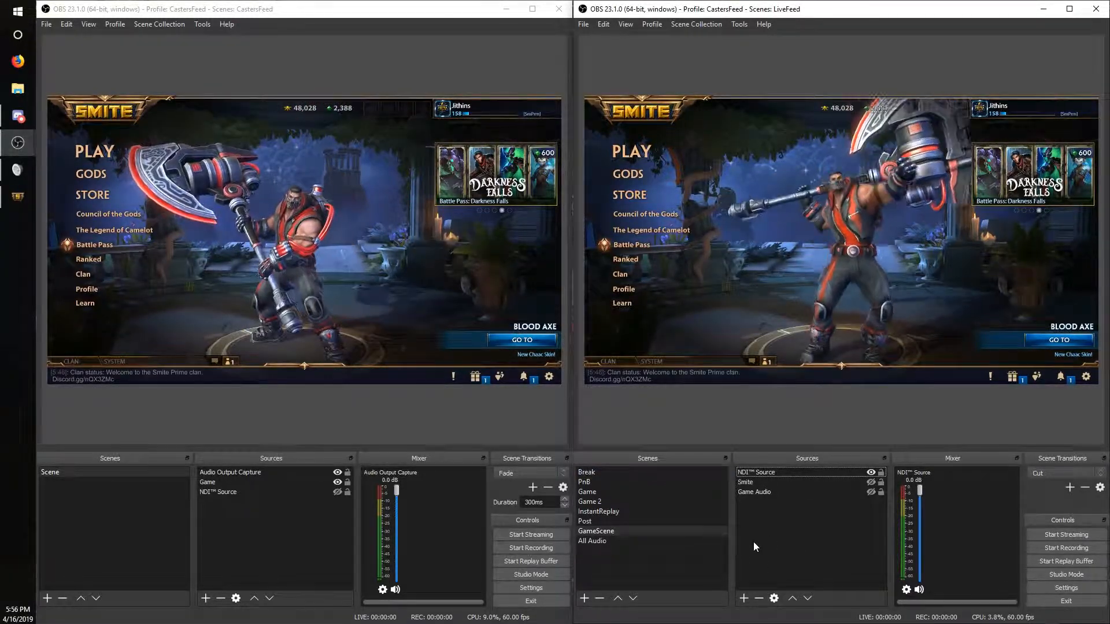
pyautogui.click(229, 472)
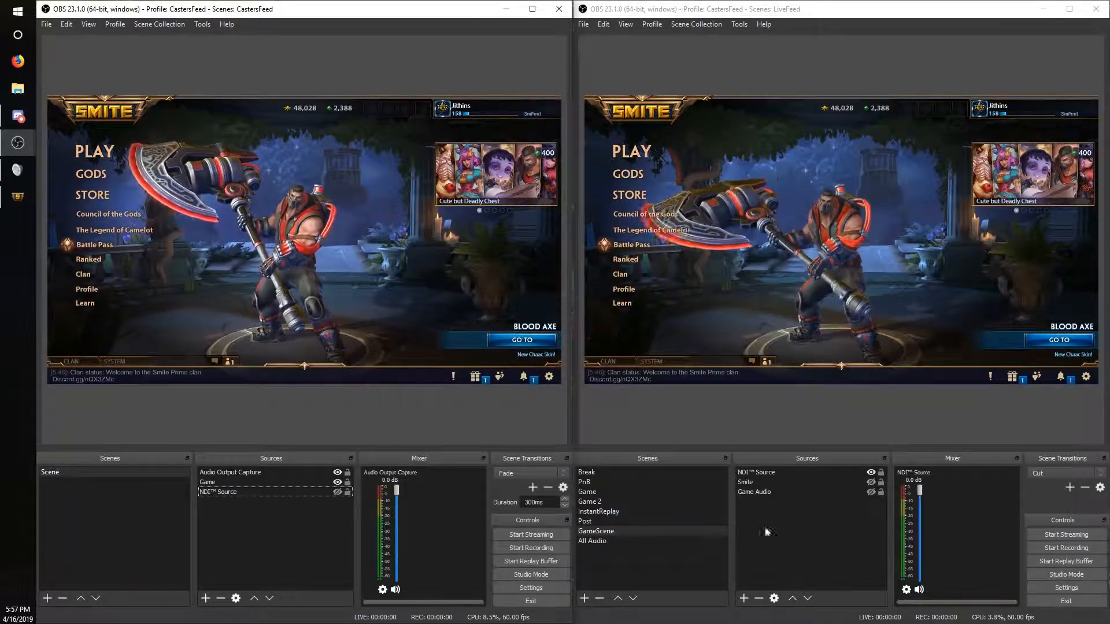
# - Switch LiveFeed to the Game scene in the Scenes list
pyautogui.click(589, 492)
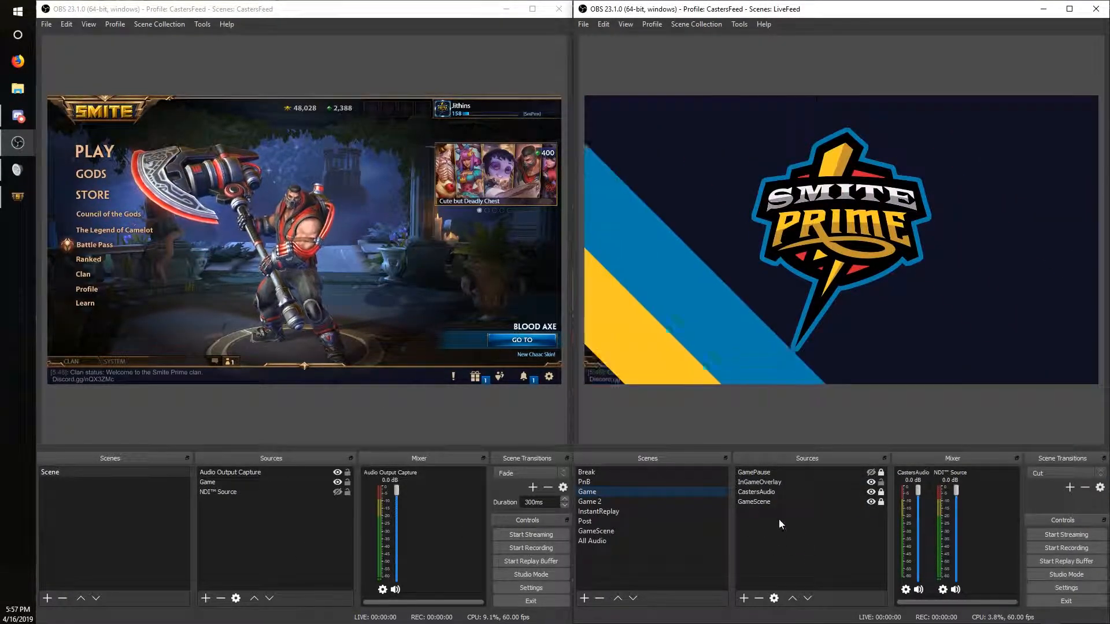
pyautogui.click(588, 491)
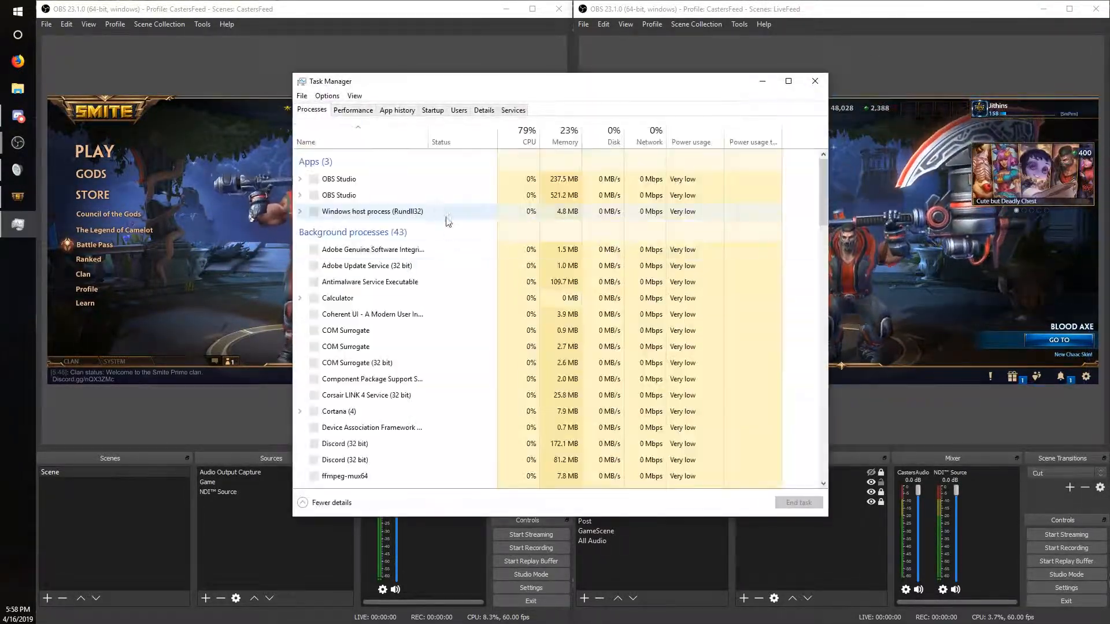
# - Review CPU and GPU 0 usage in Task Manager's Performance view, then close it
pyautogui.click(352, 110)
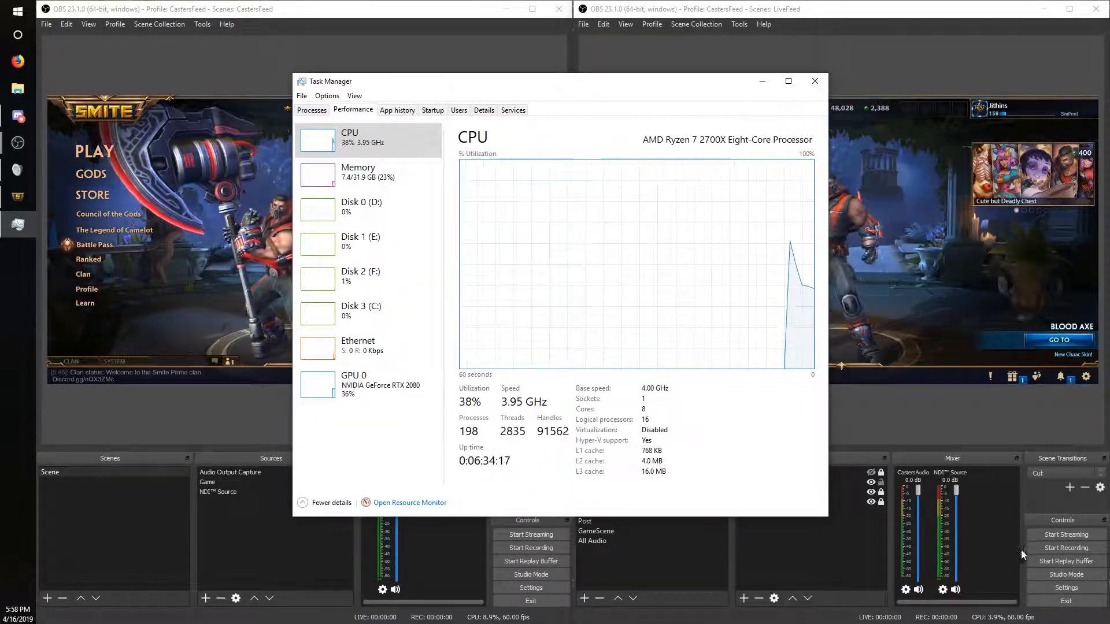
pyautogui.moveTo(1055, 507)
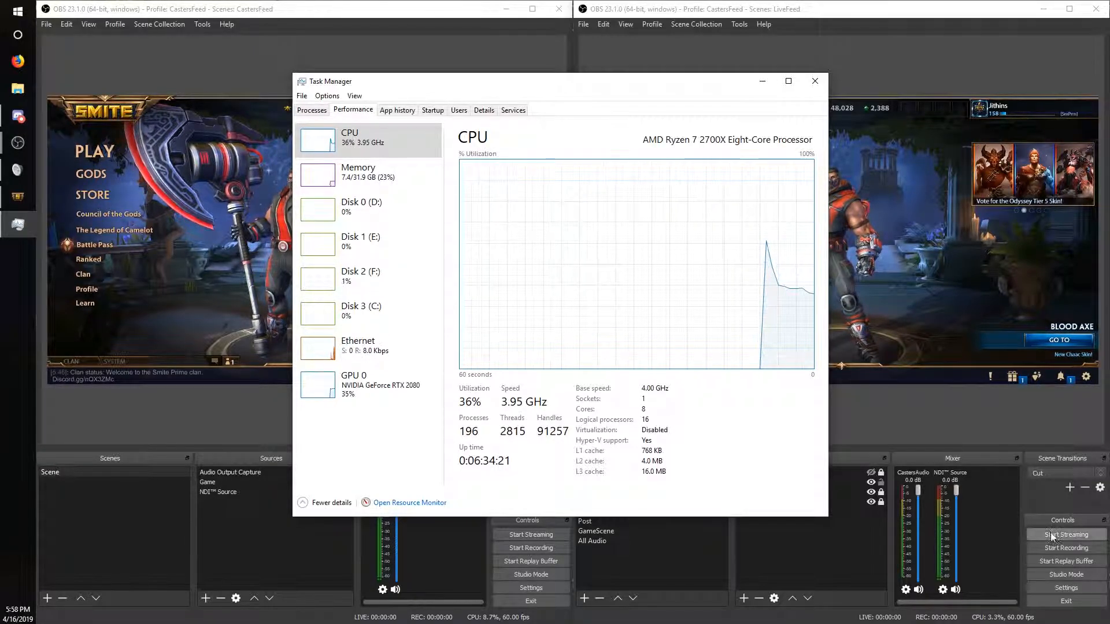
pyautogui.click(354, 385)
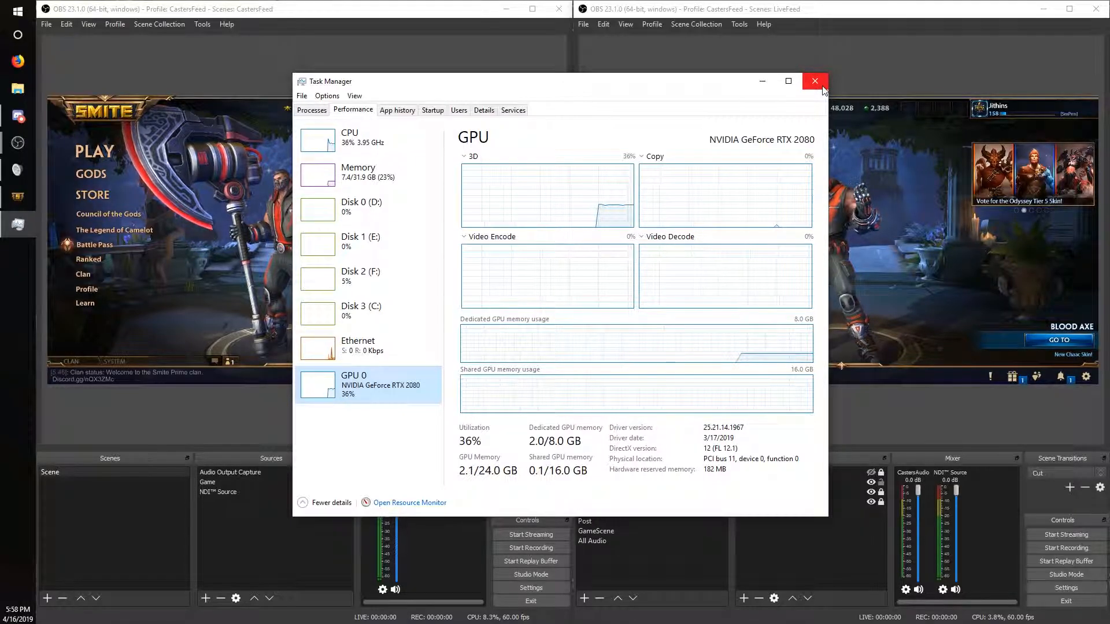
pyautogui.moveTo(814, 81)
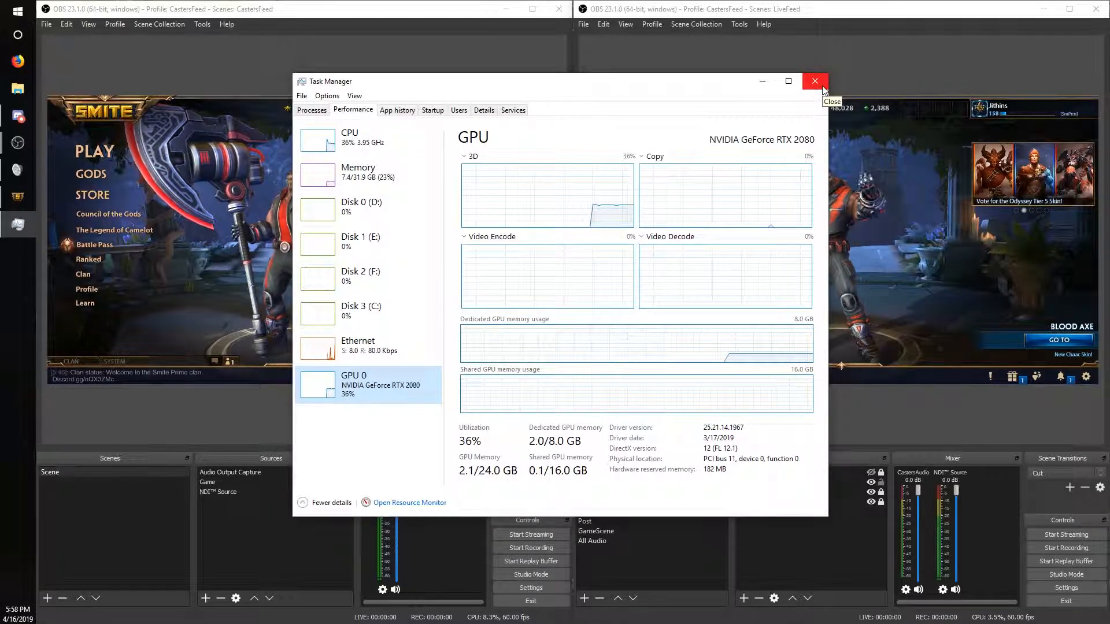
pyautogui.click(814, 81)
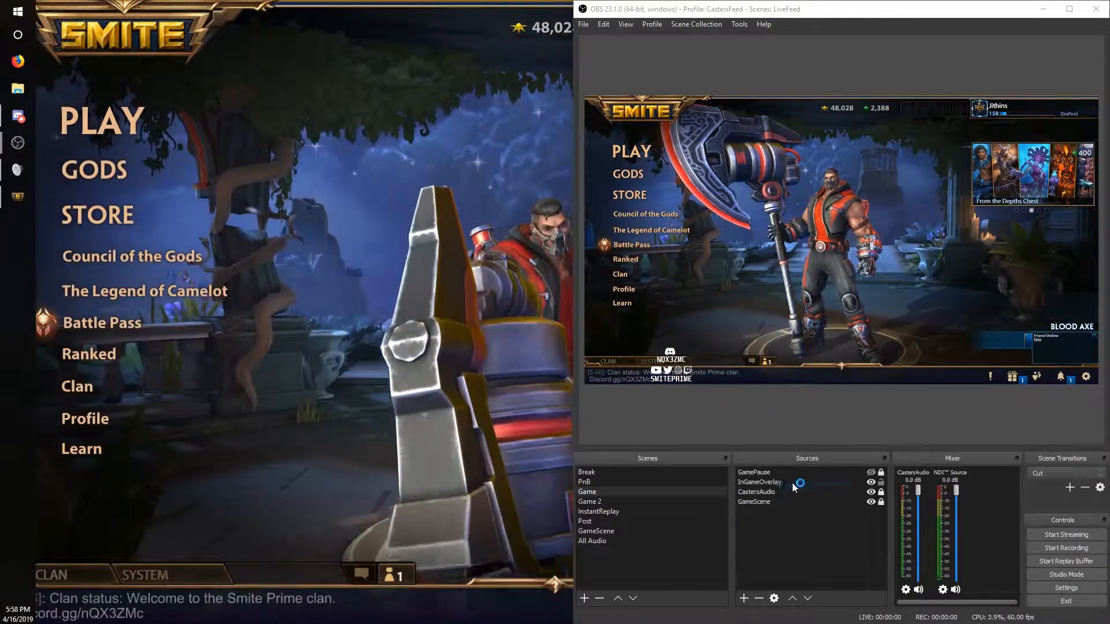
# - On the Break scene, inspect LoopedVid's filters, then AthensMain's green Color Key (similarity 80)
pyautogui.click(596, 531)
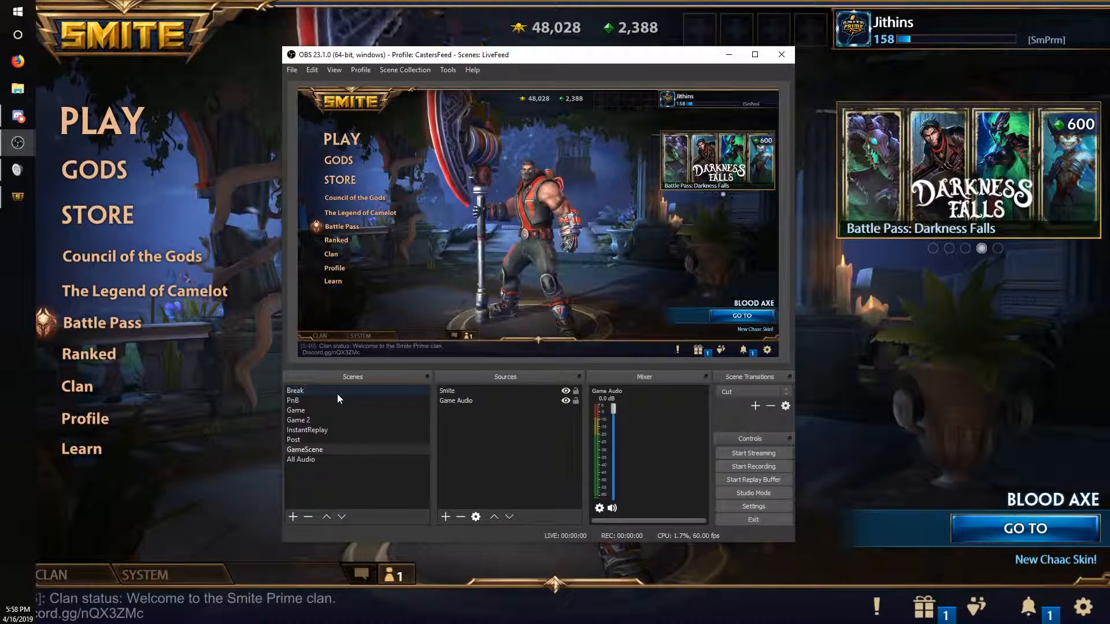
pyautogui.click(295, 390)
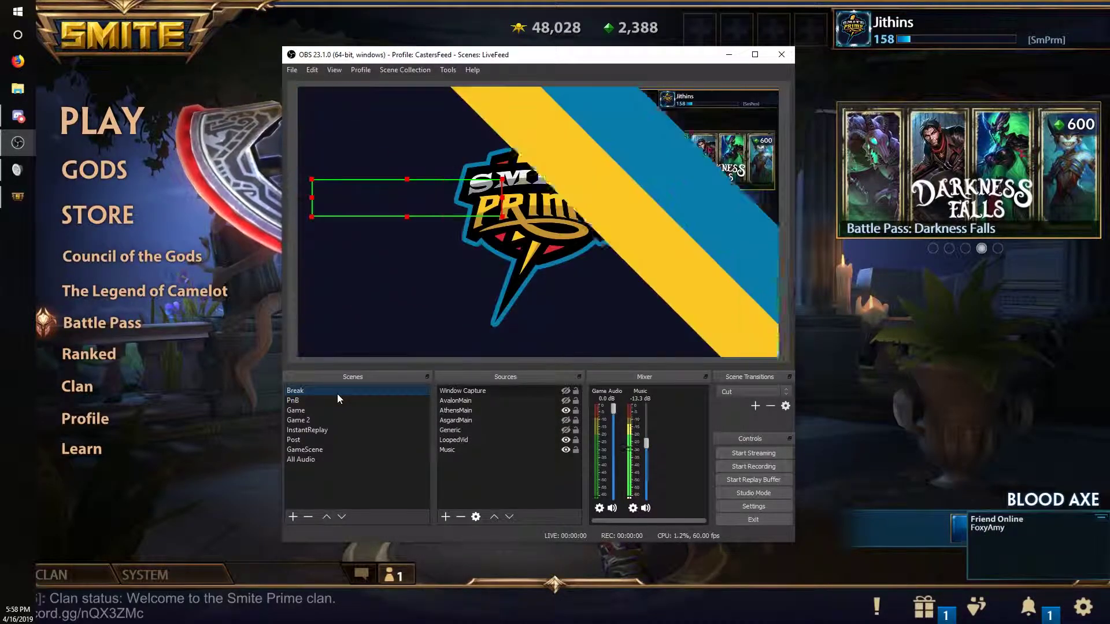
pyautogui.click(294, 390)
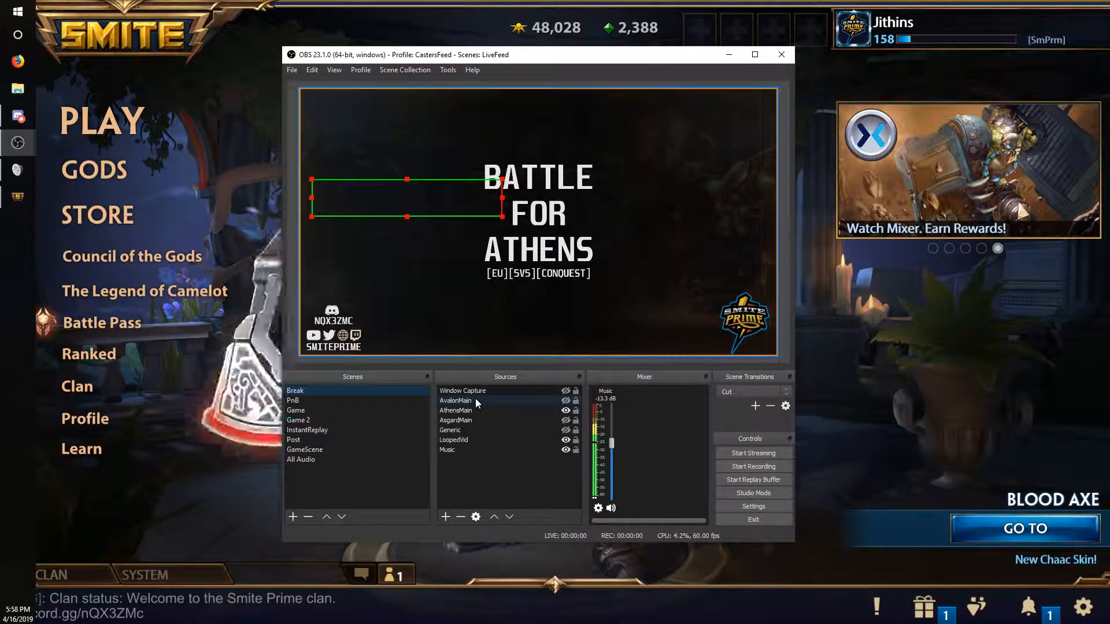
pyautogui.click(453, 439)
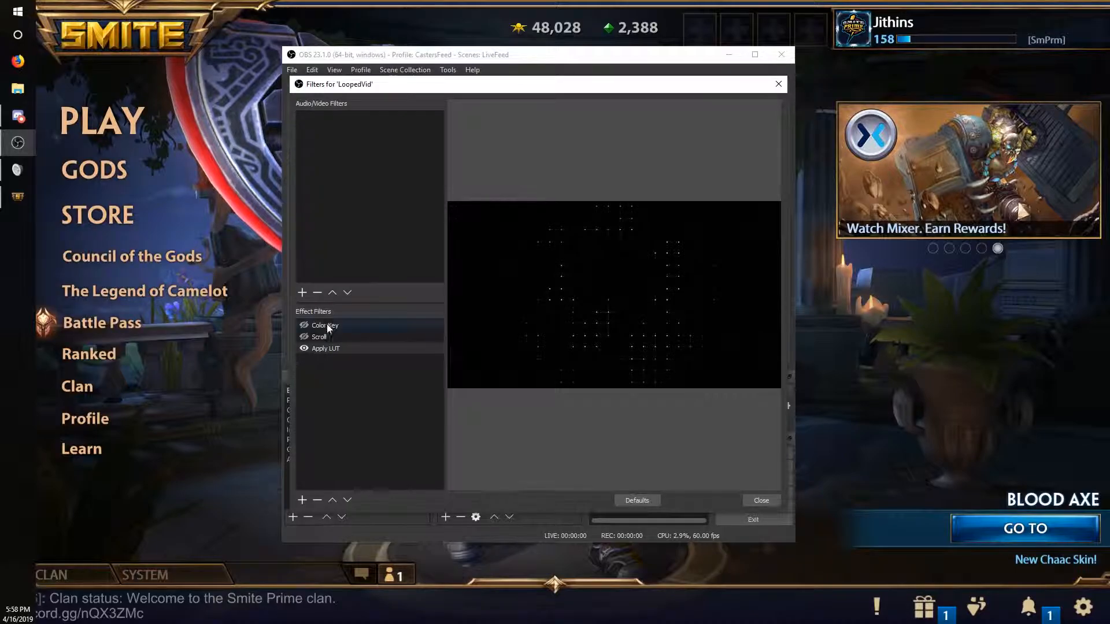
pyautogui.click(760, 500)
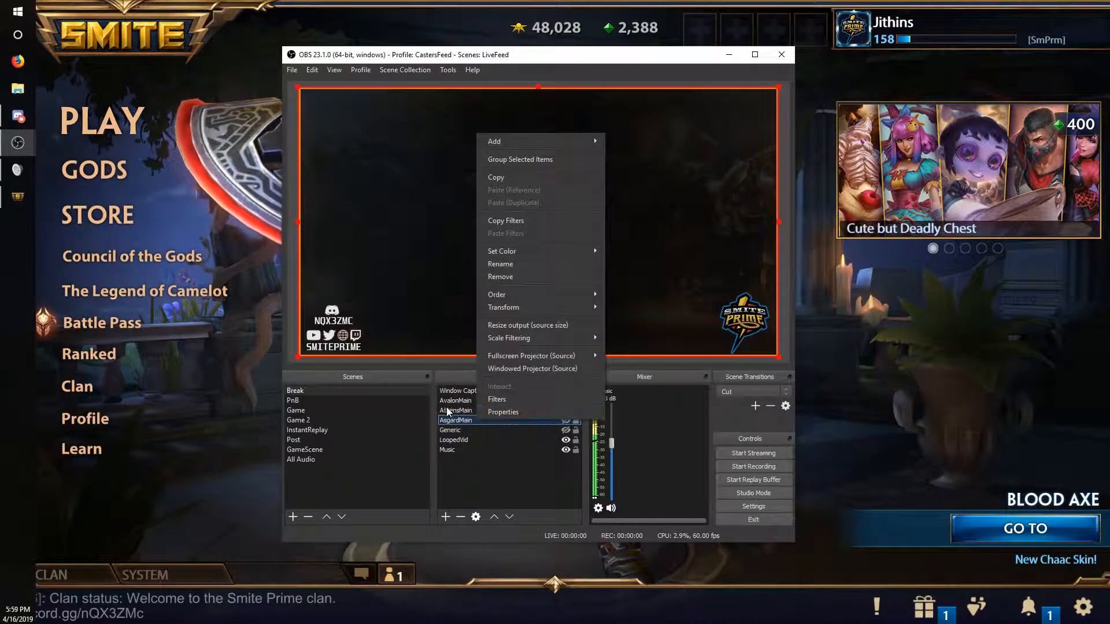
pyautogui.click(496, 399)
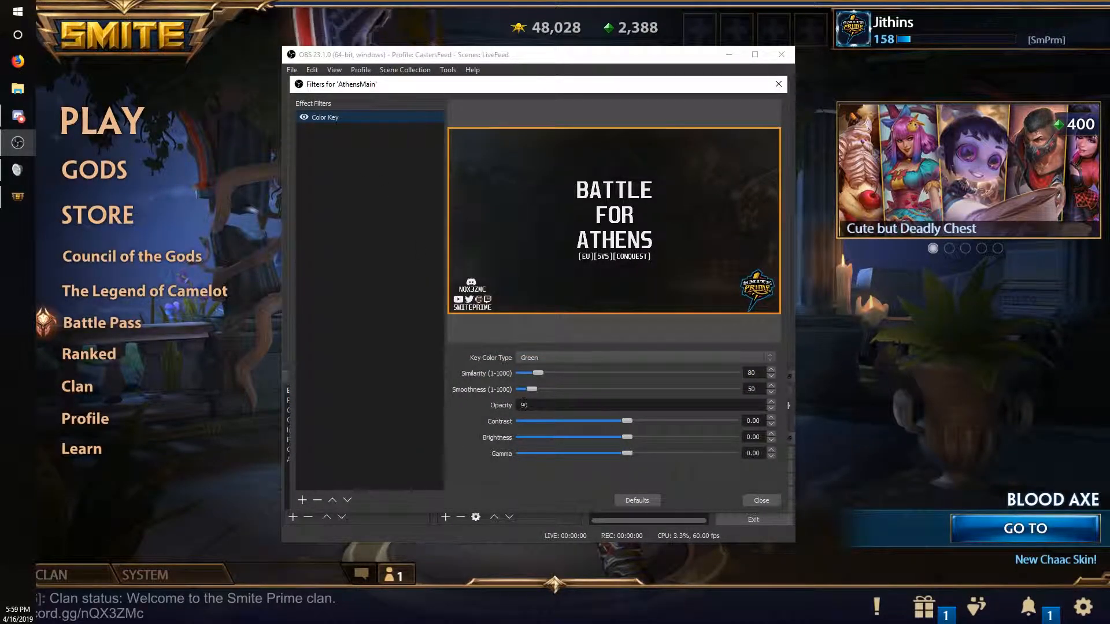
# - Close AthensMain's filters, switch to the PnB scene, and search Windows for 'picks'
pyautogui.click(760, 500)
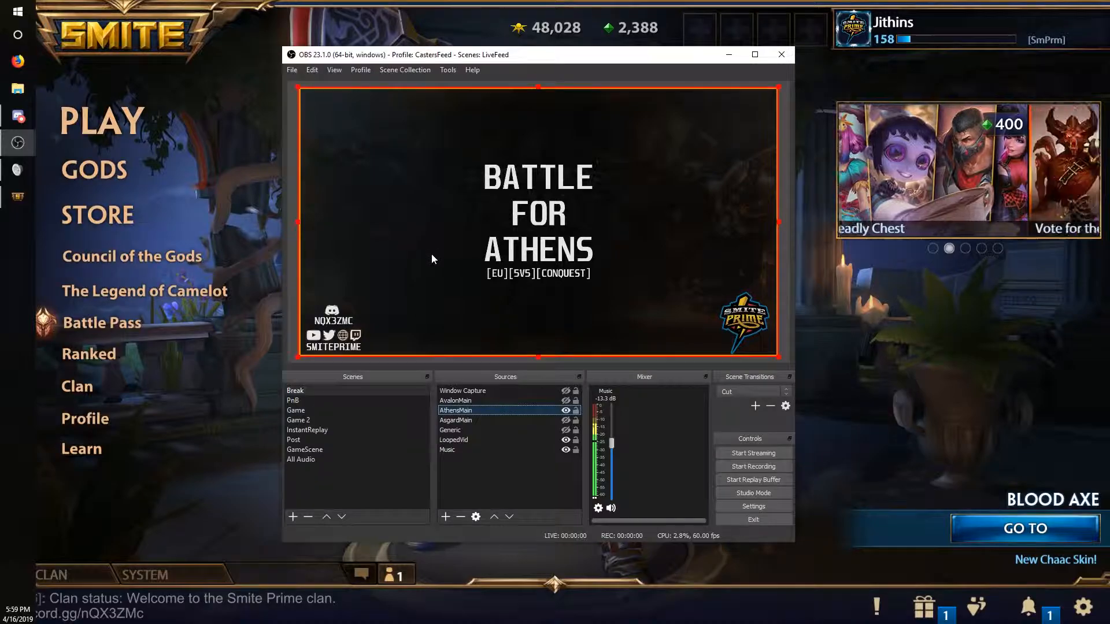
pyautogui.click(293, 400)
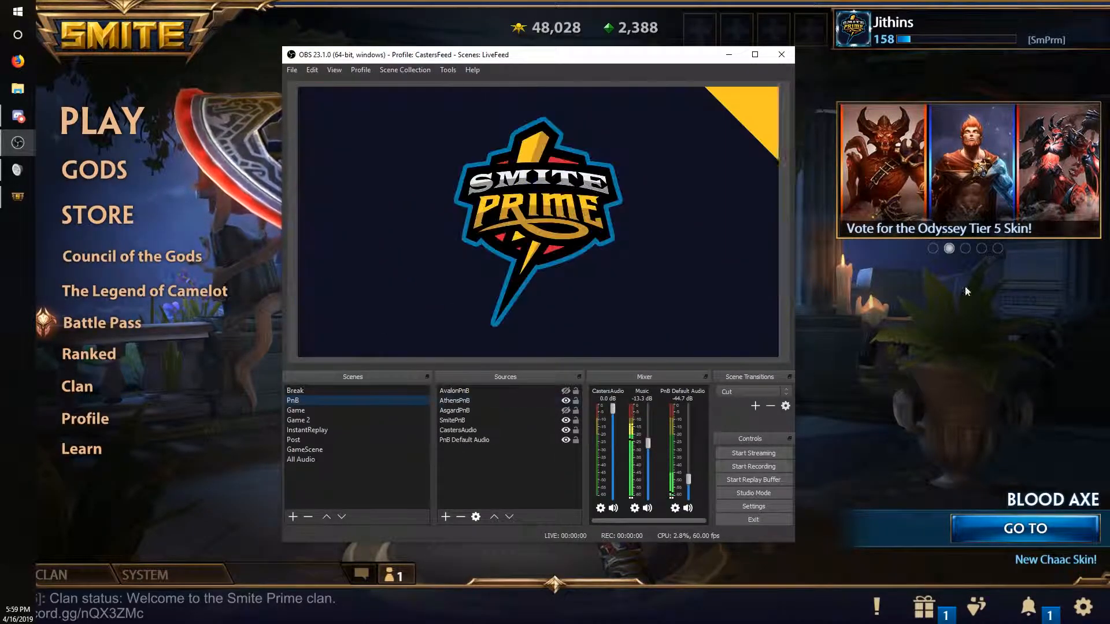
pyautogui.click(292, 400)
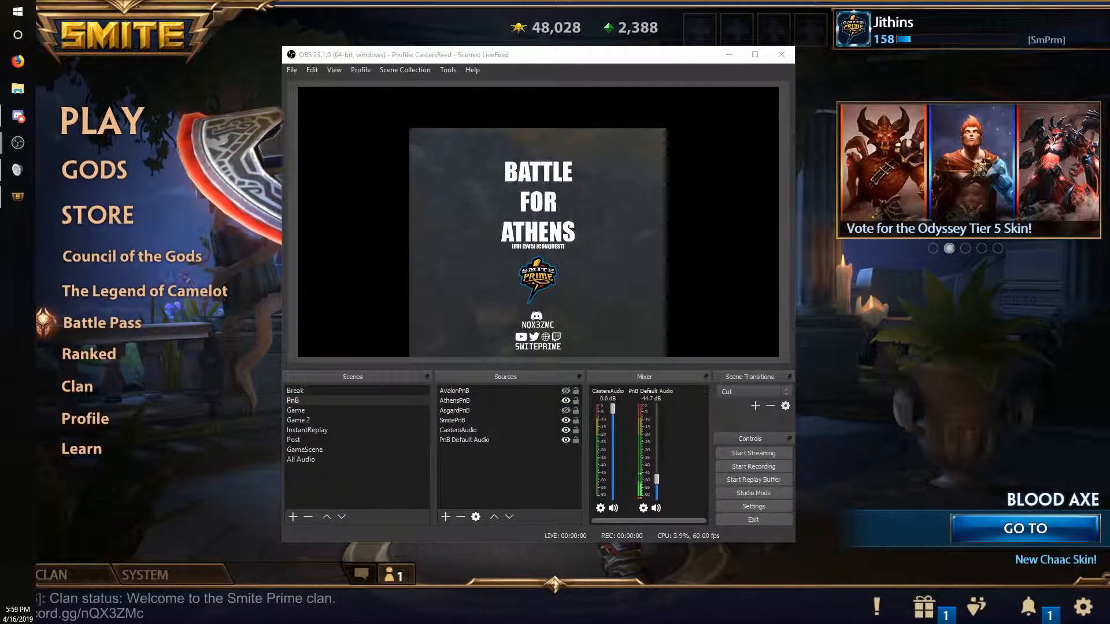
pyautogui.write('picks')
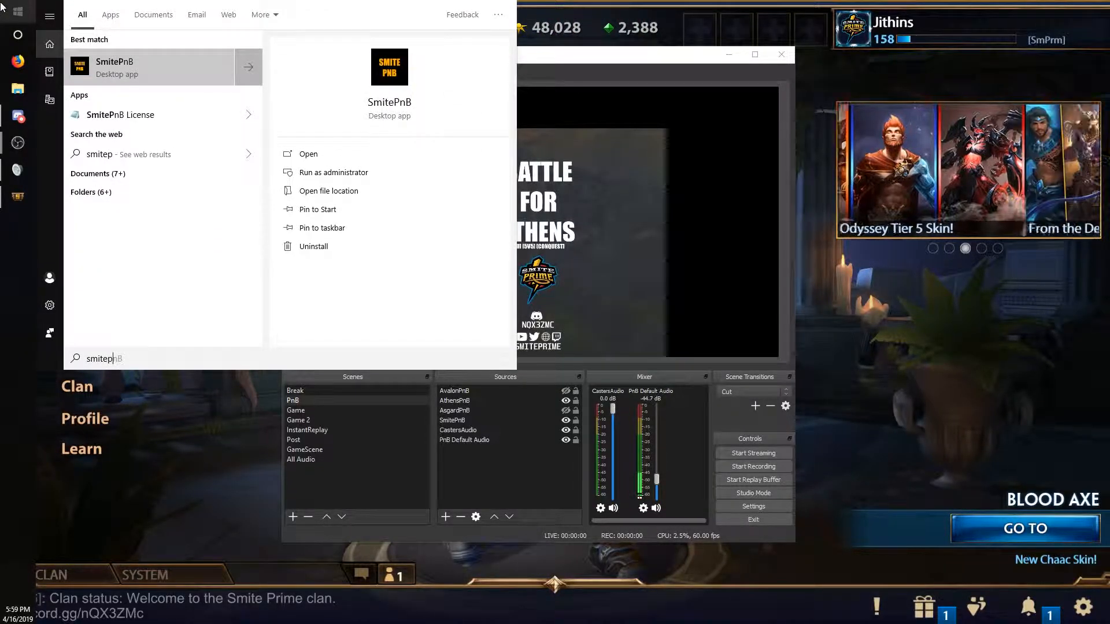
# - Launch the SmitePnB picks-and-bans app from the Start search results
pyautogui.click(308, 153)
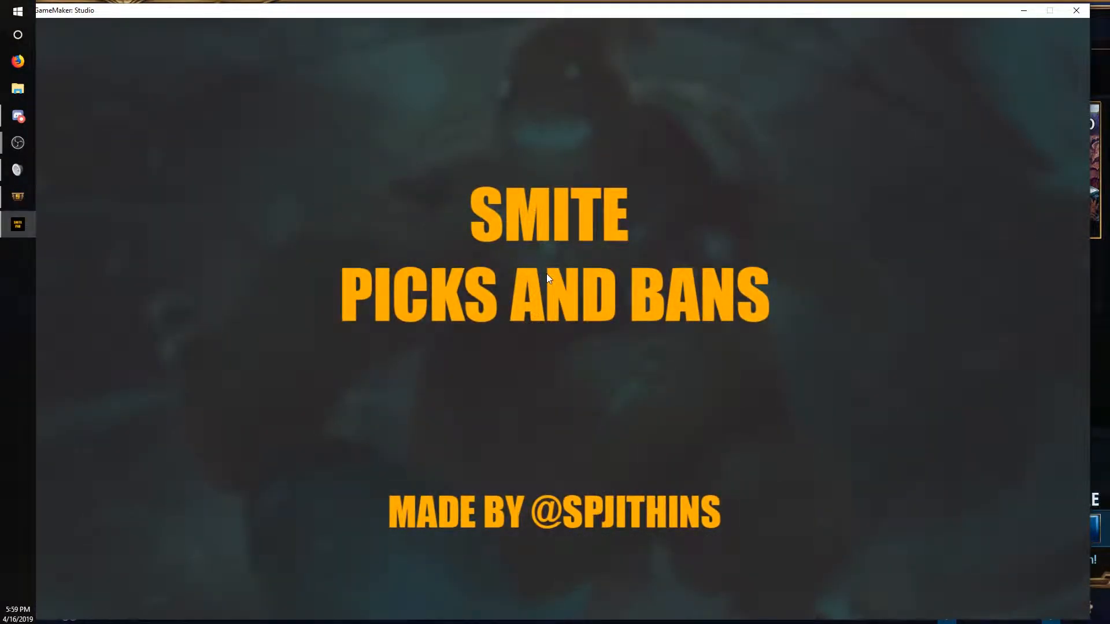
pyautogui.moveTo(413, 416)
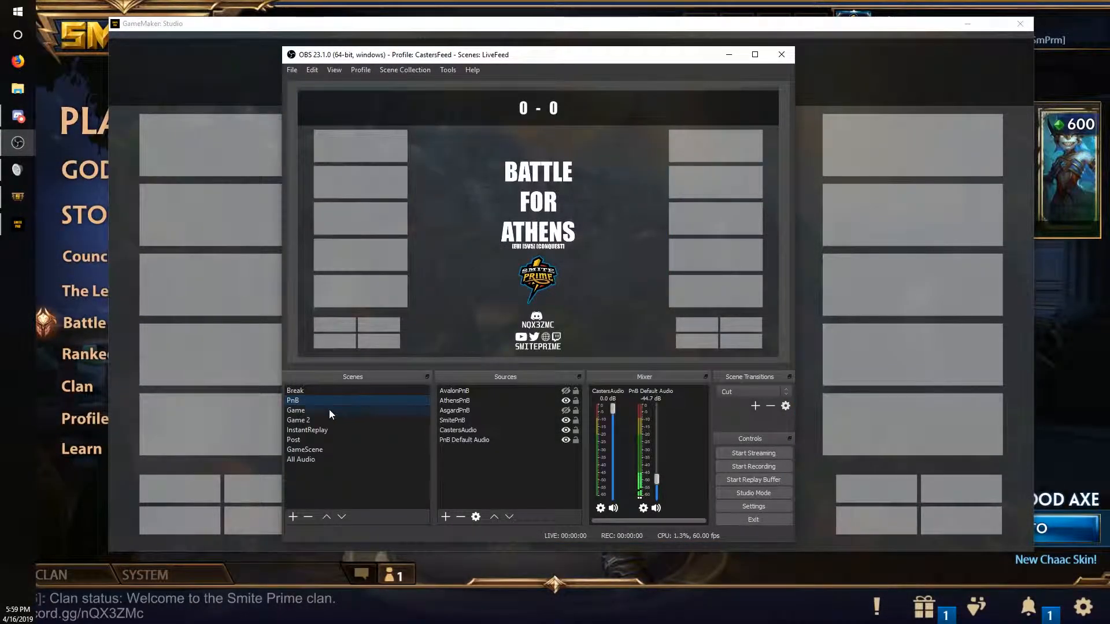
# - Step through the Break, Game and Post scenes, ending on InstantReplay with its Replay group
pyautogui.click(296, 411)
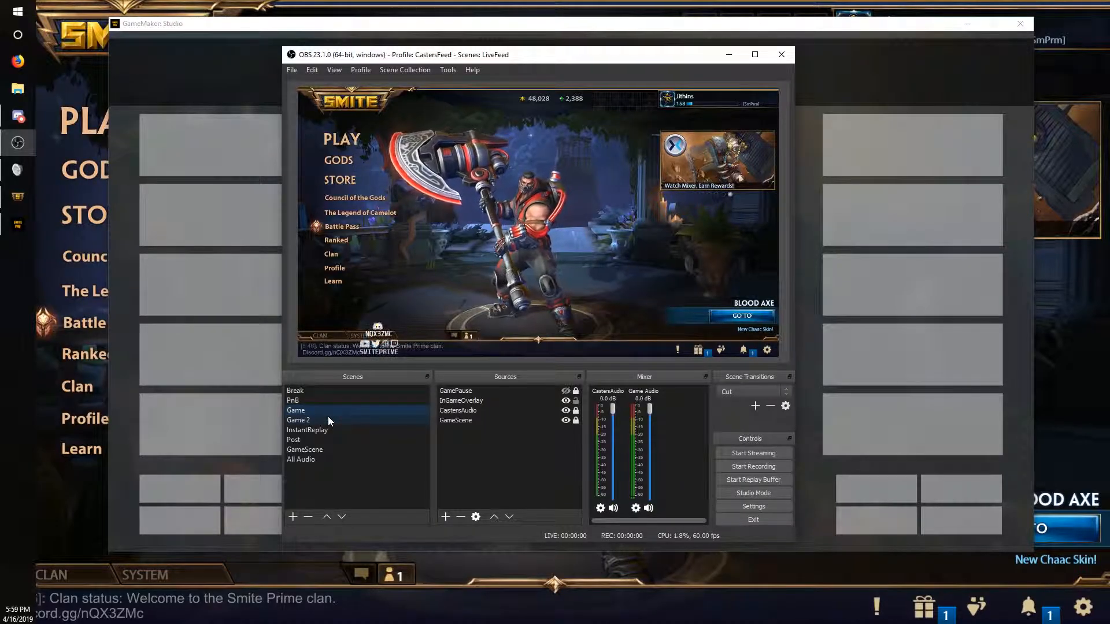
pyautogui.moveTo(690, 429)
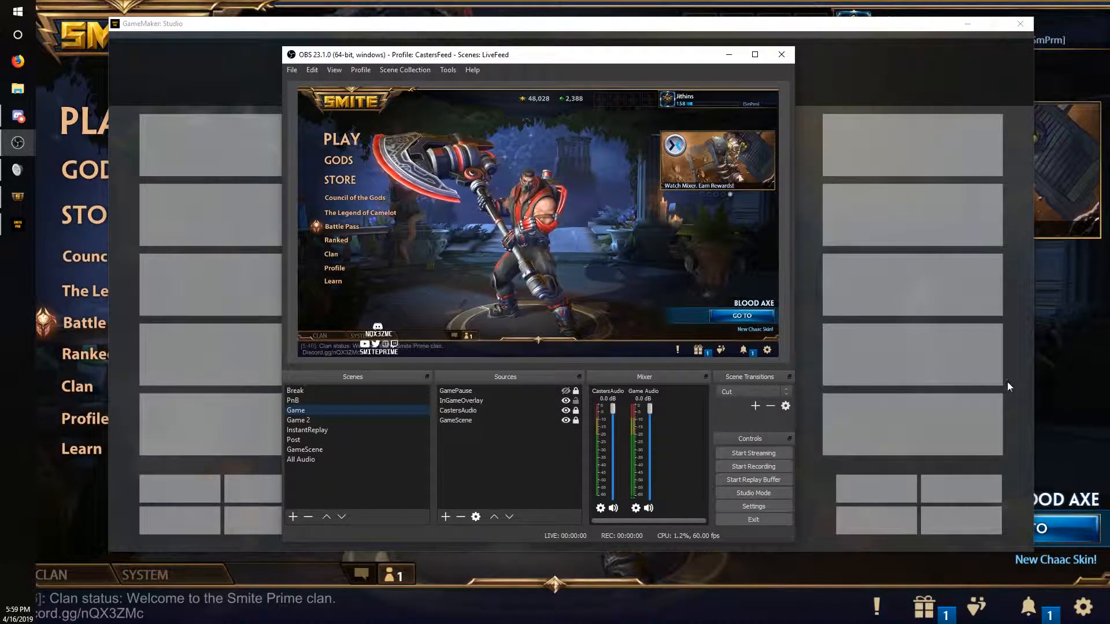
pyautogui.click(295, 410)
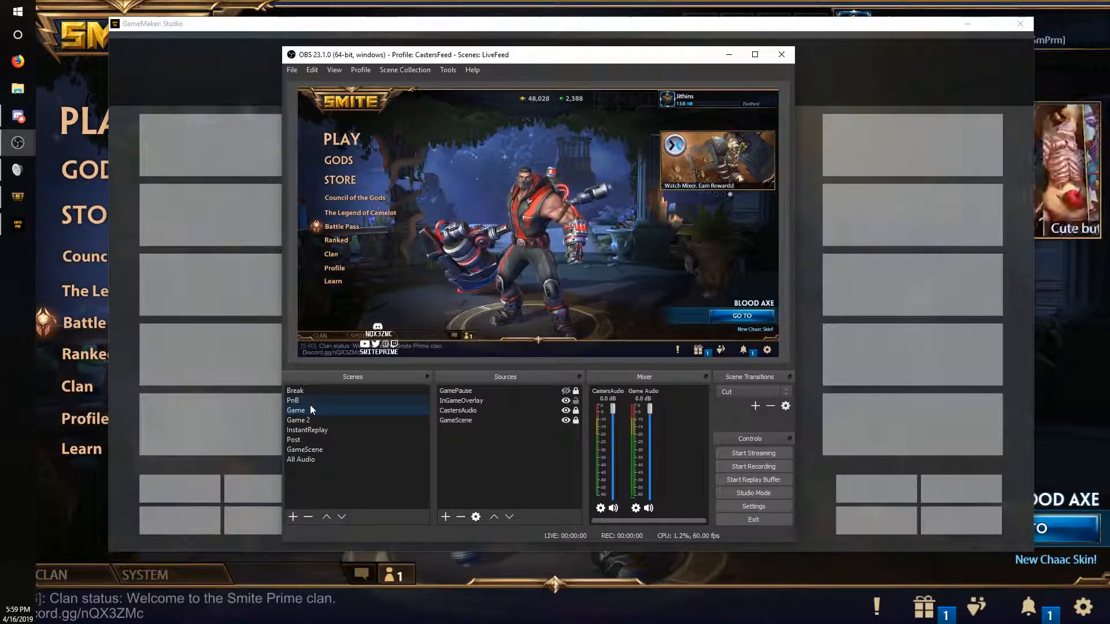
pyautogui.click(294, 391)
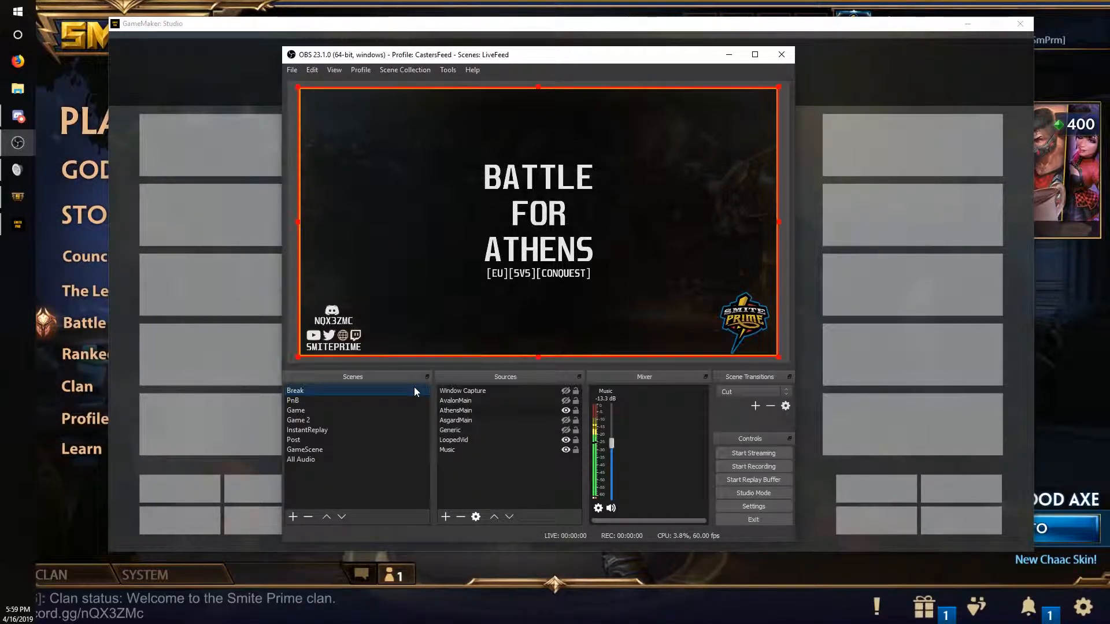
pyautogui.moveTo(373, 410)
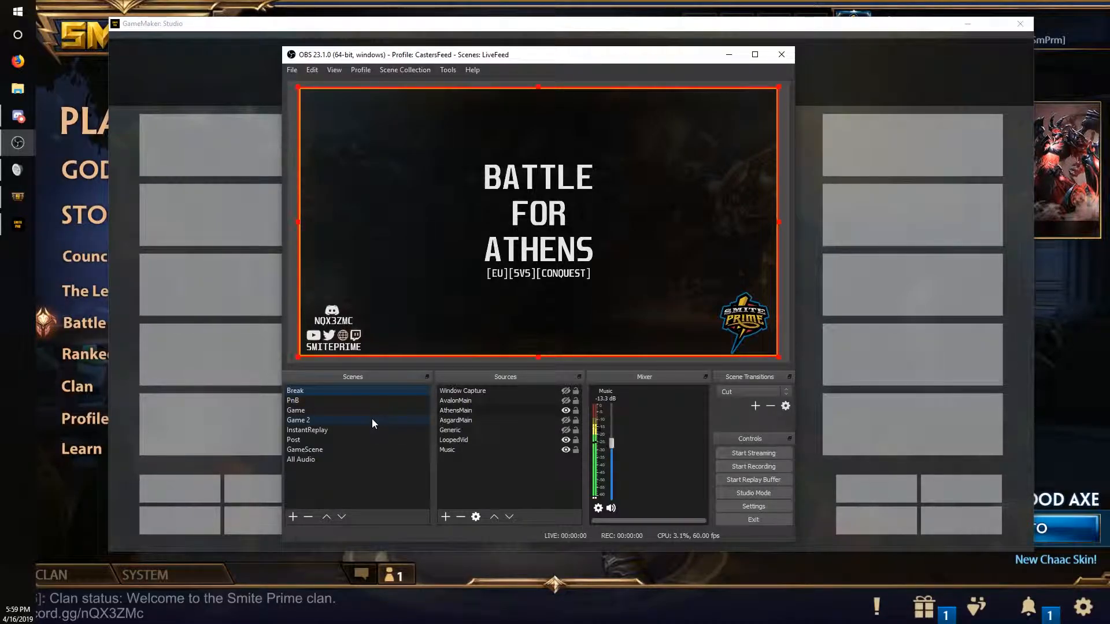
pyautogui.click(293, 440)
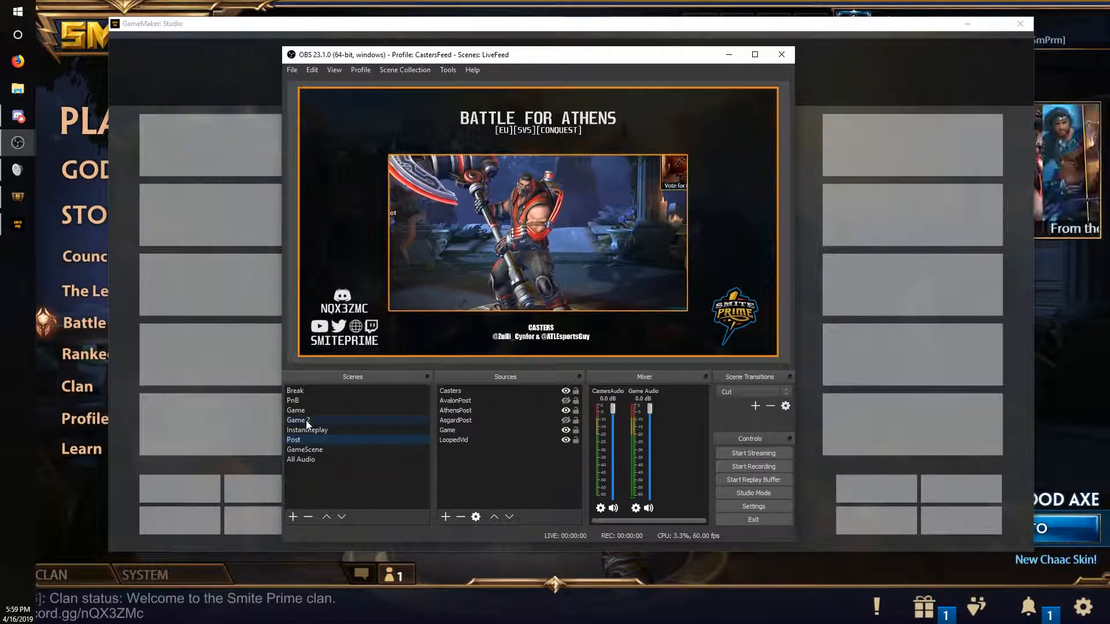
pyautogui.click(307, 430)
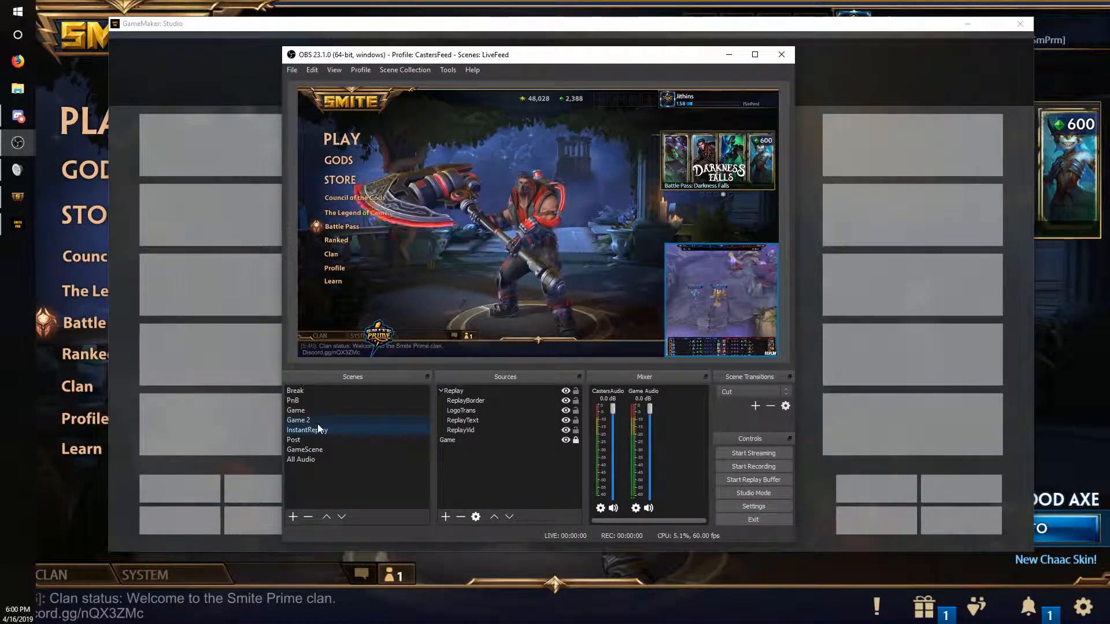
pyautogui.click(307, 430)
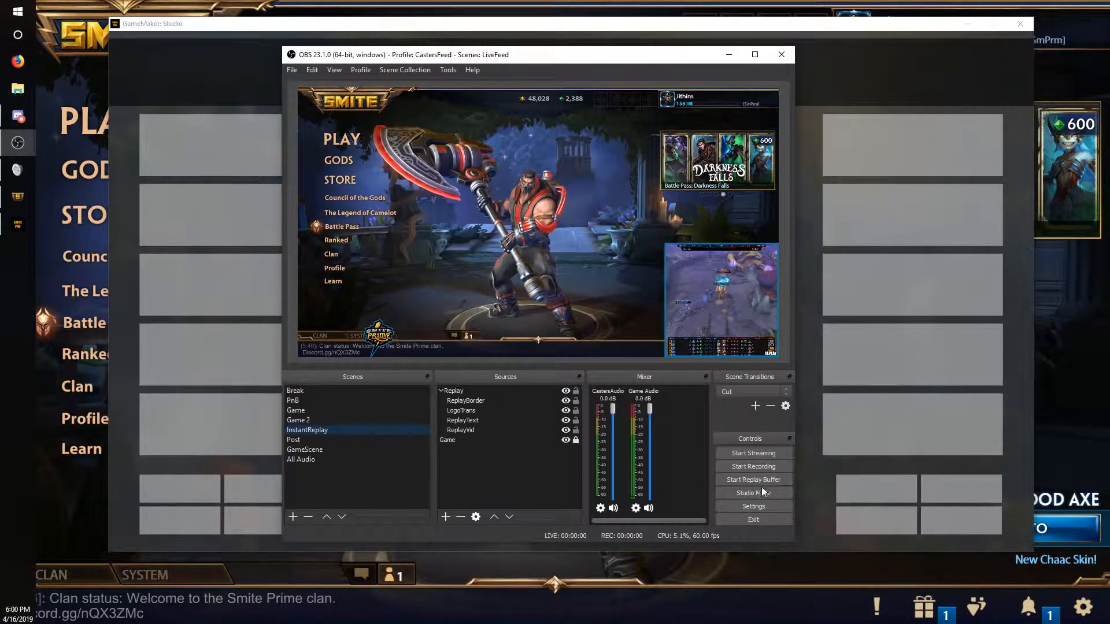
# - Make sure Enable Replay Buffer is checked in the Output settings
pyautogui.click(752, 507)
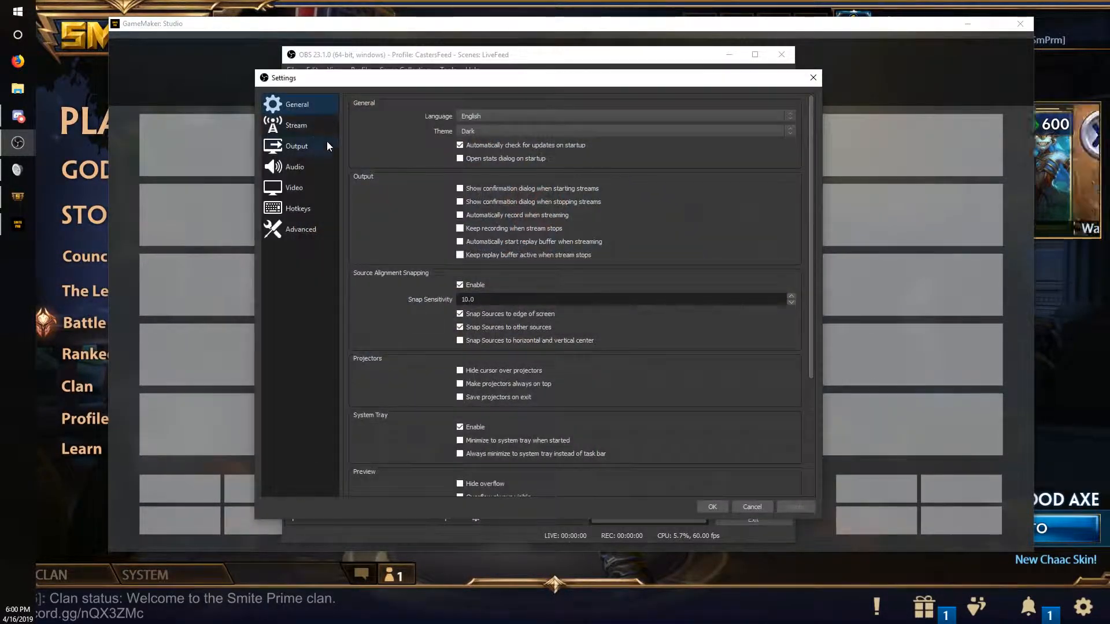
pyautogui.click(297, 146)
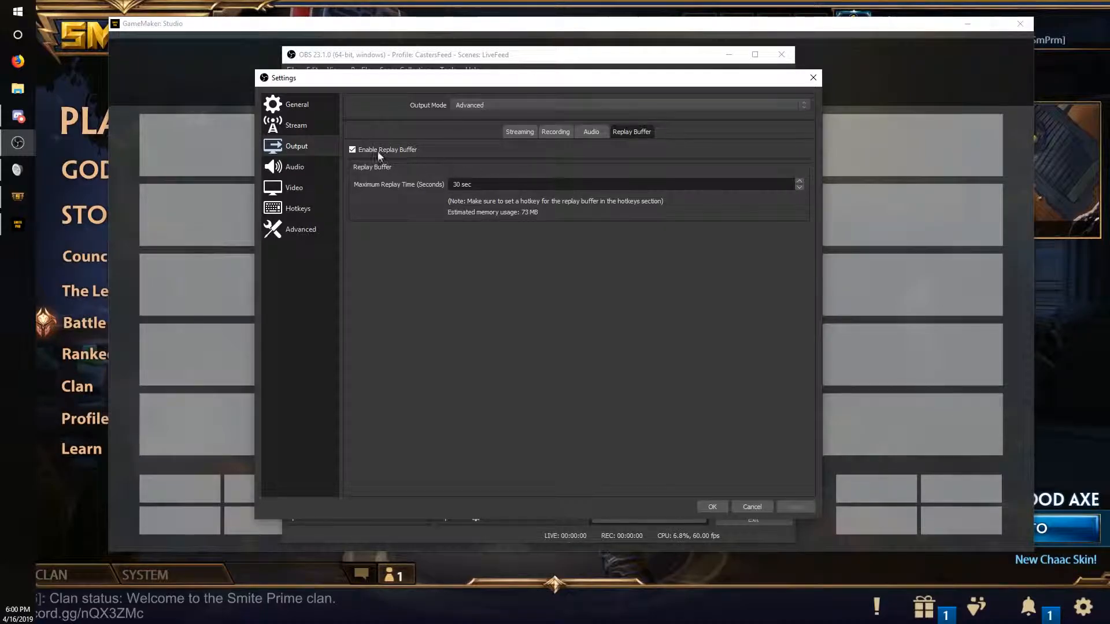
pyautogui.tripleClick(462, 184)
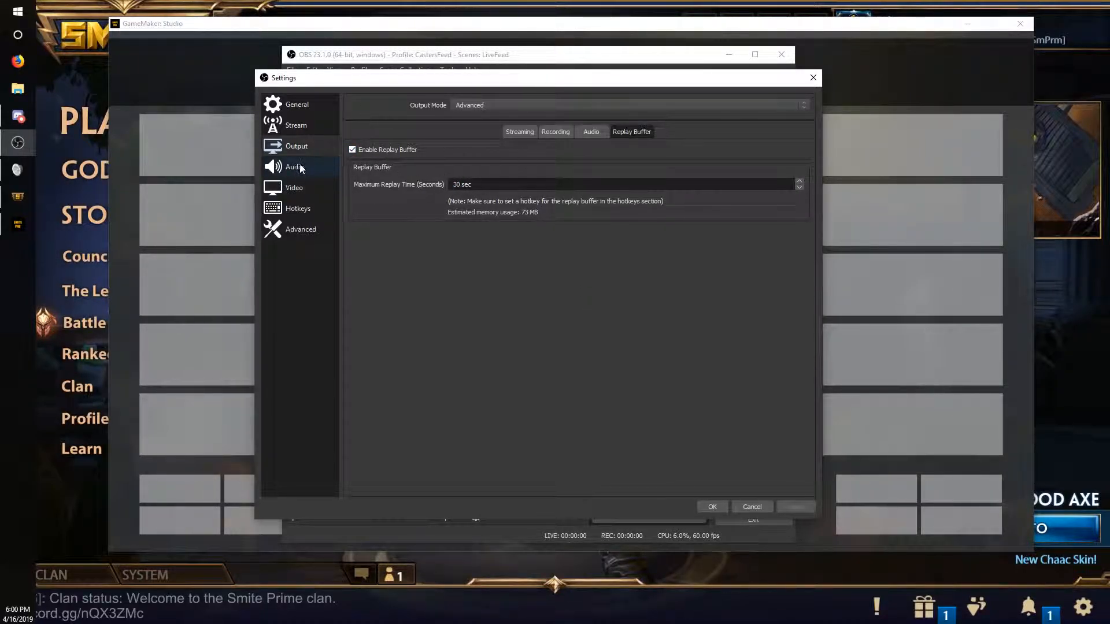
# - Set the Save Replay hotkey and the Replay filename prefix, then confirm the settings
pyautogui.click(297, 208)
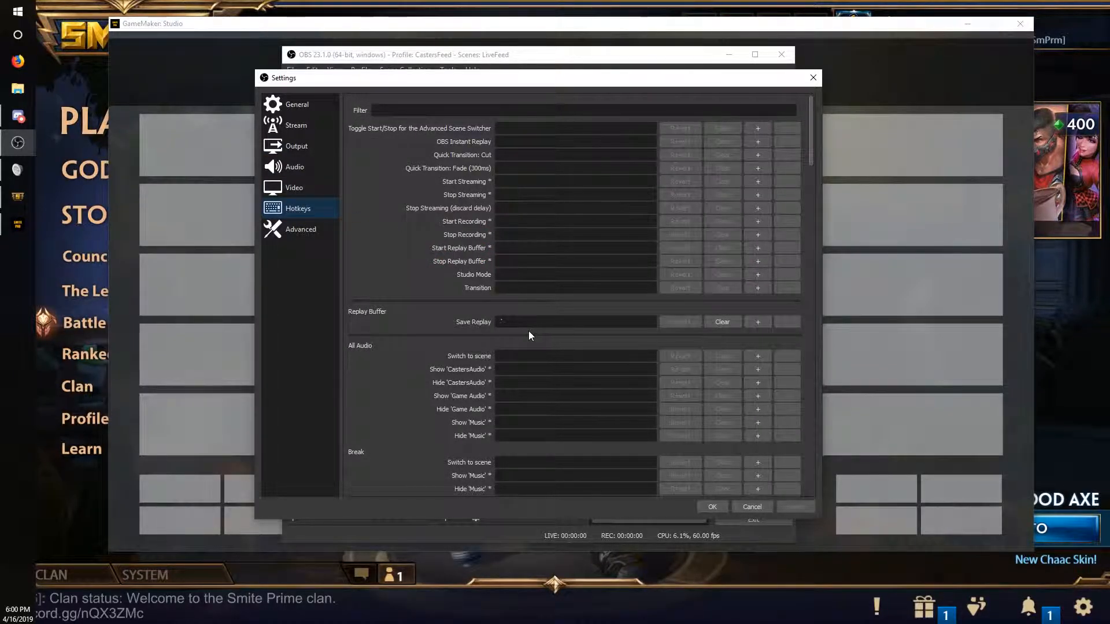
pyautogui.click(573, 321)
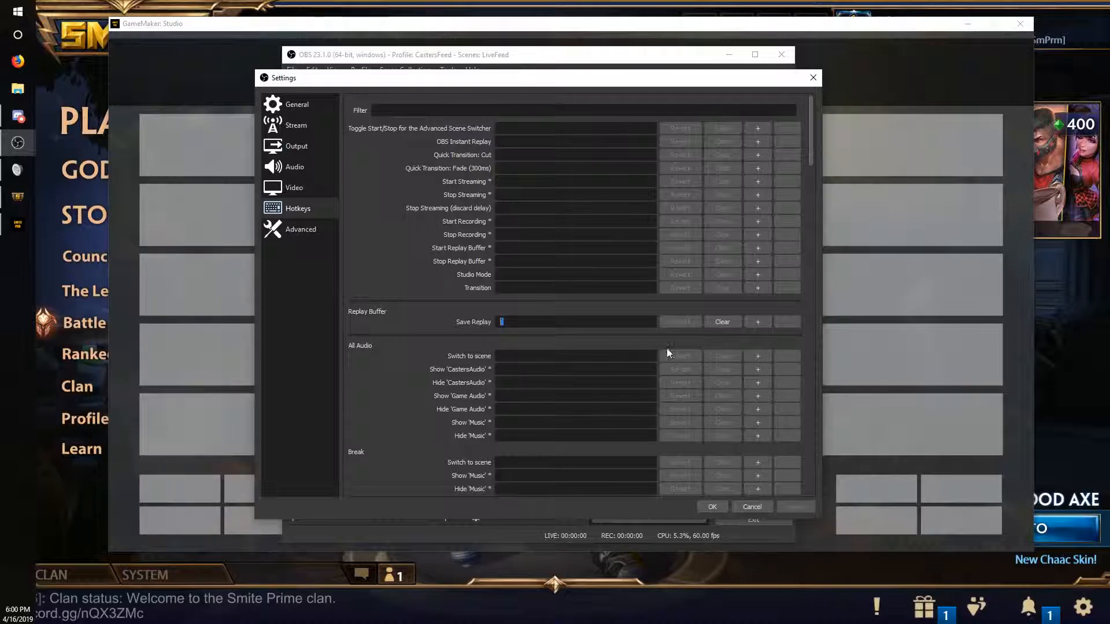
pyautogui.click(300, 229)
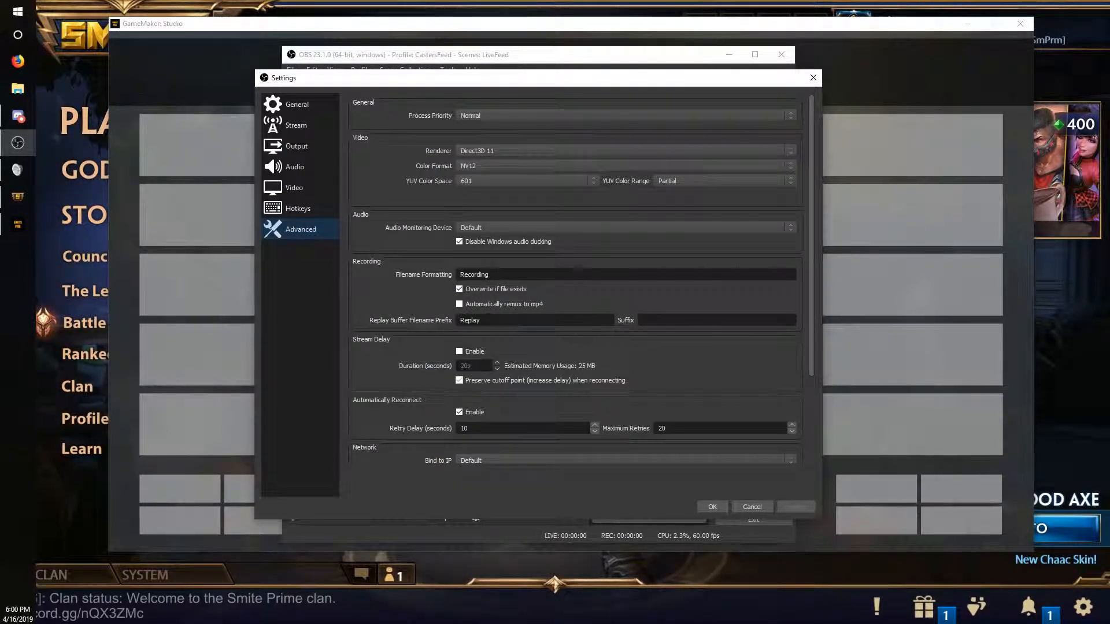
pyautogui.doubleClick(469, 320)
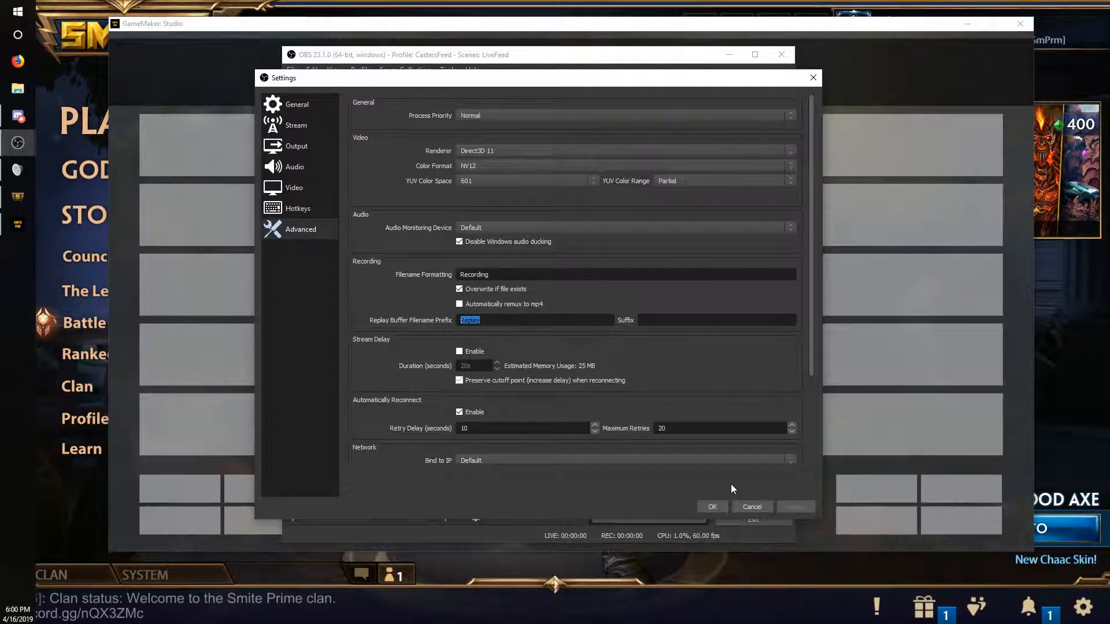
pyautogui.click(712, 506)
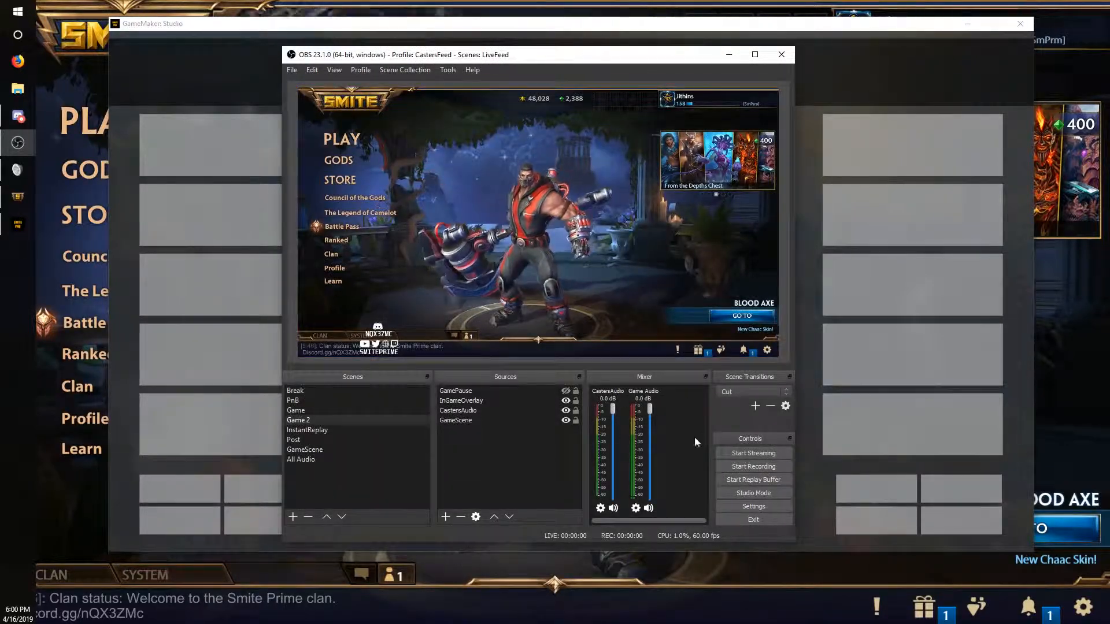
# - Start the replay buffer and alternate Break and InstantReplay scenes until the saved clip plays
pyautogui.click(295, 390)
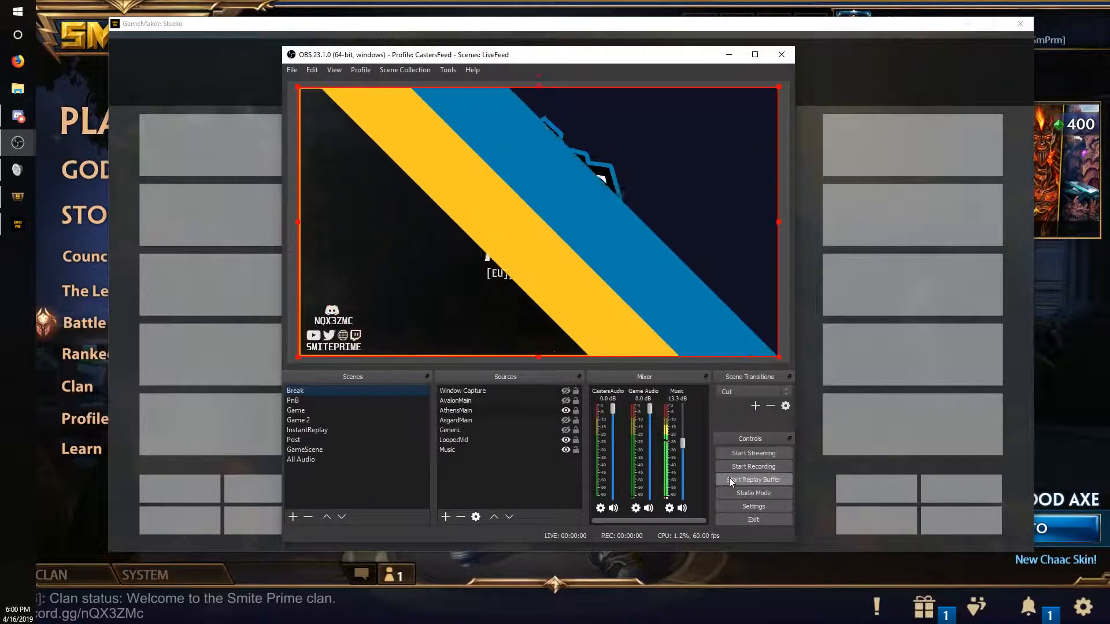
pyautogui.click(294, 390)
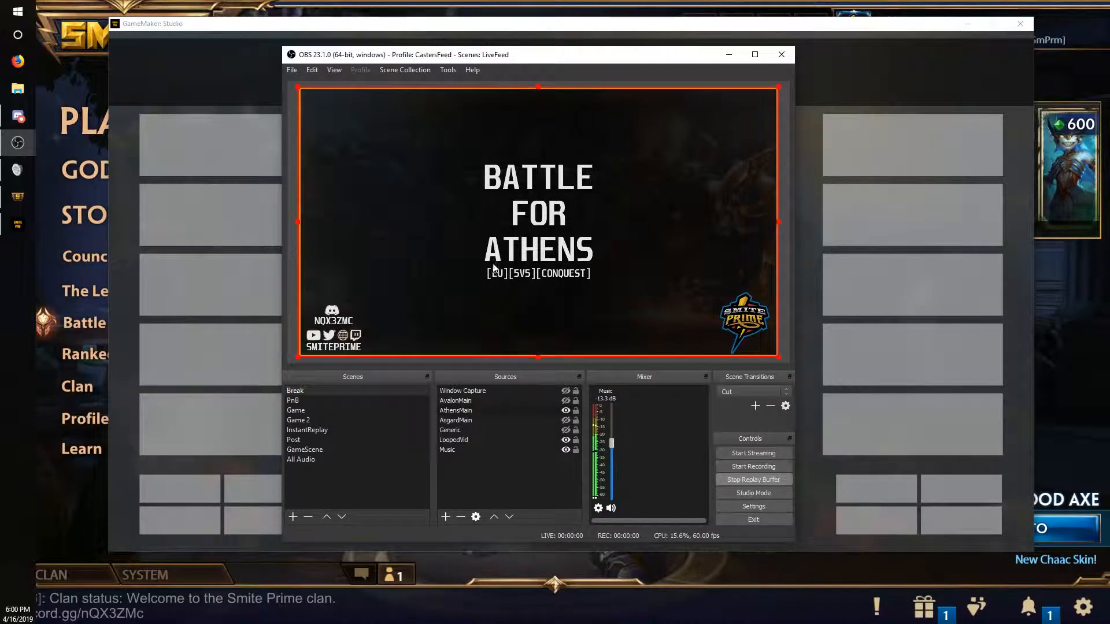
pyautogui.click(307, 429)
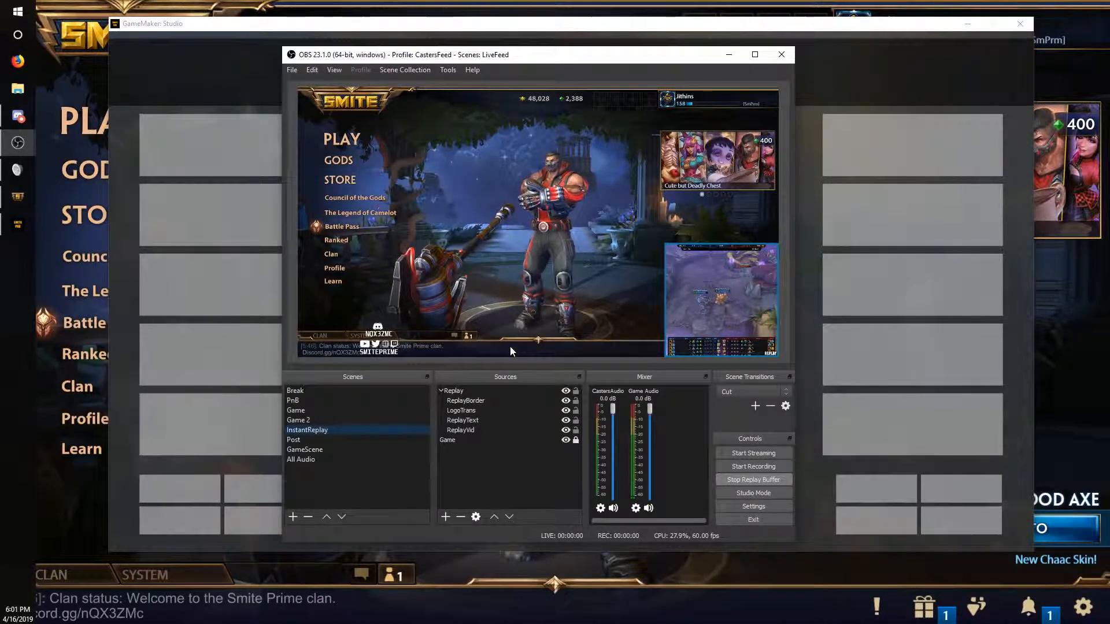
pyautogui.click(296, 390)
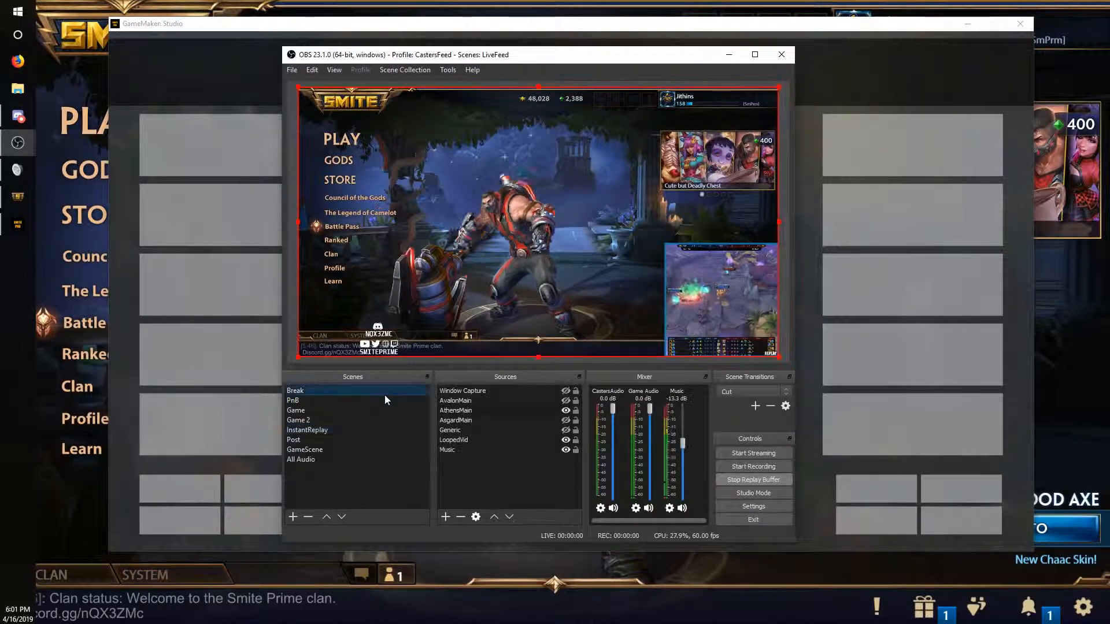
pyautogui.click(295, 390)
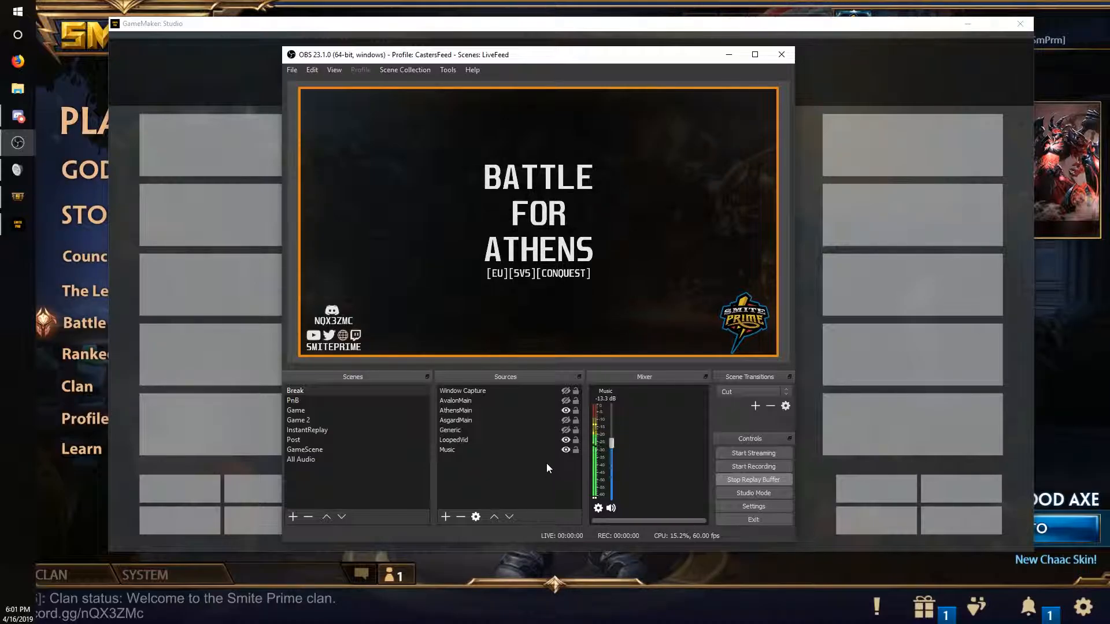
pyautogui.click(306, 429)
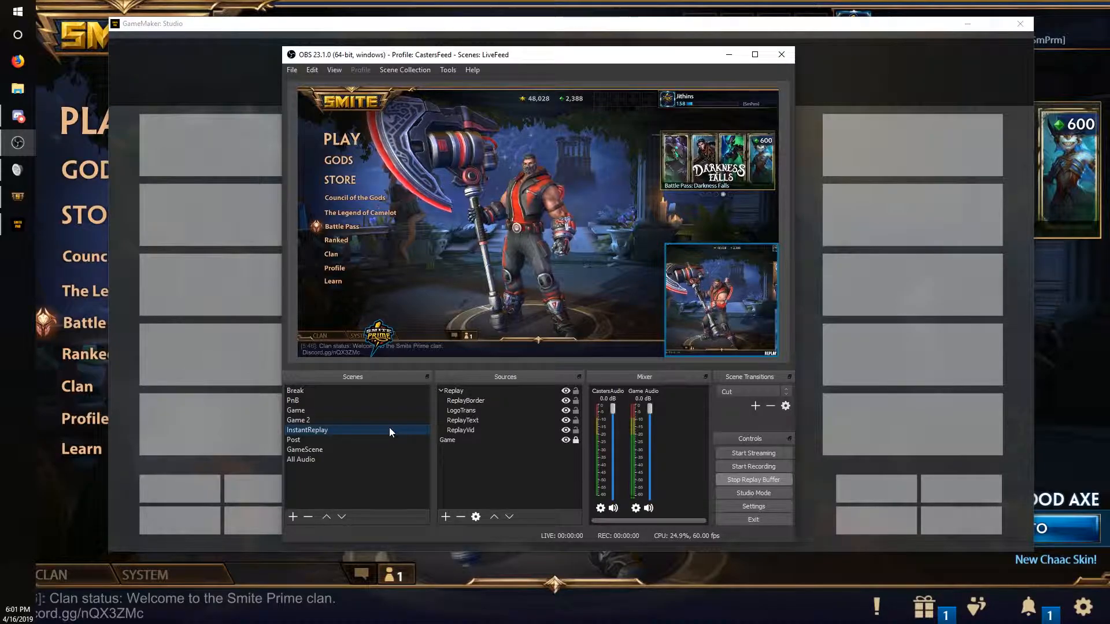
# - Add a new scene named Replay2 after the name Replay is rejected as taken
pyautogui.click(293, 517)
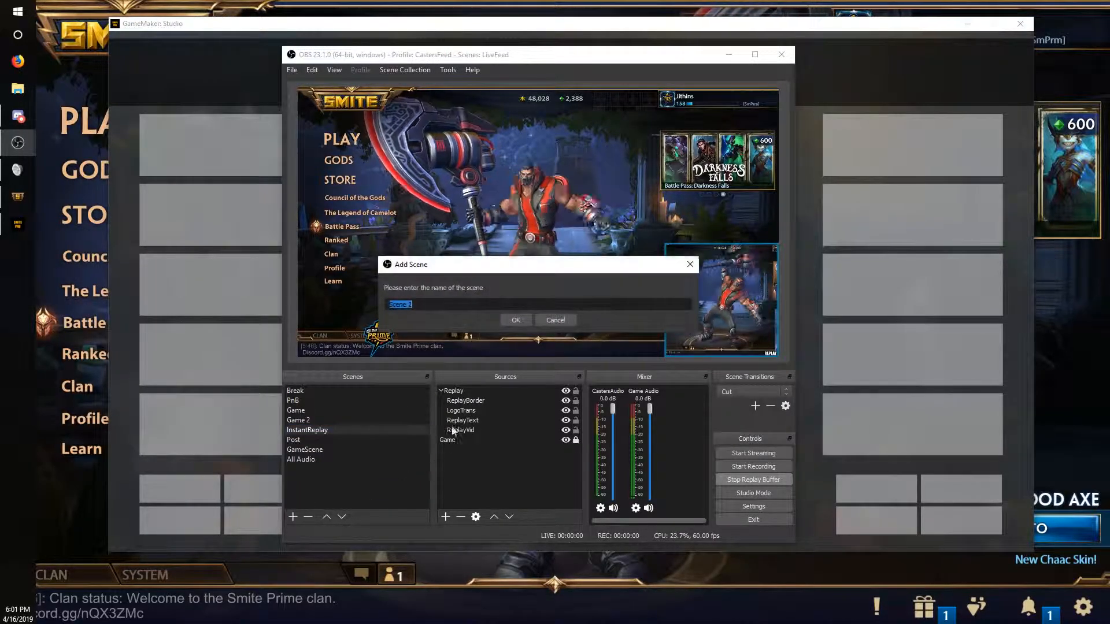
pyautogui.click(515, 320)
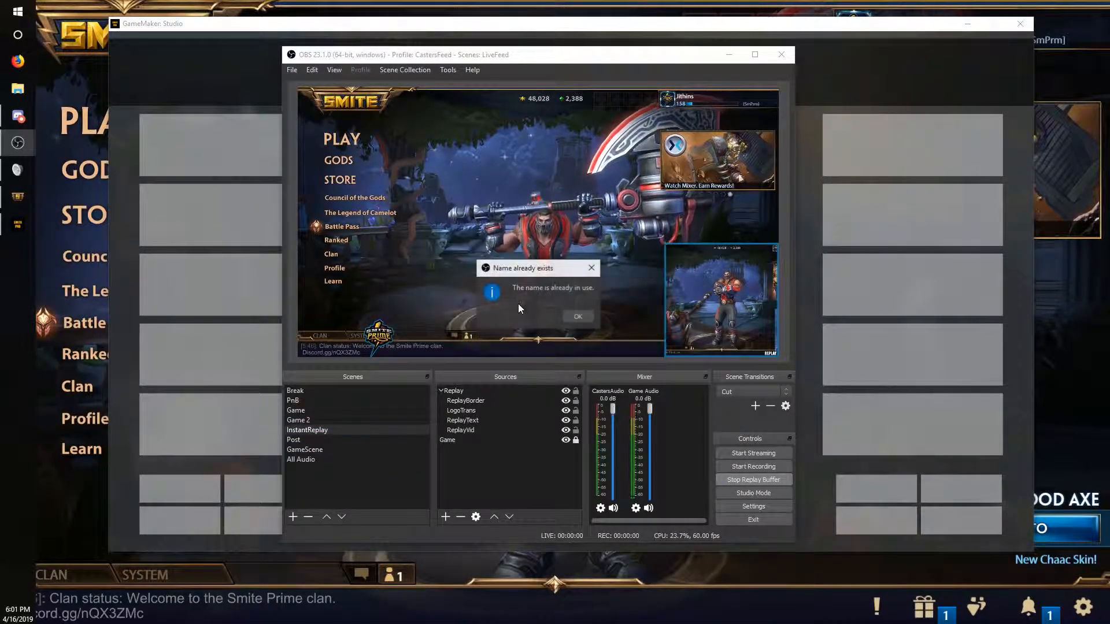
pyautogui.click(576, 316)
pyautogui.write('Replay')
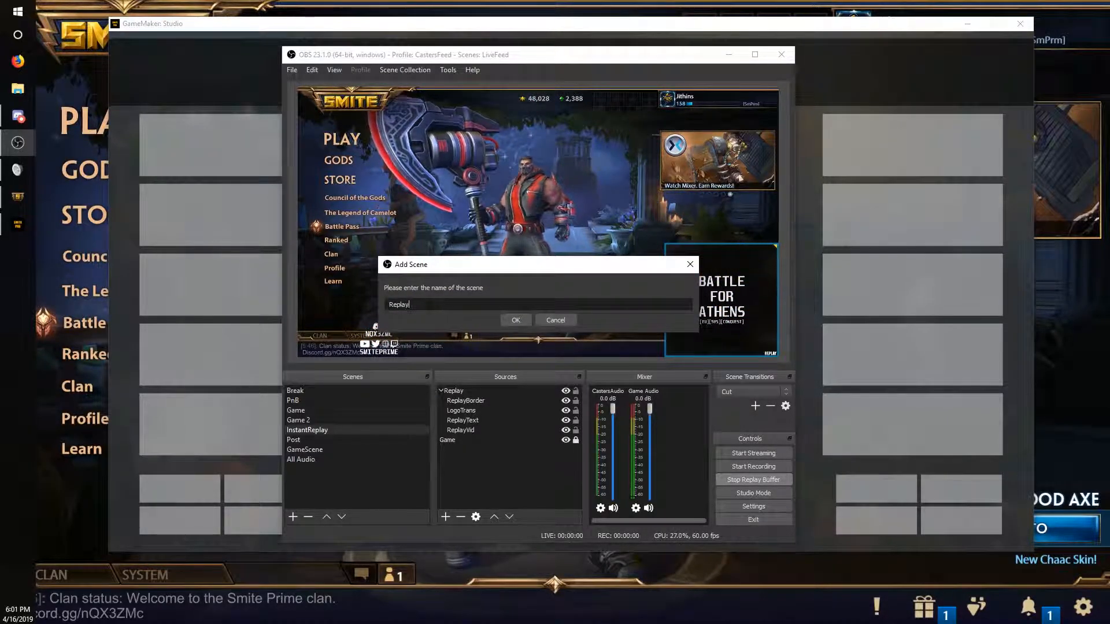
pyautogui.click(515, 320)
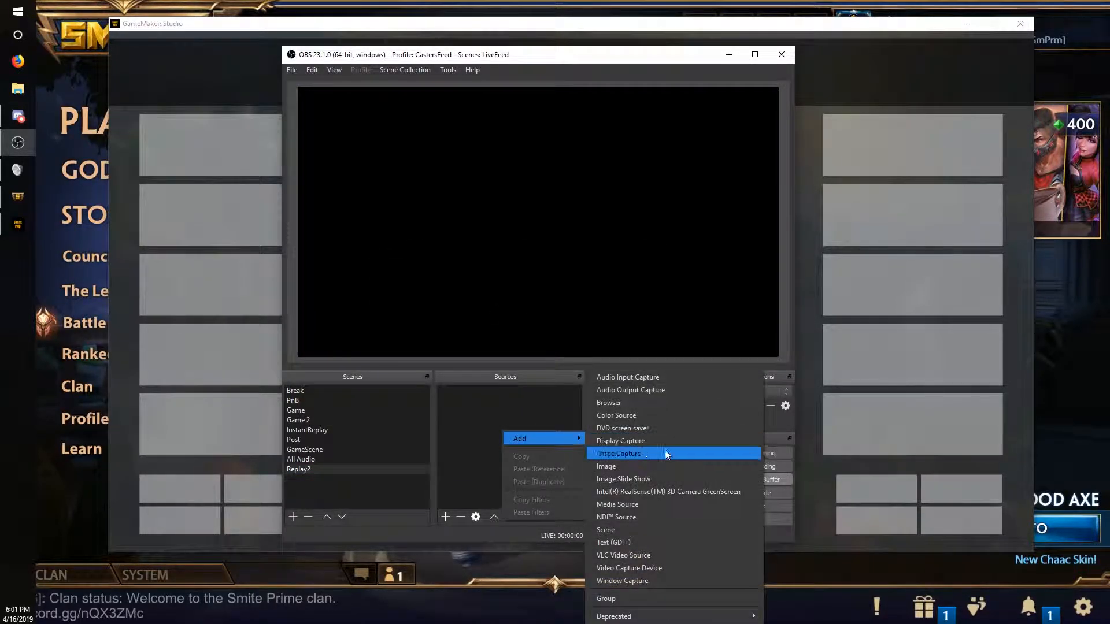
# - Add the existing ReplayVid source to the Replay2 scene
pyautogui.click(619, 454)
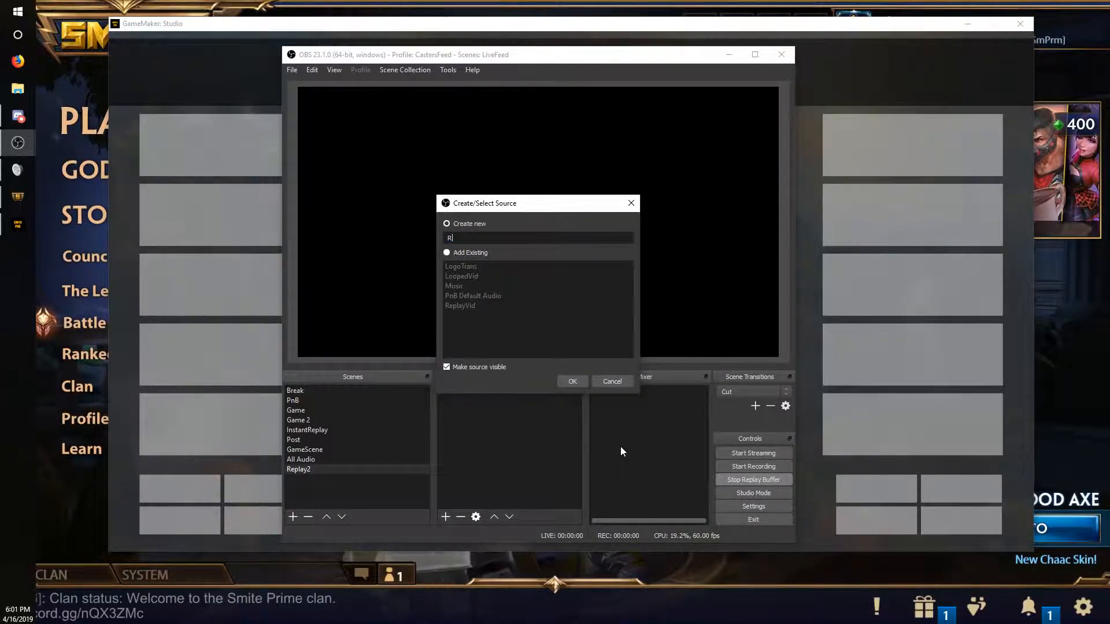
pyautogui.click(461, 306)
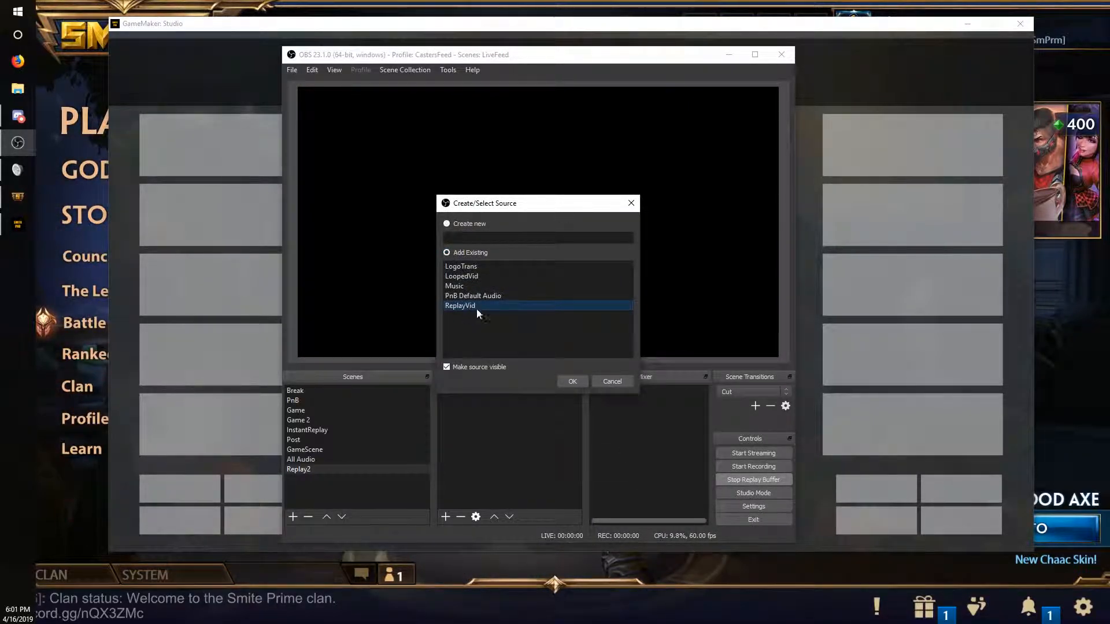
pyautogui.click(572, 381)
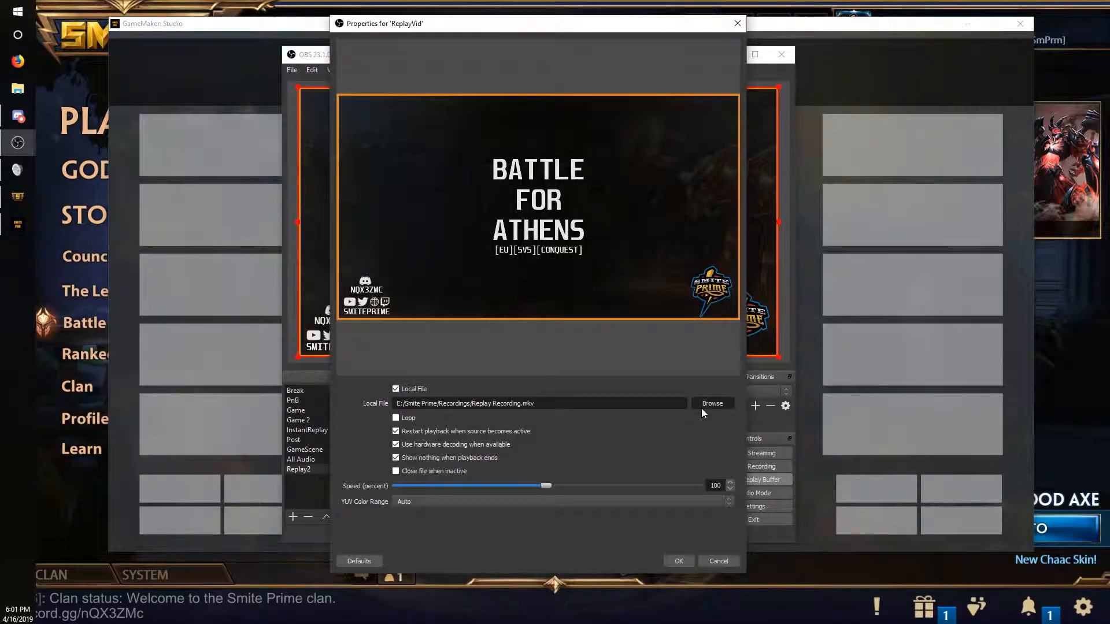
# - Add the existing ReplayBorder source to Replay2 above ReplayVid
pyautogui.click(712, 403)
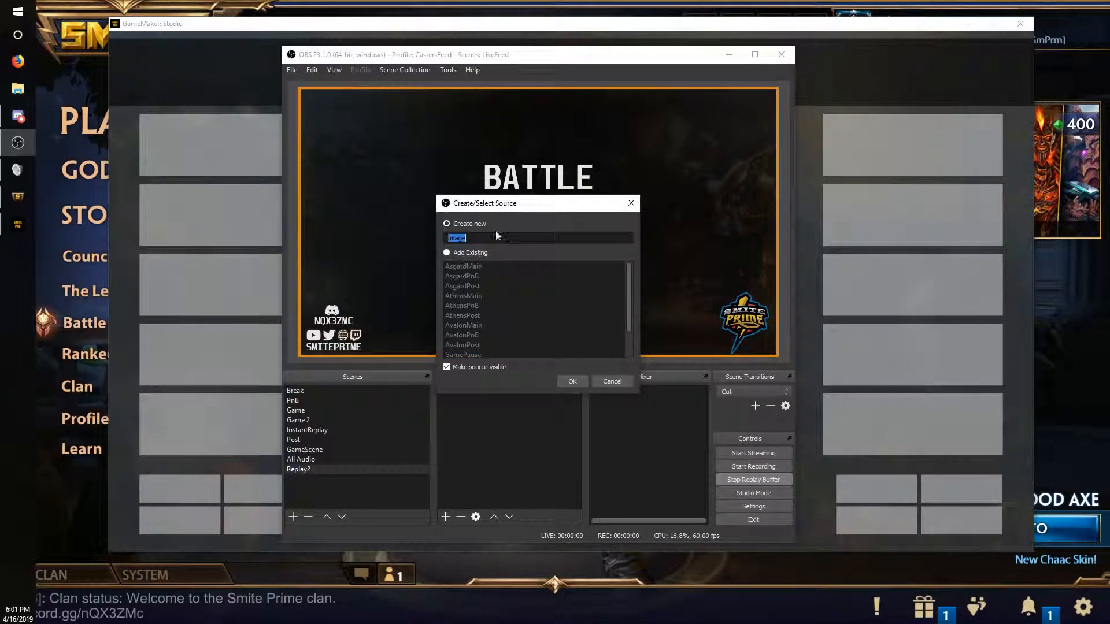
pyautogui.click(447, 252)
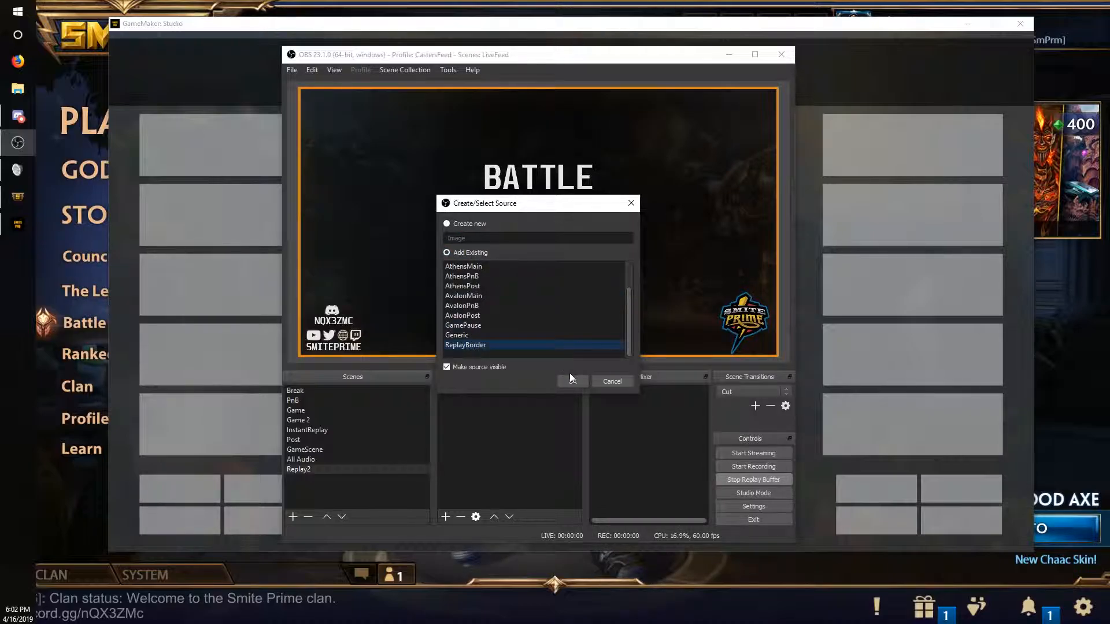
pyautogui.click(570, 381)
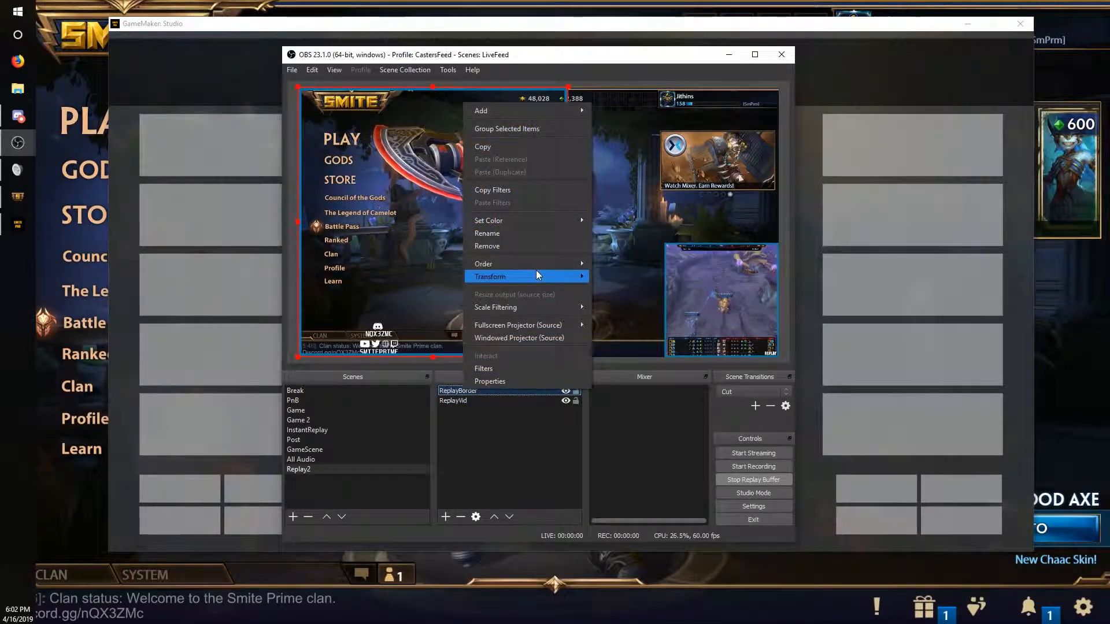
# - Resize ReplayBorder to 1080×1080 and centre it at position 960, 540
pyautogui.click(490, 277)
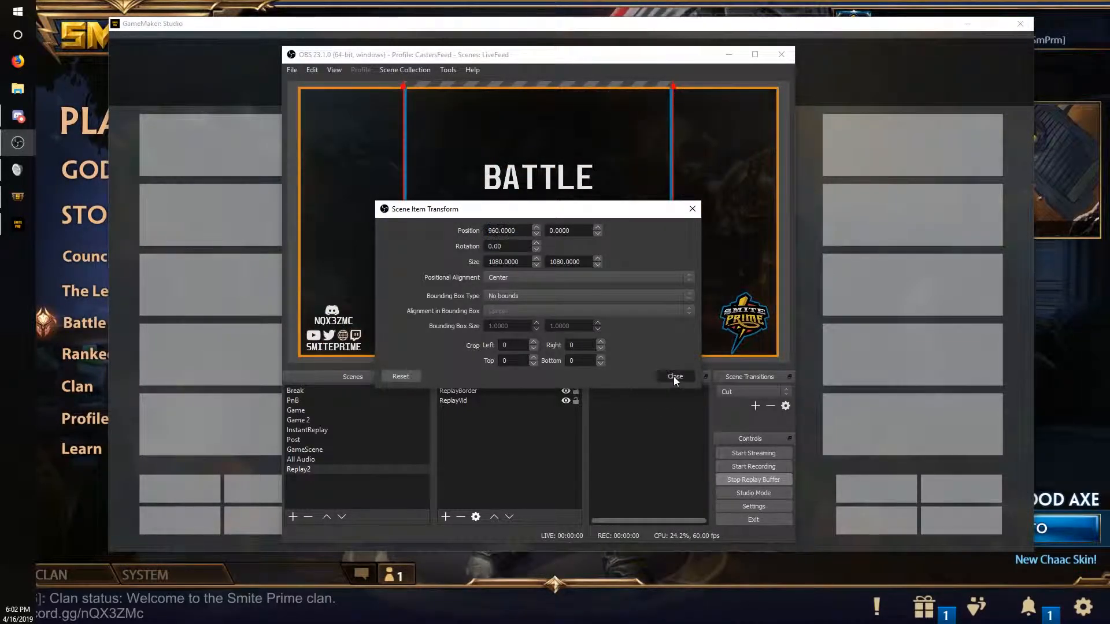
pyautogui.click(674, 376)
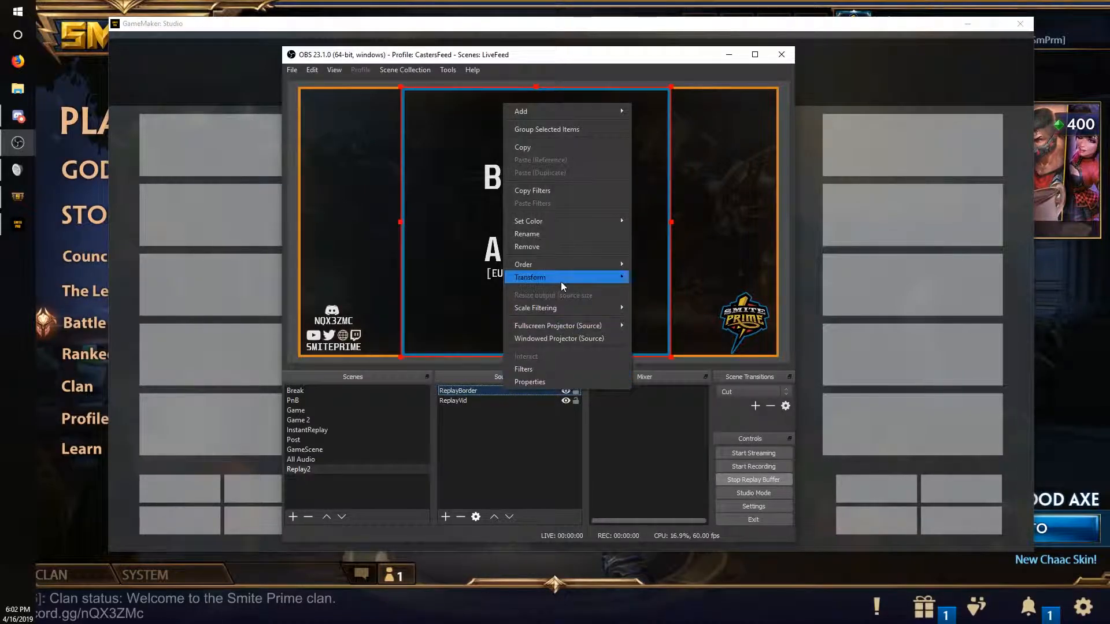
pyautogui.click(530, 277)
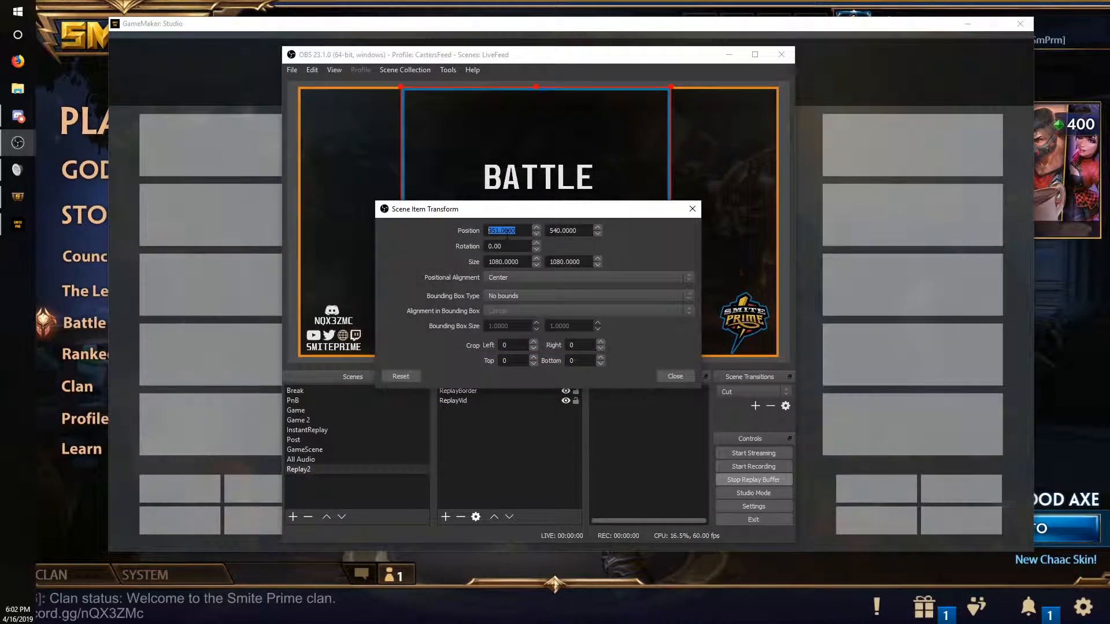
pyautogui.click(674, 376)
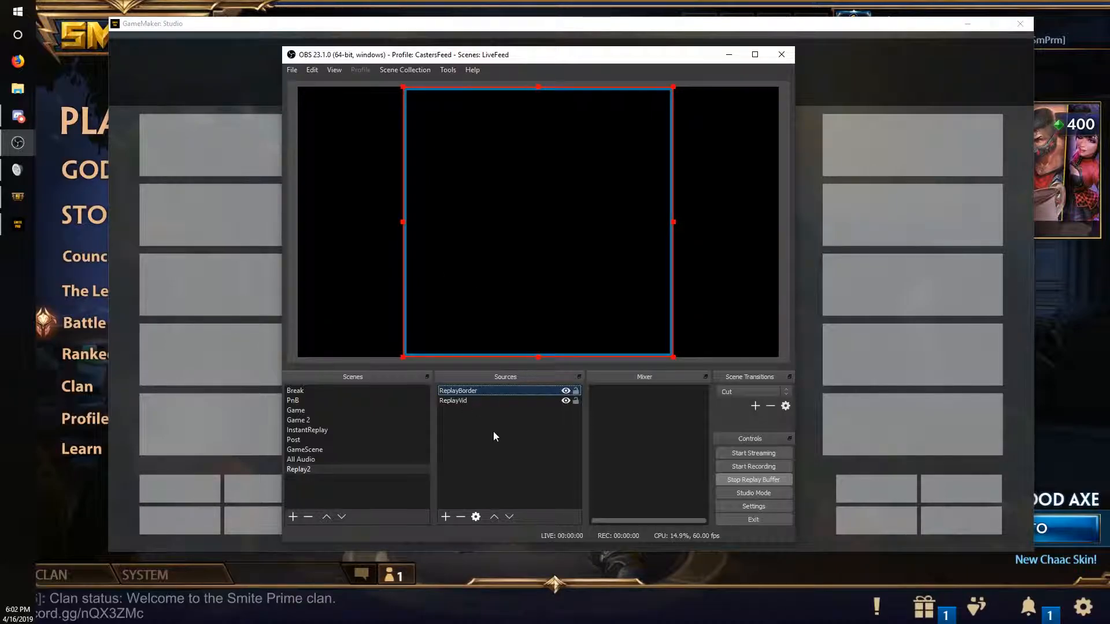
pyautogui.doubleClick(452, 401)
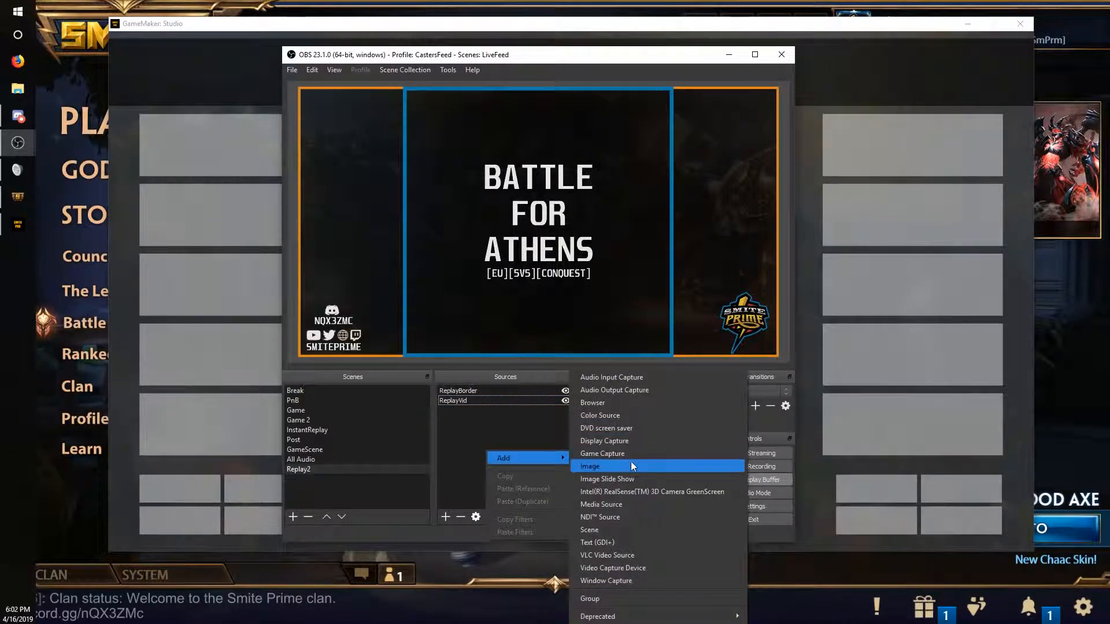
pyautogui.moveTo(612, 504)
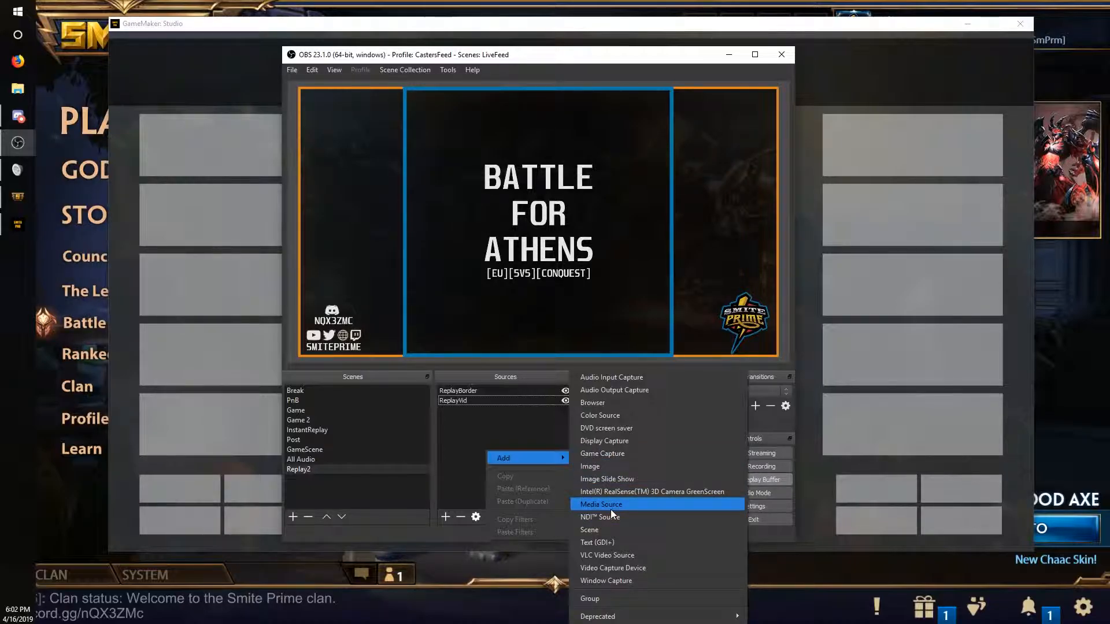
# - Create the LogoTrans media source and set it to loop Comp 1.avi at 75% speed
pyautogui.click(602, 504)
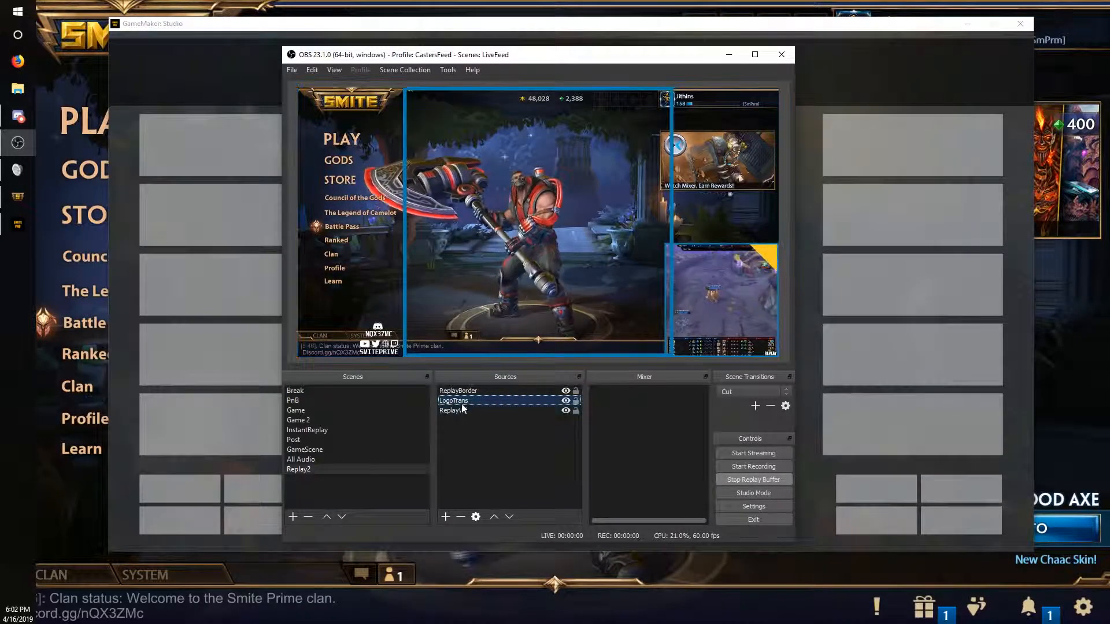
pyautogui.rightClick(453, 401)
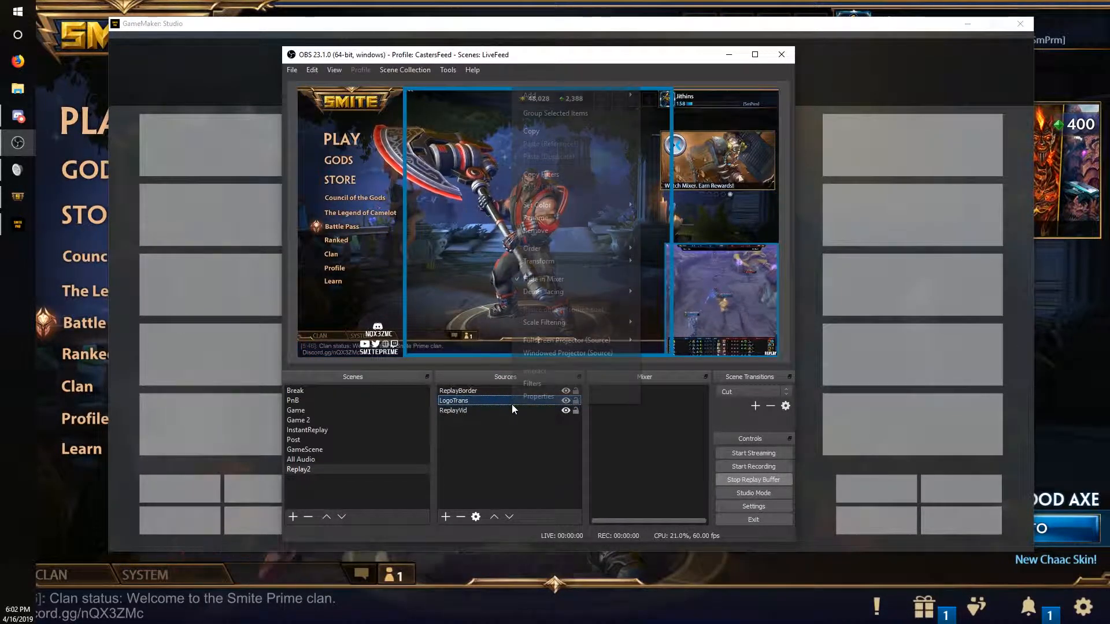
pyautogui.click(538, 397)
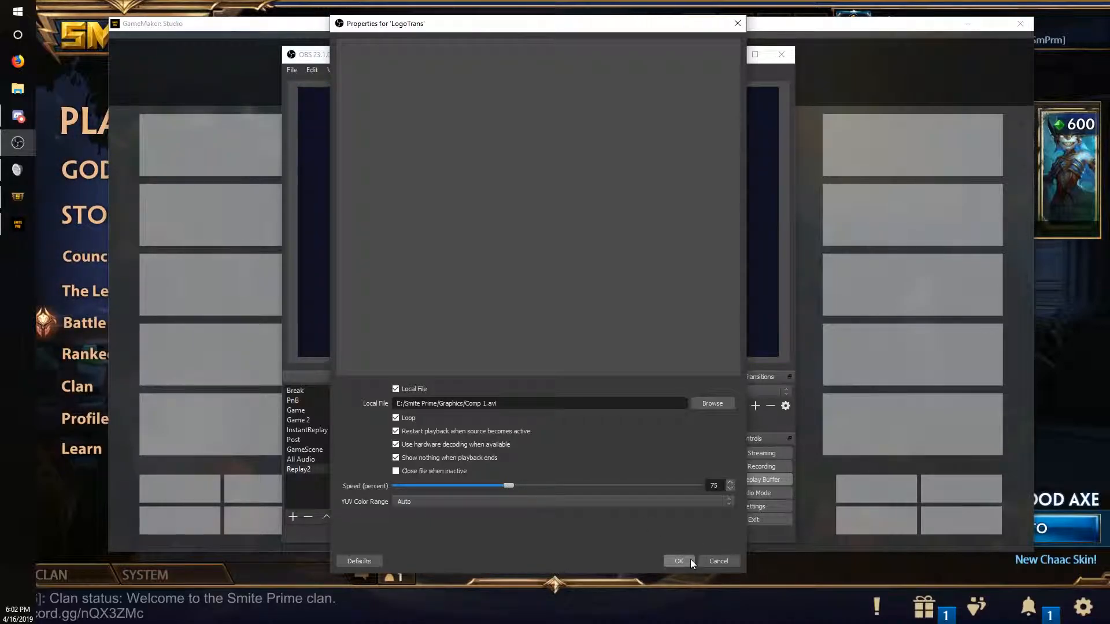
pyautogui.click(677, 561)
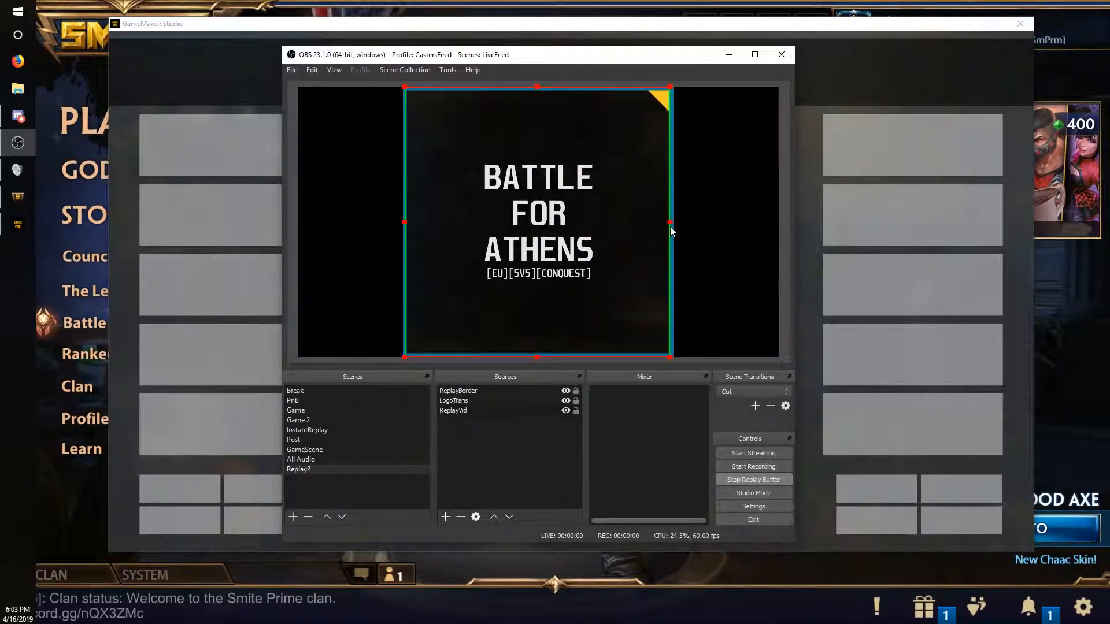
# - Group ReplayBorder, LogoTrans and ReplayVid and shrink the group into the bottom-right corner
pyautogui.click(453, 410)
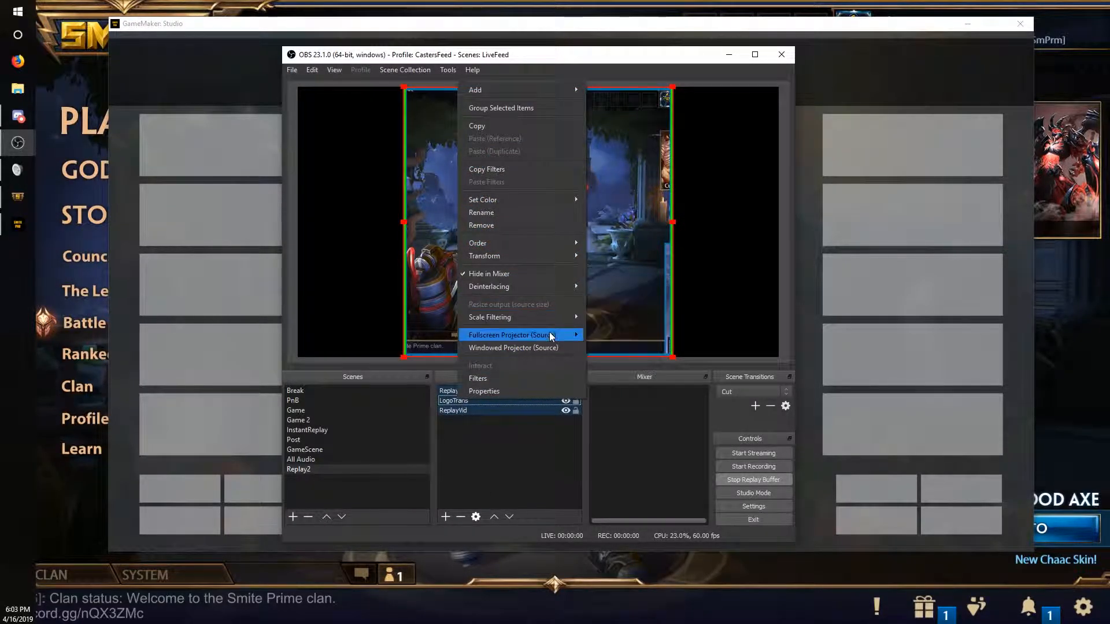
pyautogui.moveTo(520, 199)
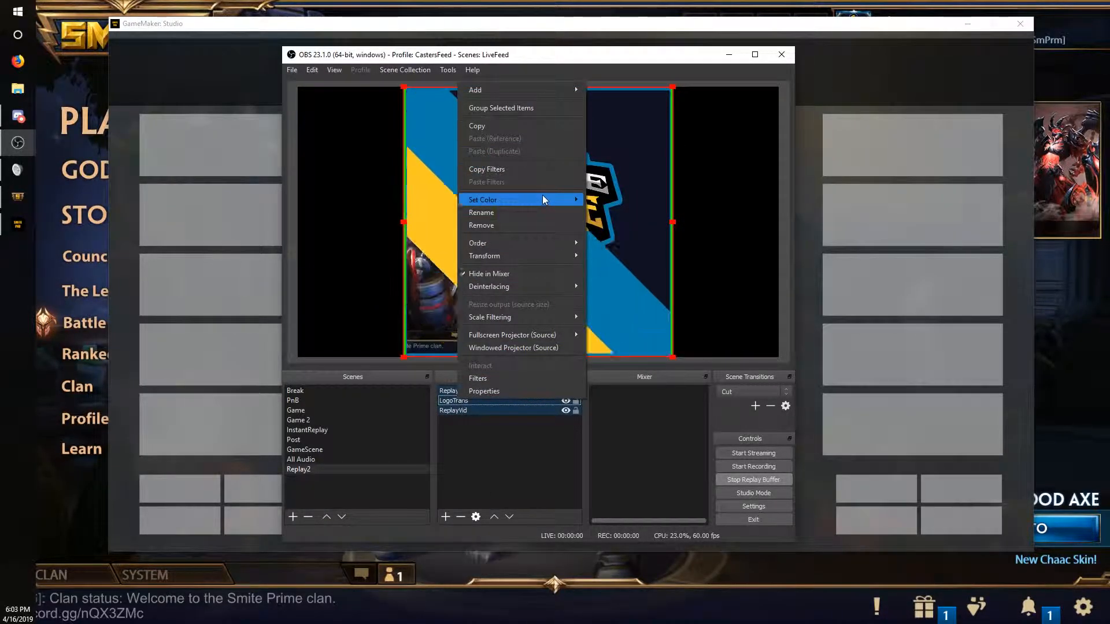
pyautogui.moveTo(521, 255)
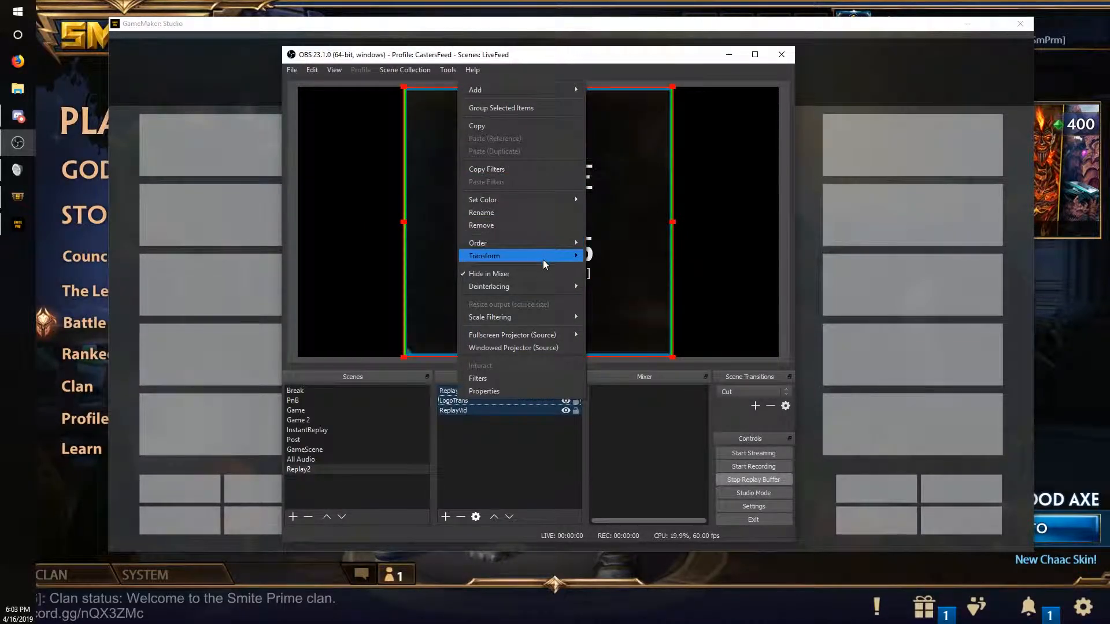
pyautogui.moveTo(520, 107)
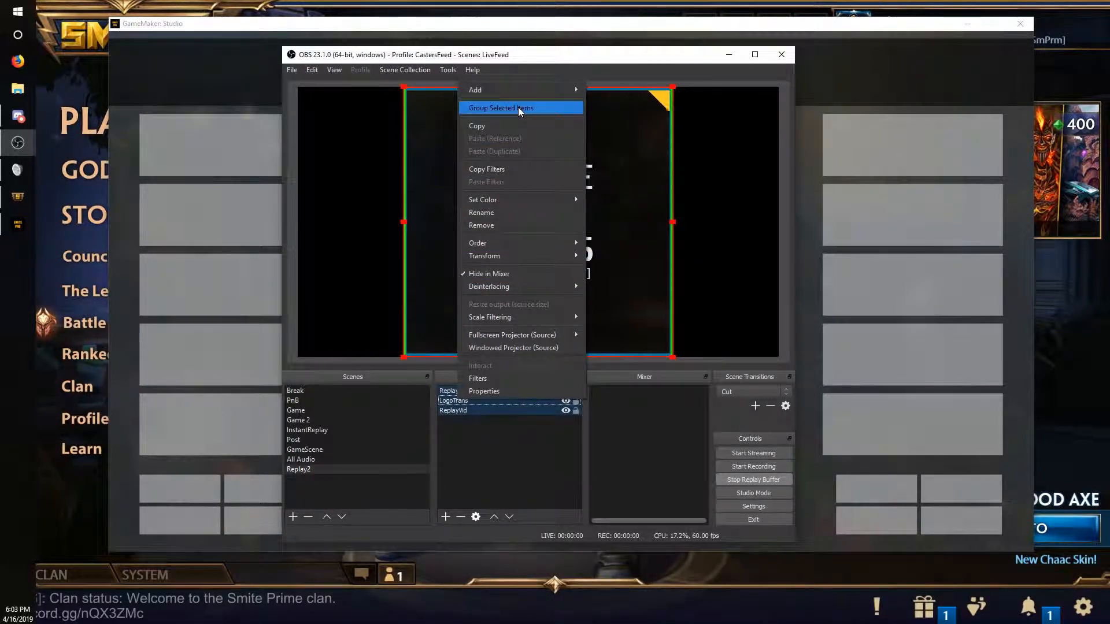
pyautogui.click(501, 107)
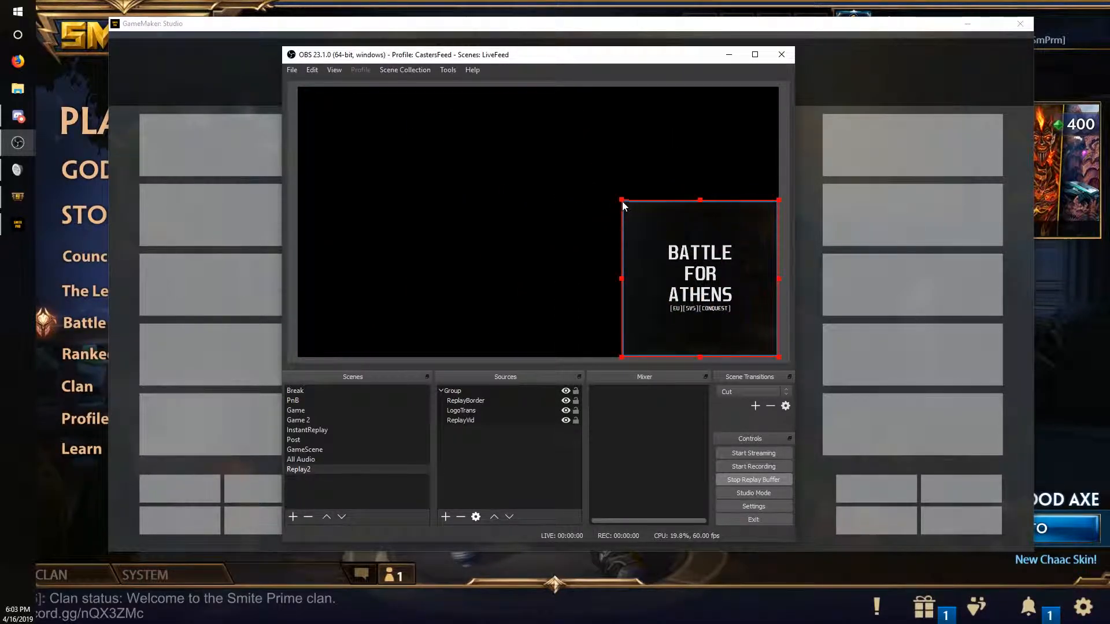
pyautogui.rightClick(461, 410)
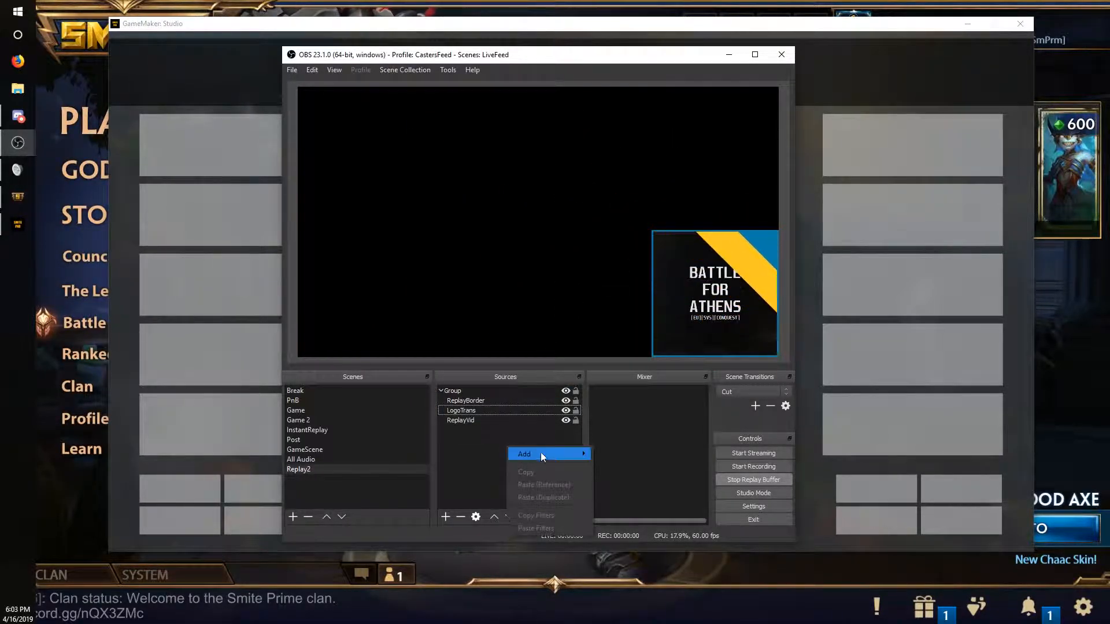
# - Add the Game source beneath the group and open Replay2's filters, looking up the Motion filter
pyautogui.click(524, 454)
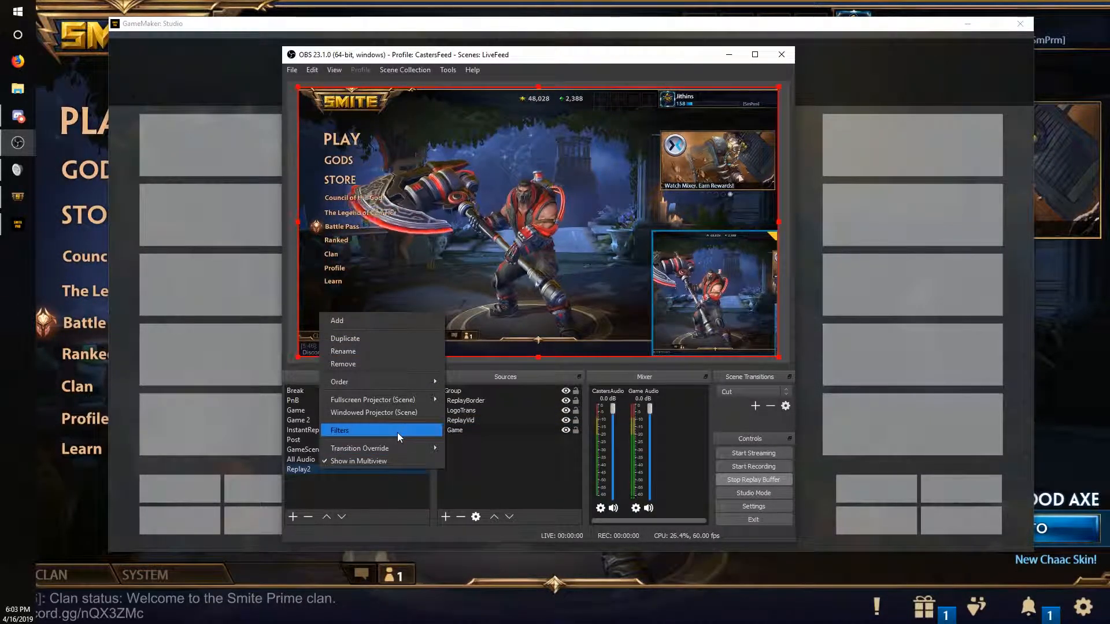
pyautogui.click(339, 430)
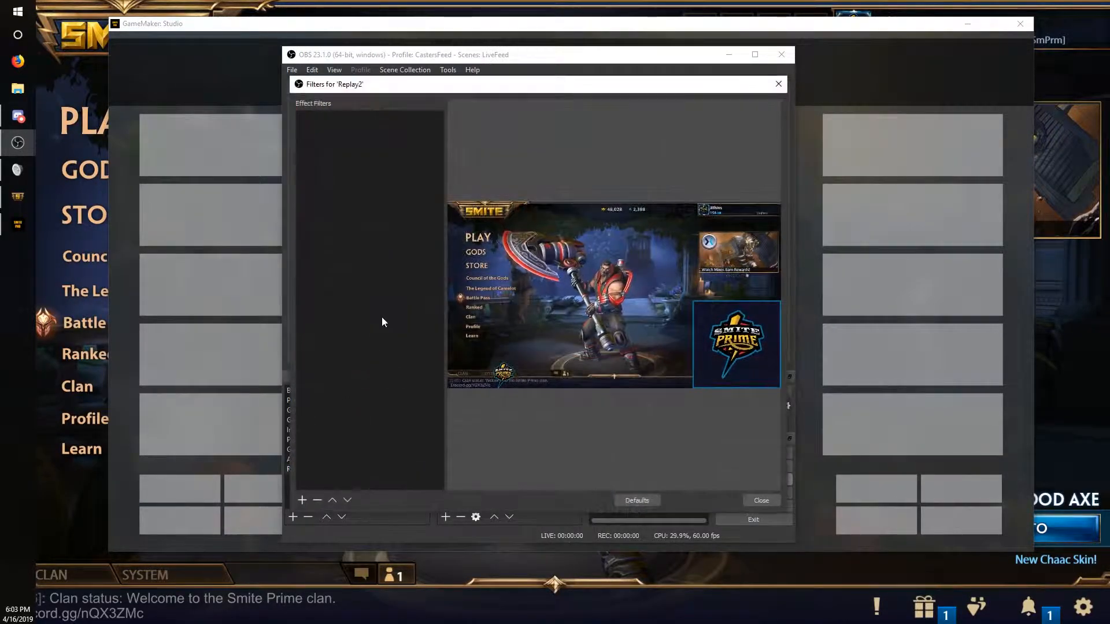
pyautogui.click(302, 500)
pyautogui.write('o')
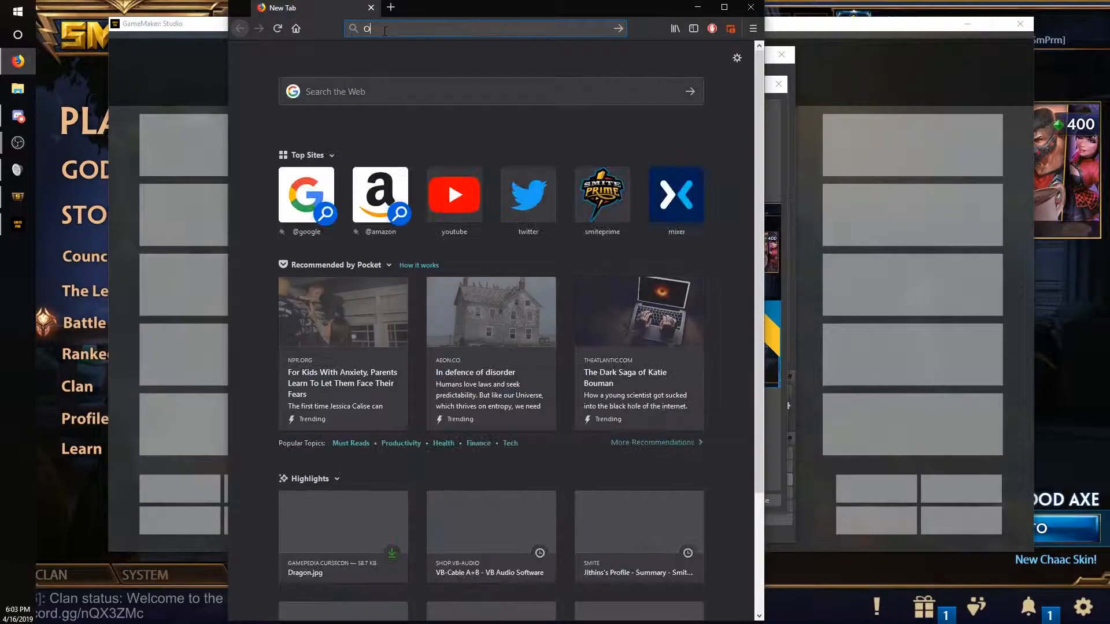
pyautogui.write('BS Motion fil')
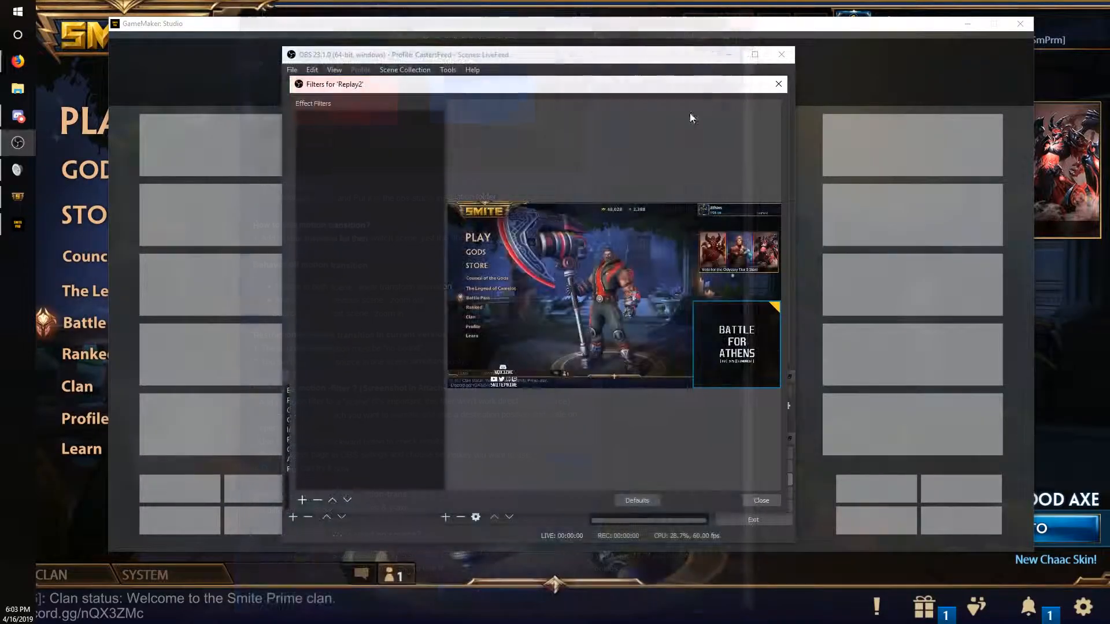
pyautogui.click(303, 499)
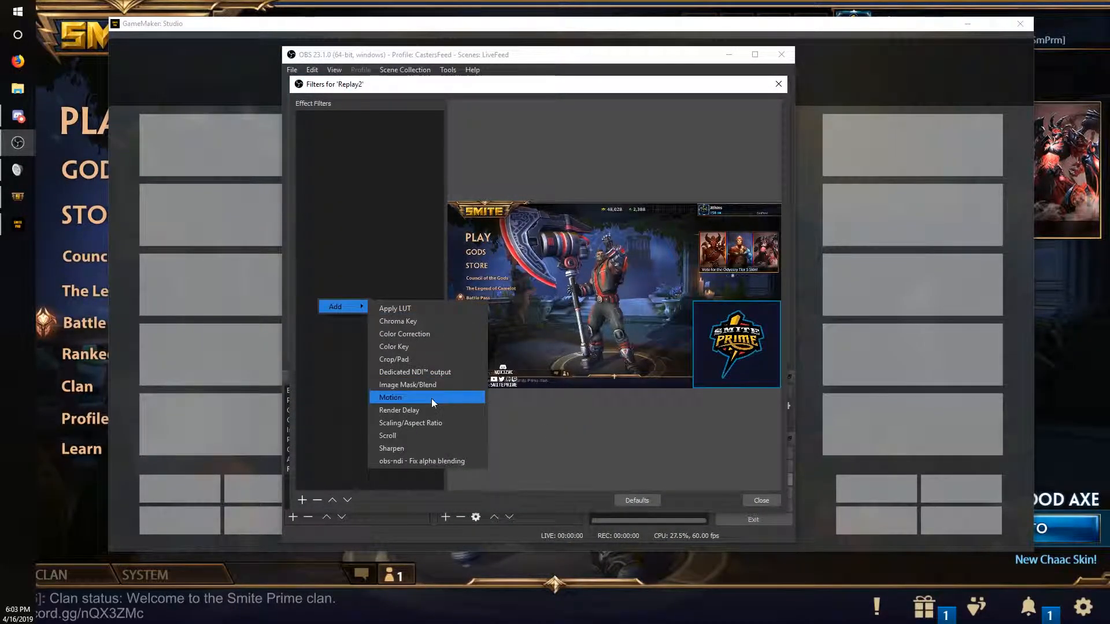
# - Add a position-only Motion filter sliding the Group from X 2000 to X 1412 at Y 572
pyautogui.click(390, 398)
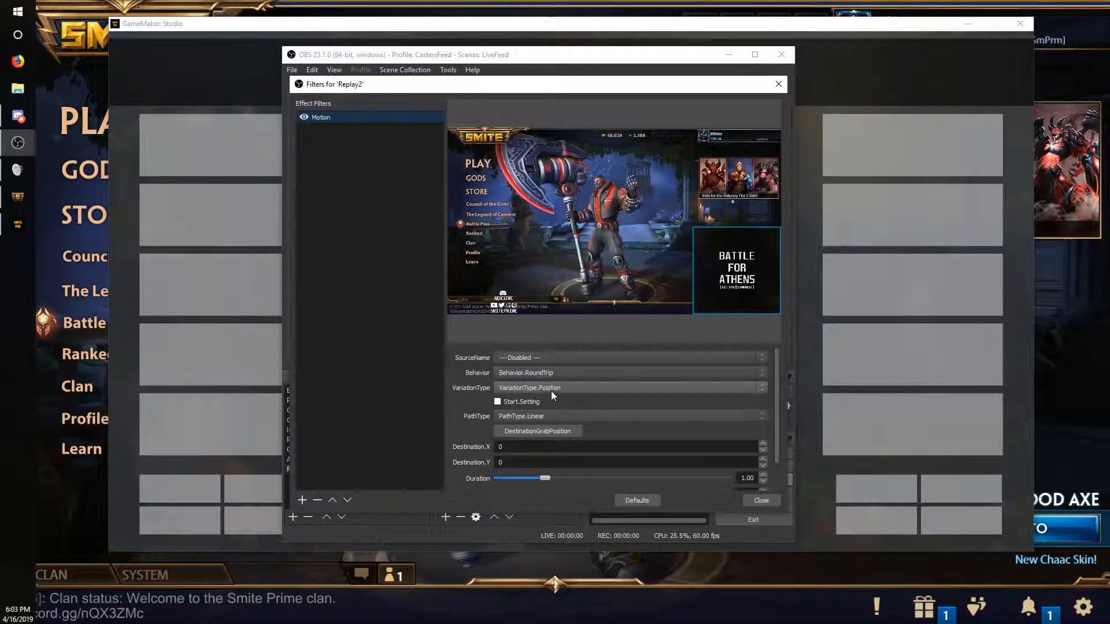
pyautogui.click(630, 358)
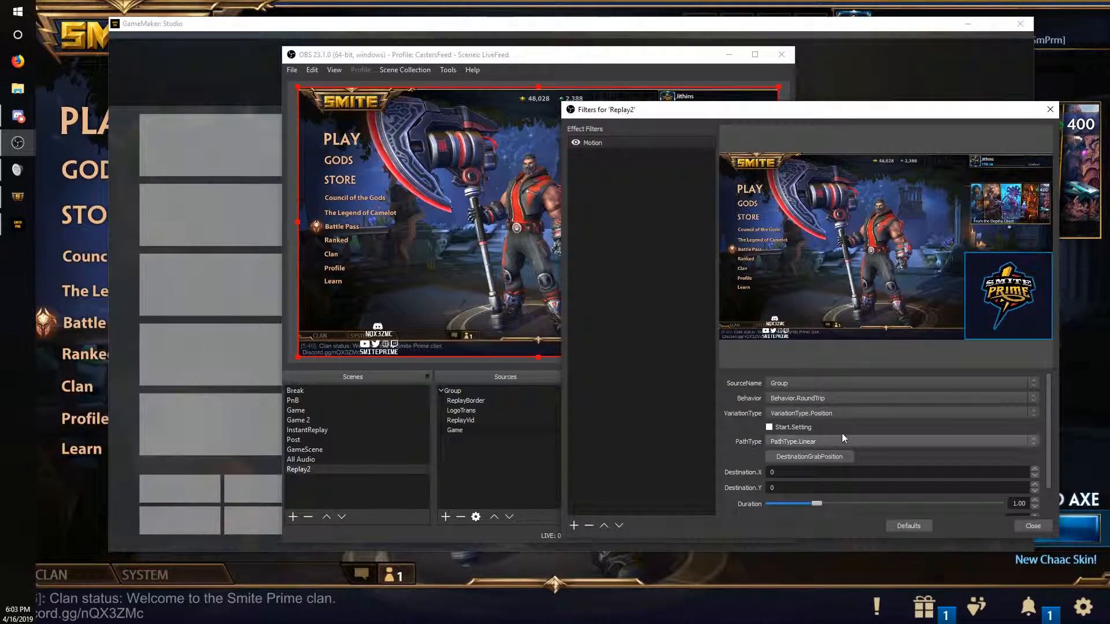
pyautogui.click(895, 398)
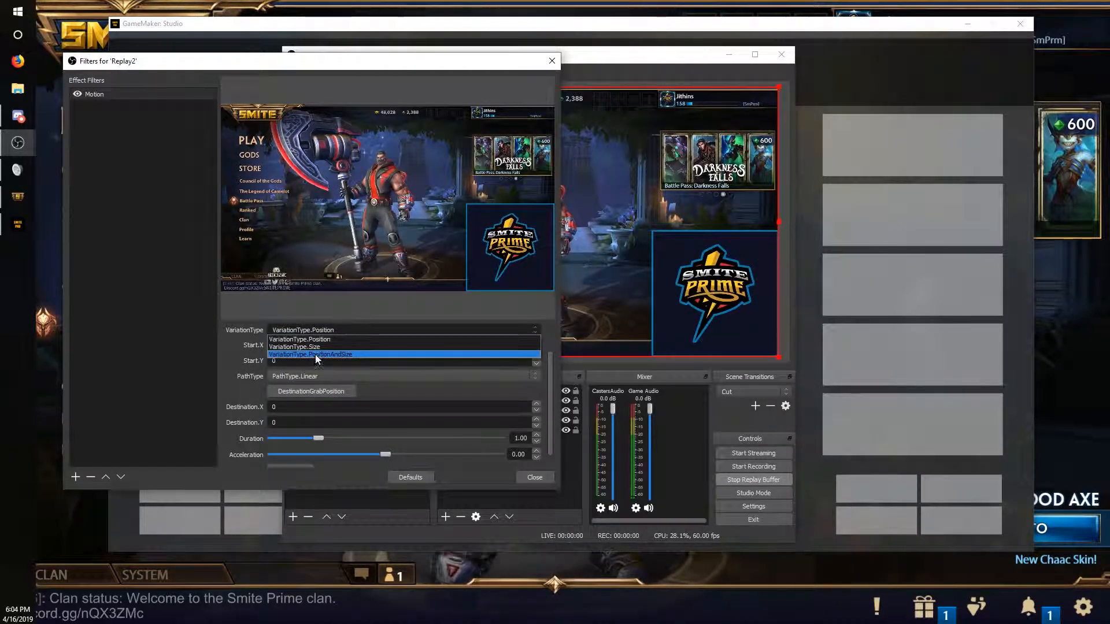
pyautogui.click(311, 354)
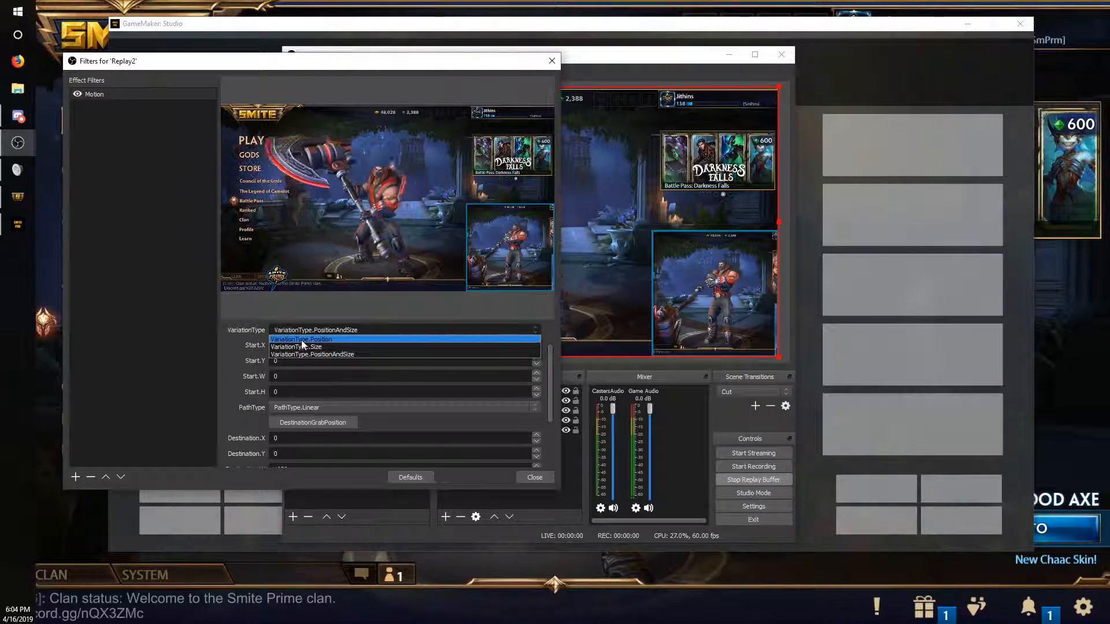
pyautogui.click(299, 340)
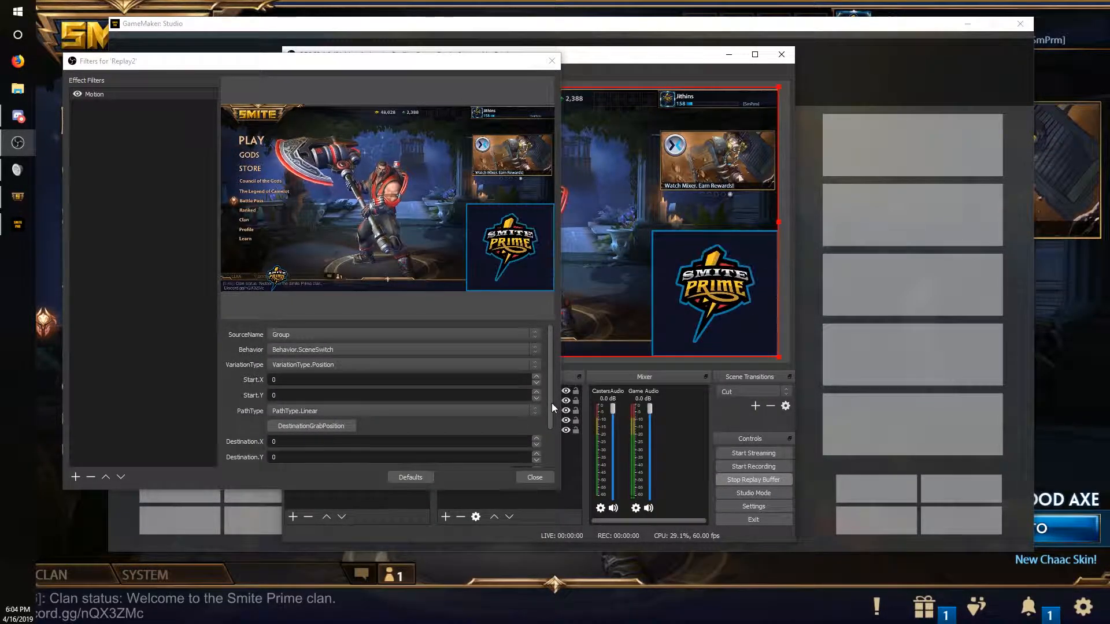
pyautogui.scroll(-3)
pyautogui.write('2000')
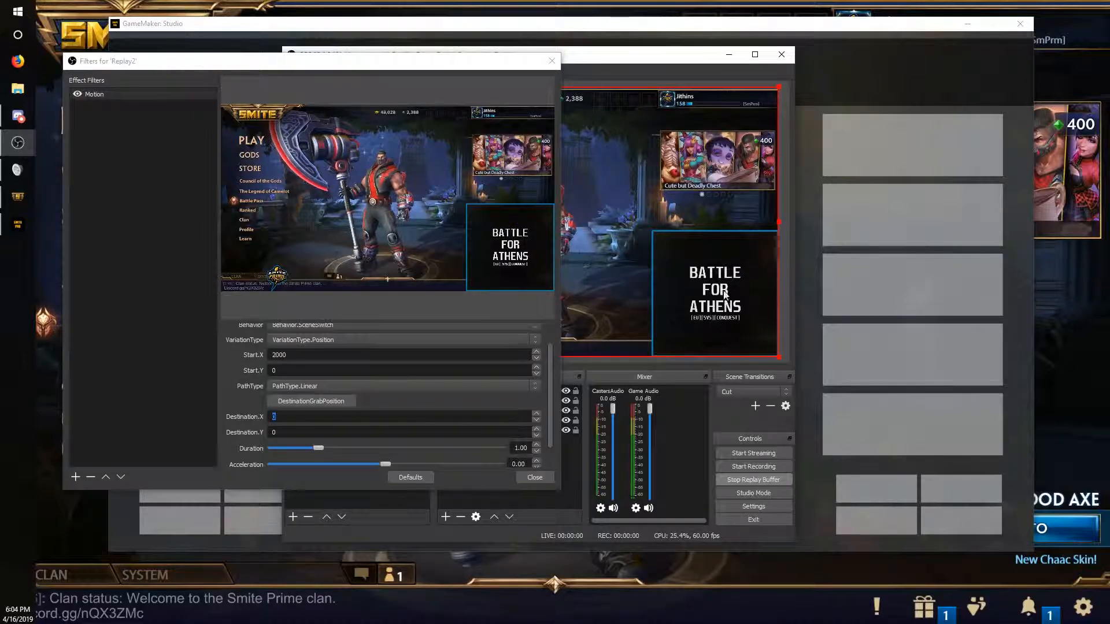
pyautogui.click(534, 476)
pyautogui.write('572')
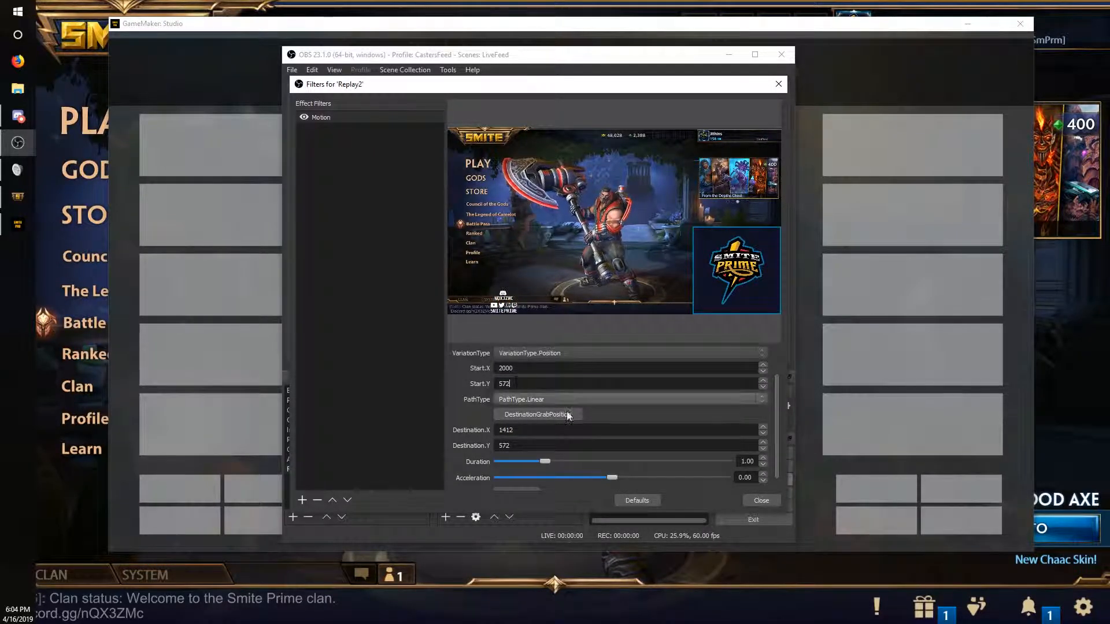
pyautogui.click(761, 499)
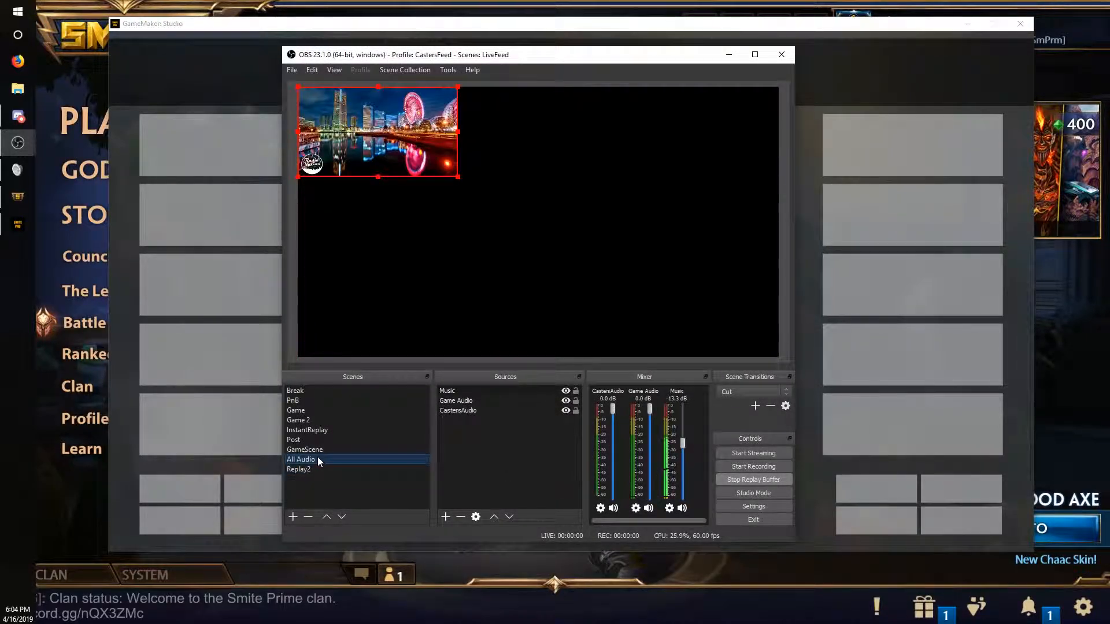
# - Switch OBS to the Replay2 scene and launch a new Firefox window
pyautogui.click(298, 469)
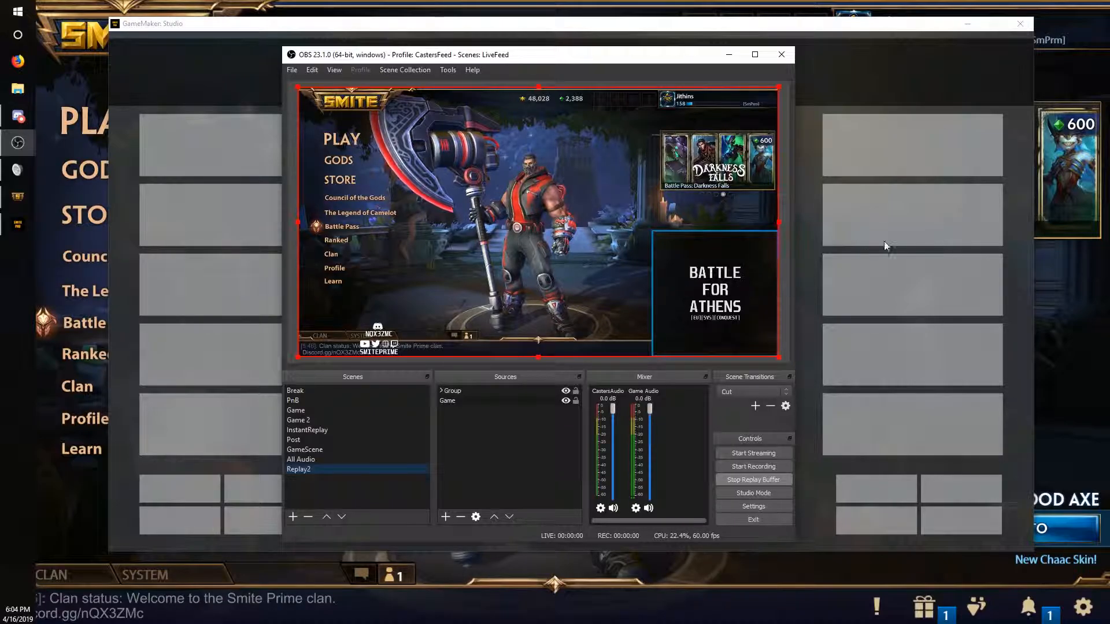
pyautogui.click(448, 69)
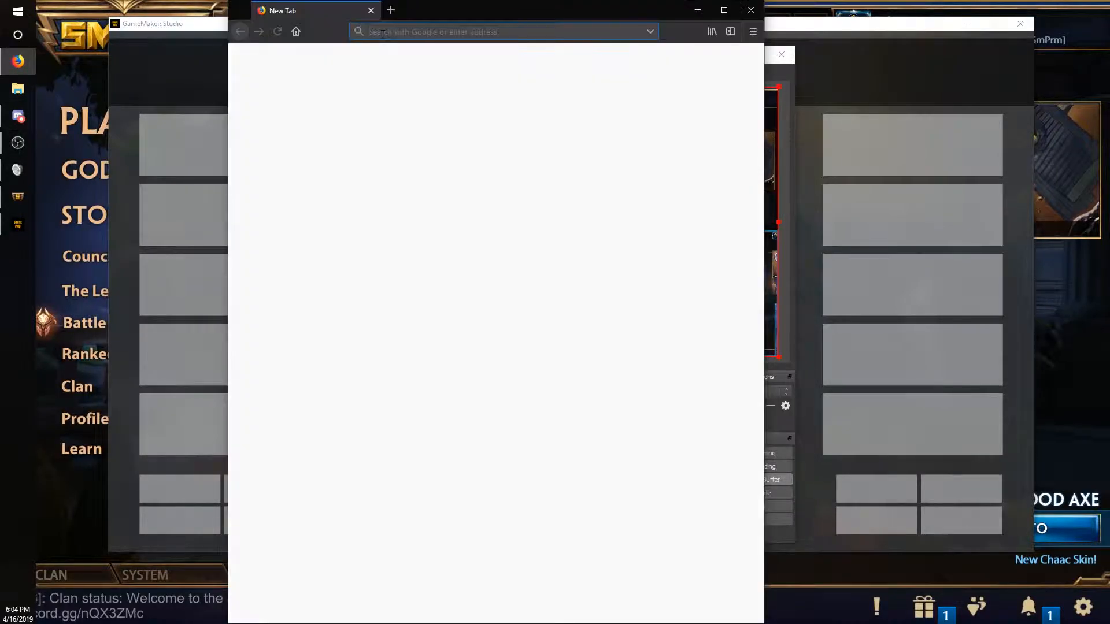
# - Search 'obs advanced scene switcher' and open the obsproject.com Advanced Scene Switcher 1.4.0 page
pyautogui.write('OBS Ad')
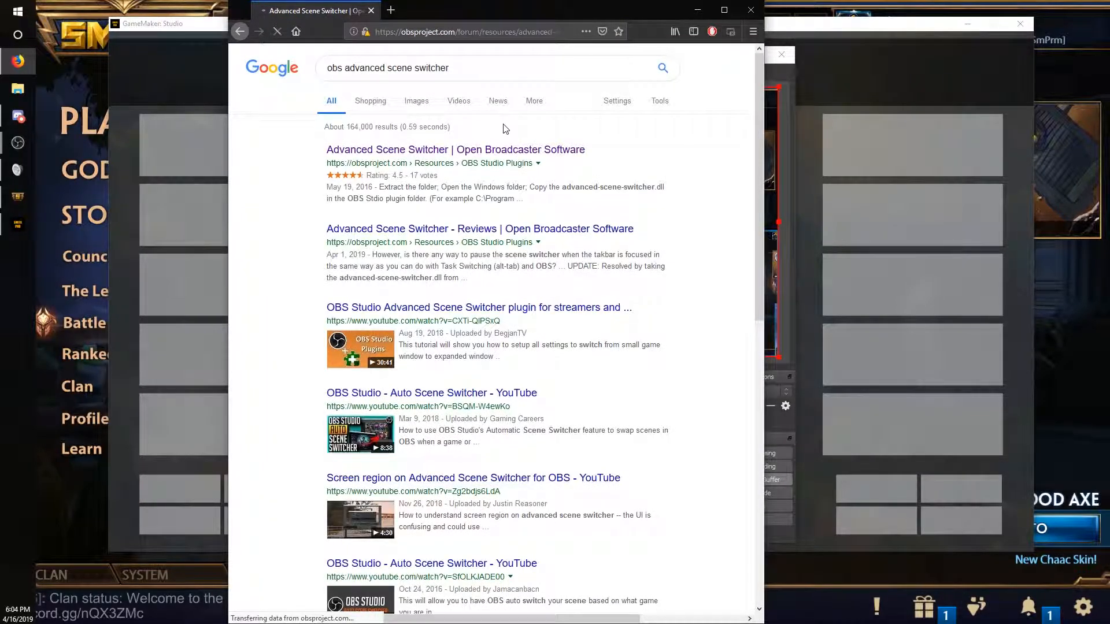
pyautogui.click(455, 149)
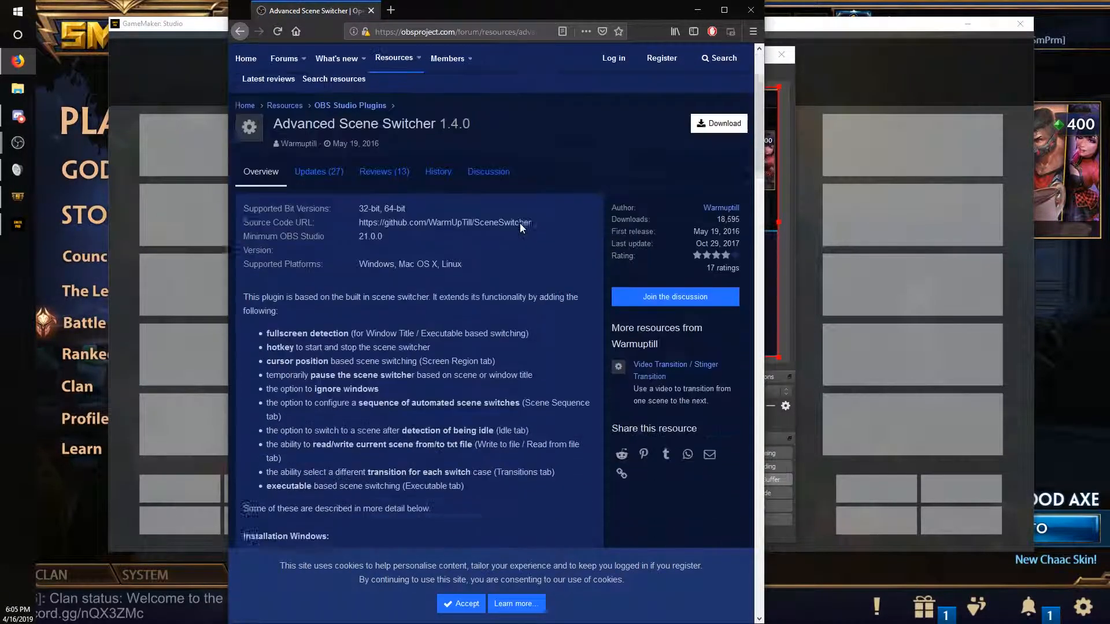
pyautogui.scroll(-3)
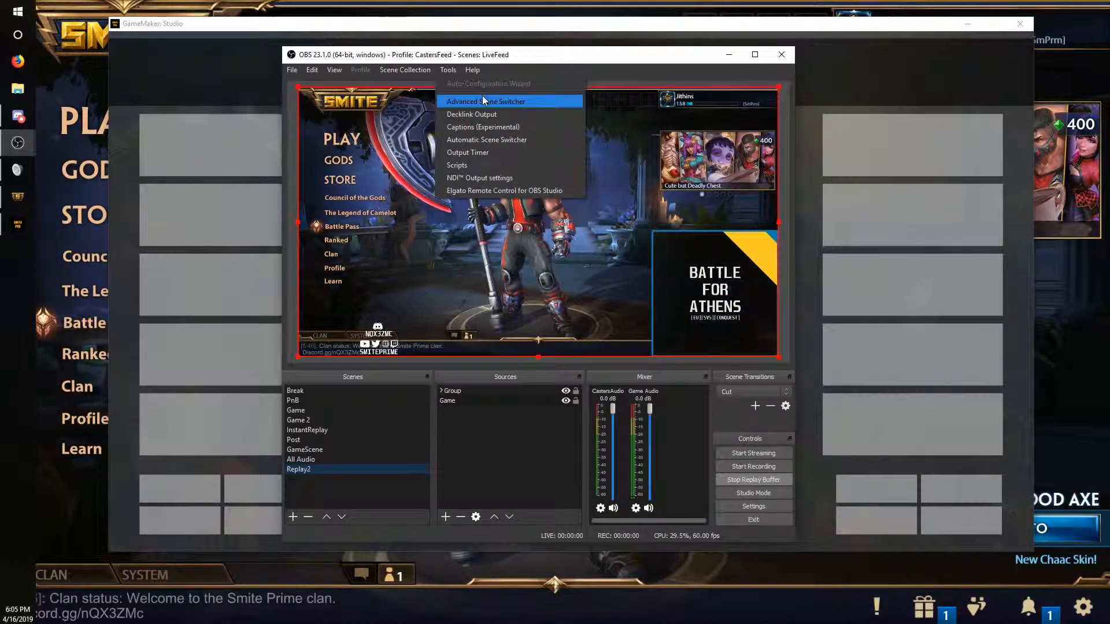
# - Check the InstantReplay → Game 2 sequence (25 seconds, Cut) in Advanced Scene Switcher, then close it
pyautogui.click(485, 101)
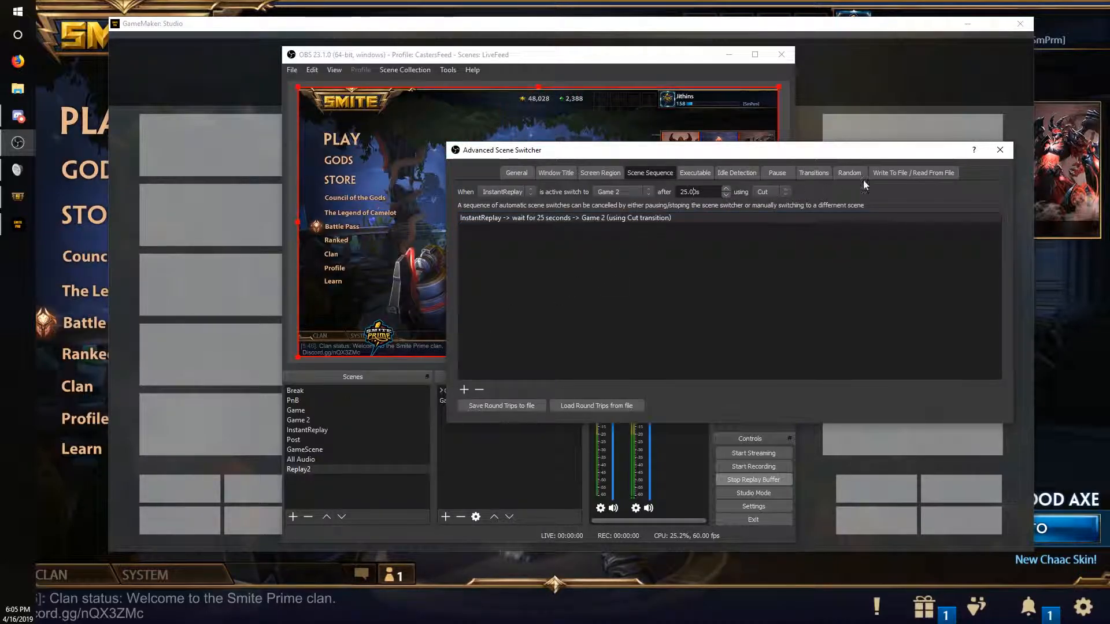
pyautogui.moveTo(1000, 149)
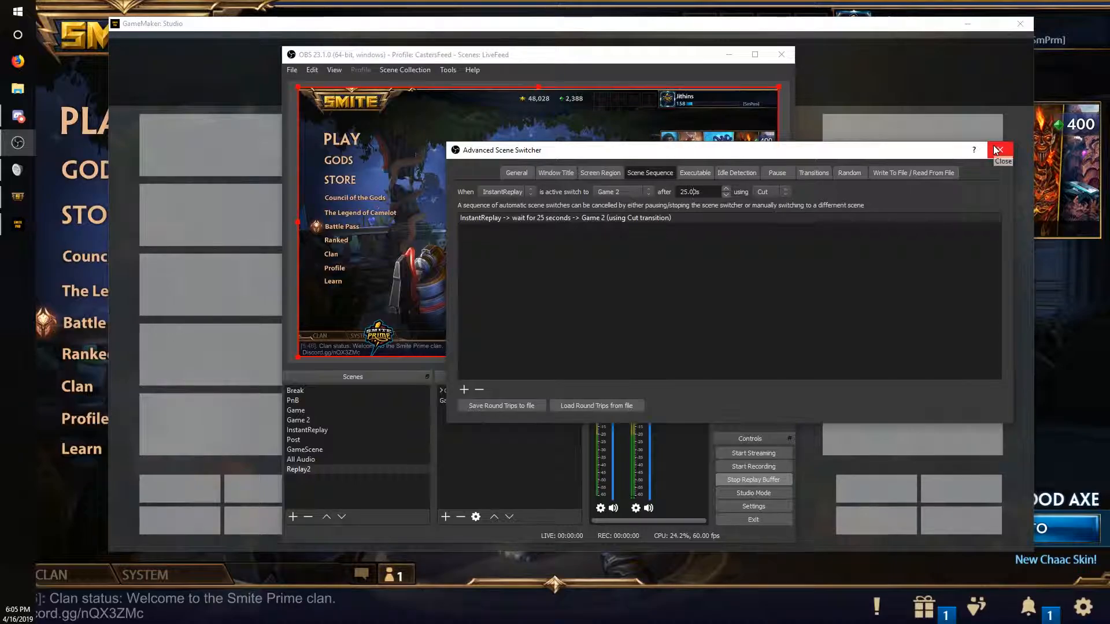
pyautogui.click(999, 150)
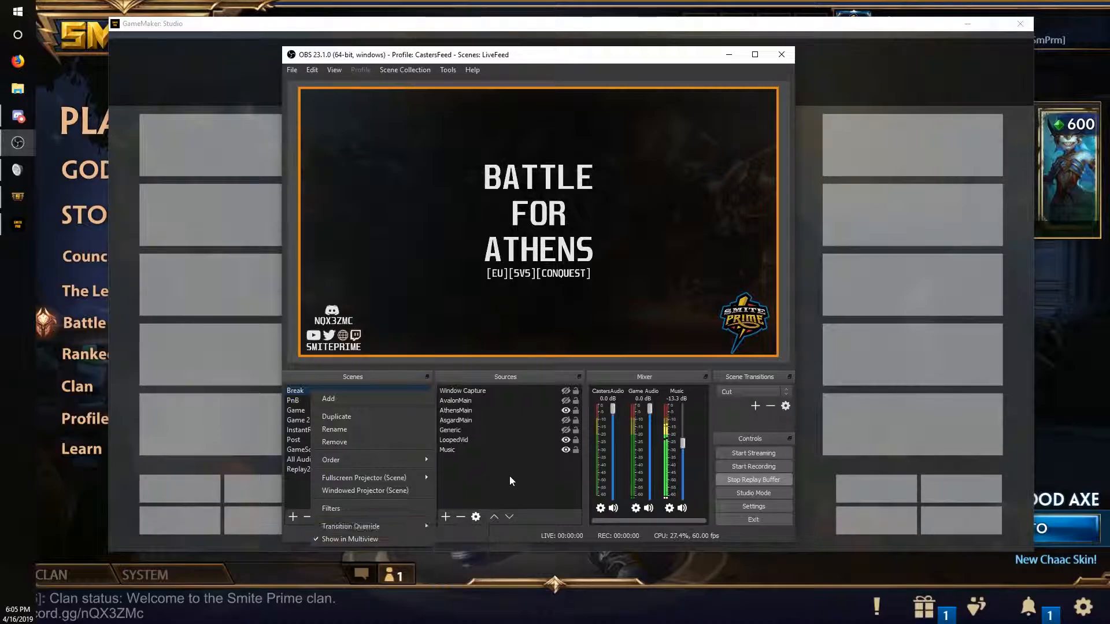
# - Toggle between the Game and InstantReplay scenes to watch the replay square slide in
pyautogui.click(296, 409)
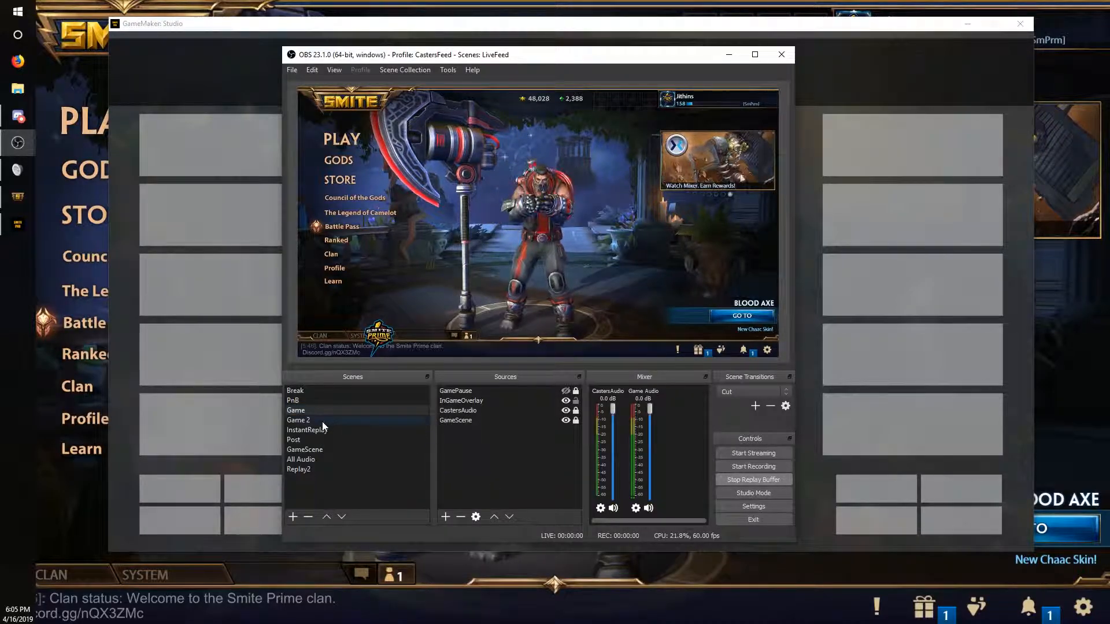
pyautogui.rightClick(297, 419)
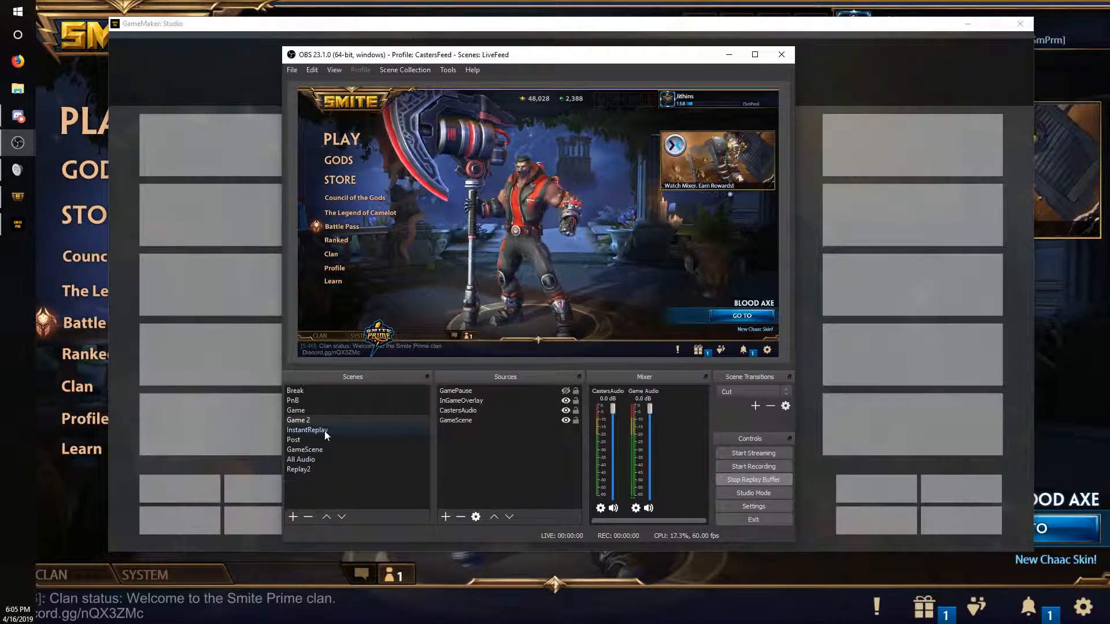
pyautogui.click(296, 411)
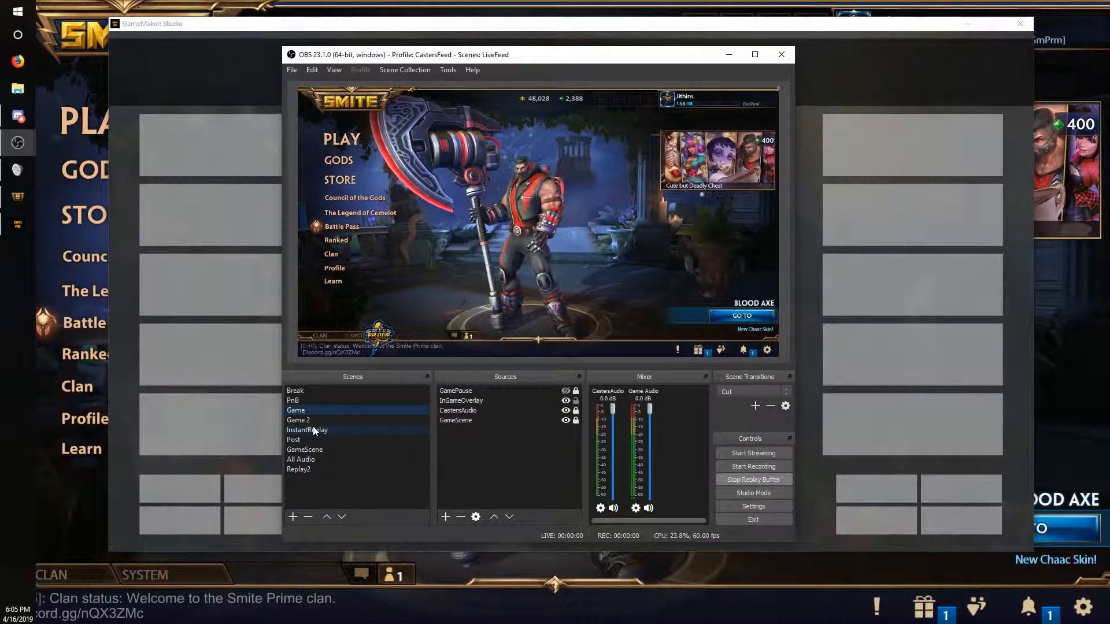
pyautogui.click(307, 429)
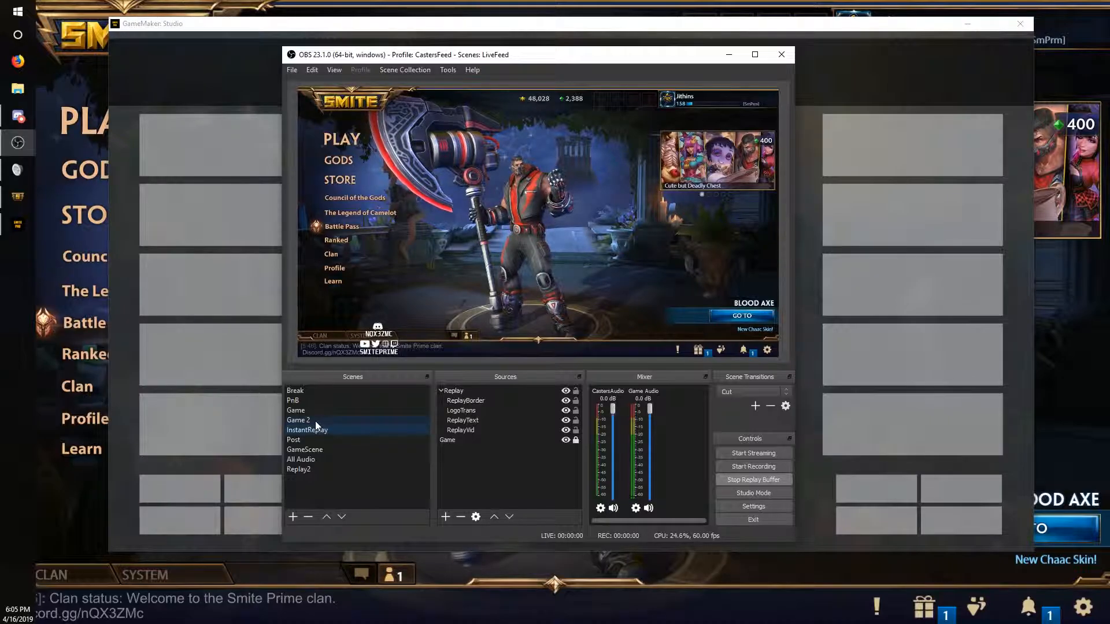
pyautogui.click(296, 411)
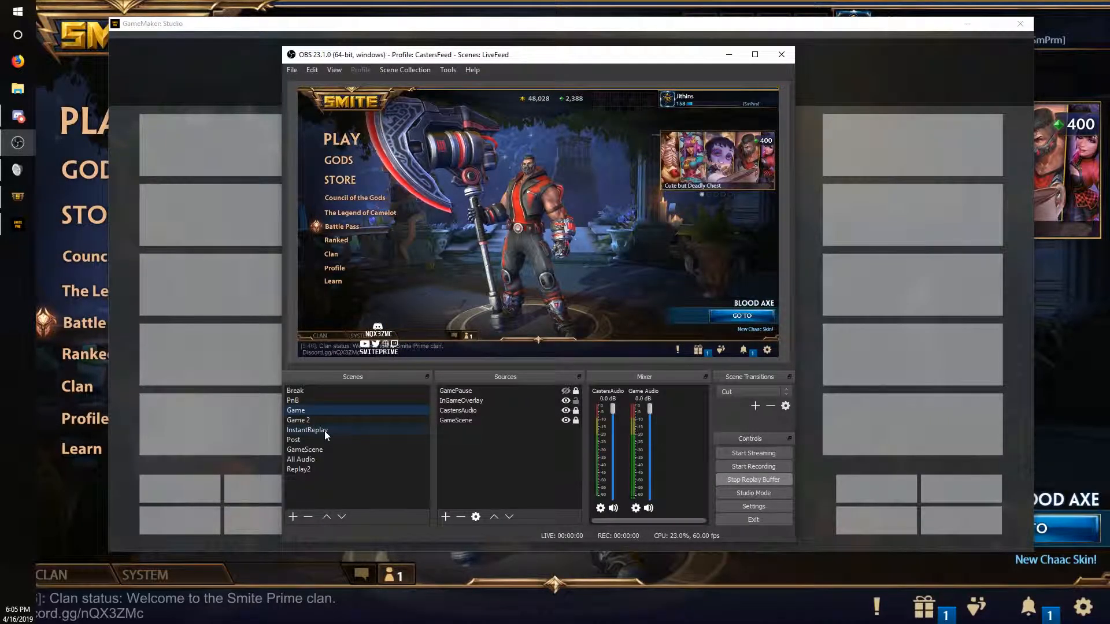
pyautogui.click(307, 430)
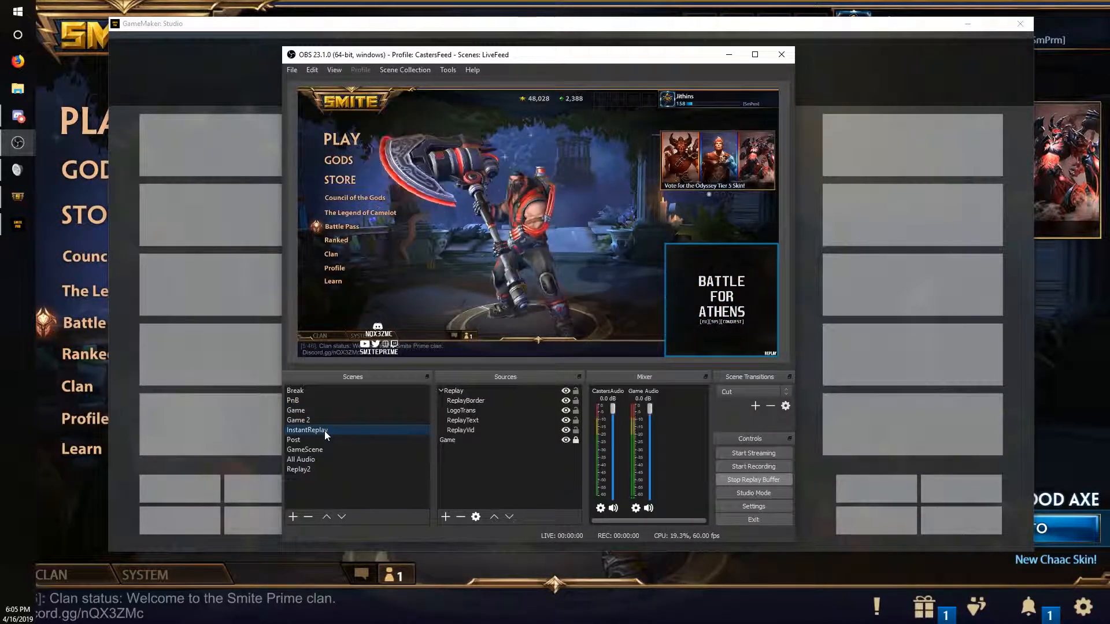
# - Test InstantReplay against Game 2, then switch to the Post scene with the SMITE Prime logo
pyautogui.click(298, 420)
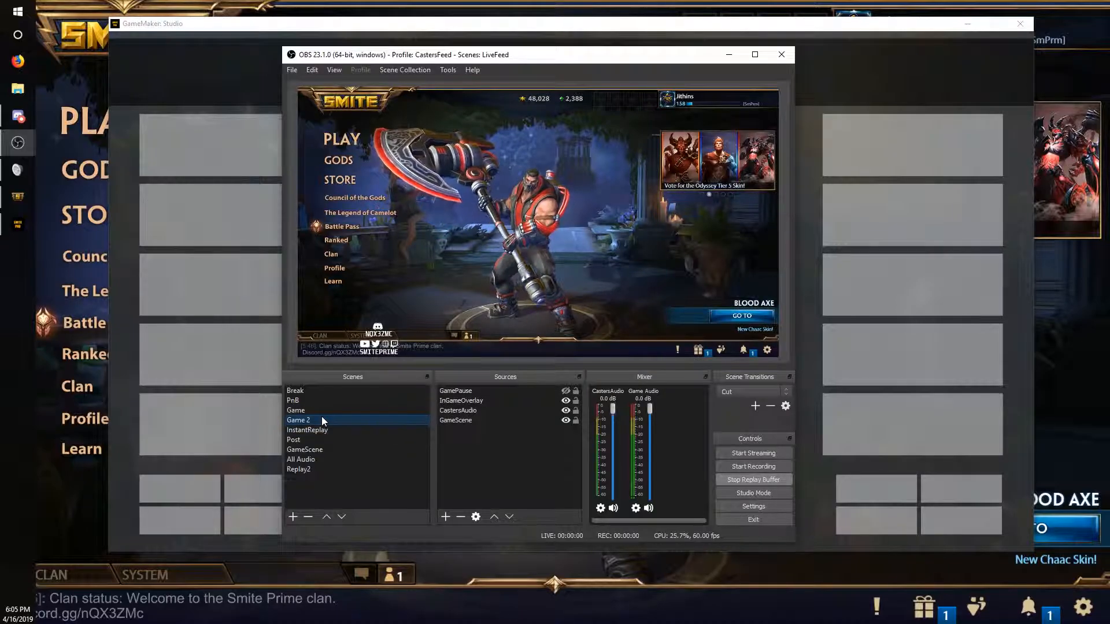
pyautogui.rightClick(299, 420)
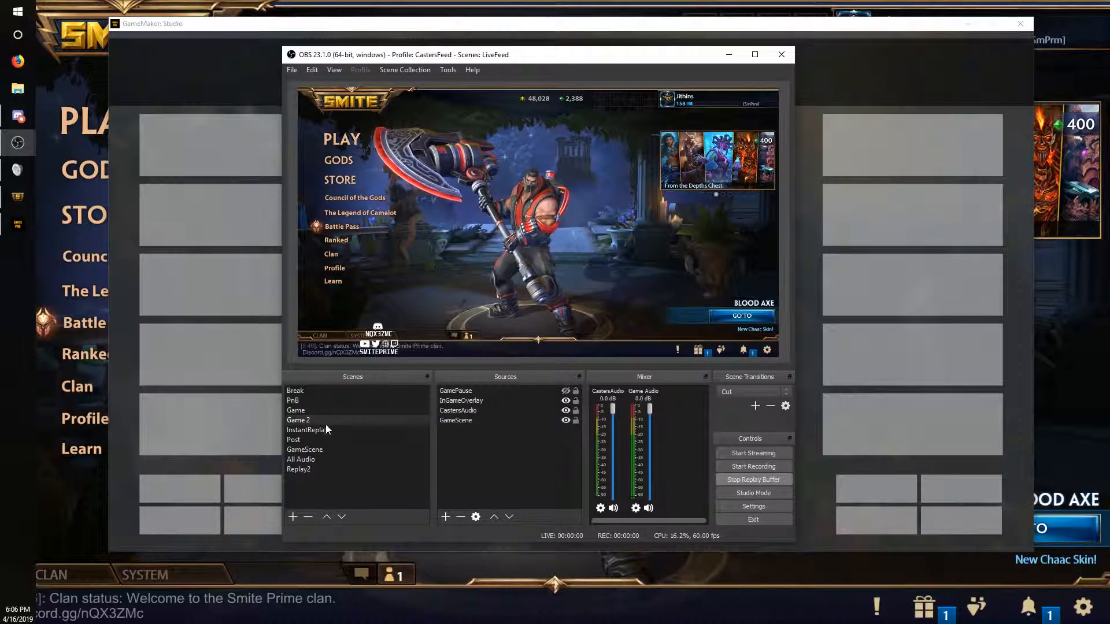
pyautogui.click(307, 430)
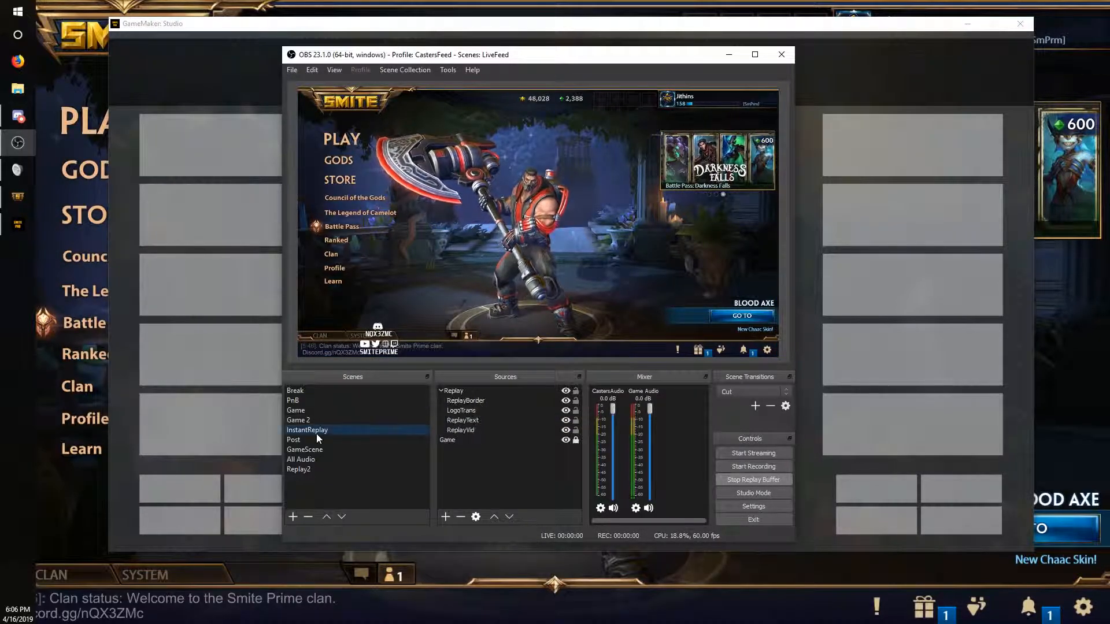
pyautogui.click(293, 439)
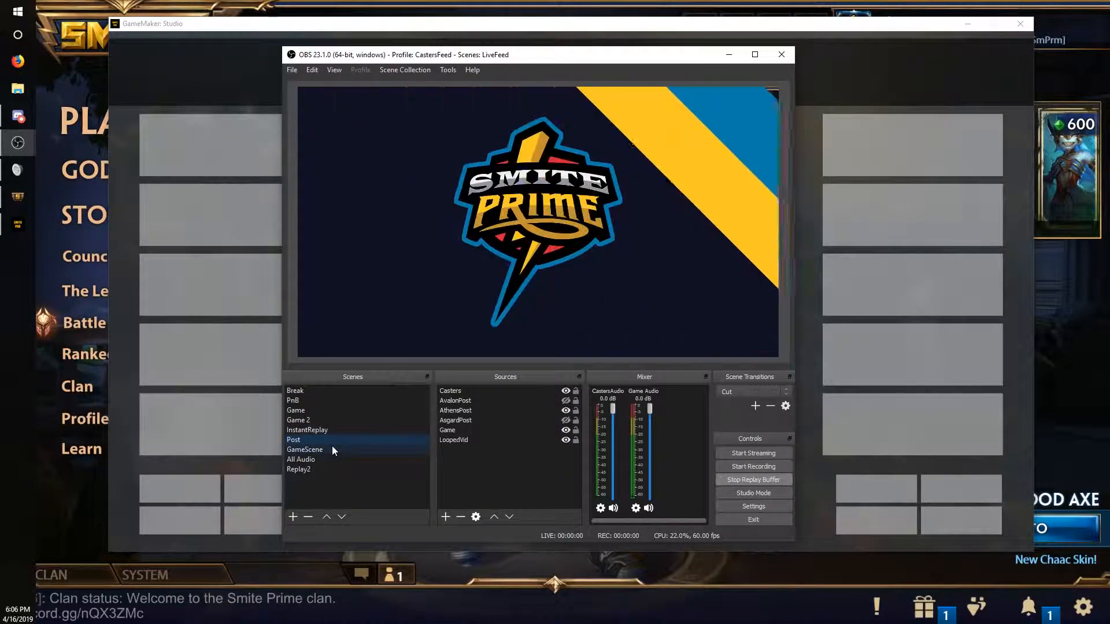
# - Stop the replay buffer while the Post scene shows the Battle for Athens casters layout
pyautogui.click(293, 439)
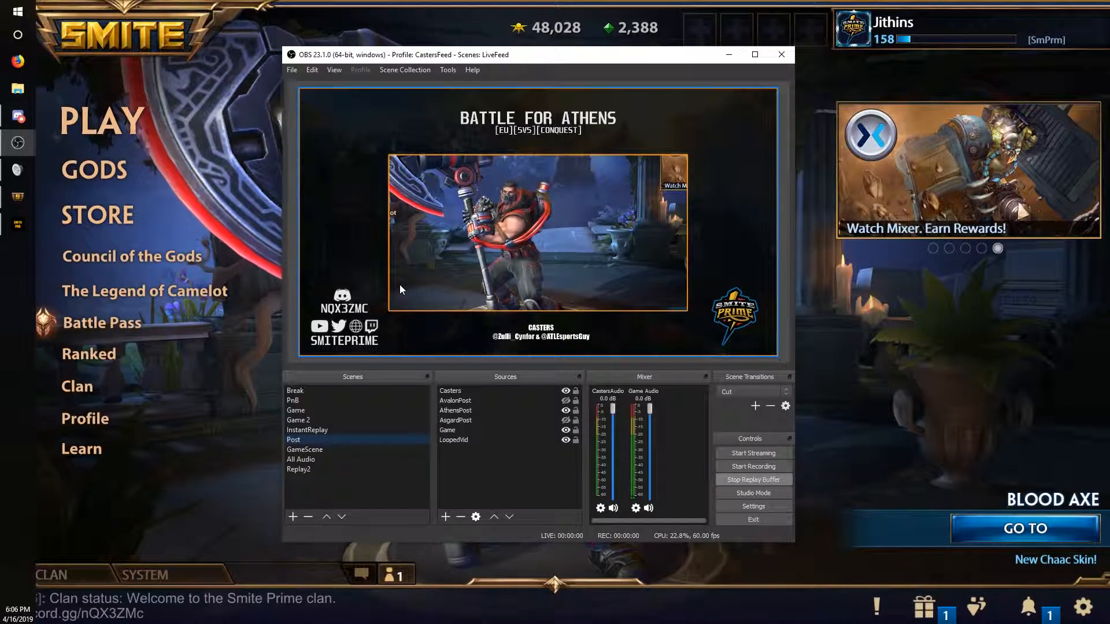
pyautogui.click(753, 479)
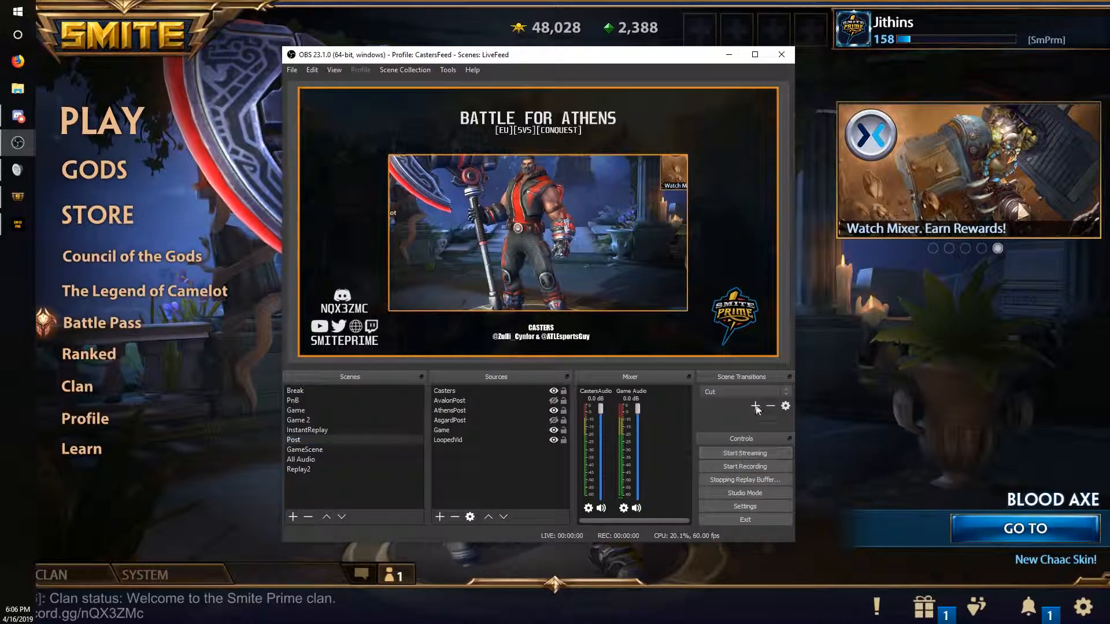